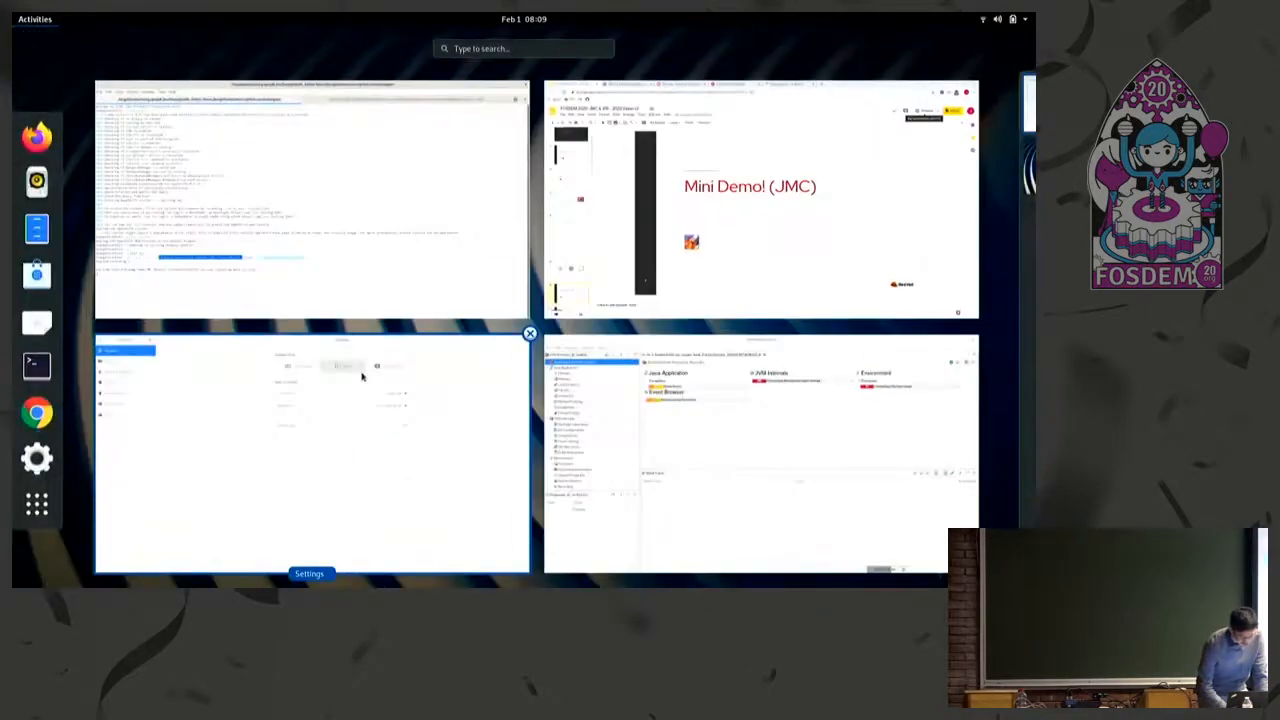
# Bring Mission Control forward and expand its own JVM in the JVM Browser
pyautogui.click(745, 450)
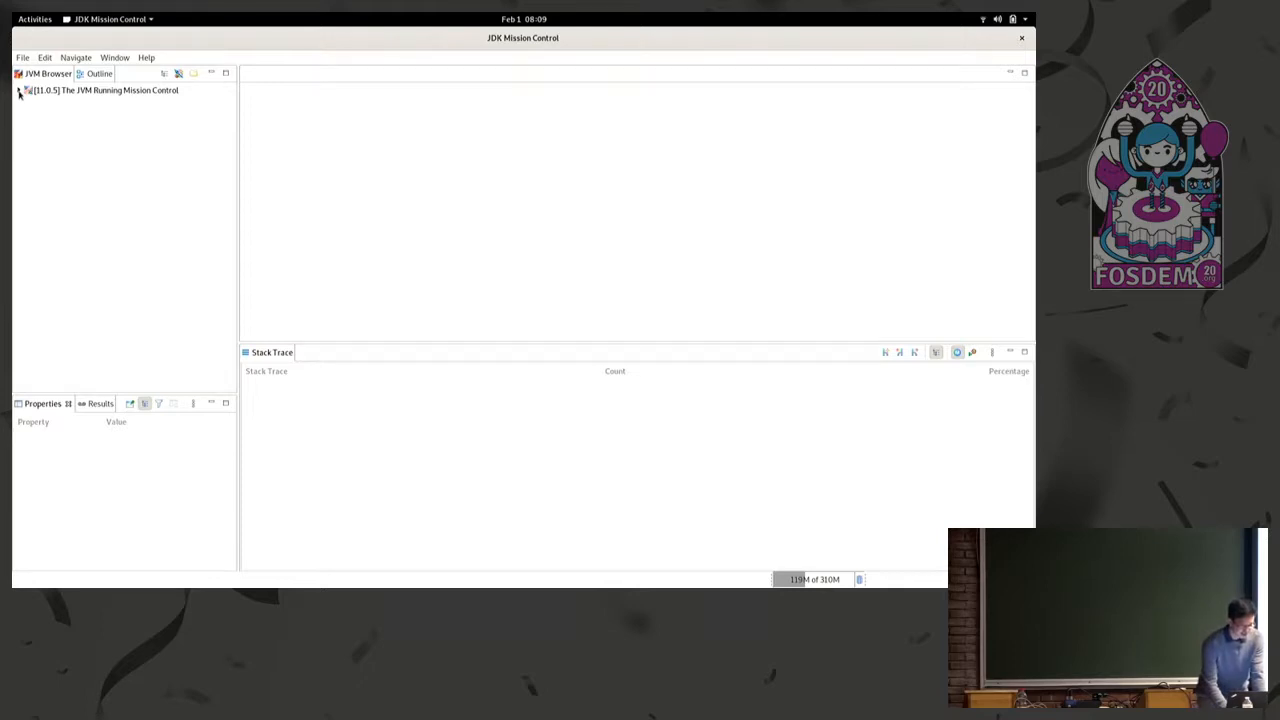
pyautogui.click(19, 90)
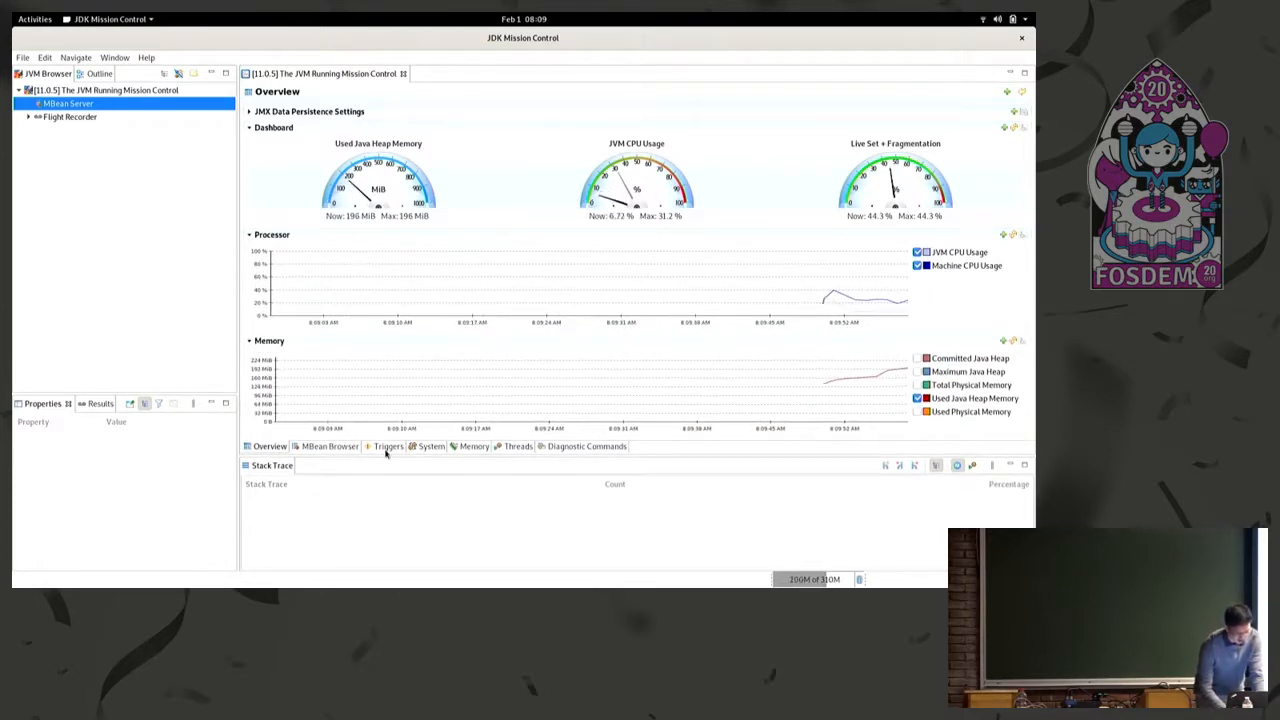
# Browse the JVM's Triggers tab, then its Diagnostic Commands list
pyautogui.click(387, 446)
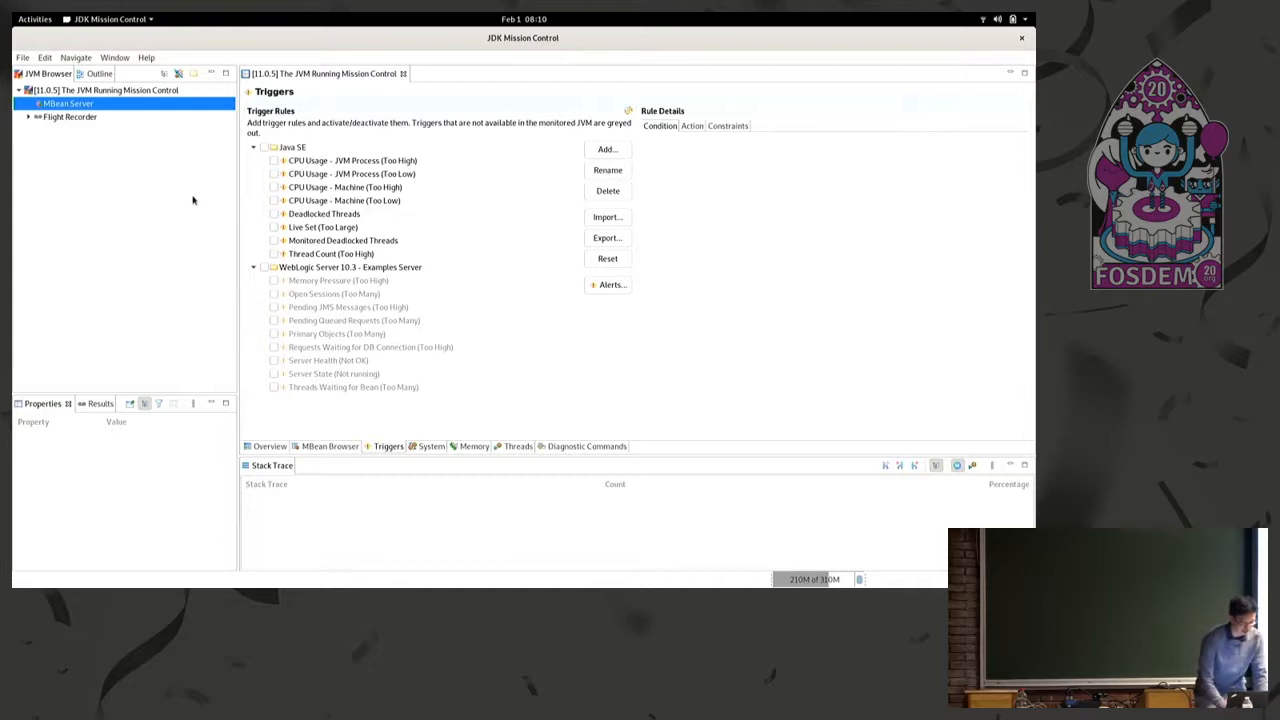
pyautogui.moveTo(473, 437)
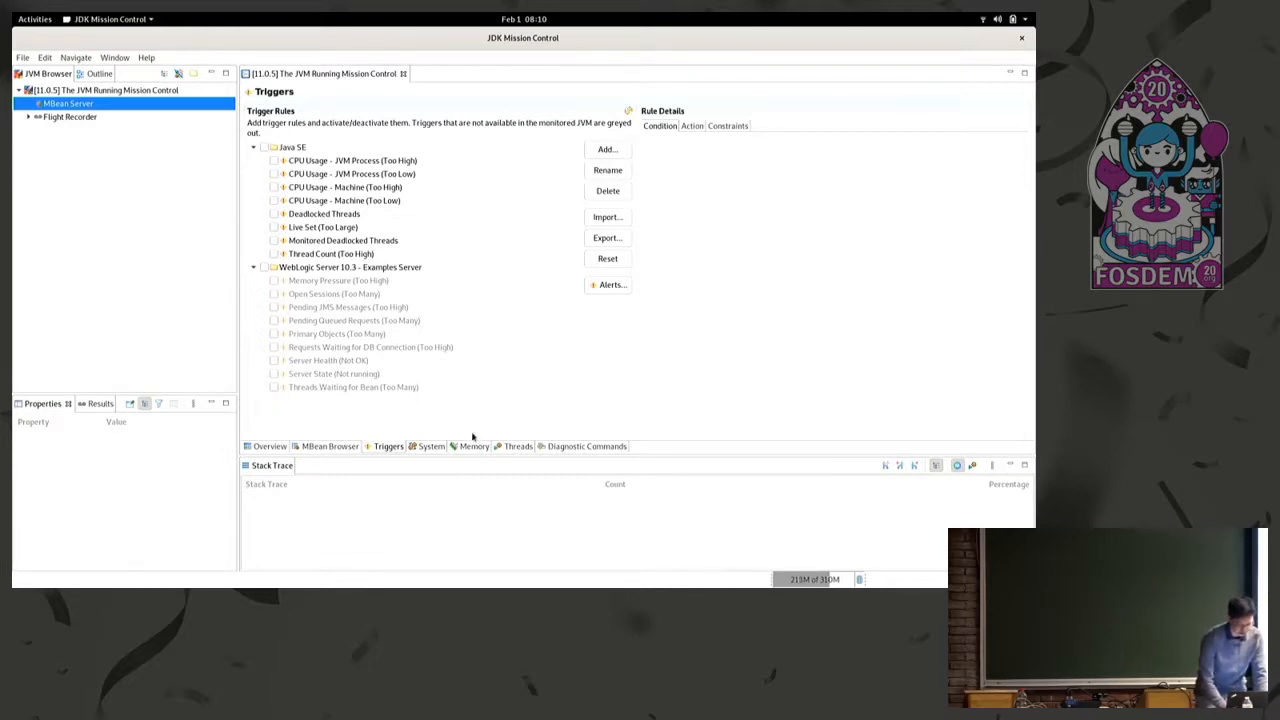
pyautogui.click(582, 446)
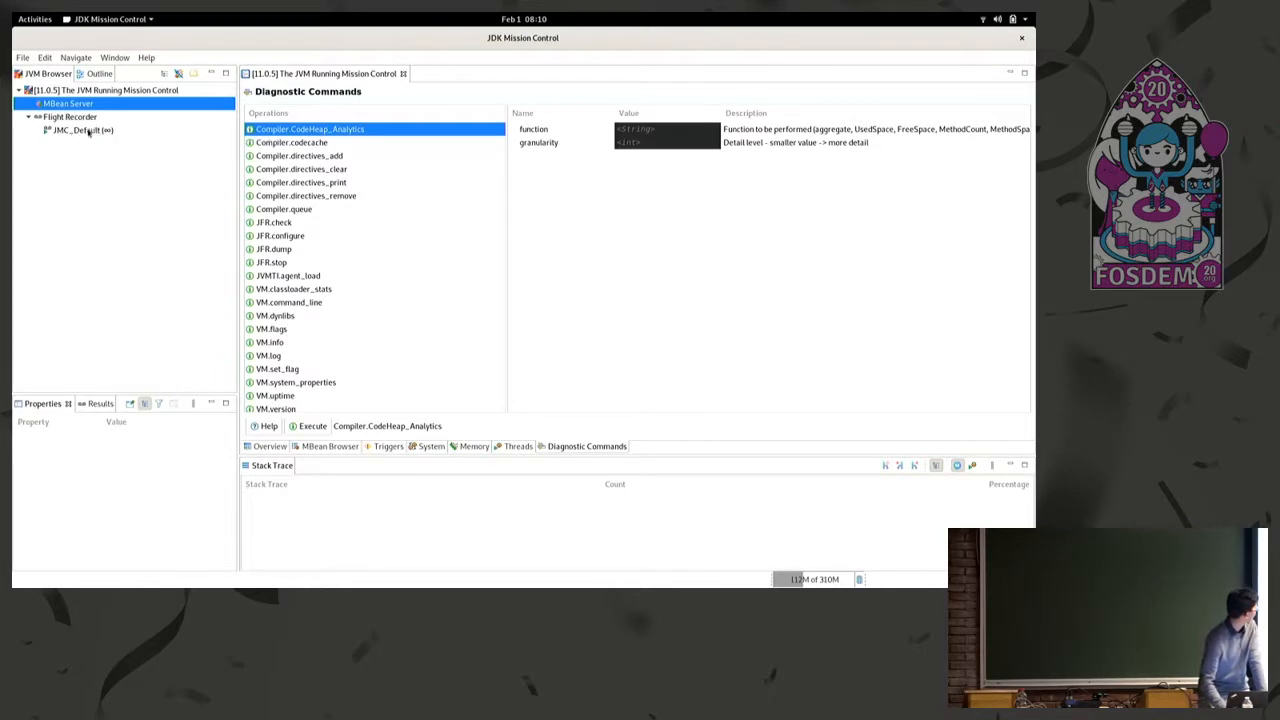
pyautogui.moveTo(80, 130)
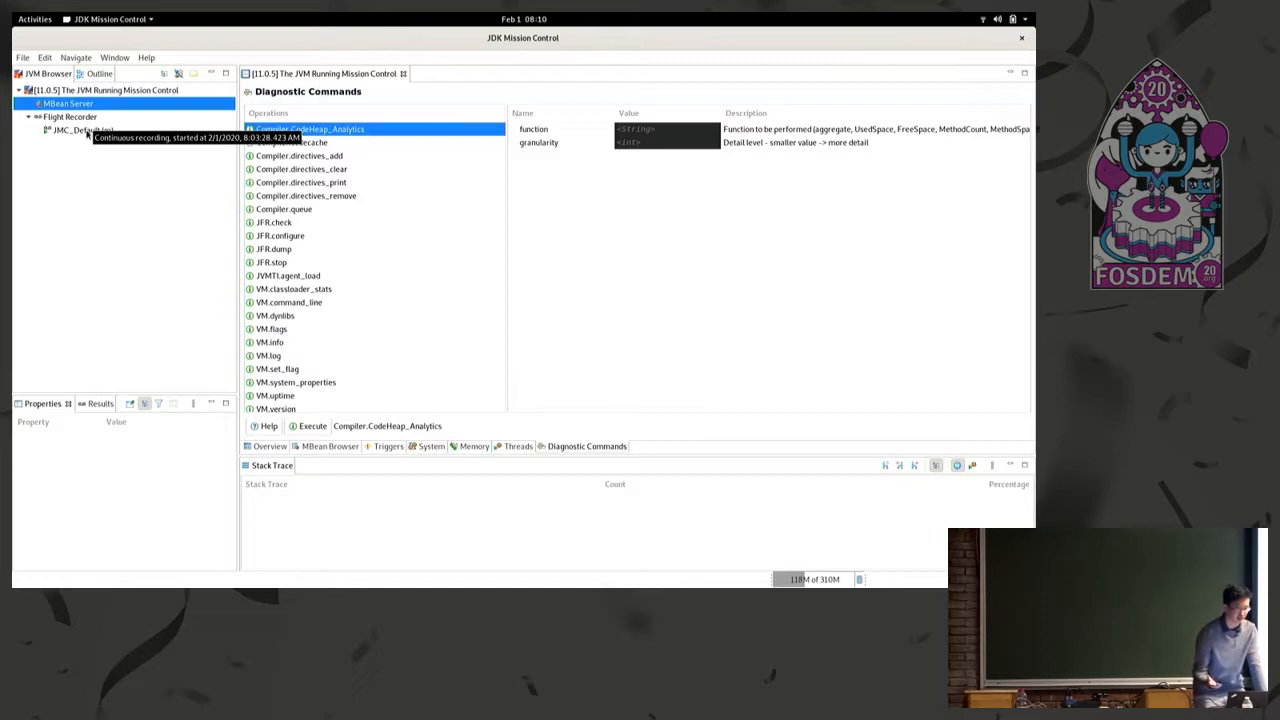
# Dump and open the JMC_Default recording to see Automated Analysis Results
pyautogui.click(80, 130)
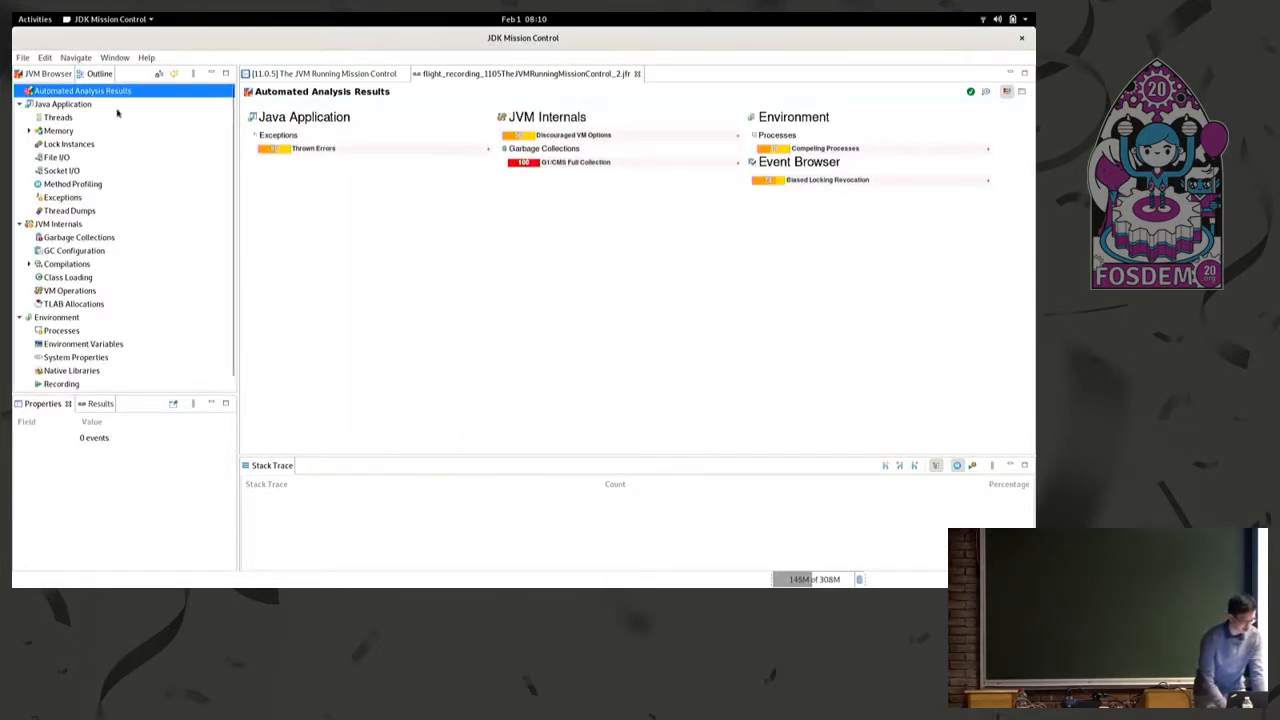
pyautogui.moveTo(143, 247)
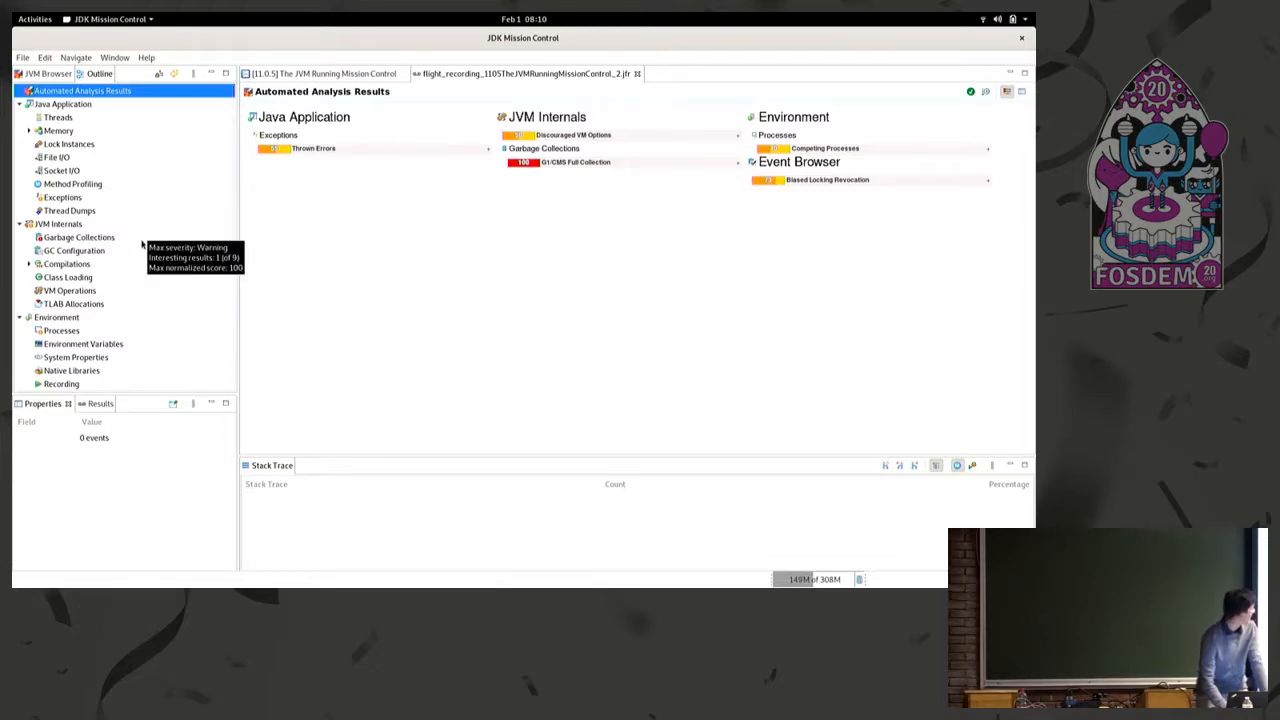
pyautogui.moveTo(202, 291)
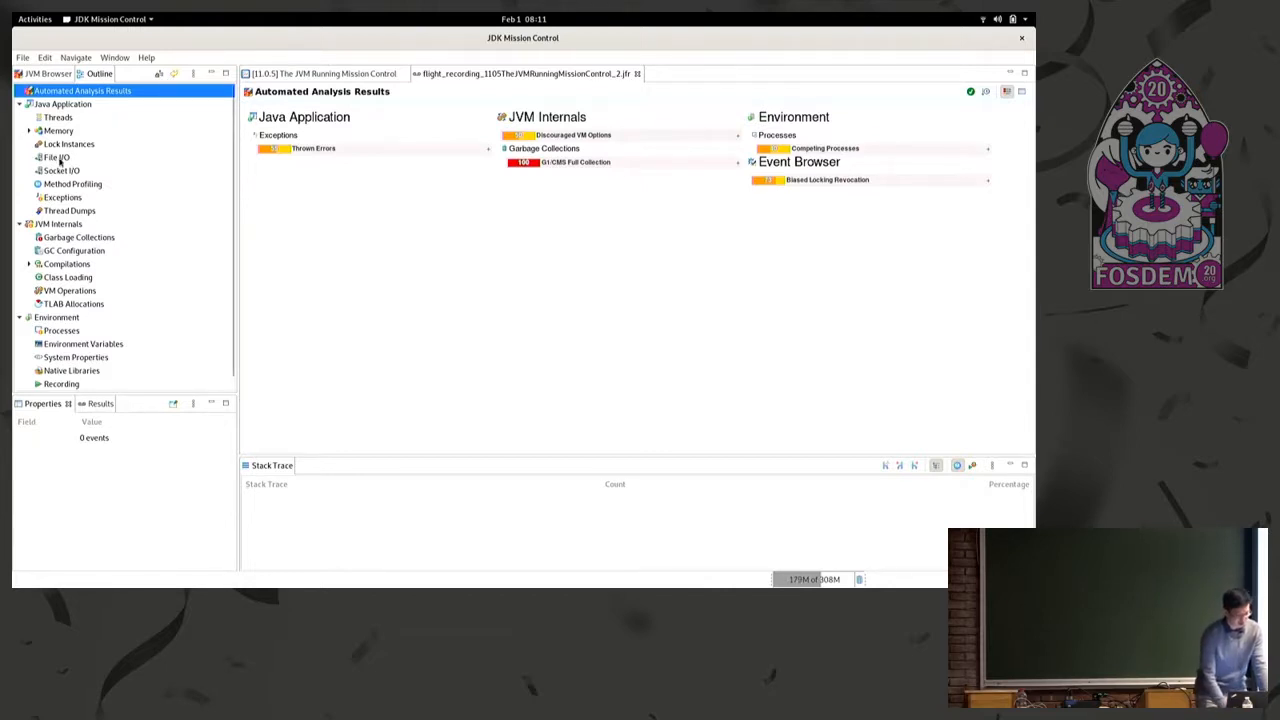
# Show Threads under Java Application and scroll through the thread activity table
pyautogui.click(58, 117)
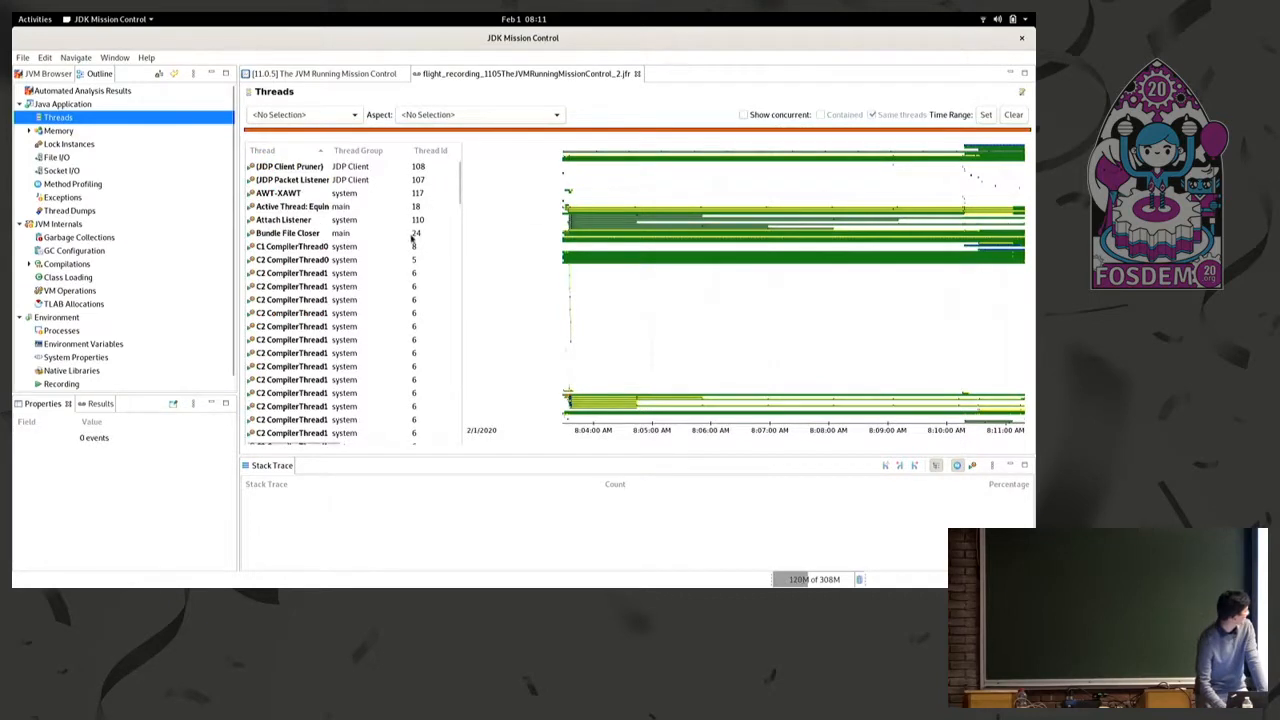
pyautogui.scroll(-3)
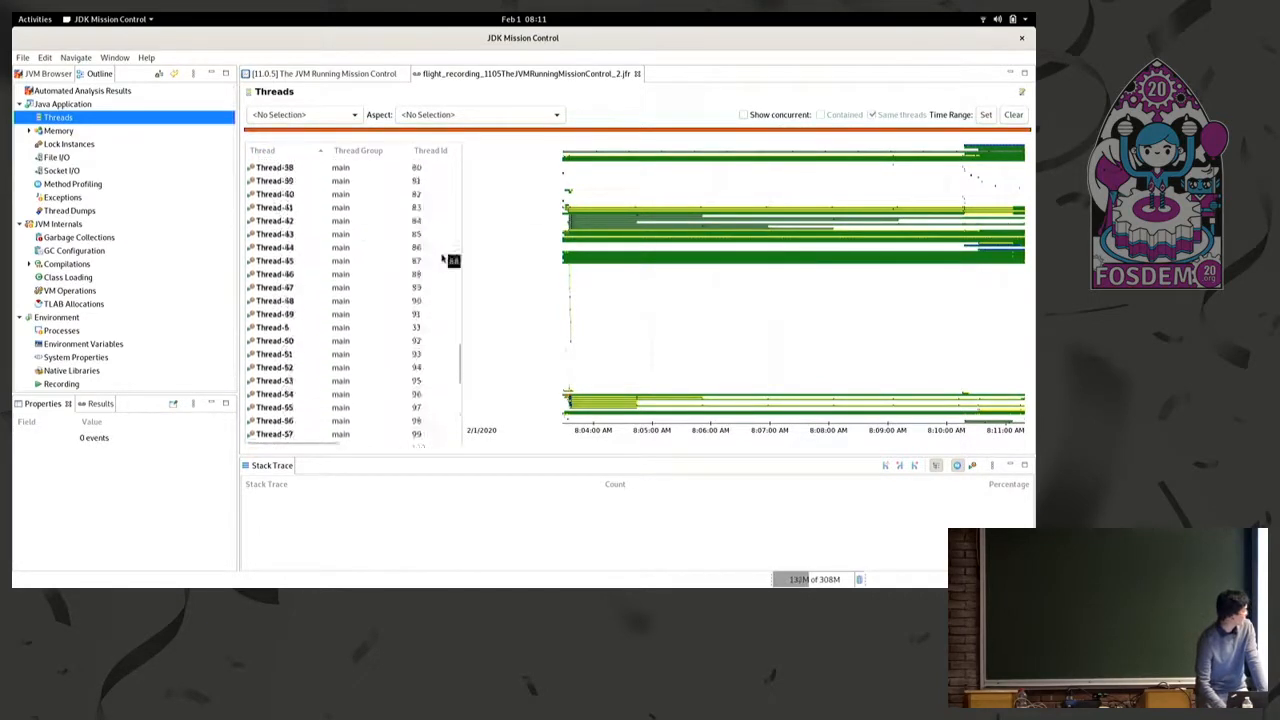
pyautogui.scroll(3)
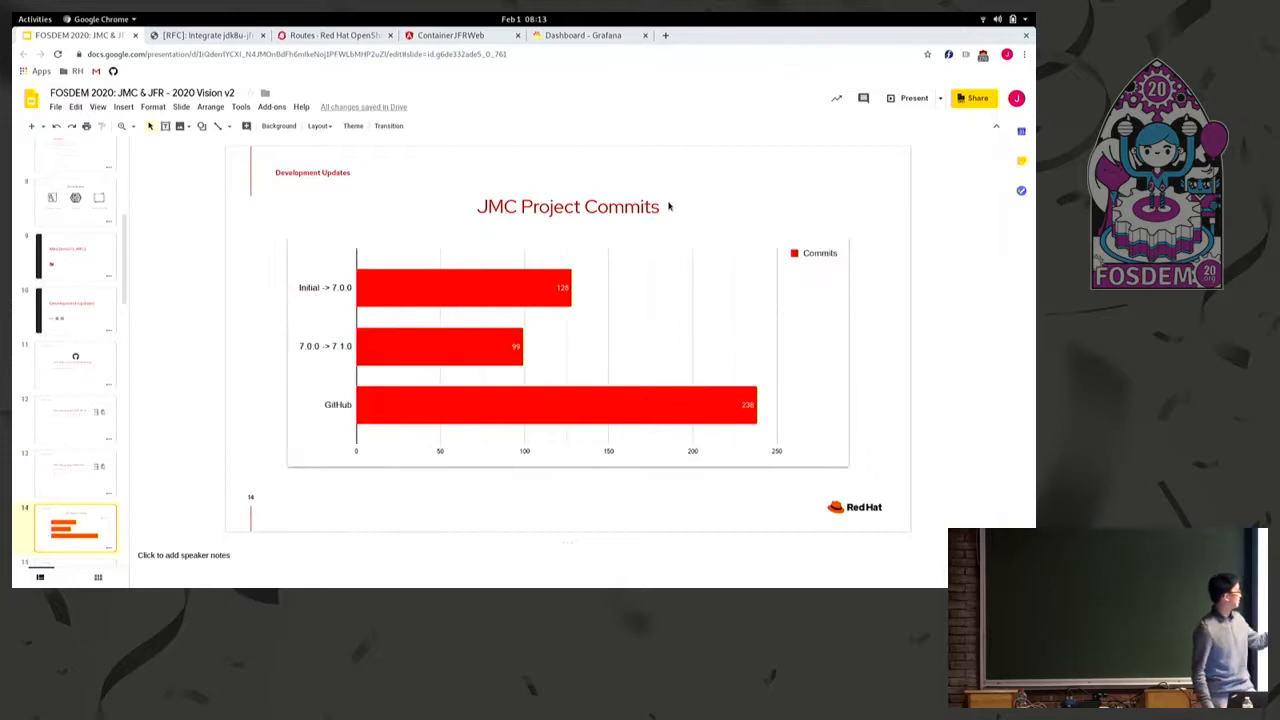
pyautogui.moveTo(765, 160)
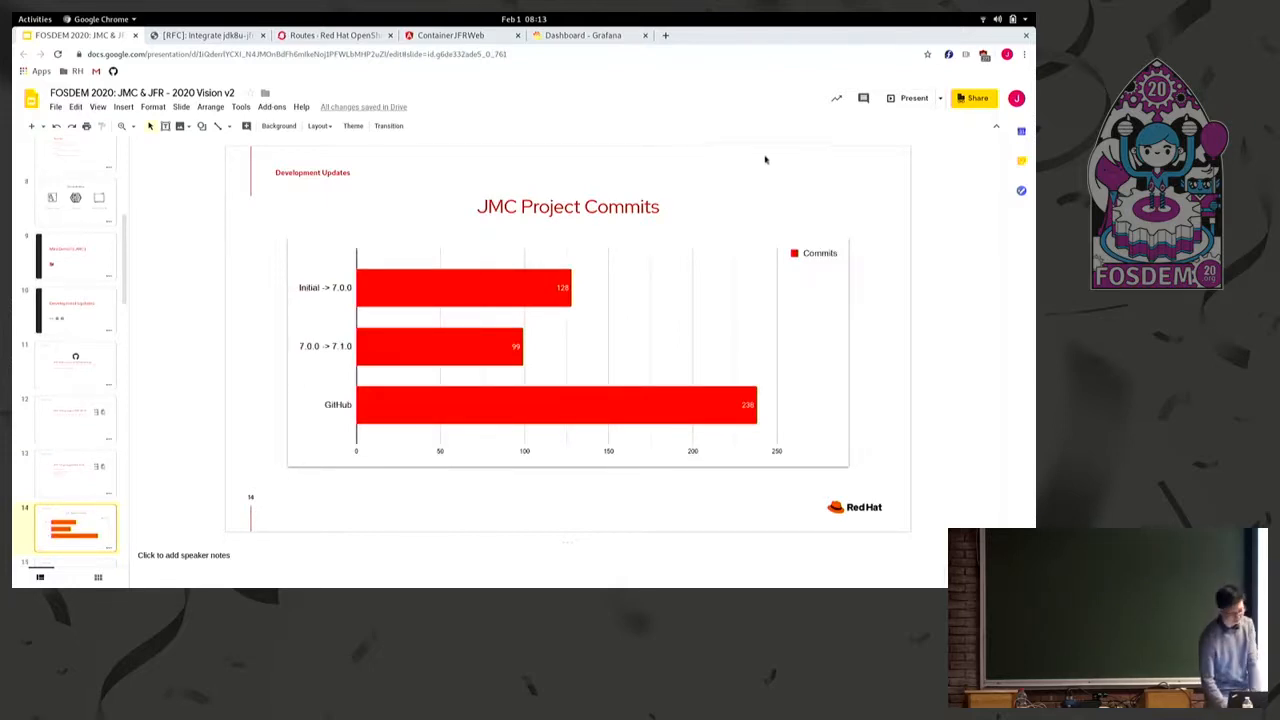
pyautogui.click(911, 98)
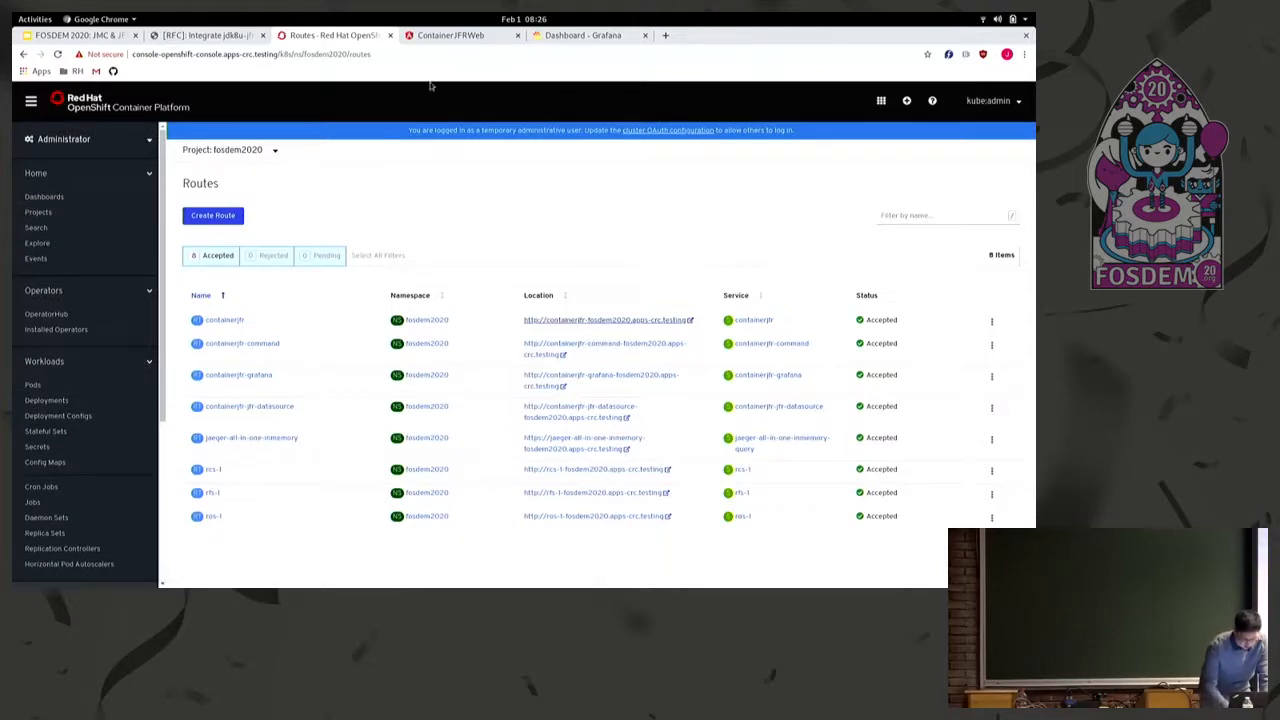
pyautogui.moveTo(80, 374)
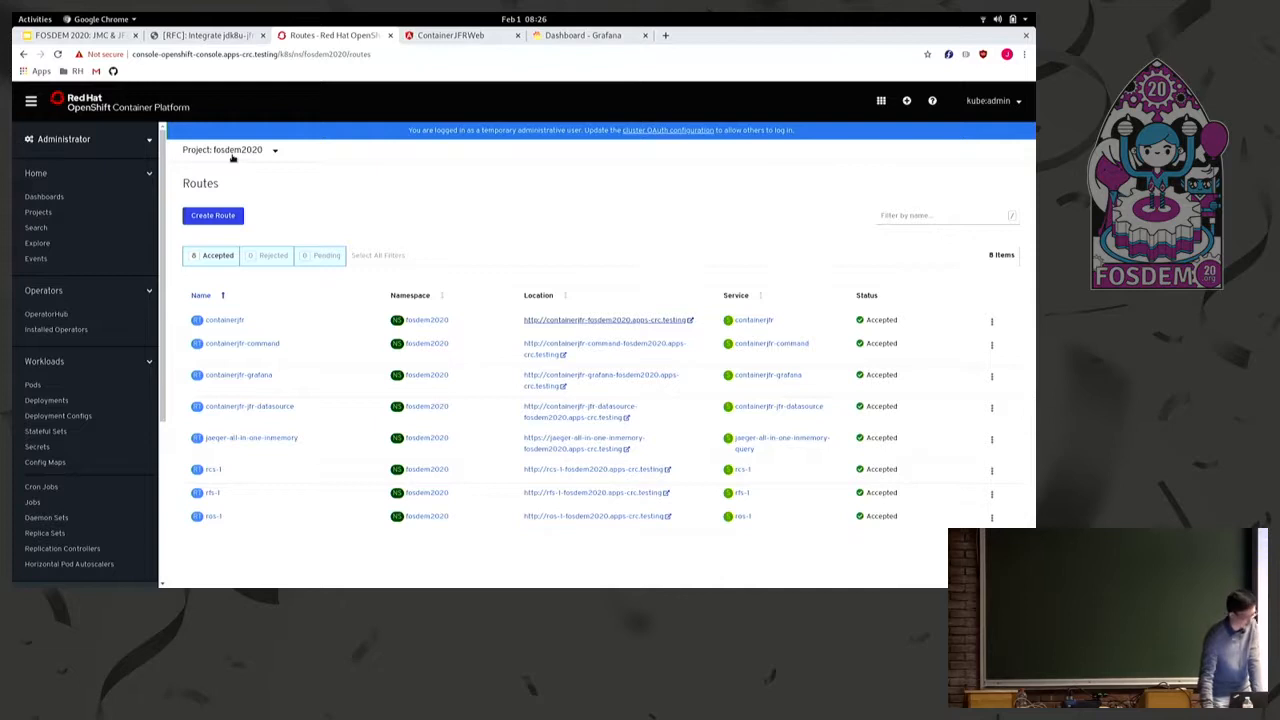
pyautogui.moveTo(56, 329)
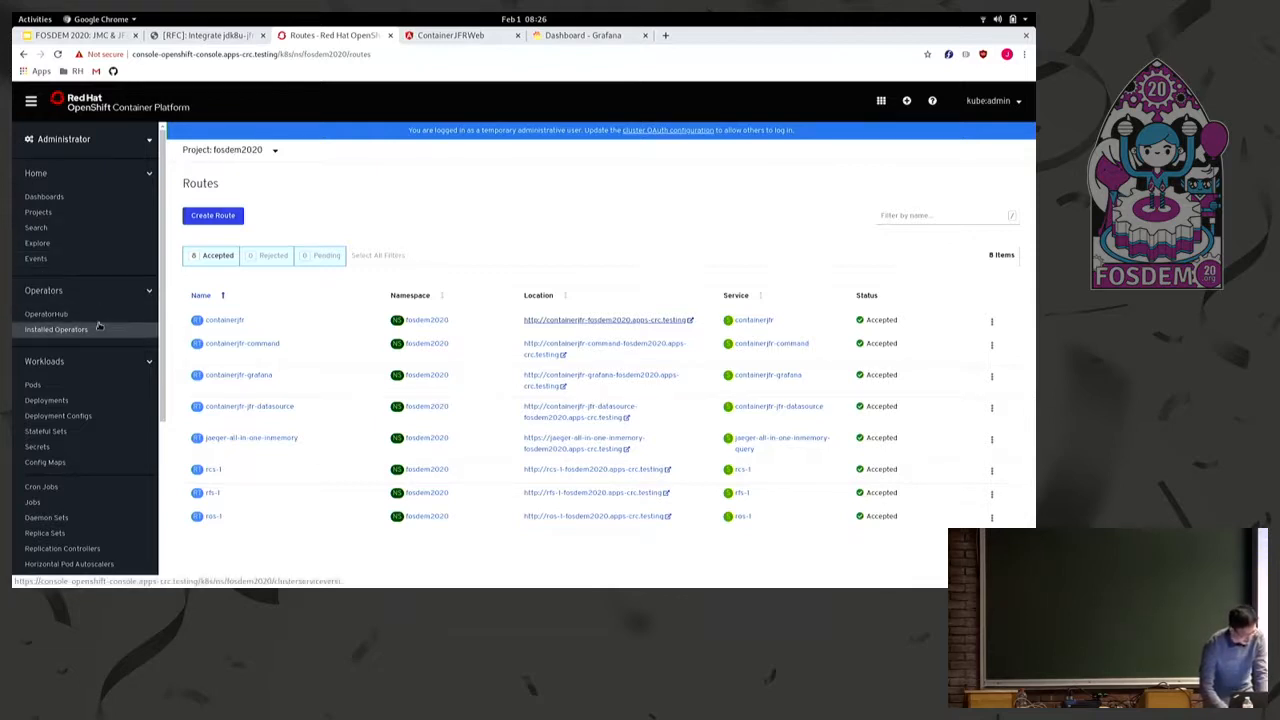
# Glance at Installed Operators, then list Workloads > Deployments for fosdem2020
pyautogui.click(56, 329)
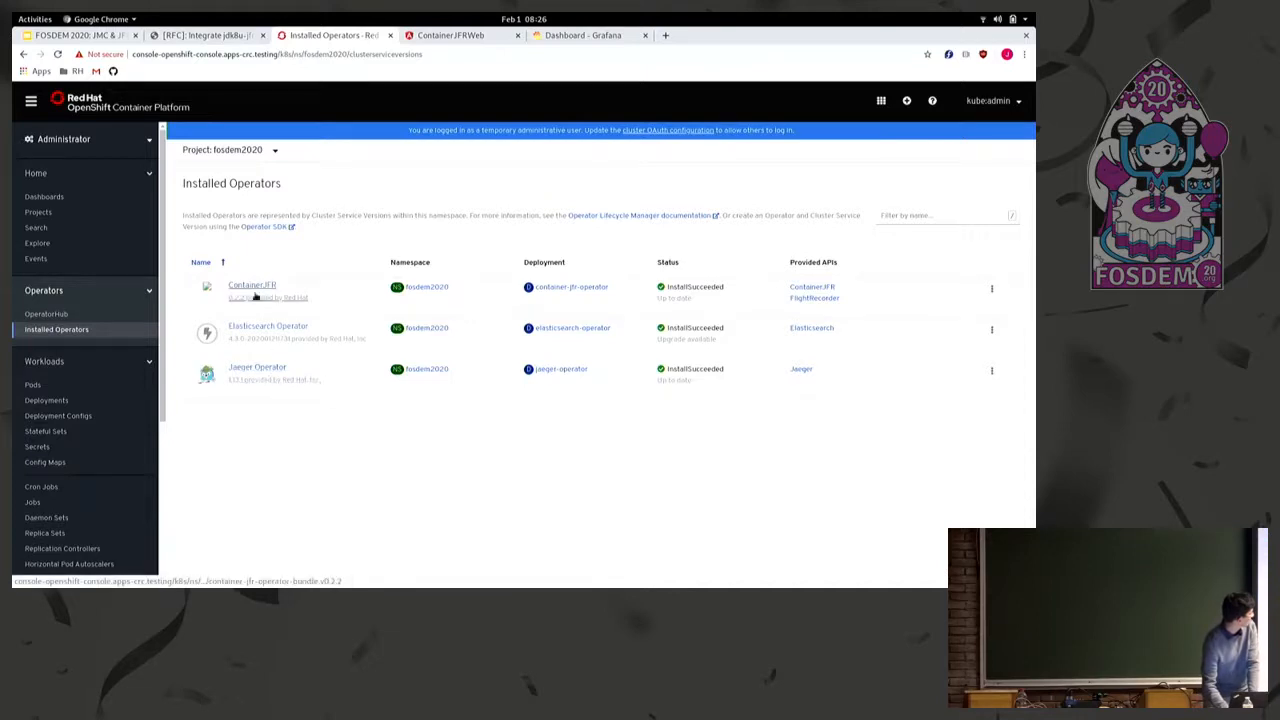
pyautogui.moveTo(268, 326)
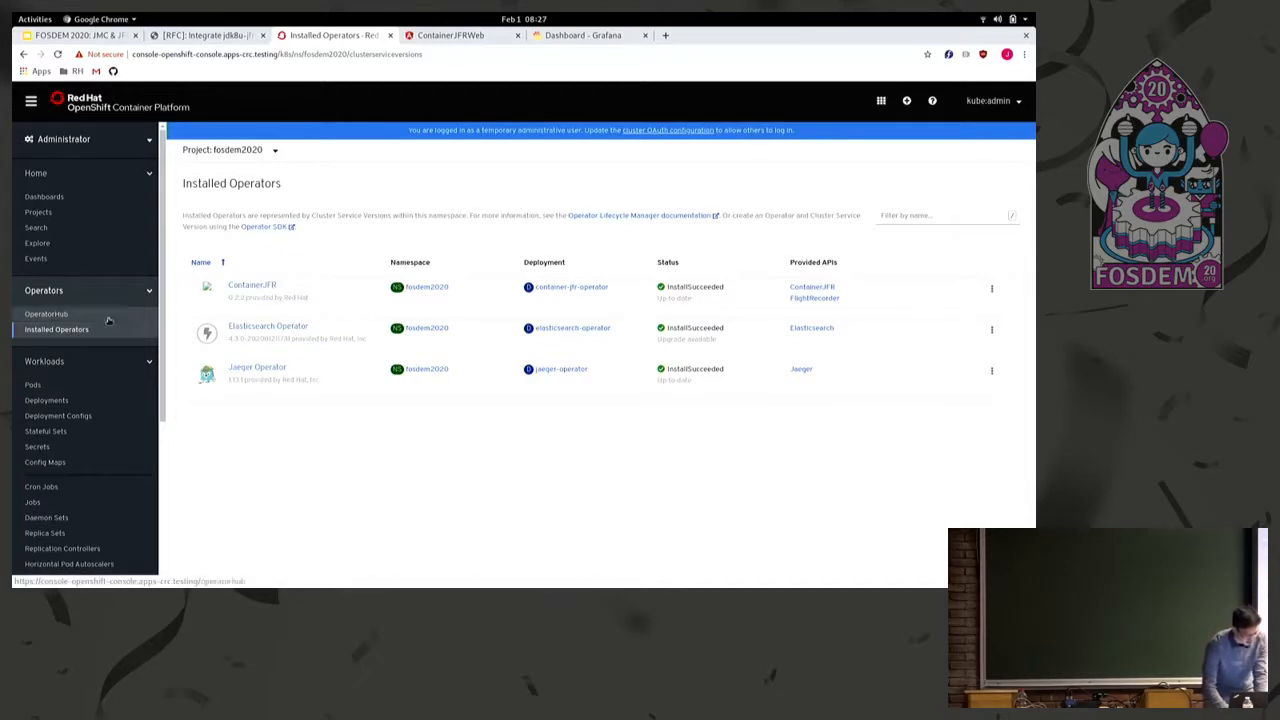
pyautogui.click(46, 400)
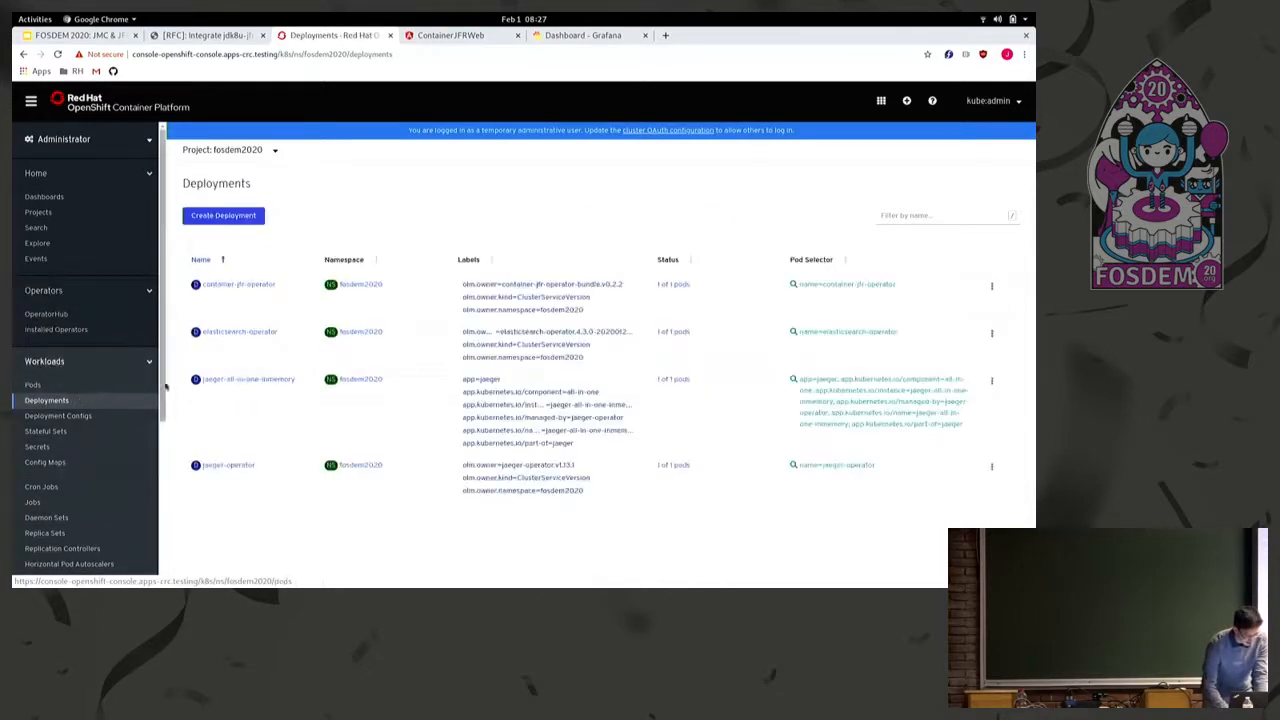
pyautogui.moveTo(255, 304)
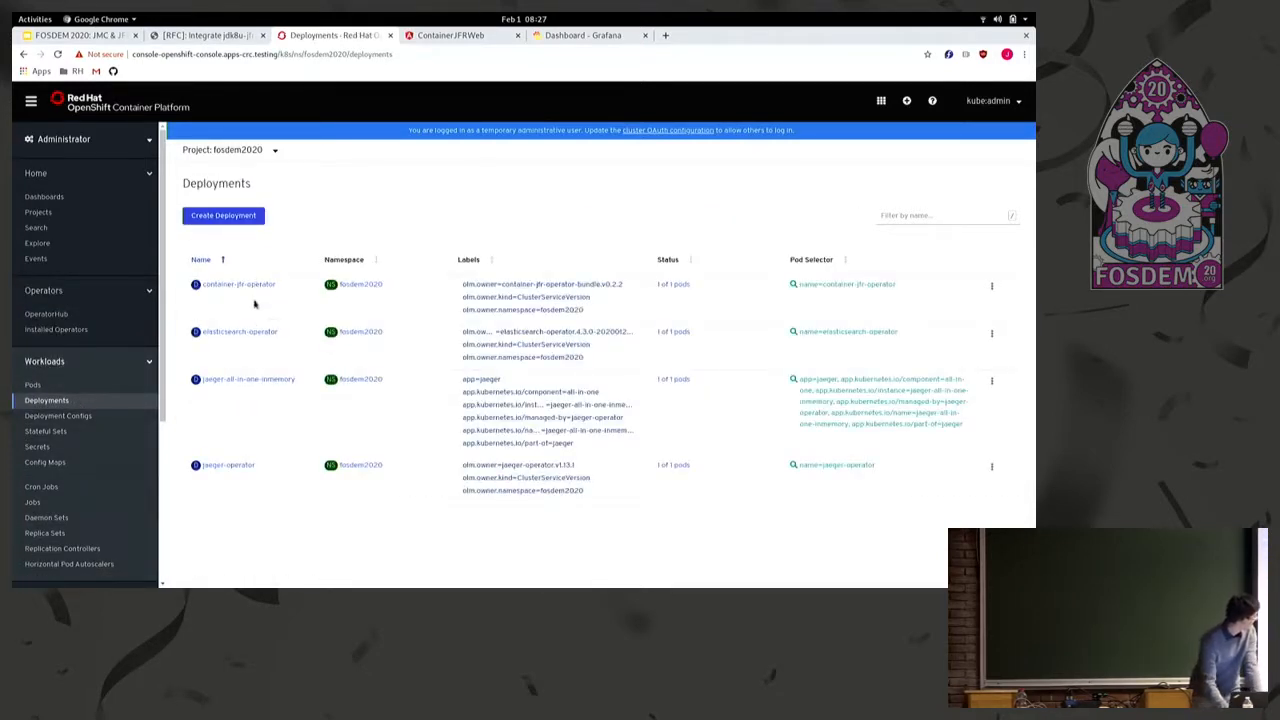
pyautogui.moveTo(258, 376)
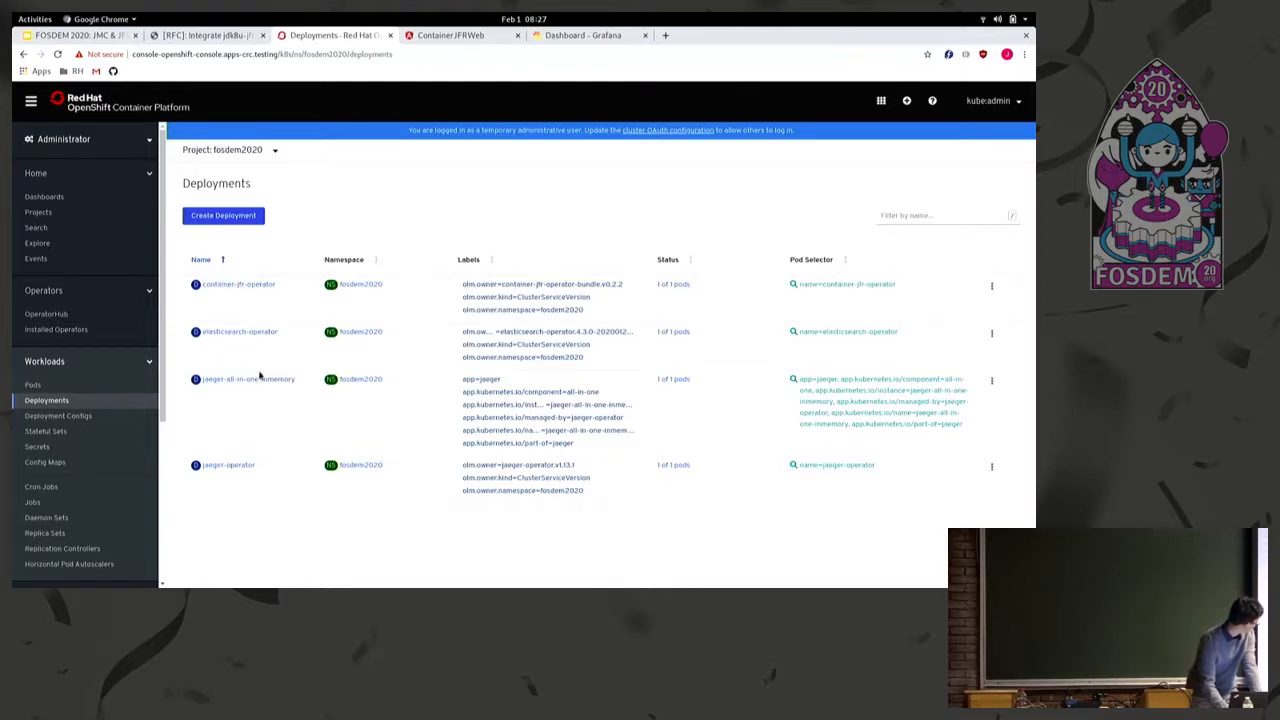
pyautogui.moveTo(230, 365)
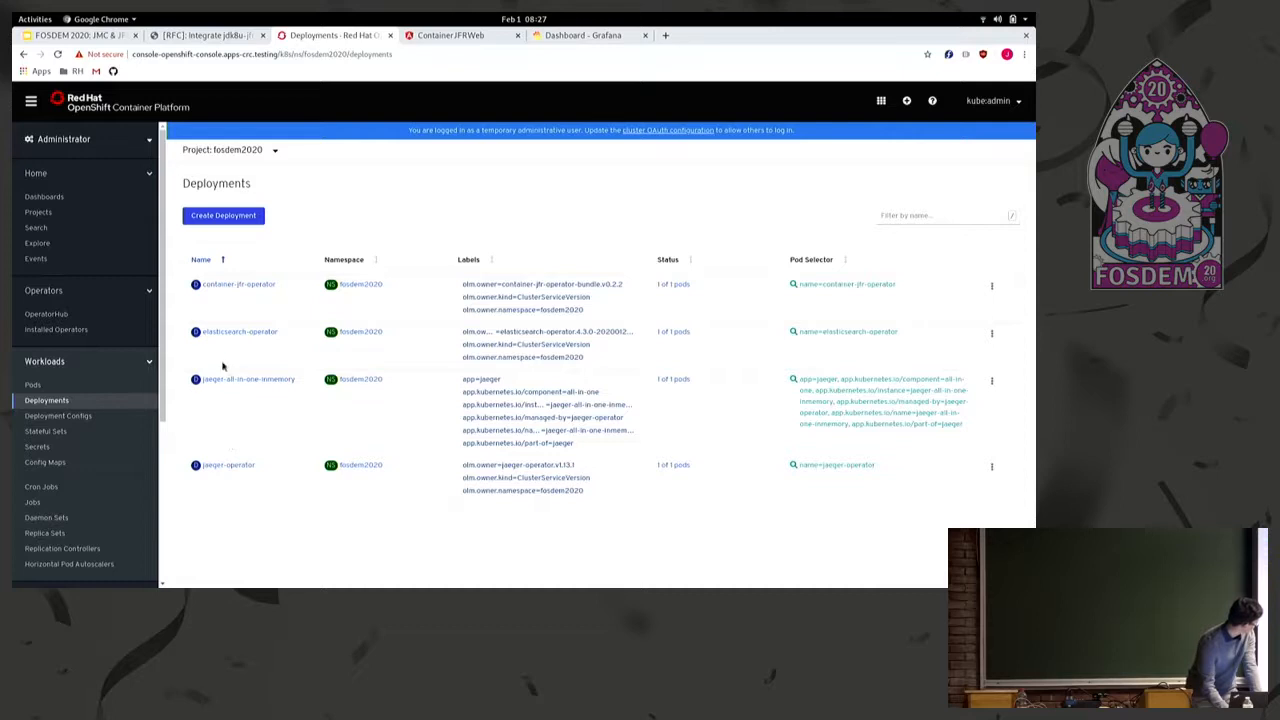
pyautogui.moveTo(211, 364)
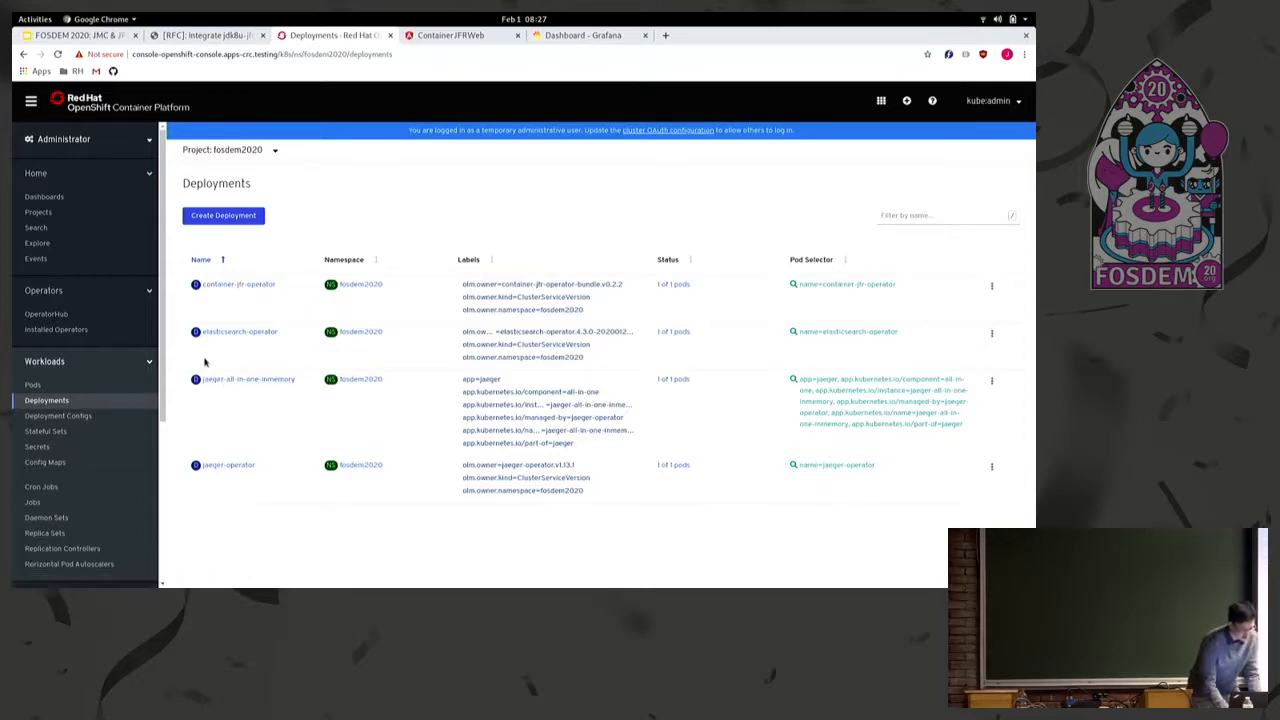
pyautogui.moveTo(56, 329)
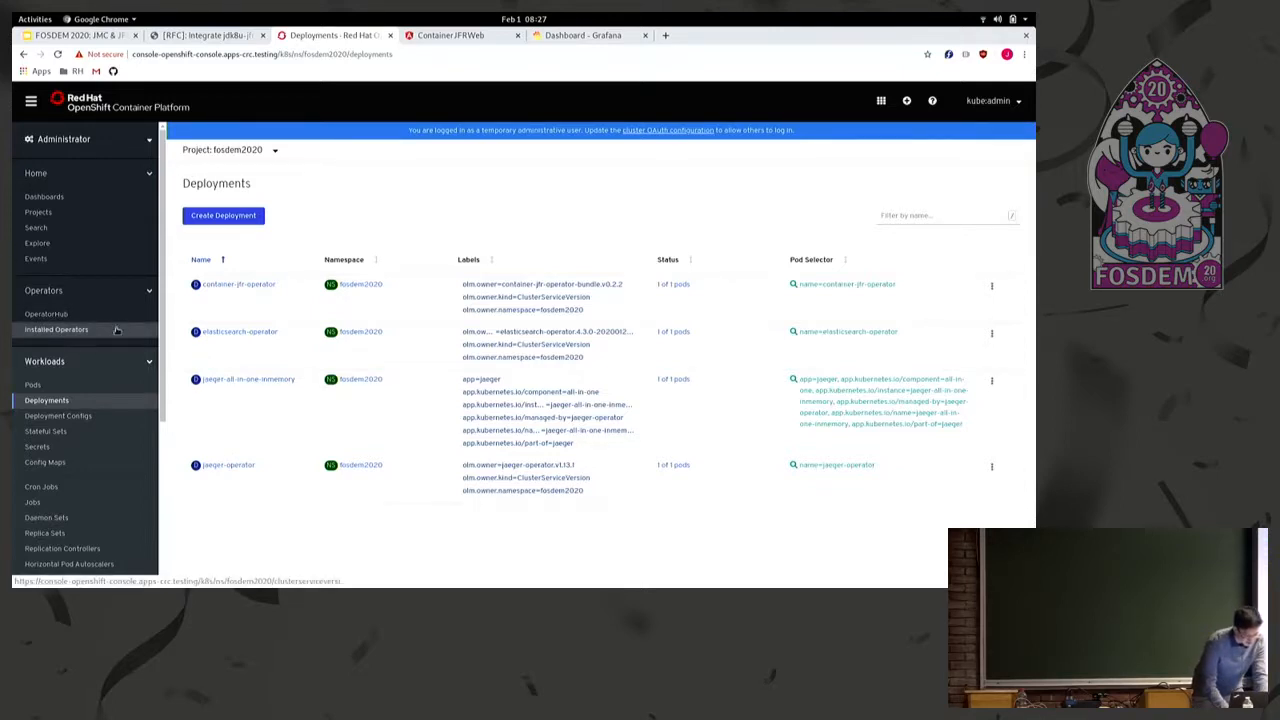
# Start a new instance of the ContainerJFR operator from Installed Operators
pyautogui.click(56, 329)
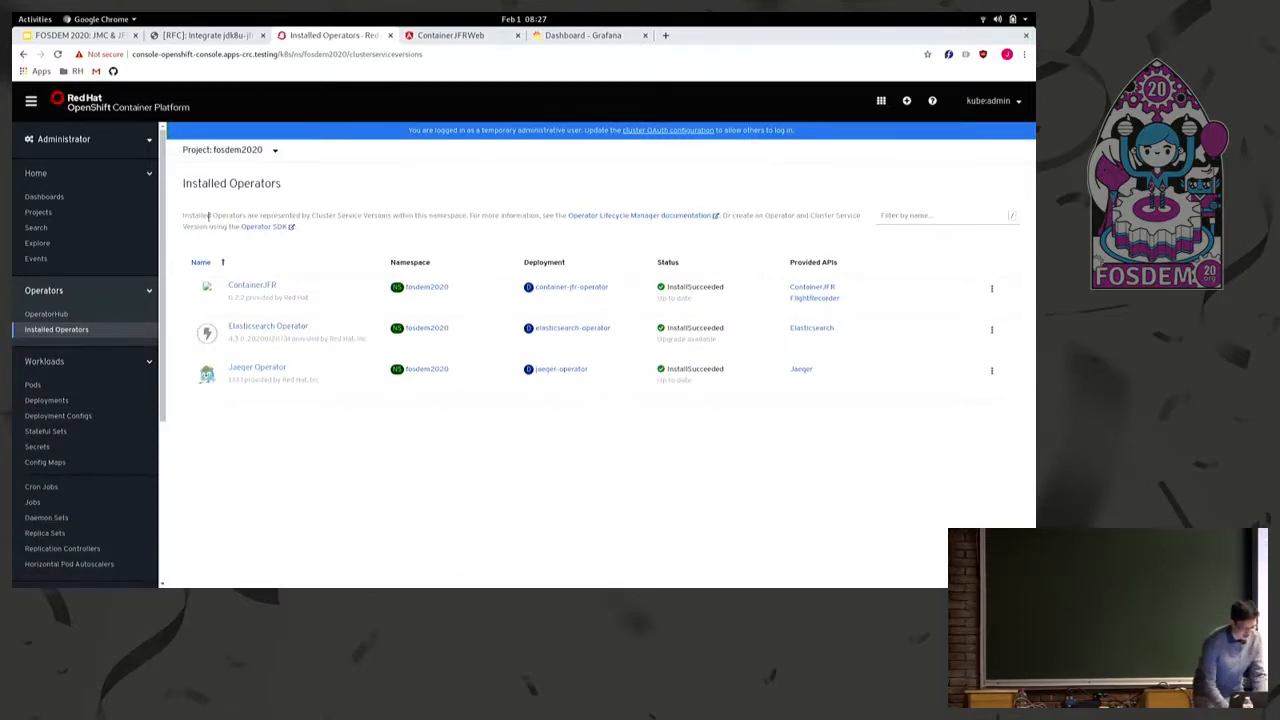
pyautogui.moveTo(46, 313)
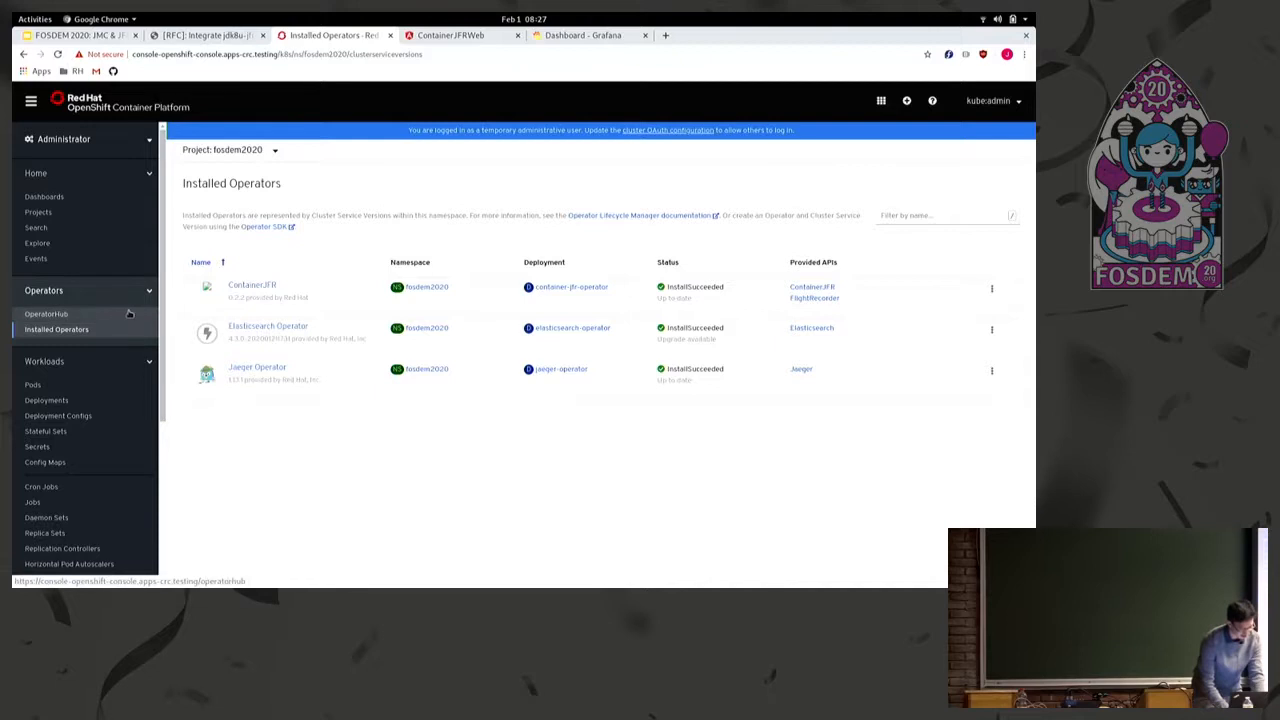
pyautogui.click(252, 285)
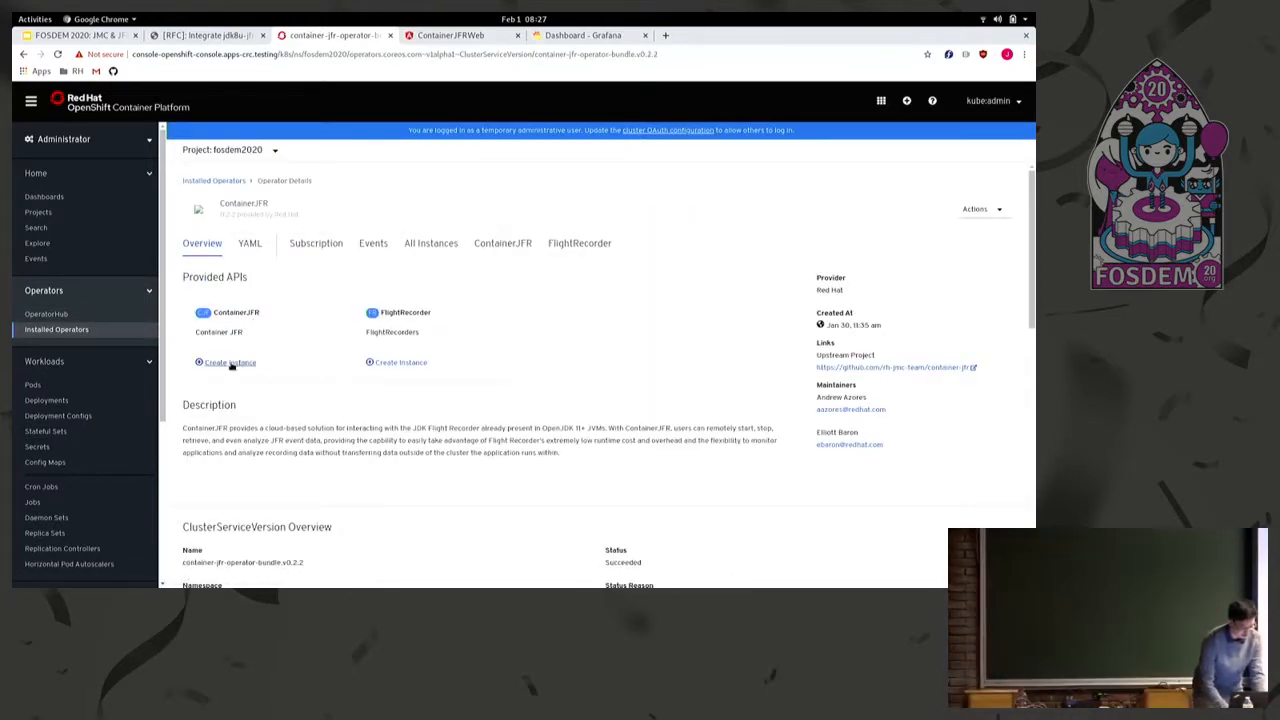
pyautogui.moveTo(231, 362)
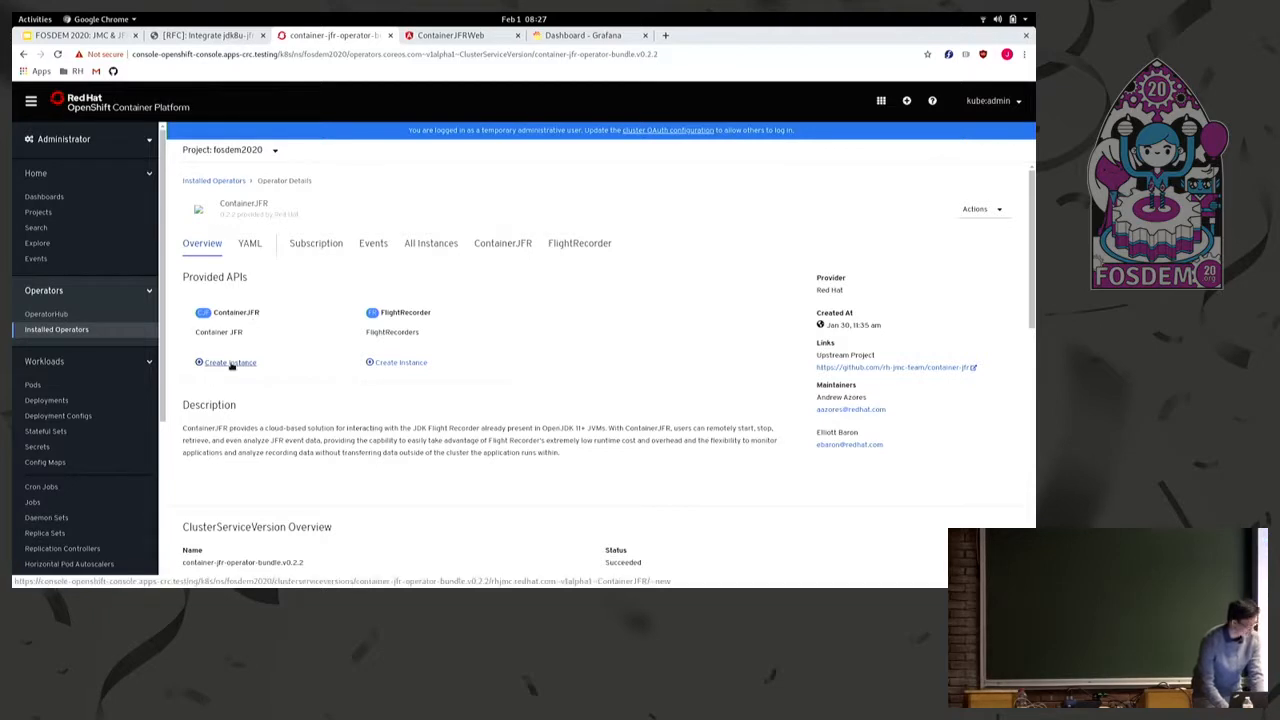
pyautogui.click(230, 362)
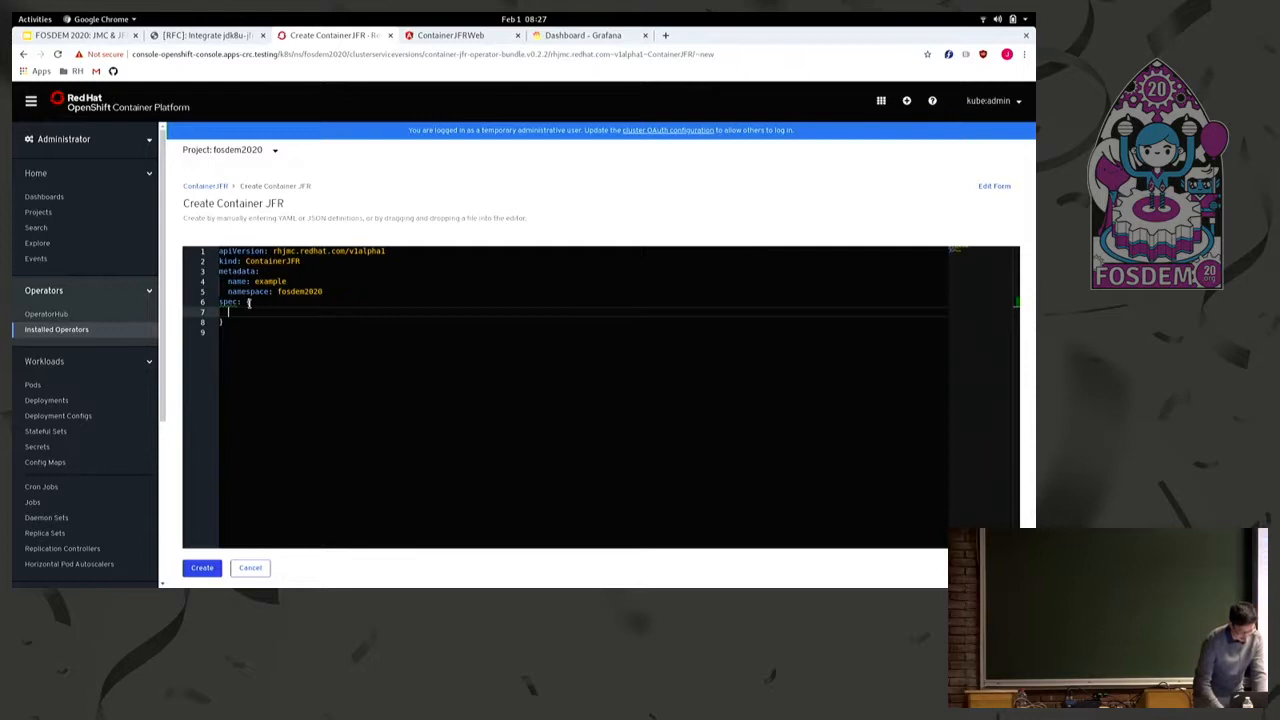
# Add 'minimal: false' to the instance YAML and create it
pyautogui.write('minimal:')
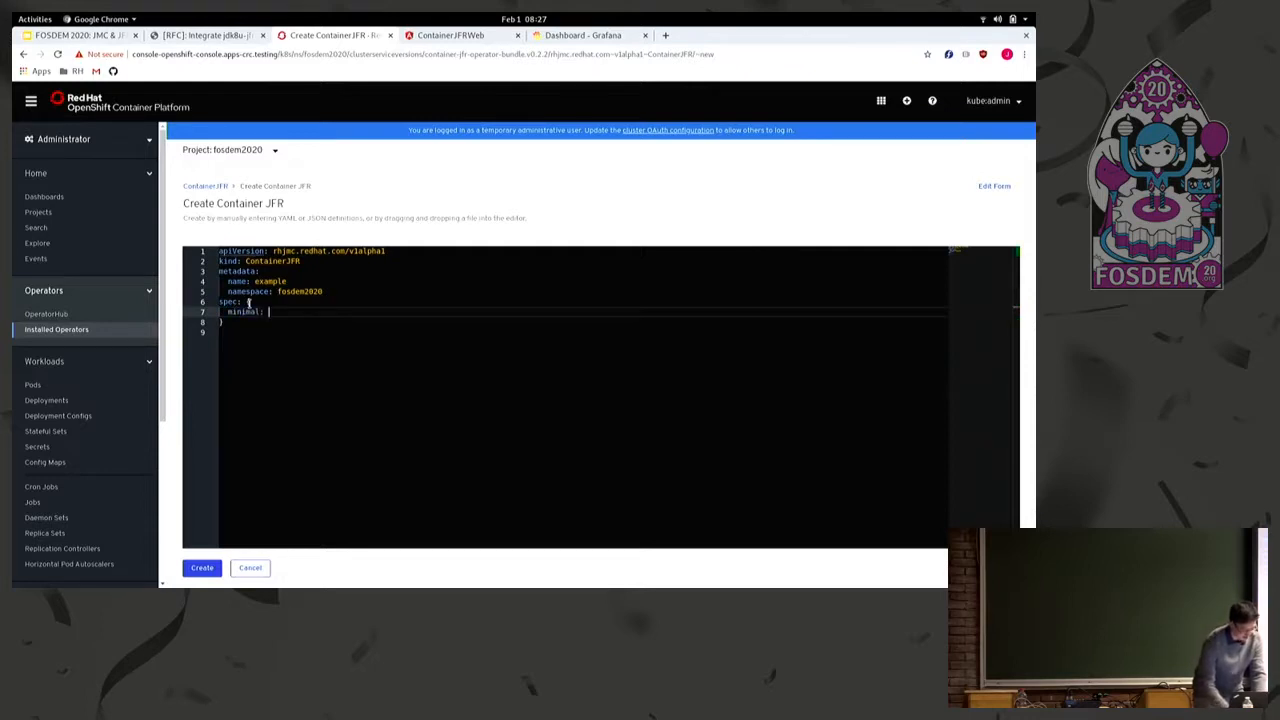
pyautogui.write('true/f')
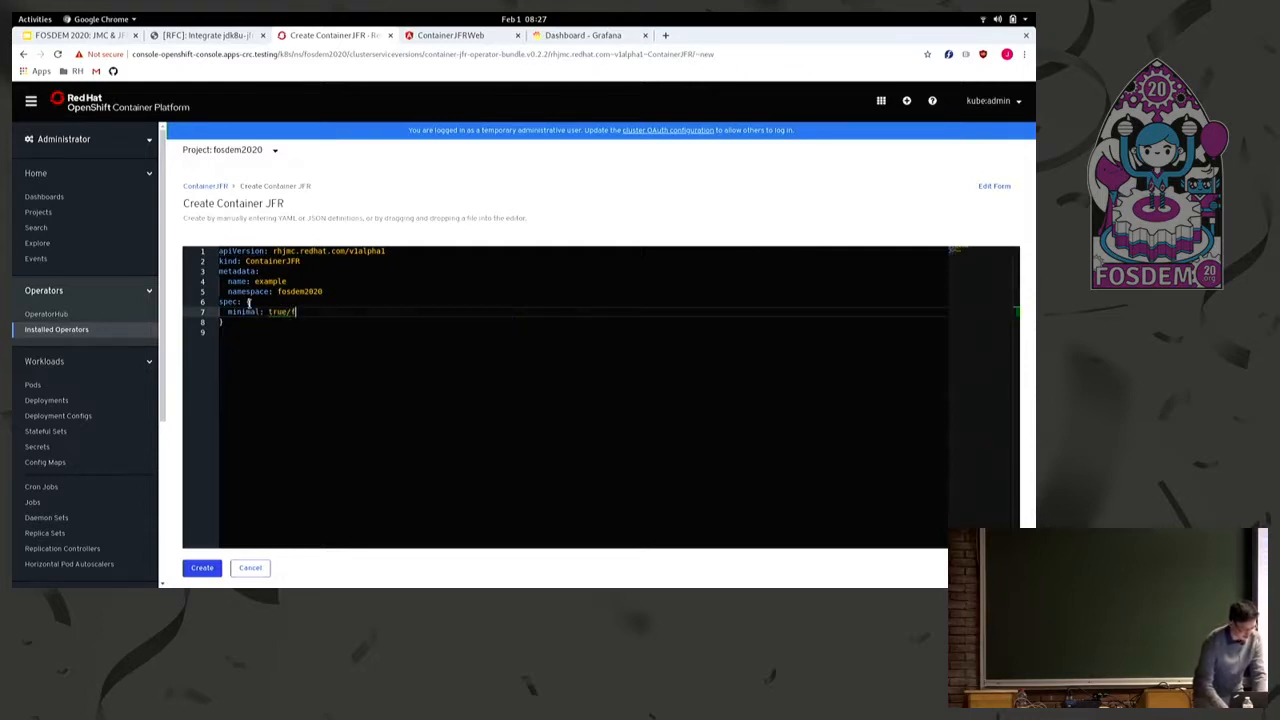
pyautogui.press('BackSpace')
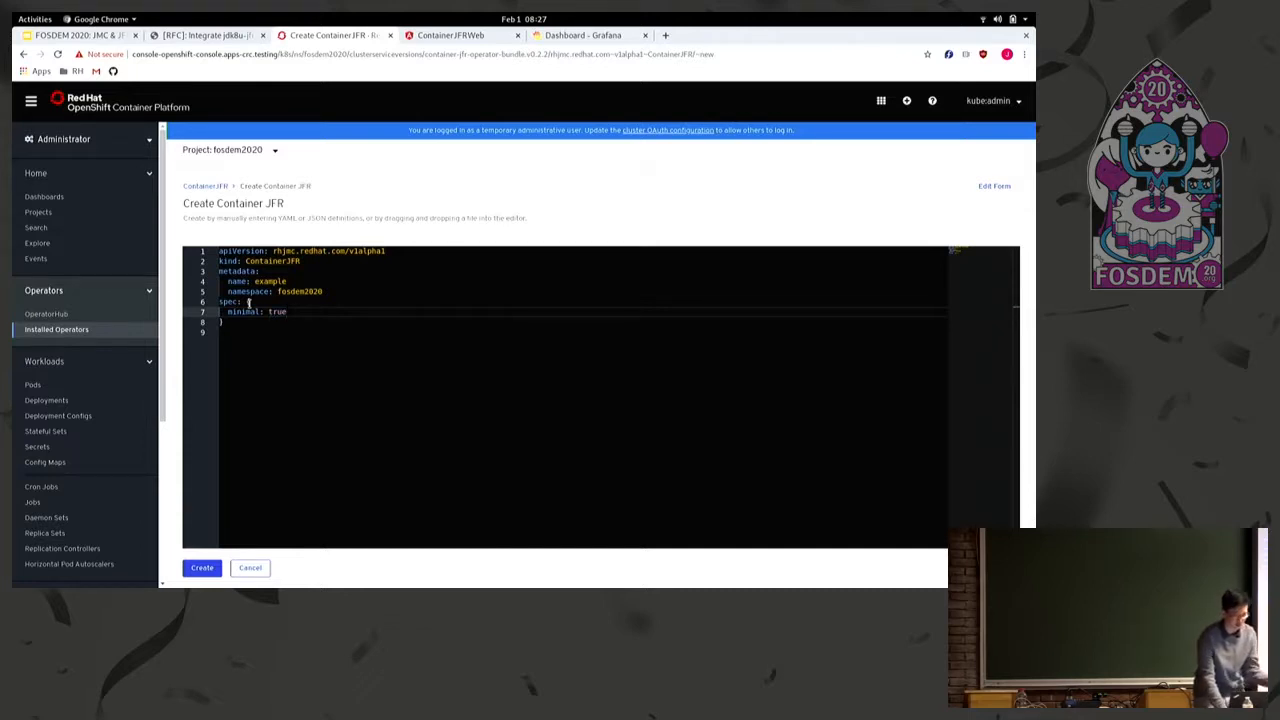
pyautogui.press('BackSpace')
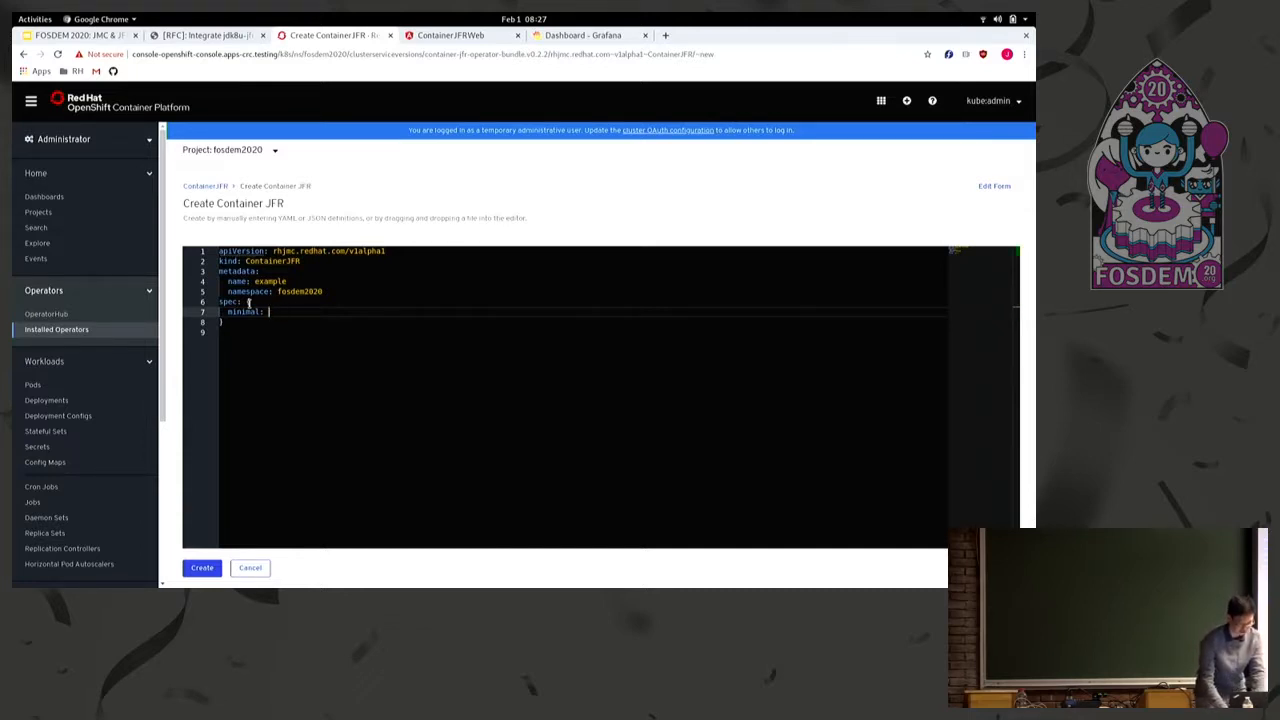
pyautogui.write('false')
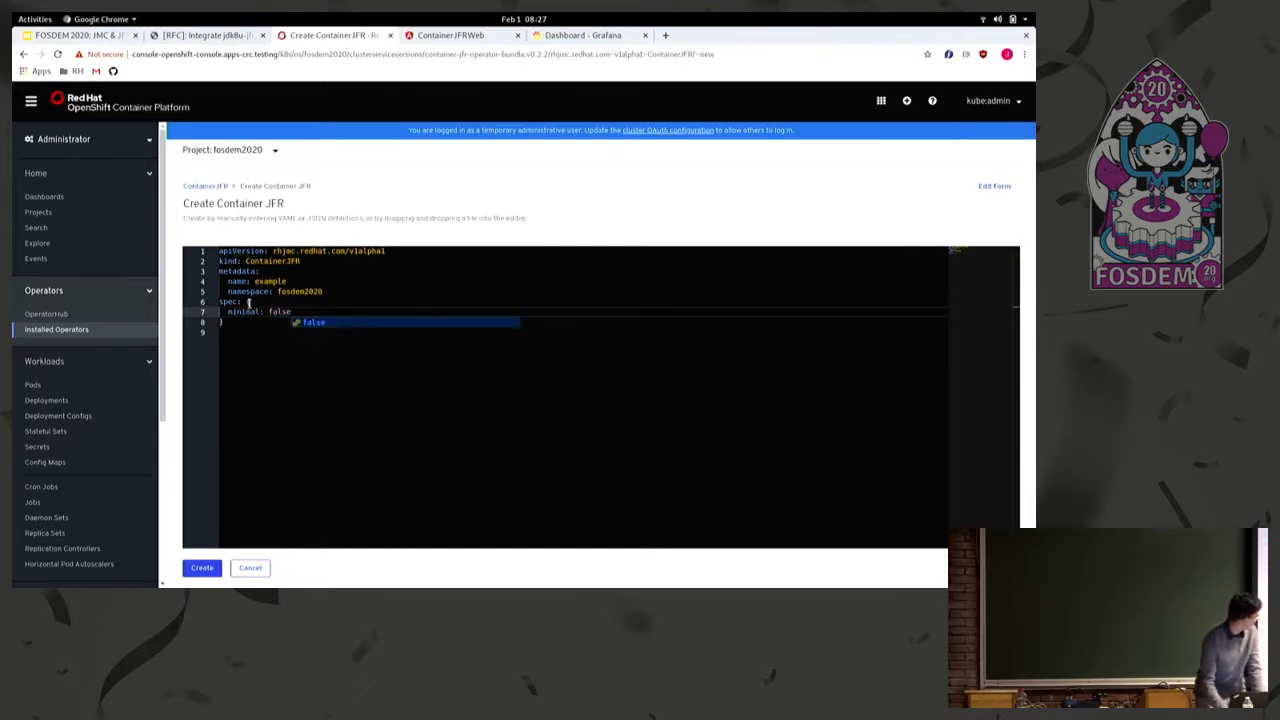
pyautogui.moveTo(198, 531)
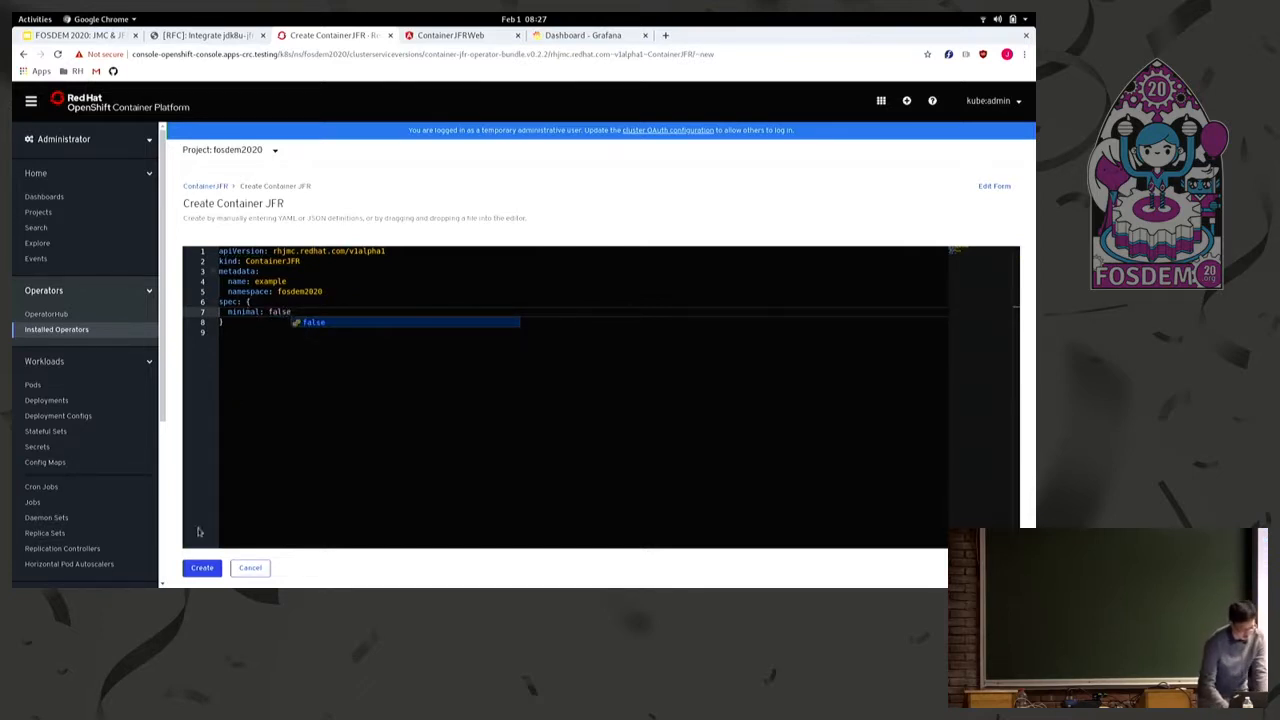
pyautogui.click(201, 567)
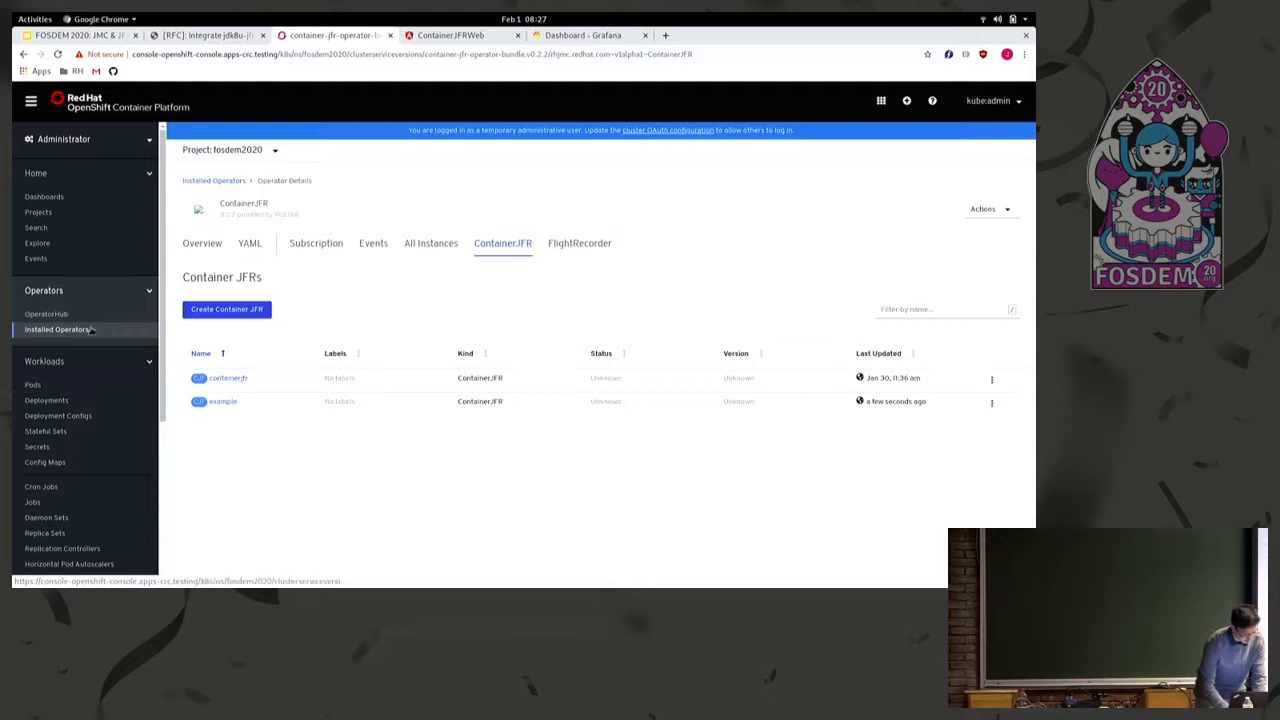
pyautogui.moveTo(319, 419)
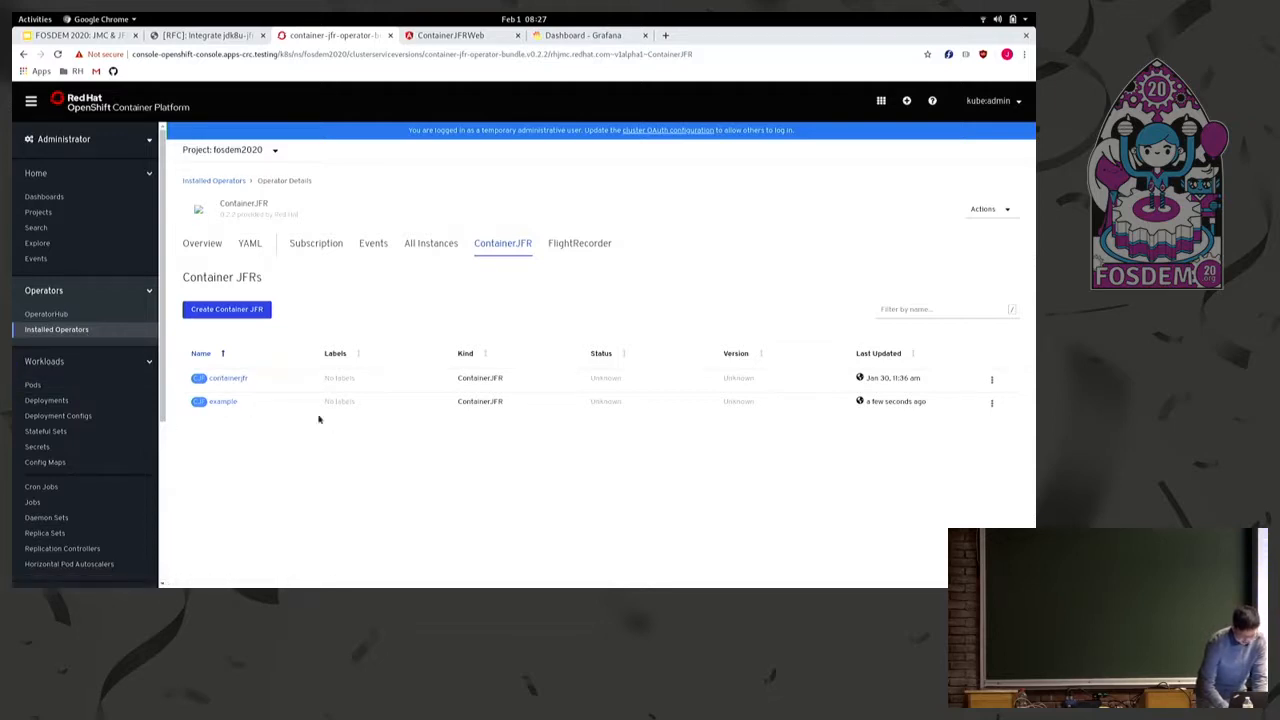
pyautogui.moveTo(228, 378)
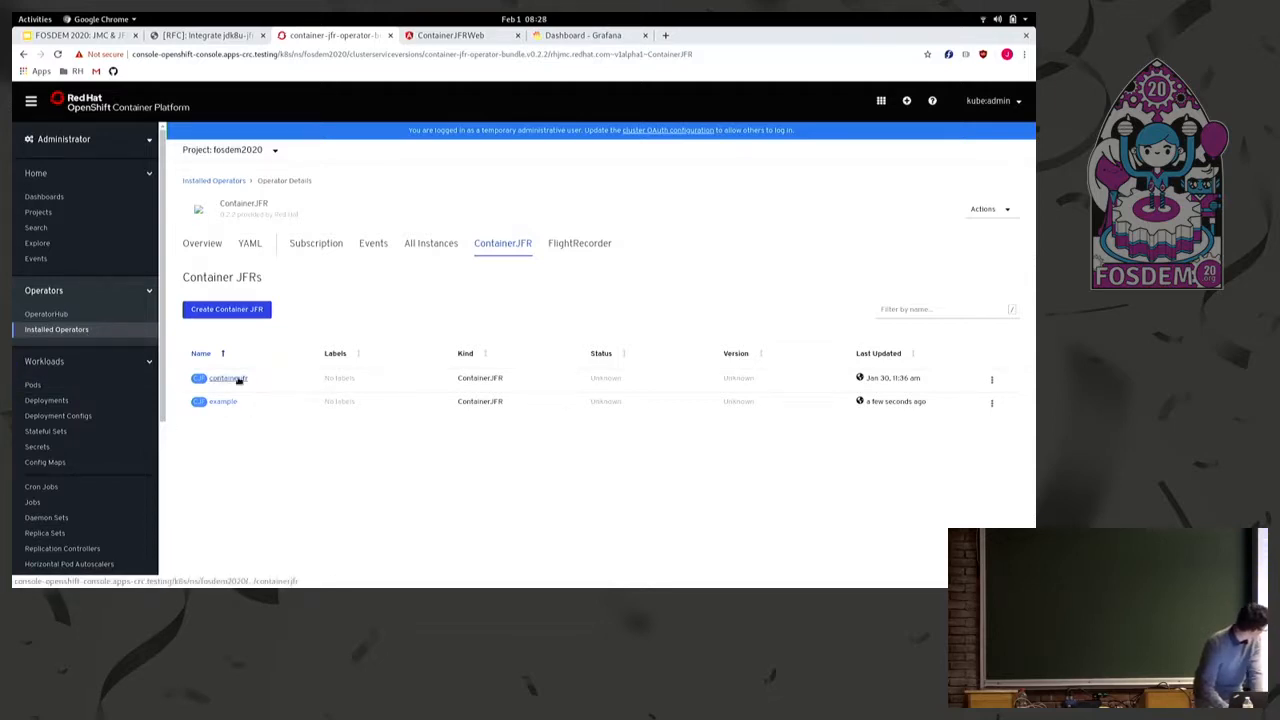
pyautogui.moveTo(222, 408)
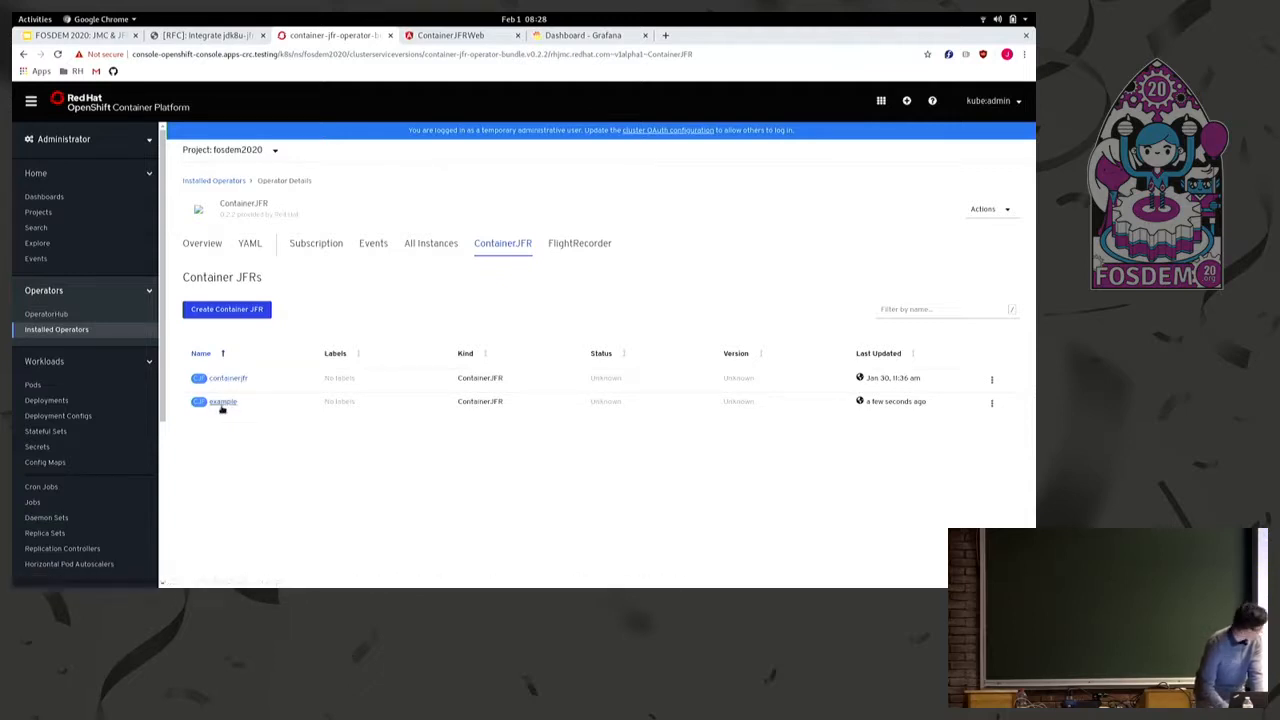
# Open Networking > Routes and scroll the twelve fosdem2020 routes, including example routes
pyautogui.scroll(-3)
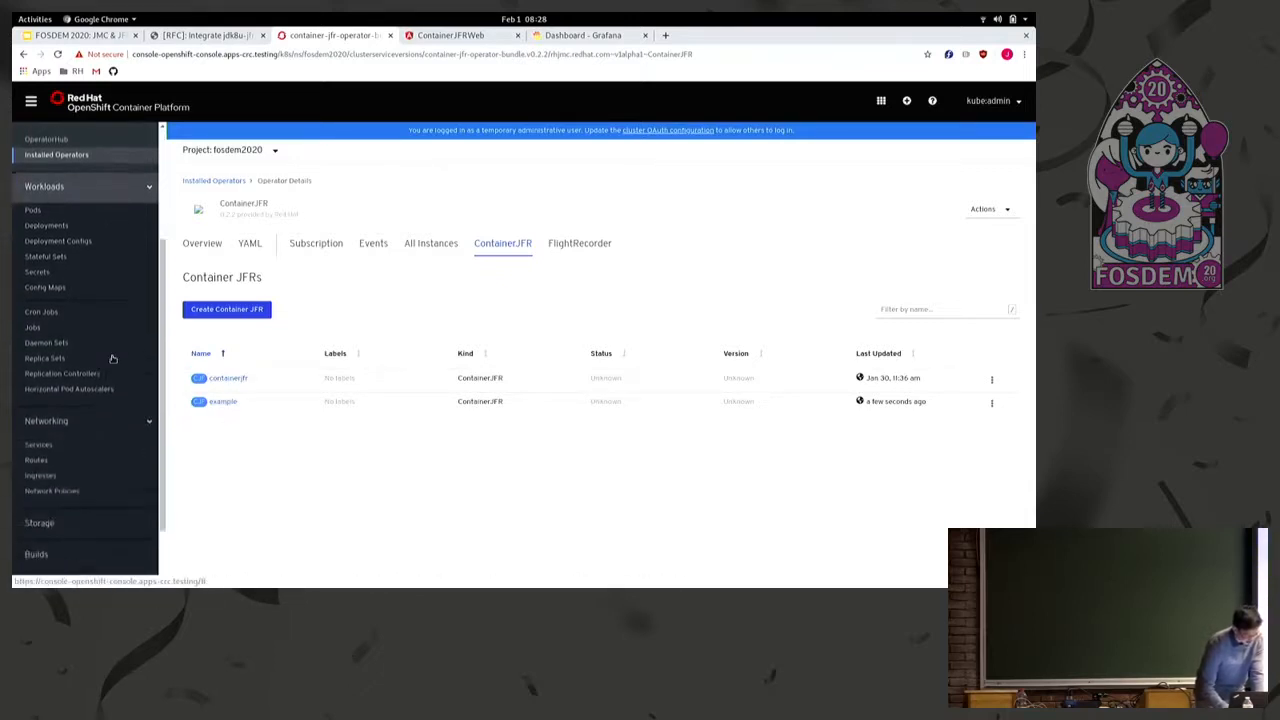
pyautogui.click(36, 459)
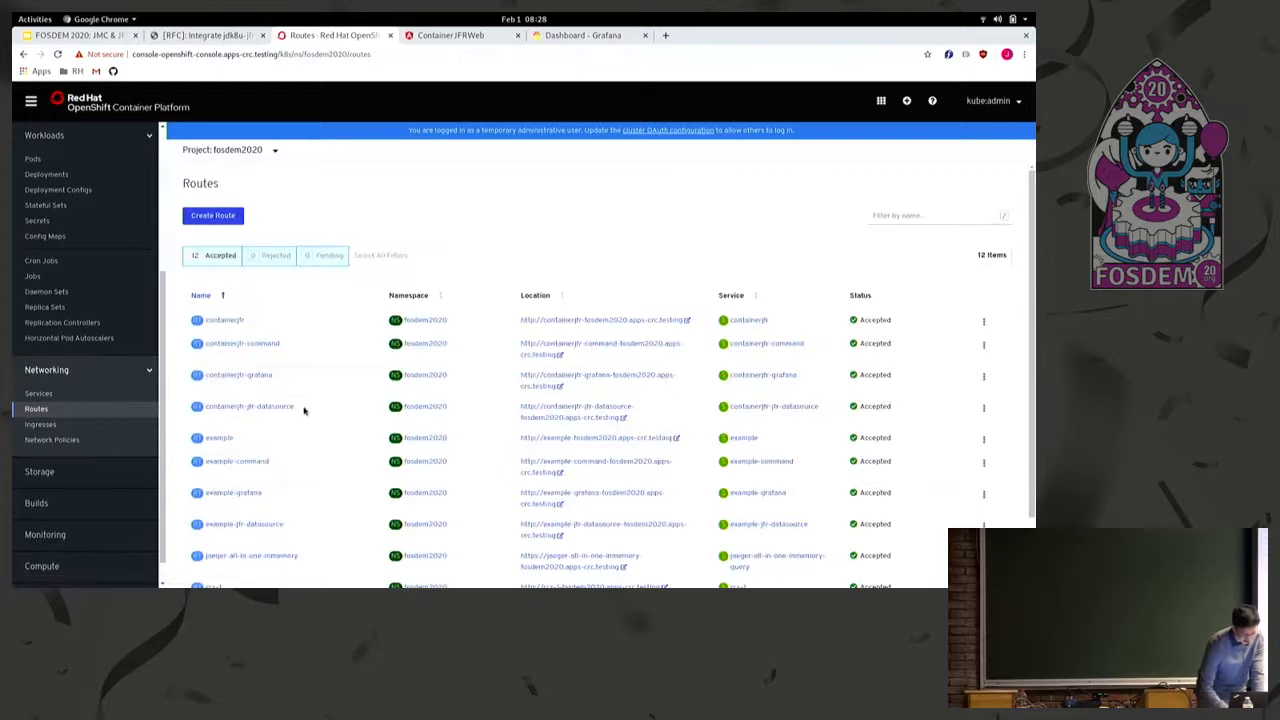
pyautogui.scroll(-3)
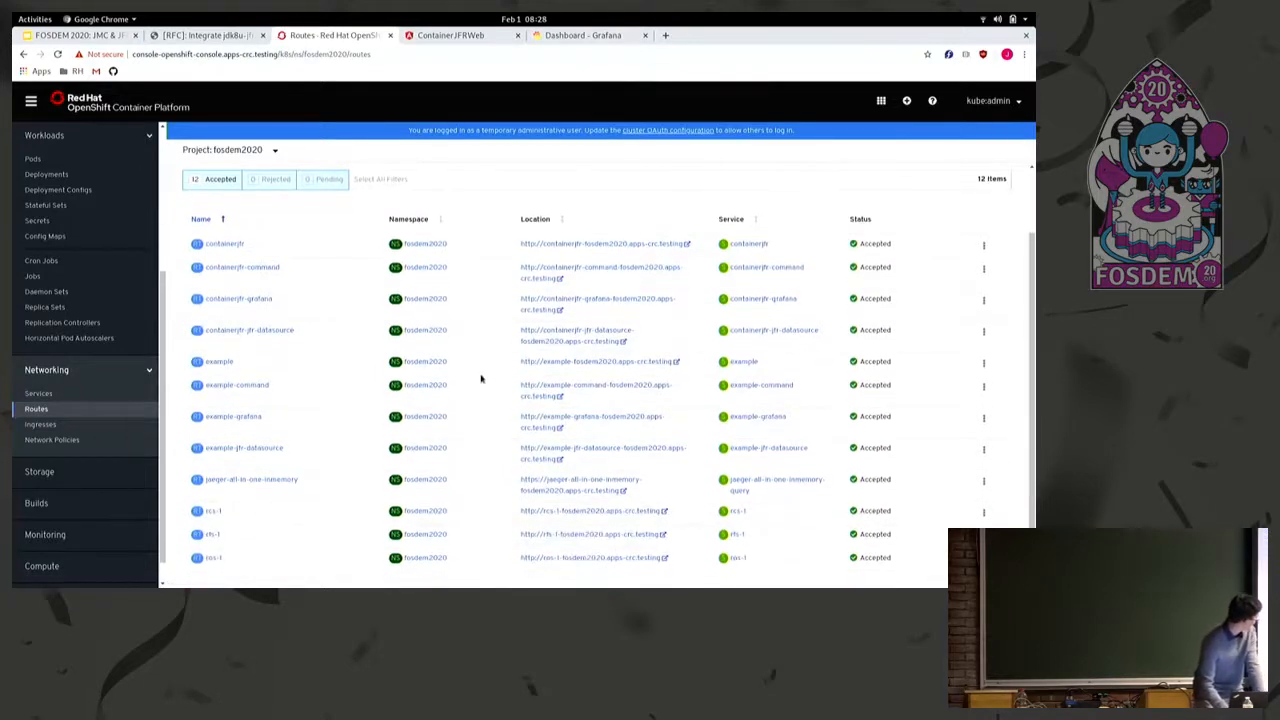
pyautogui.moveTo(491, 281)
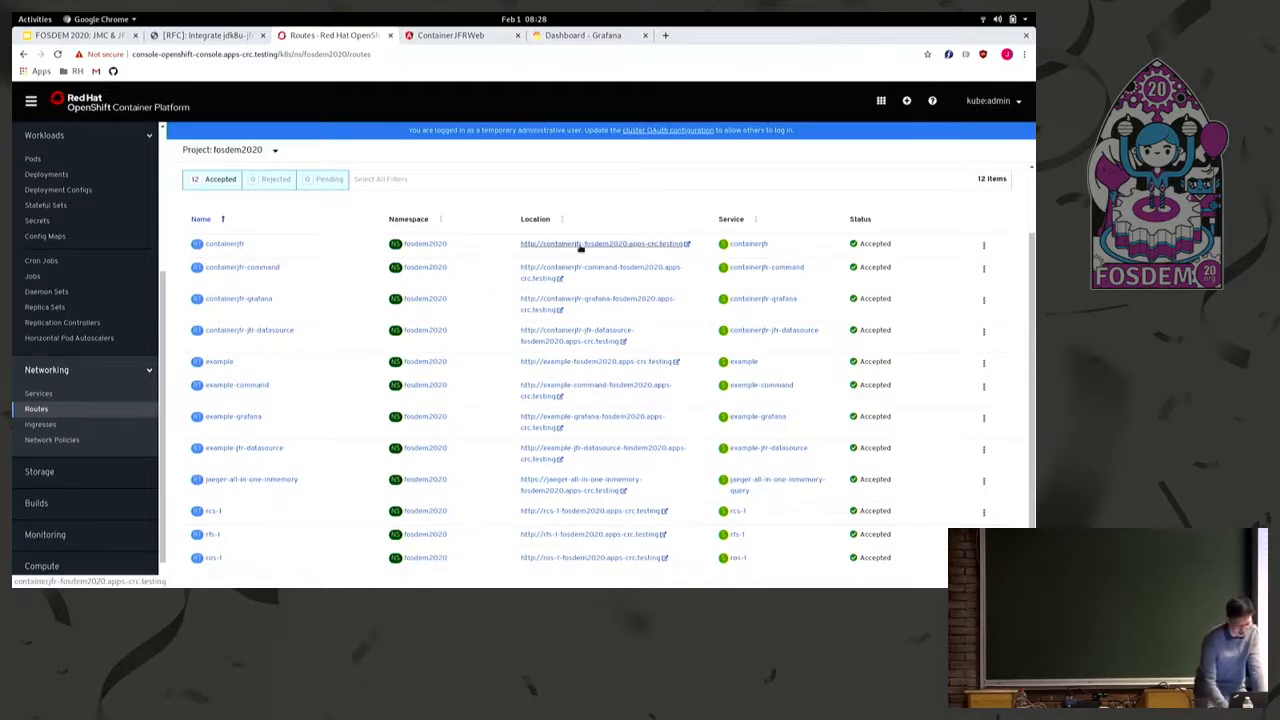
pyautogui.click(600, 243)
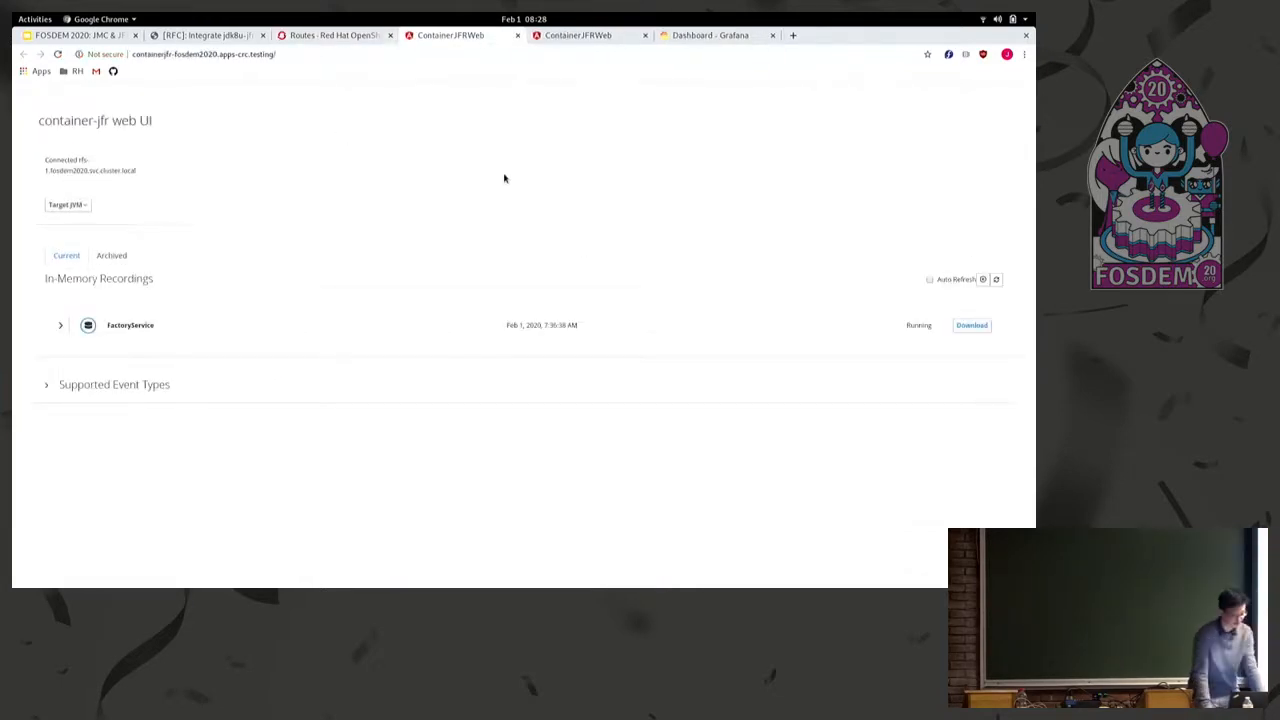
pyautogui.moveTo(419, 167)
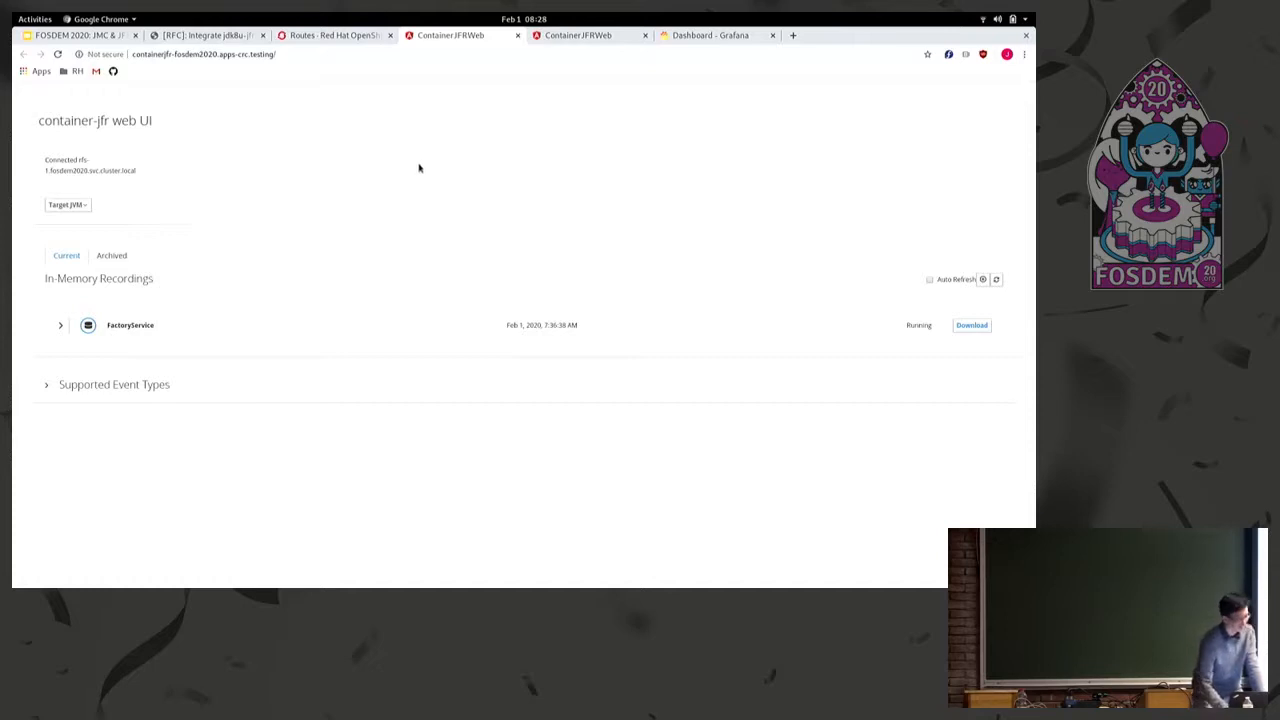
pyautogui.moveTo(397, 163)
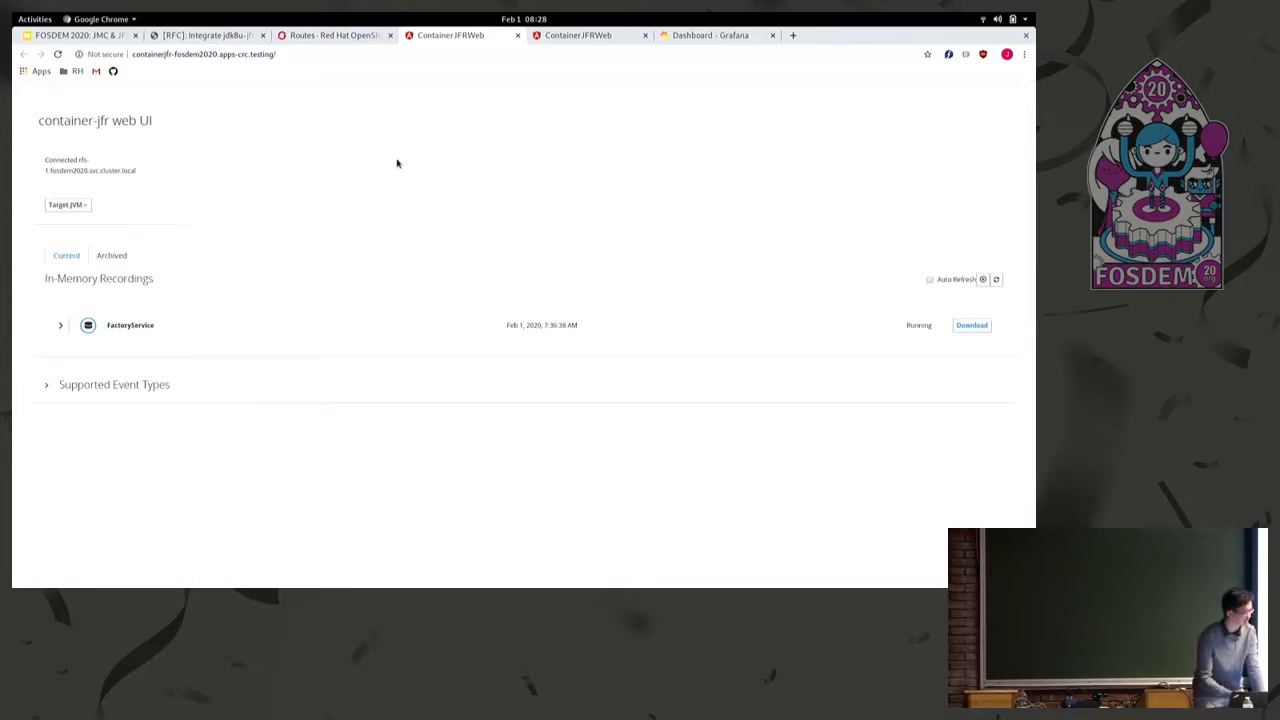
pyautogui.moveTo(307, 135)
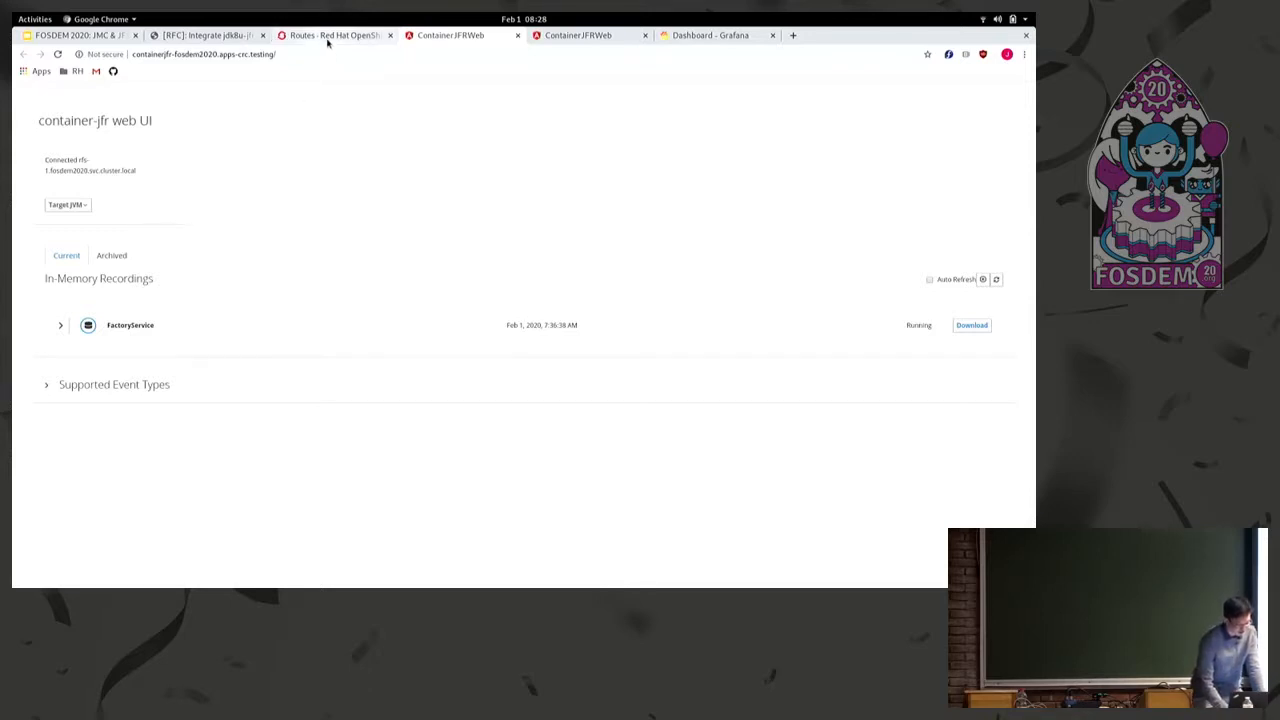
# Switch to the Deployment Configs page listing rcs-1, rfs-1 and ros-1
pyautogui.click(335, 35)
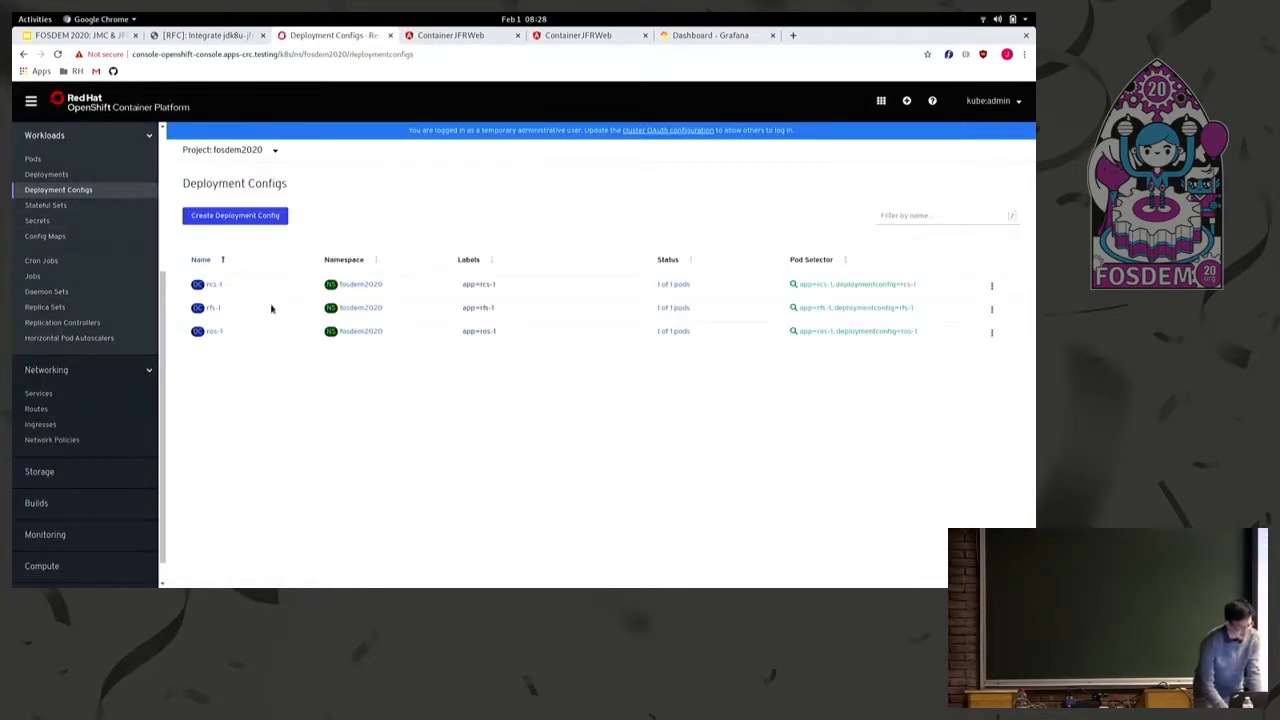
pyautogui.moveTo(213, 279)
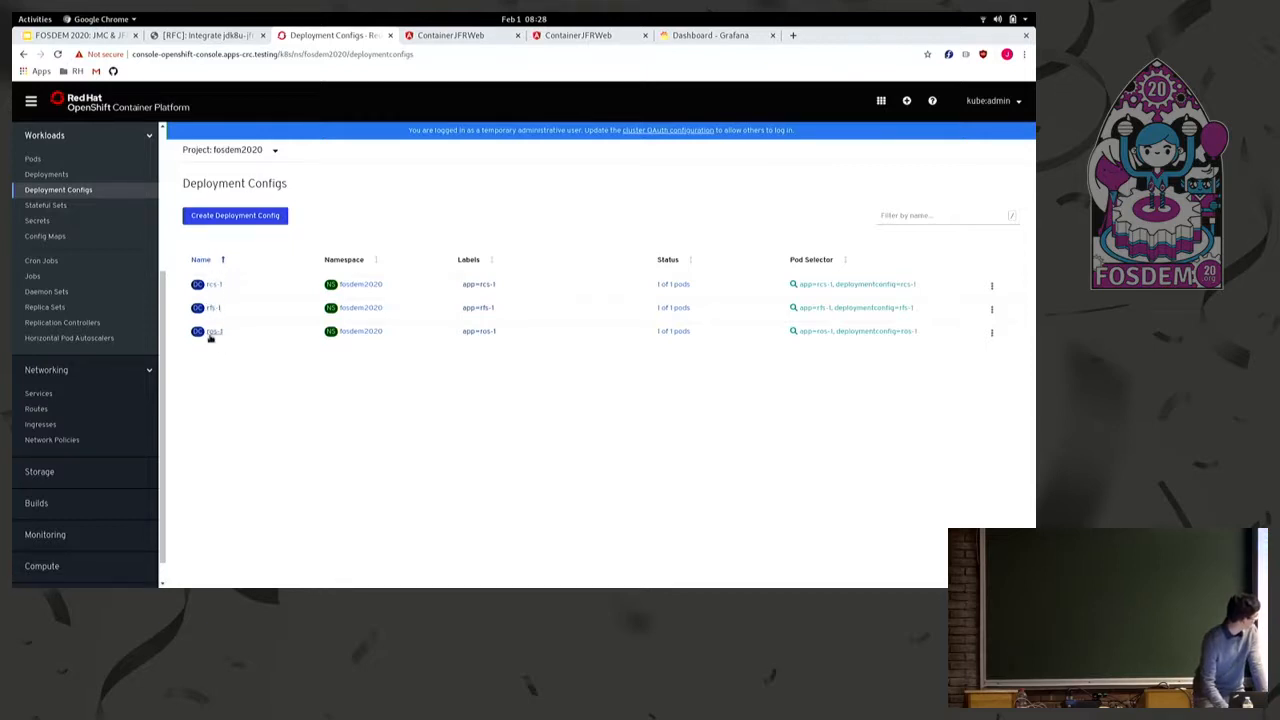
pyautogui.moveTo(214, 284)
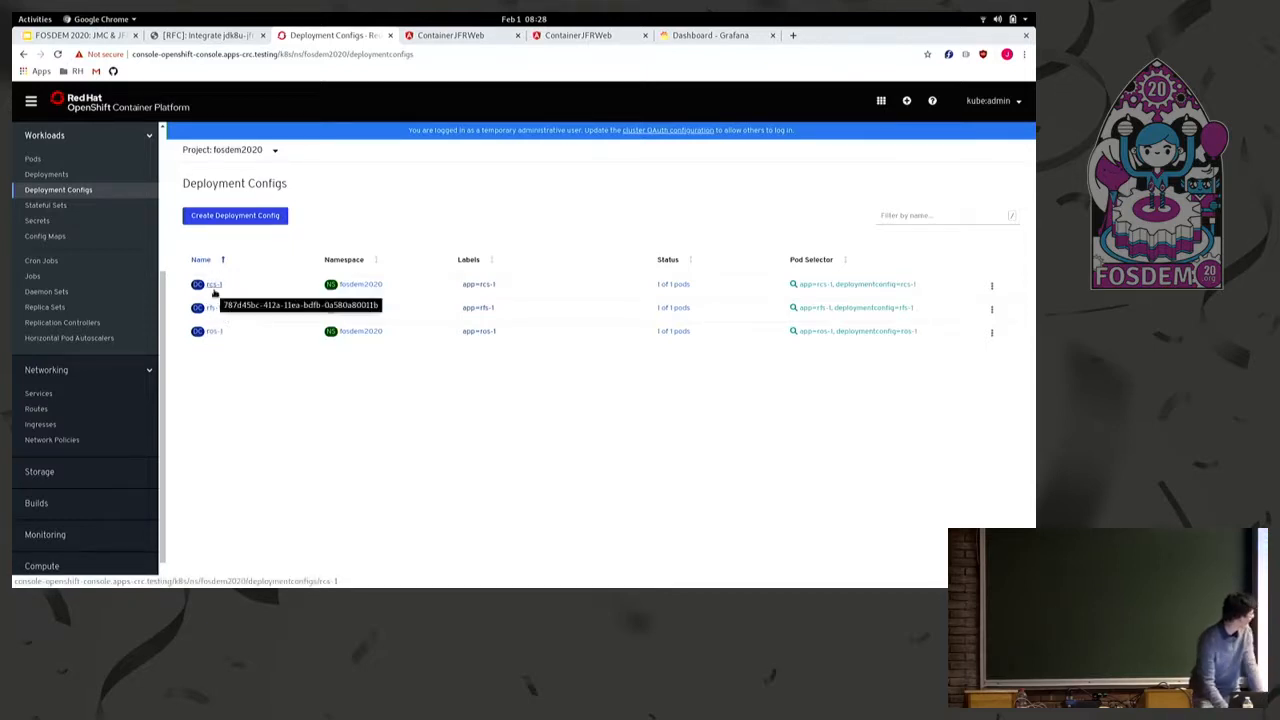
pyautogui.moveTo(210, 300)
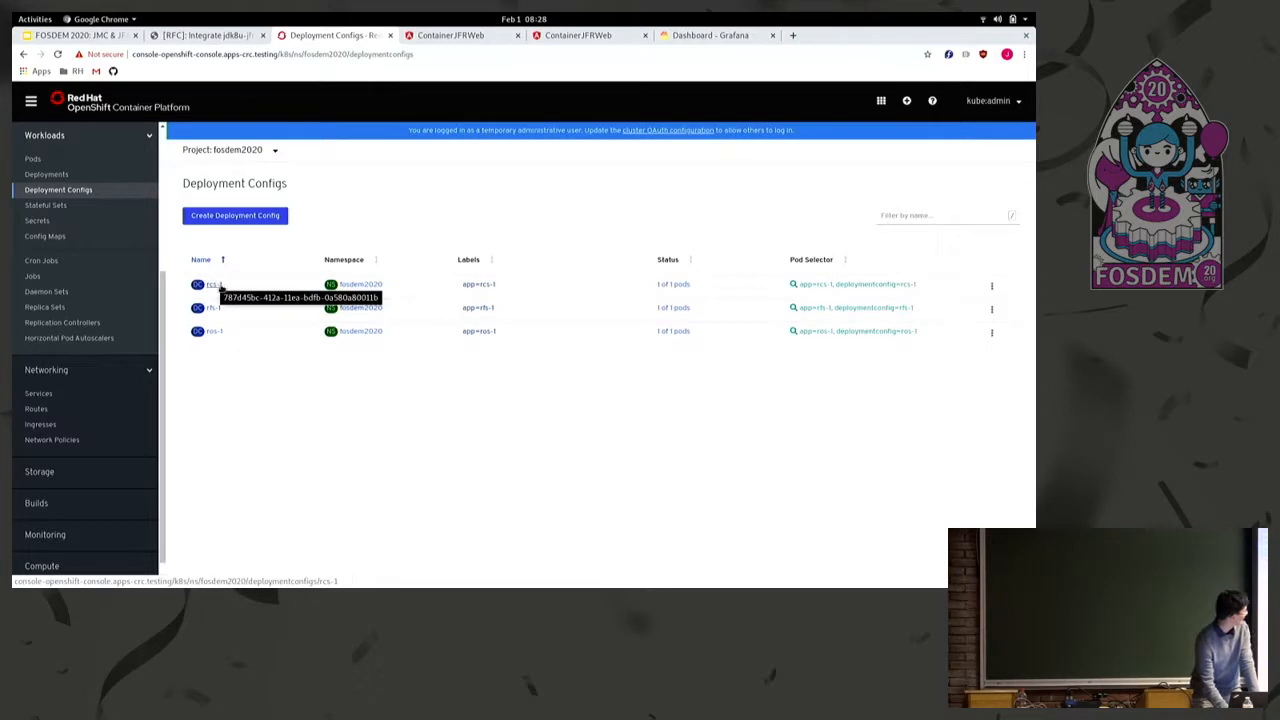
pyautogui.moveTo(213, 308)
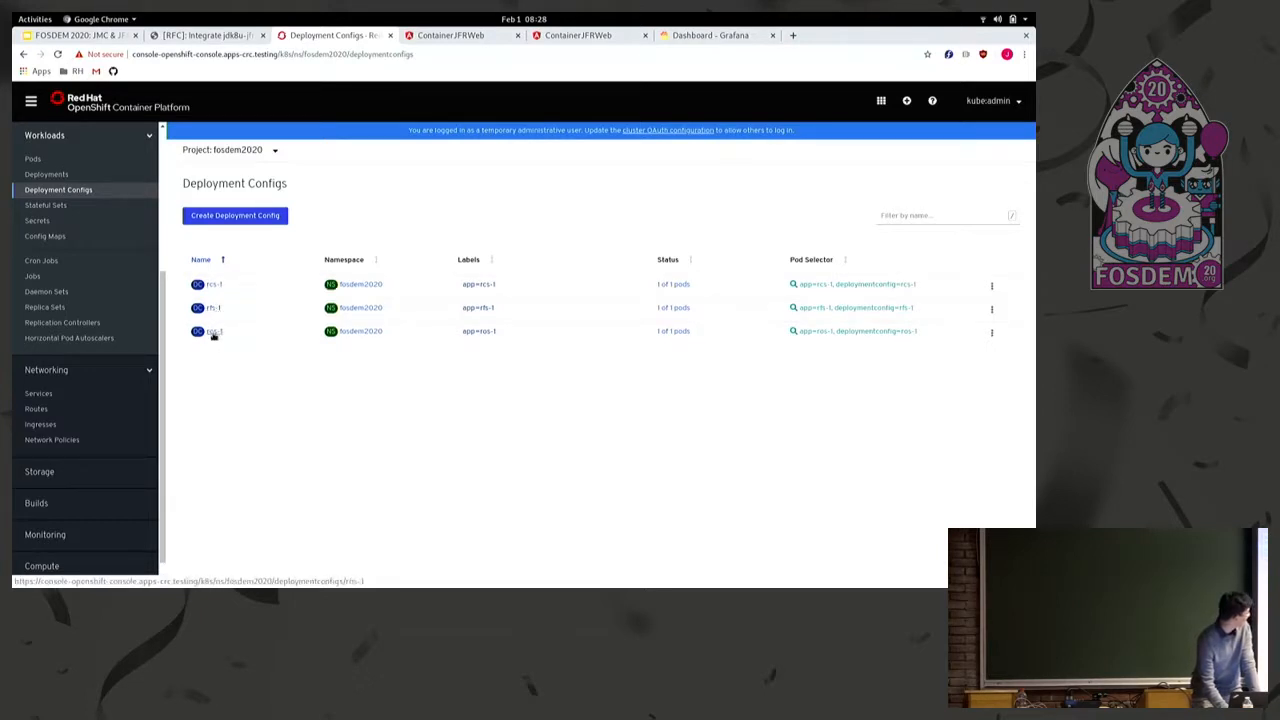
pyautogui.moveTo(210, 331)
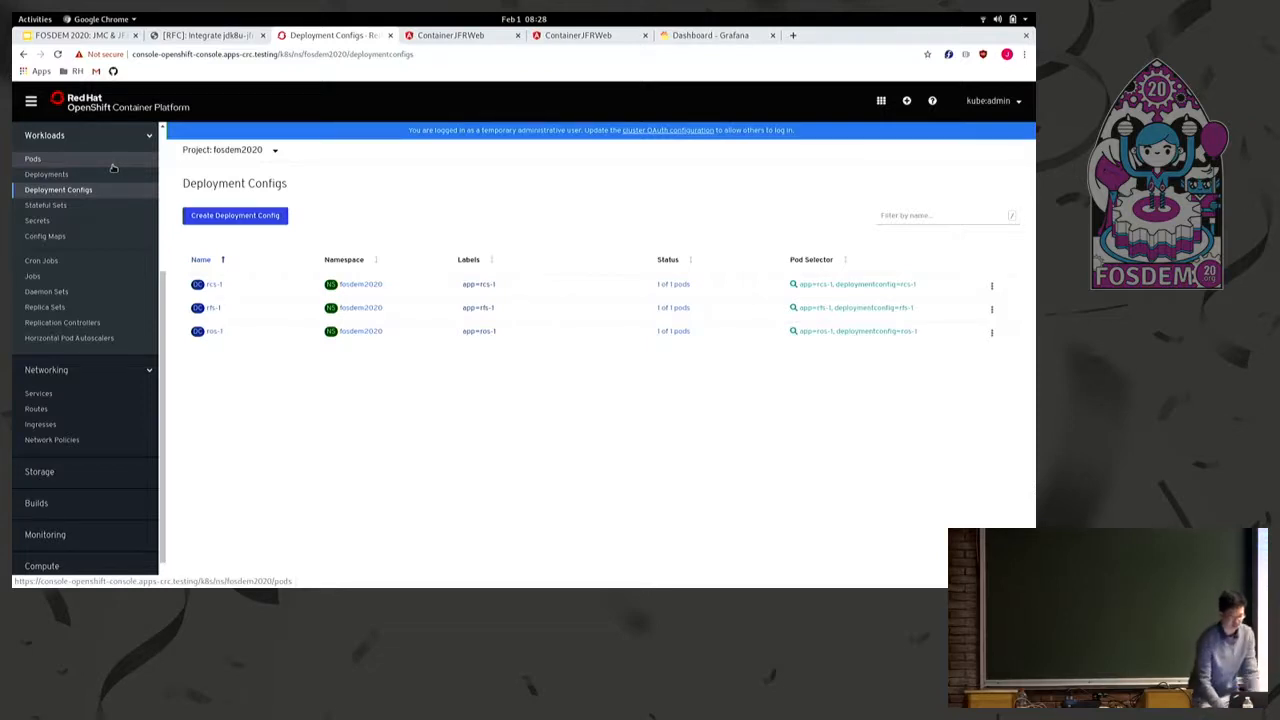
pyautogui.moveTo(387, 111)
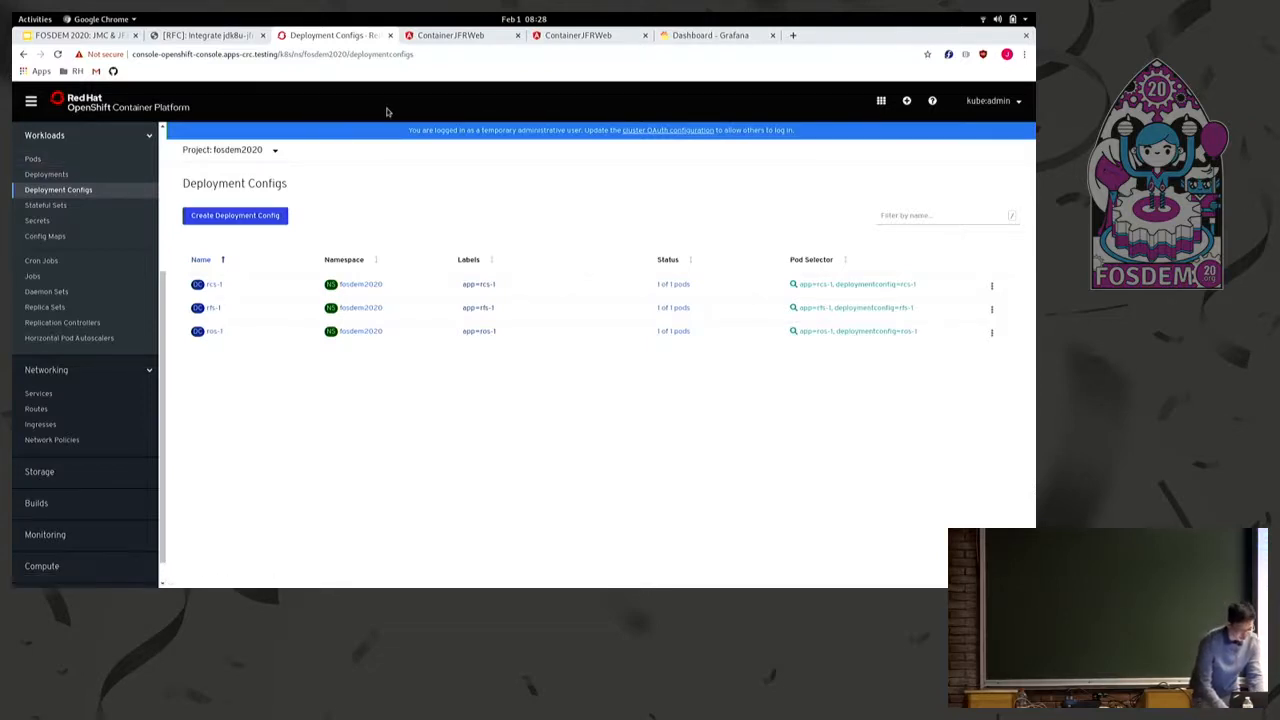
# Return to the ContainerJFR web UI and open the Target JVM list
pyautogui.click(451, 35)
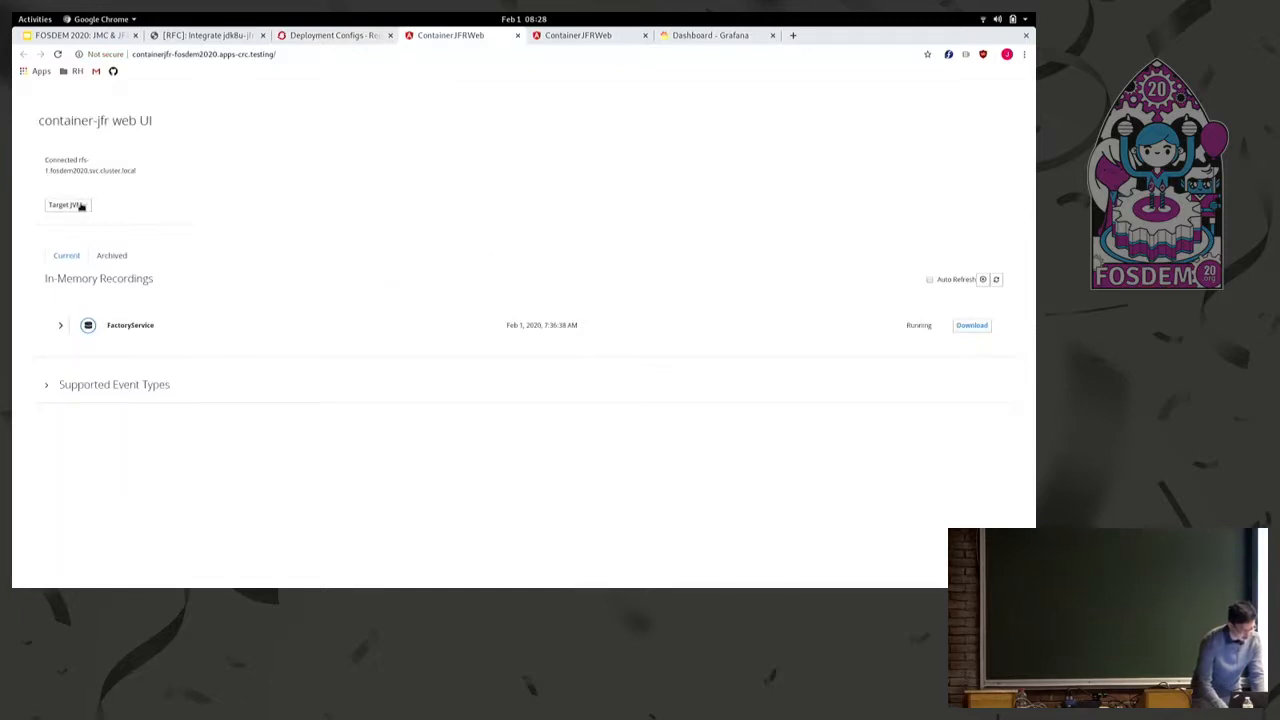
pyautogui.click(67, 204)
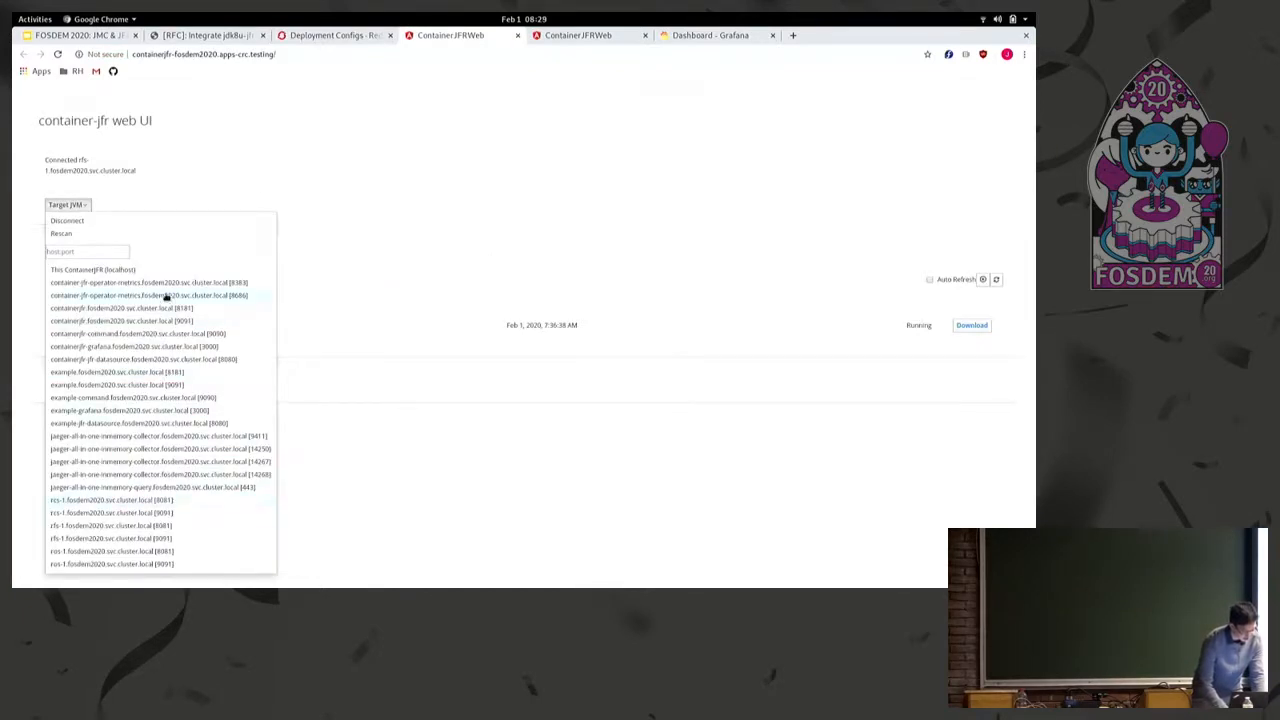
pyautogui.moveTo(143, 440)
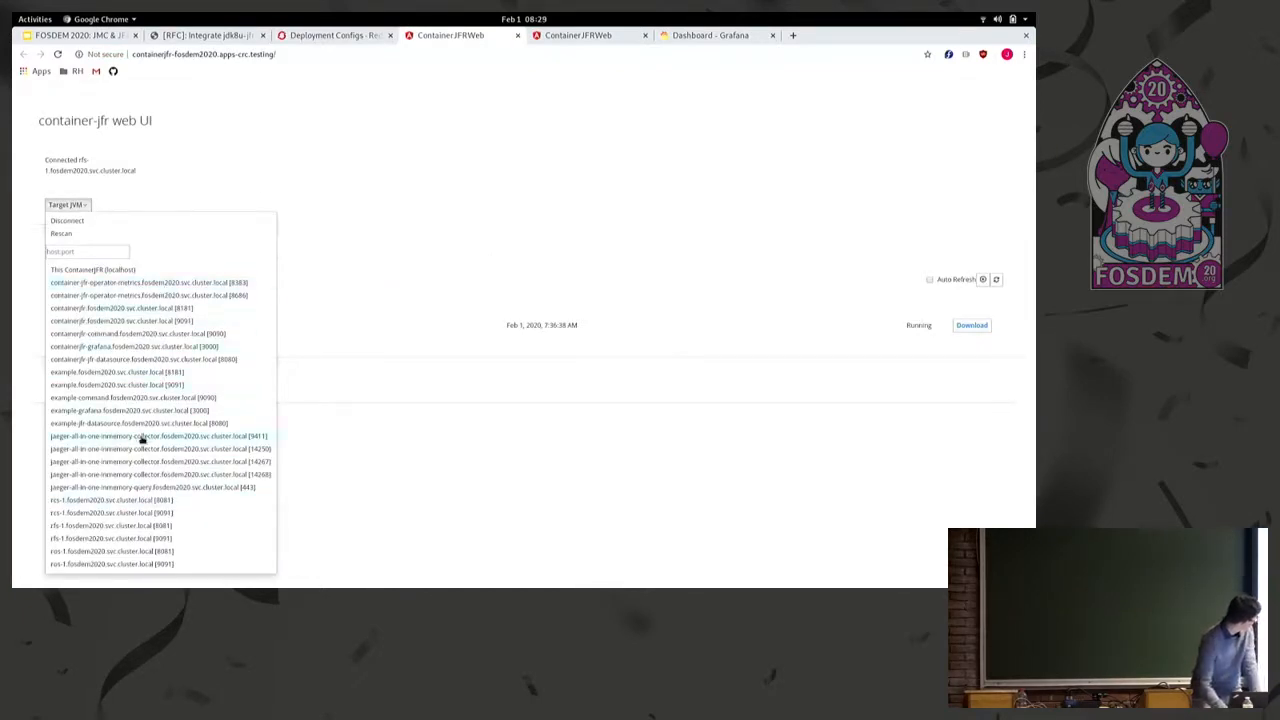
pyautogui.moveTo(132, 500)
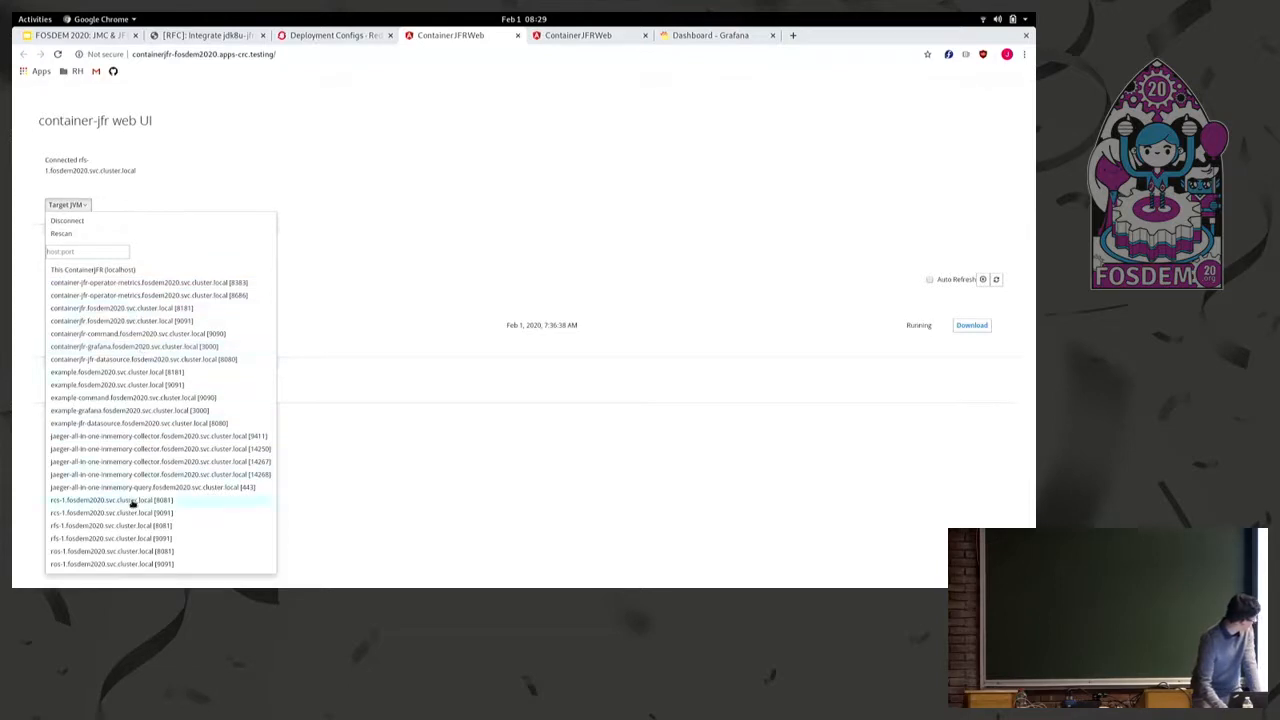
pyautogui.moveTo(140, 560)
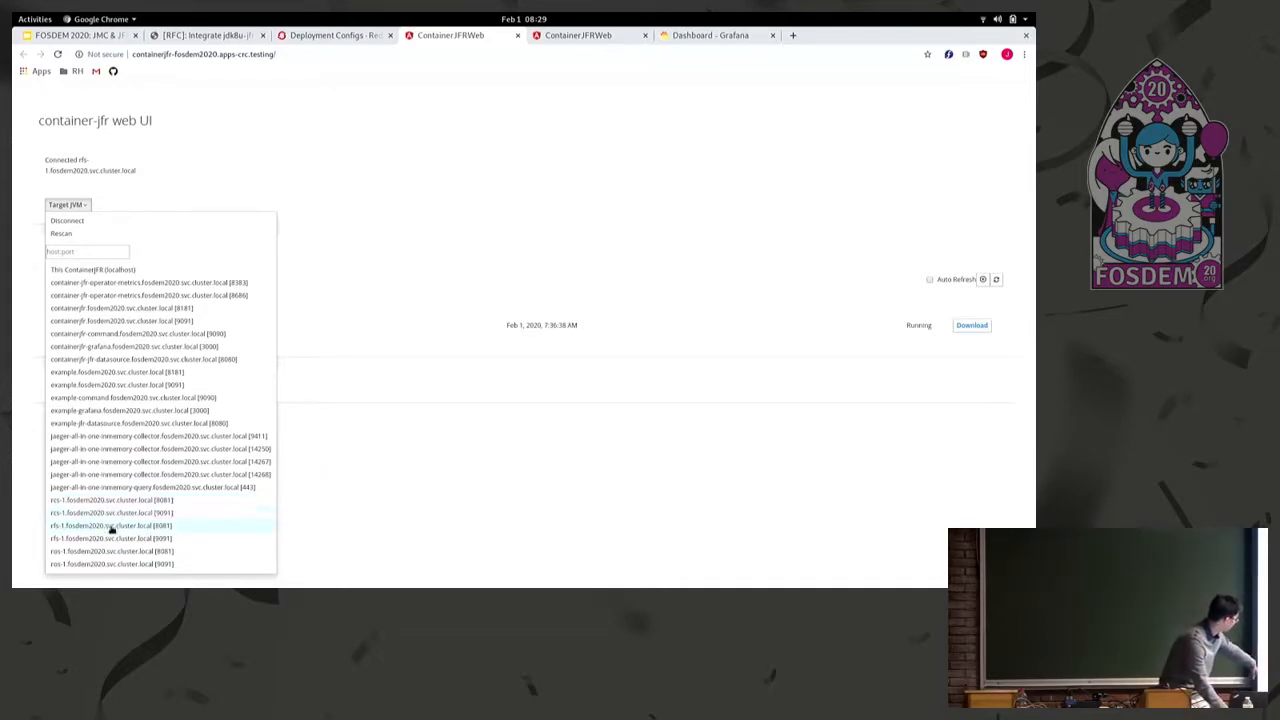
pyautogui.moveTo(111, 563)
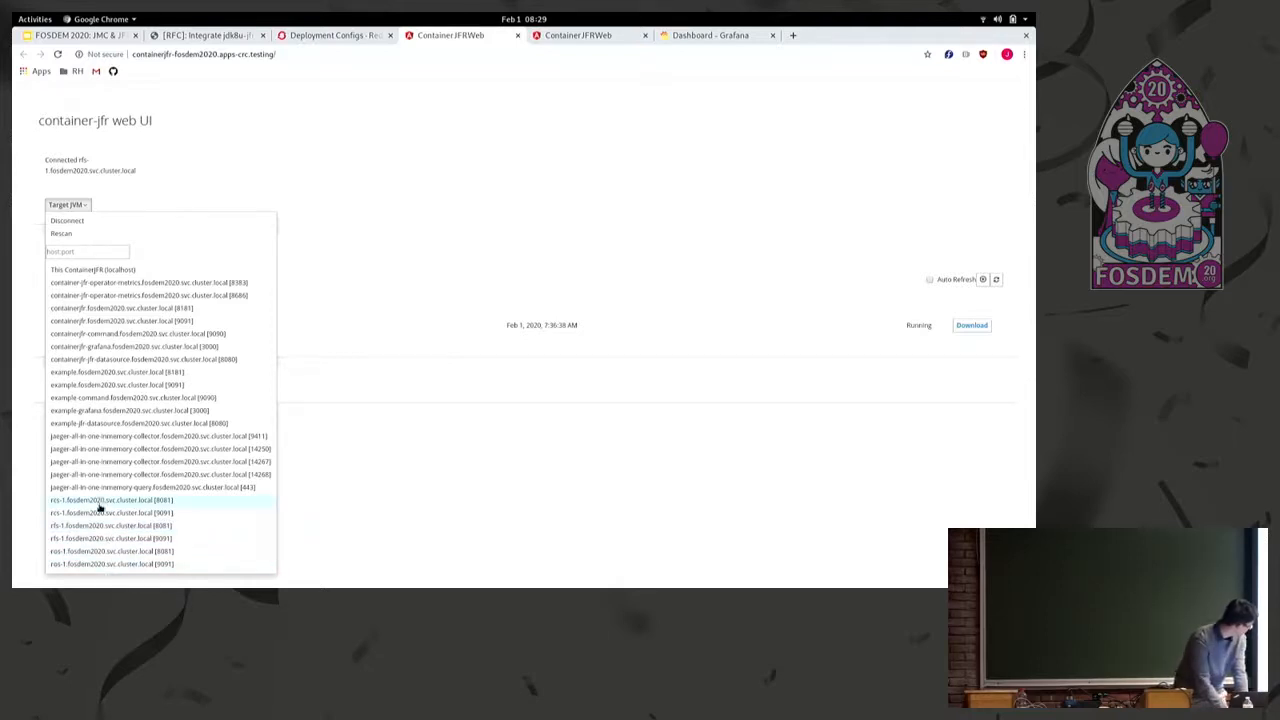
pyautogui.moveTo(100, 513)
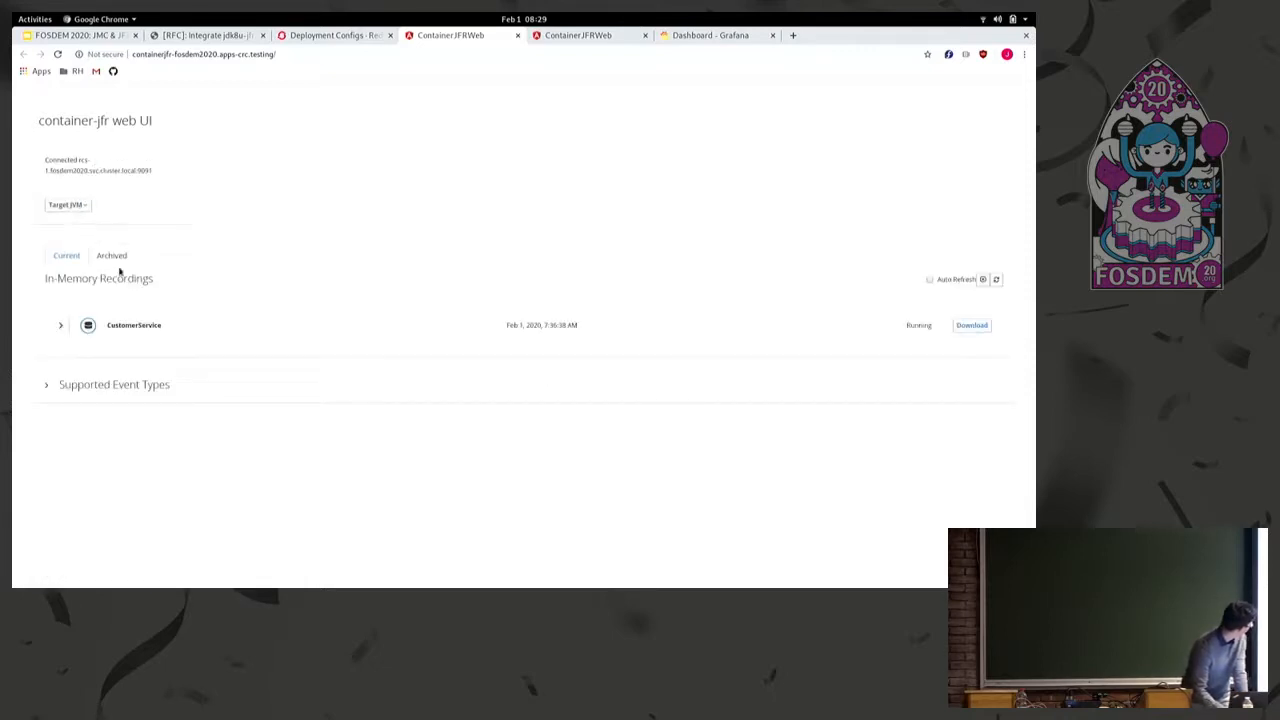
pyautogui.moveTo(797, 288)
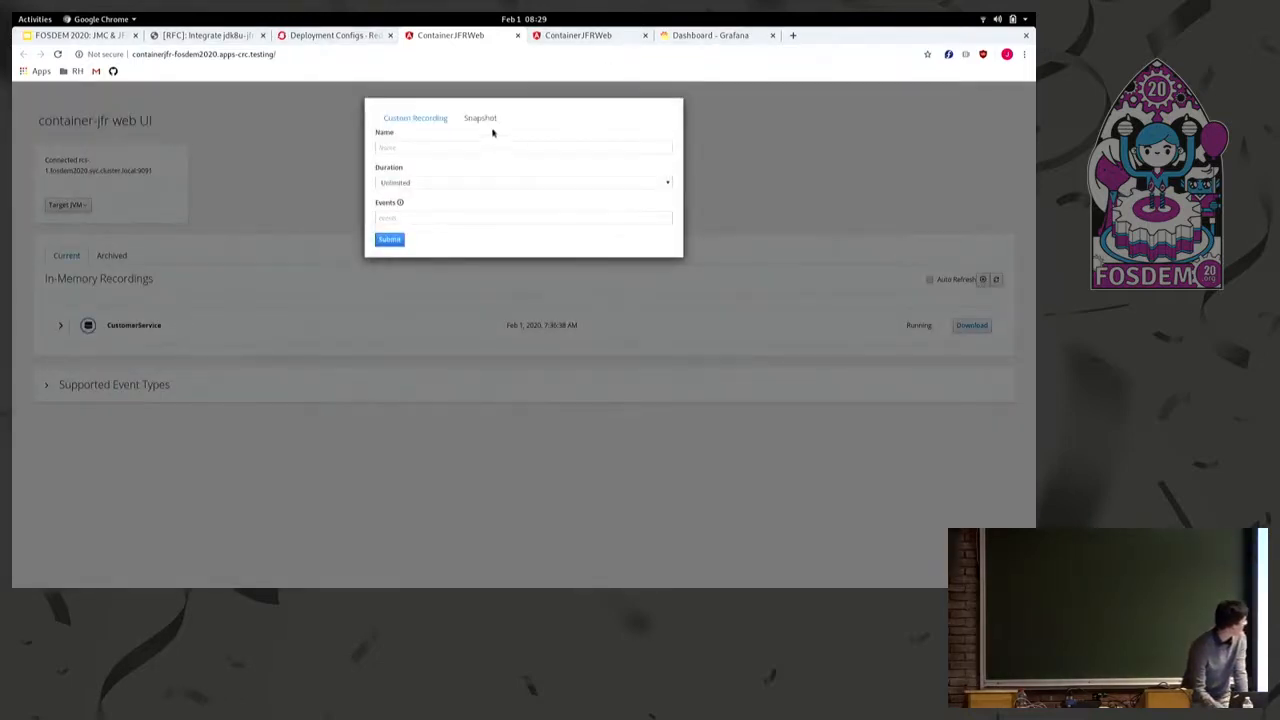
# Pick a 5-second duration, dismiss the recording form, and expand CustomerService's summary
pyautogui.click(523, 182)
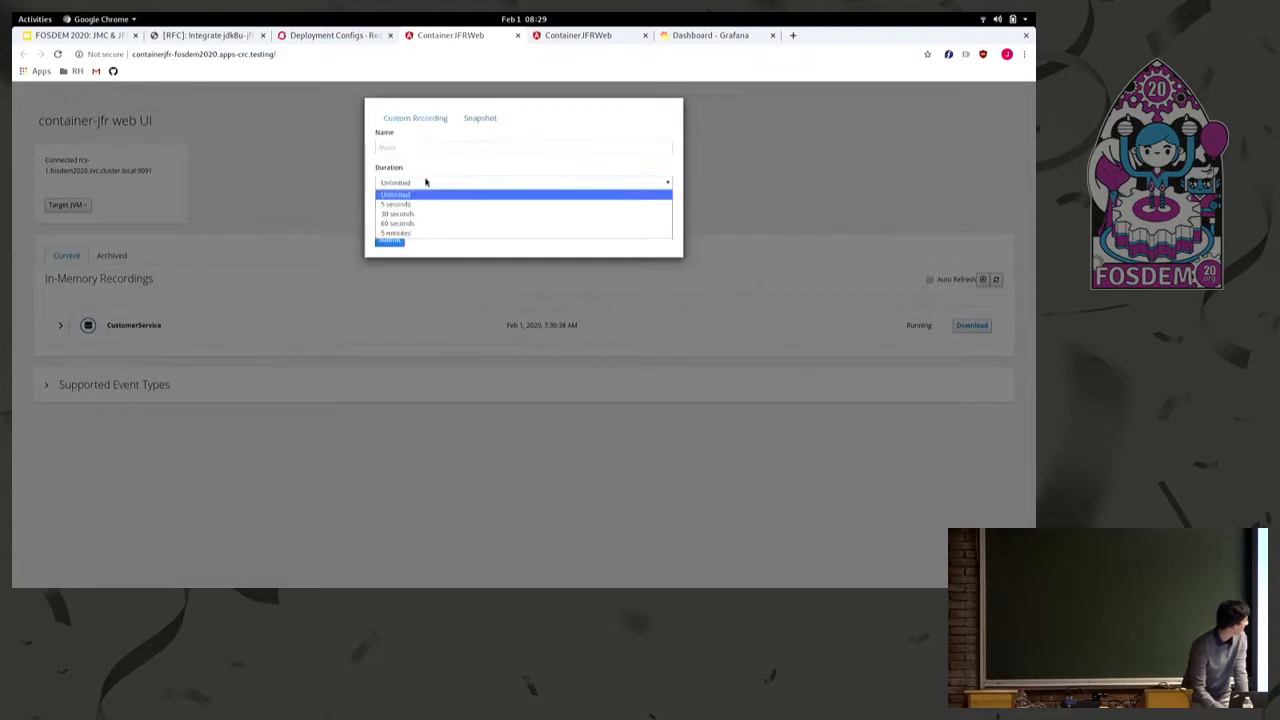
pyautogui.click(396, 204)
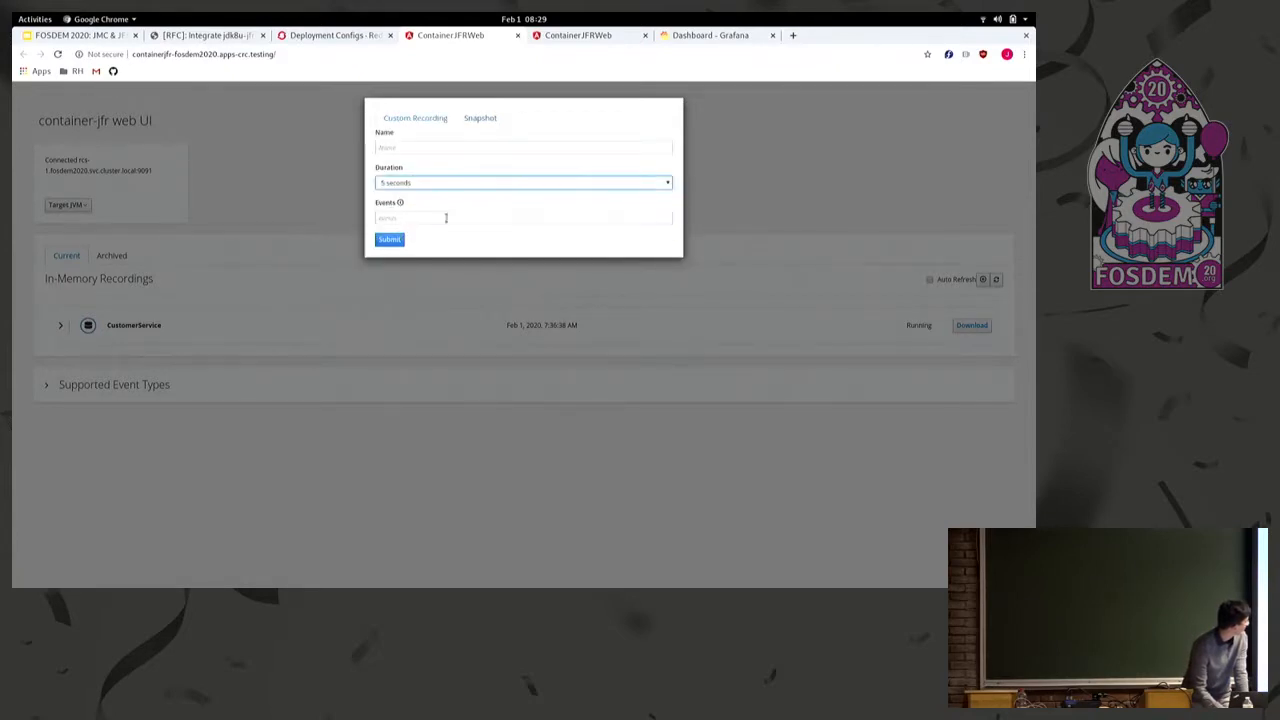
pyautogui.click(755, 214)
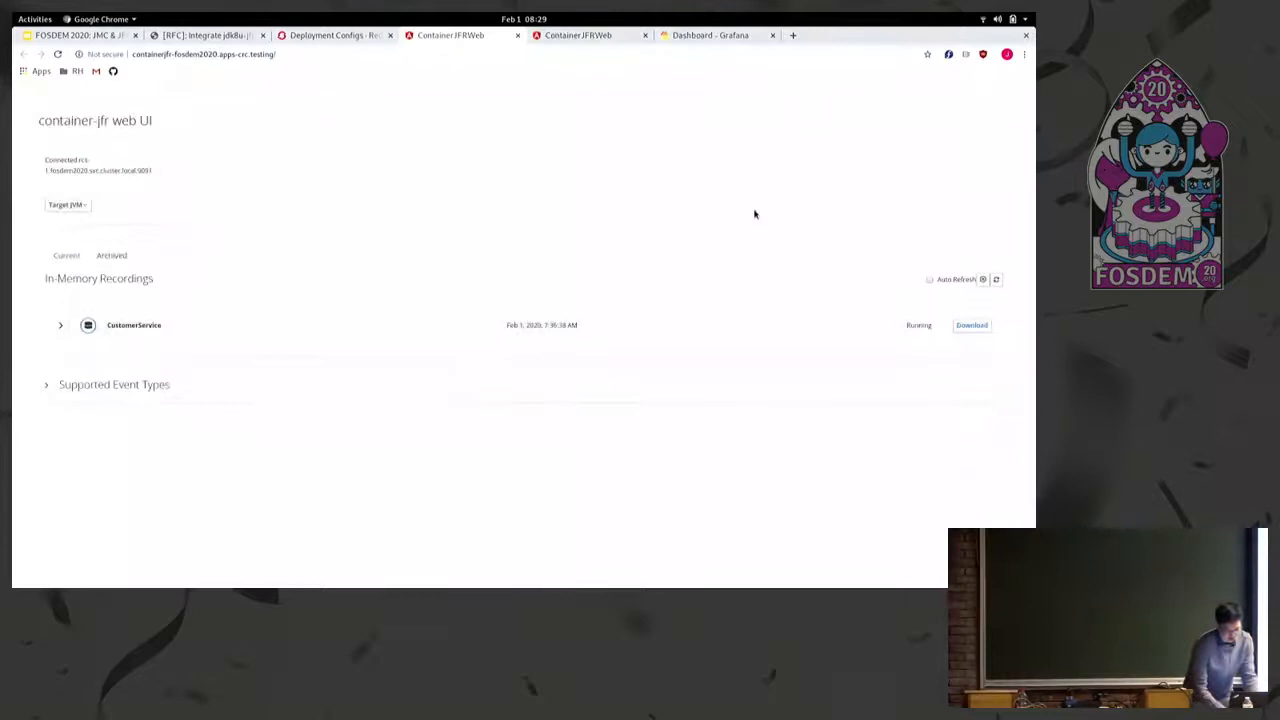
pyautogui.click(60, 325)
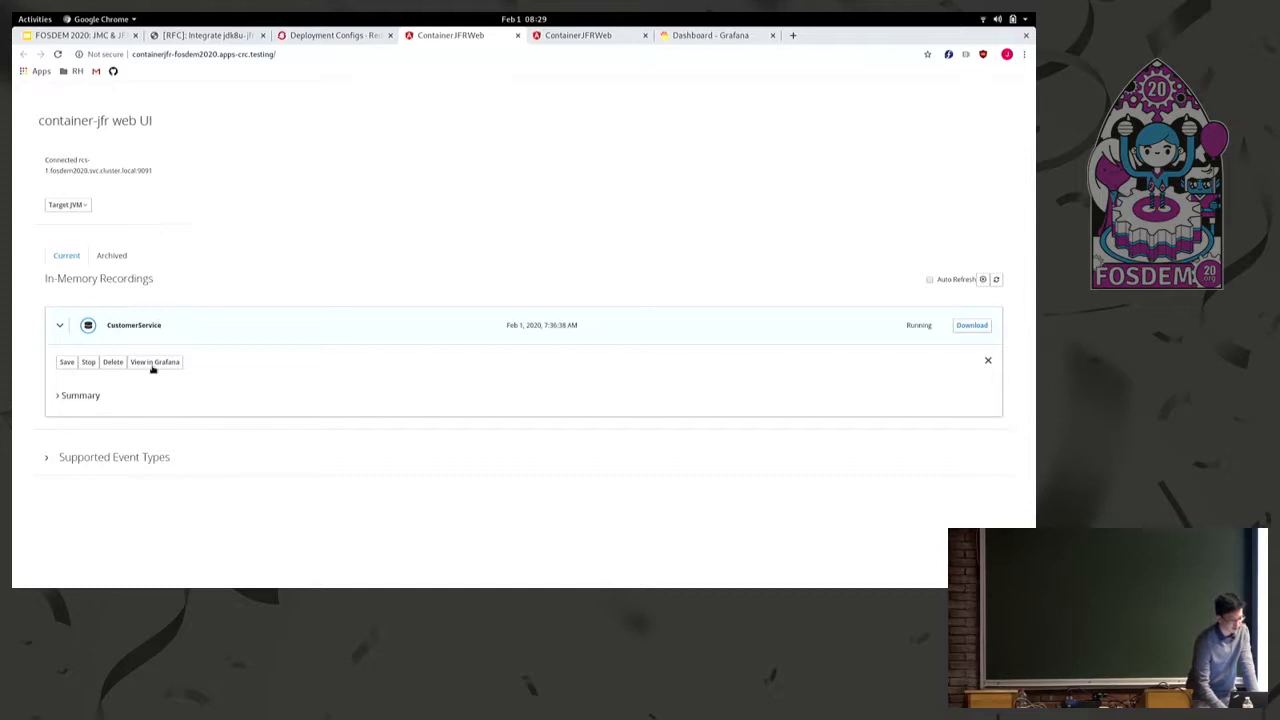
pyautogui.click(155, 362)
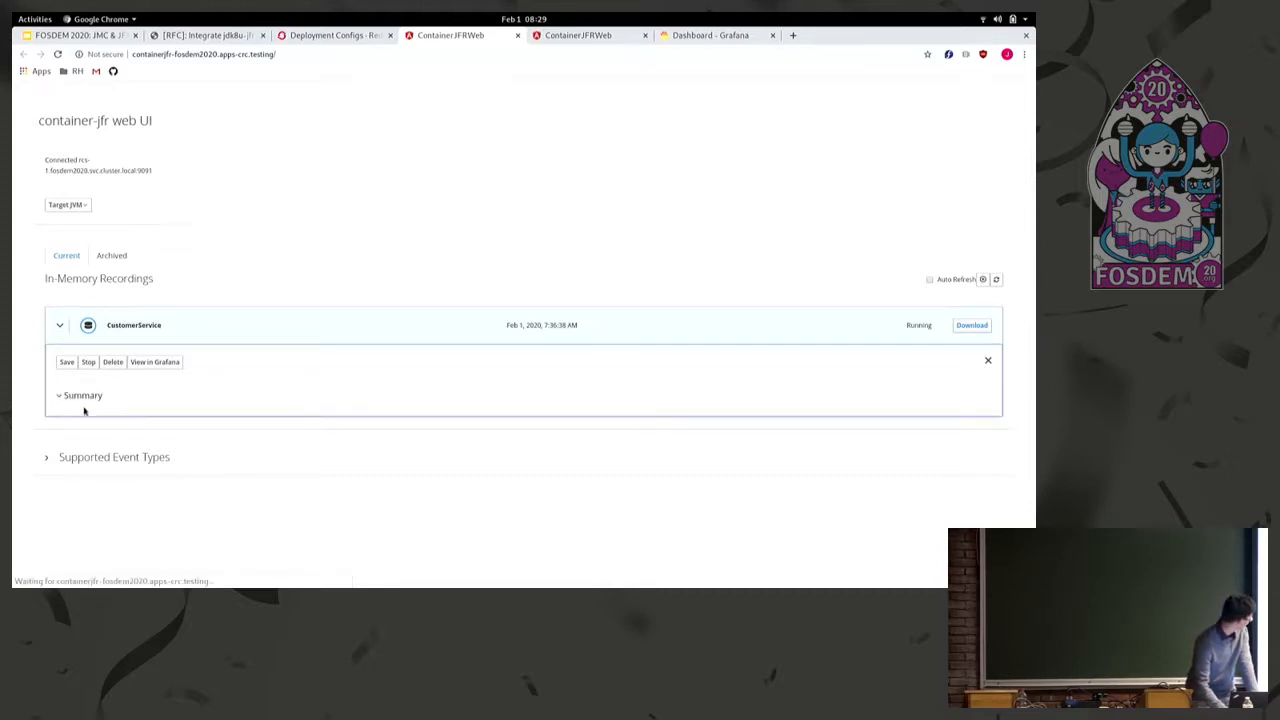
pyautogui.moveTo(137, 380)
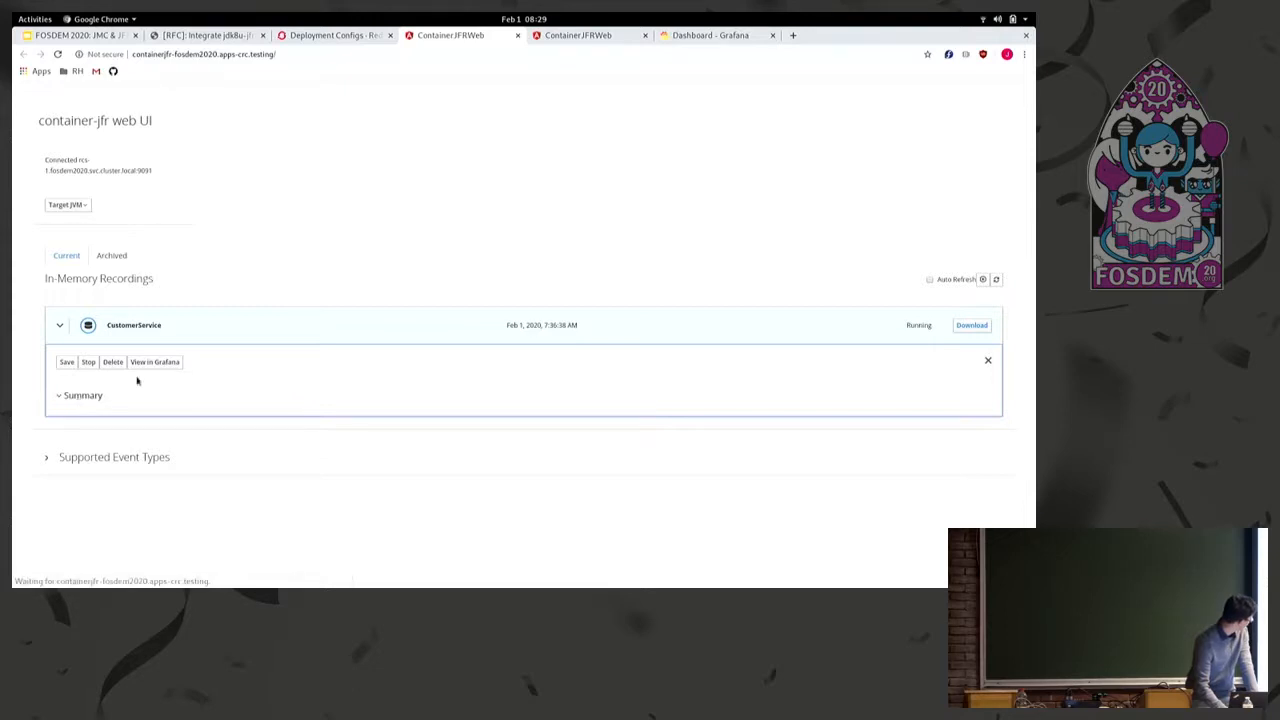
pyautogui.moveTo(436, 388)
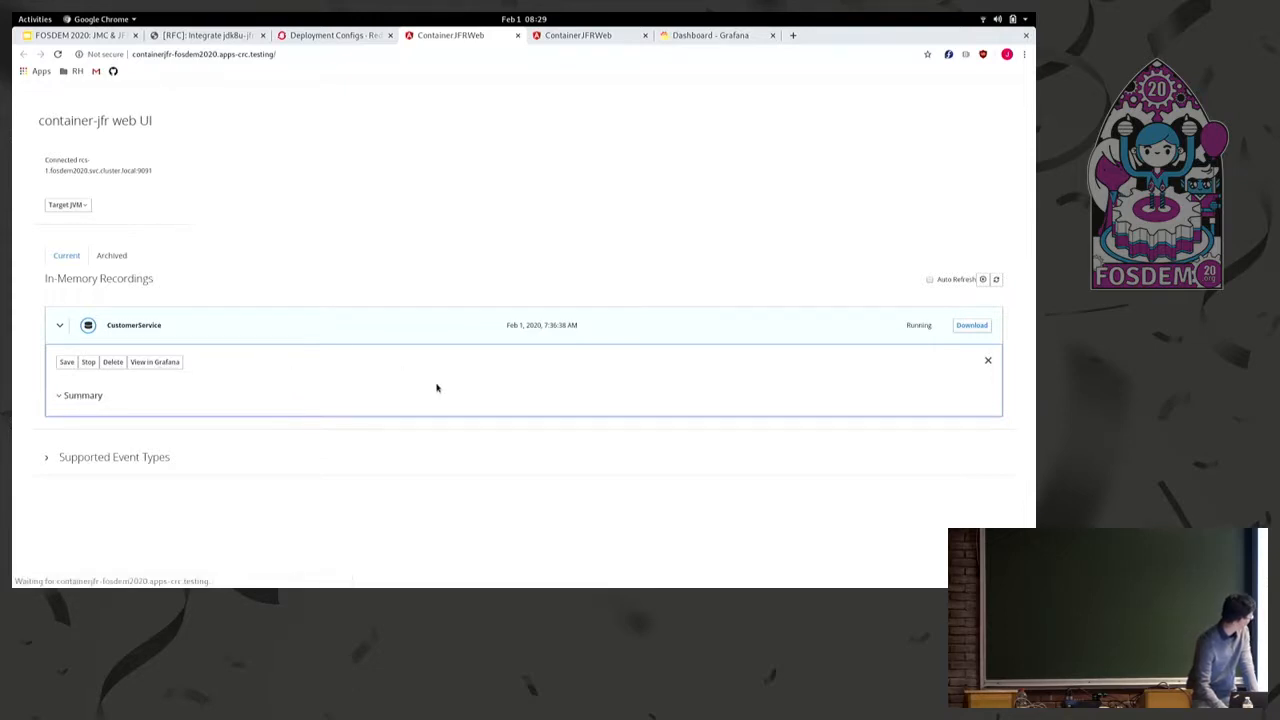
# Load CustomerService's automated analysis and scroll through JVM Internals, Environment and Event Browser results
pyautogui.click(83, 395)
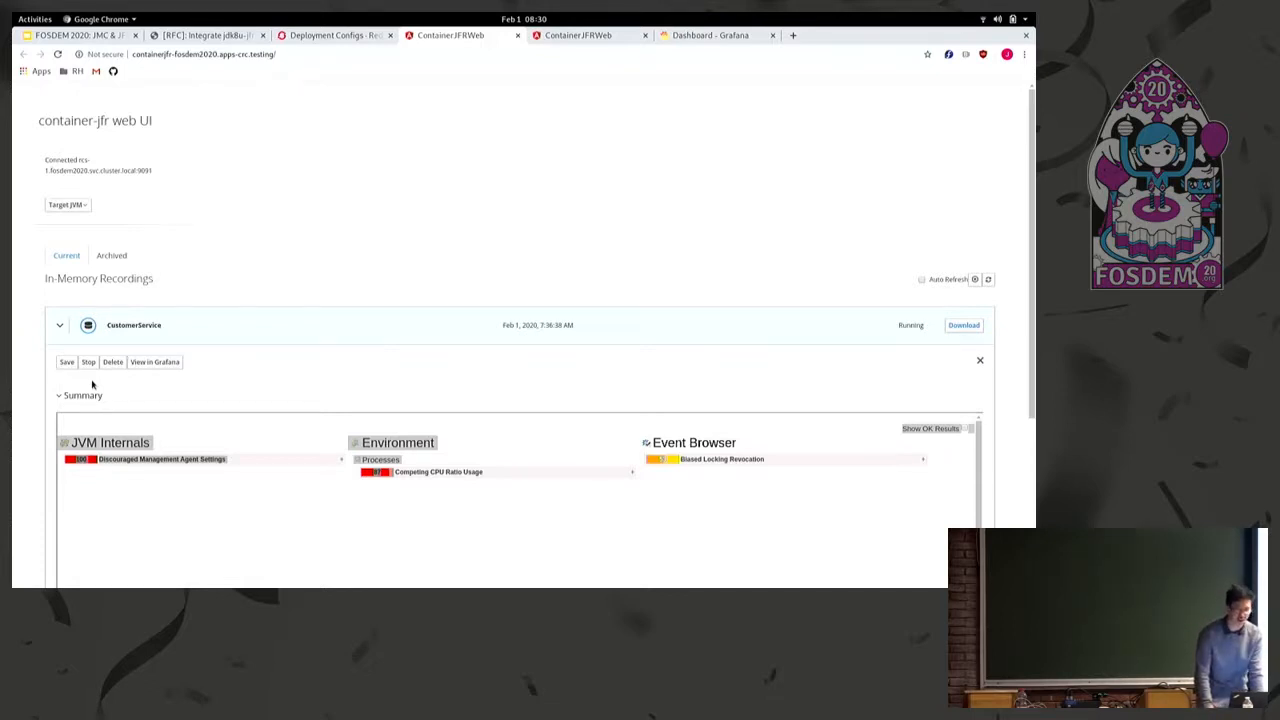
pyautogui.moveTo(217, 364)
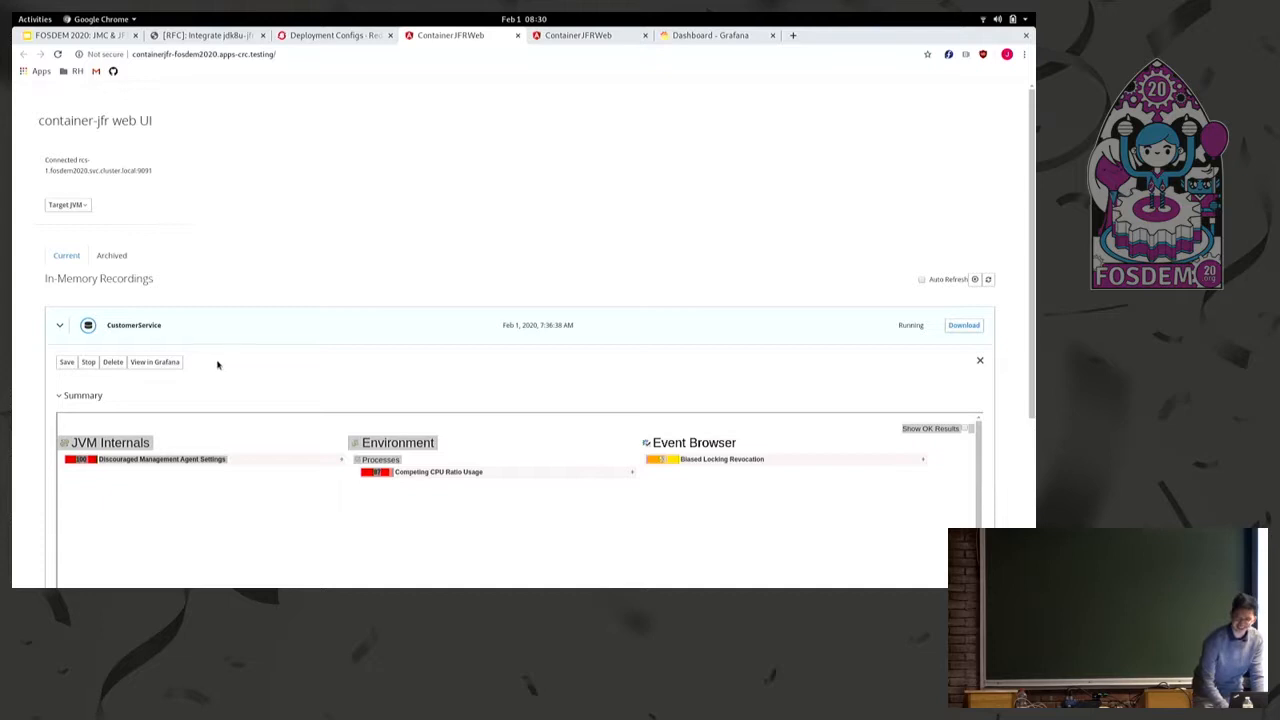
pyautogui.scroll(-3)
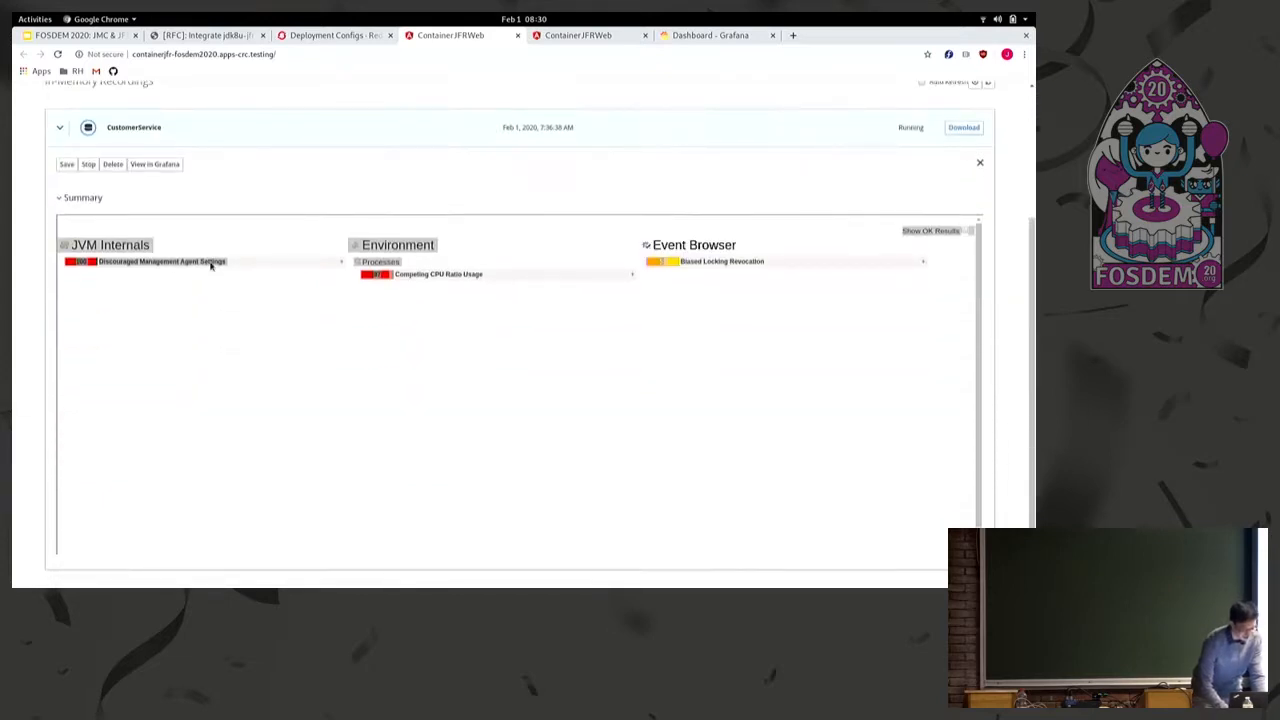
pyautogui.click(335, 35)
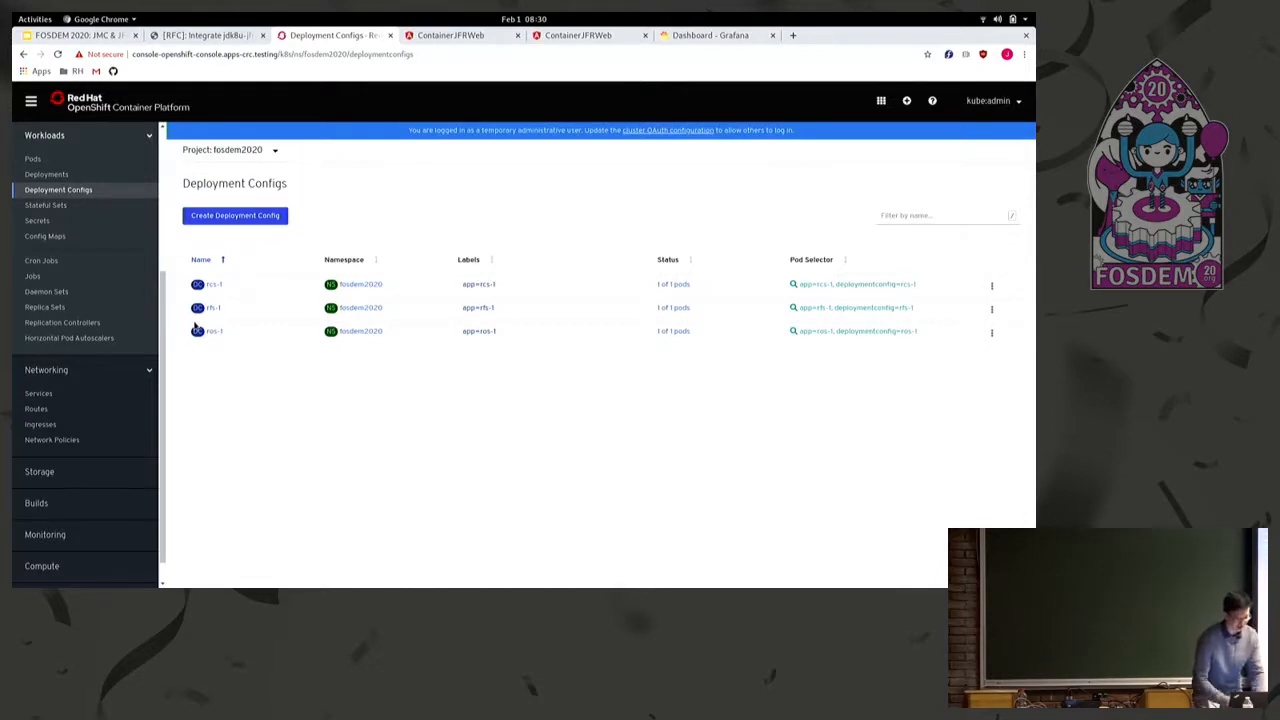
pyautogui.moveTo(257, 296)
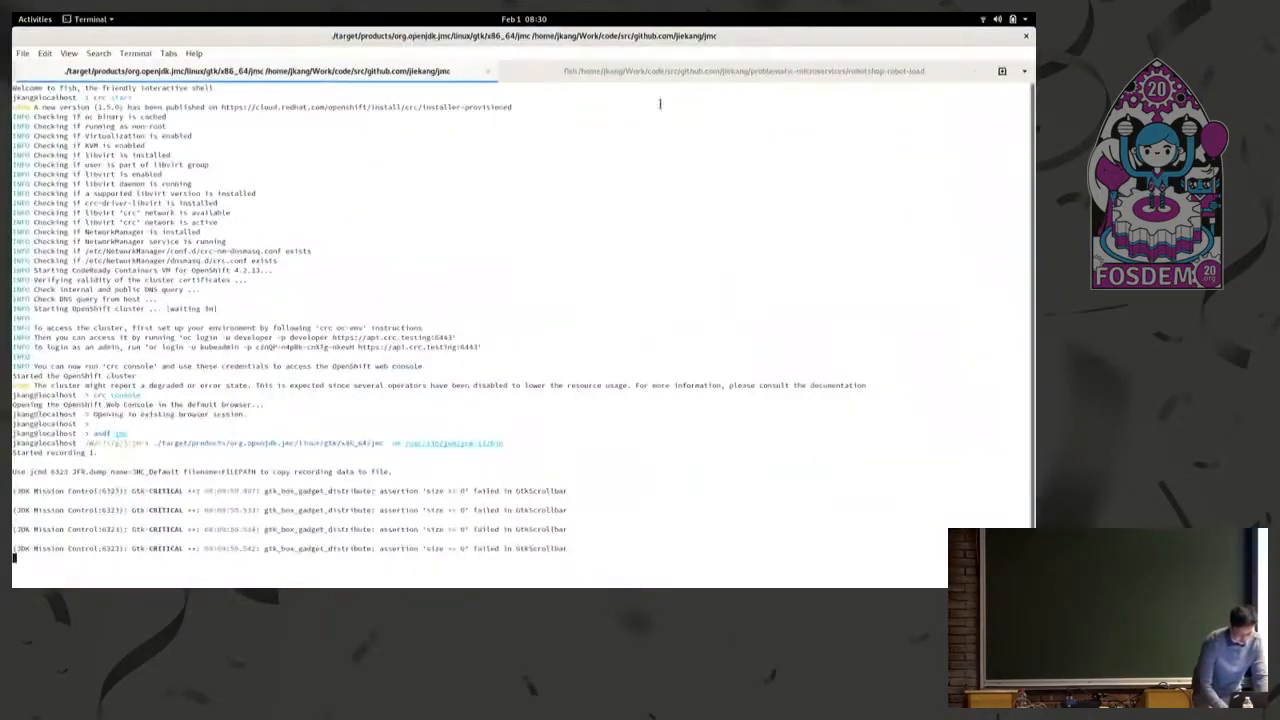
# In robotshop-robot-load, rerun the java -jar target/app.jar load generator against rcs-1, rfs-1, ros-1
pyautogui.click(743, 71)
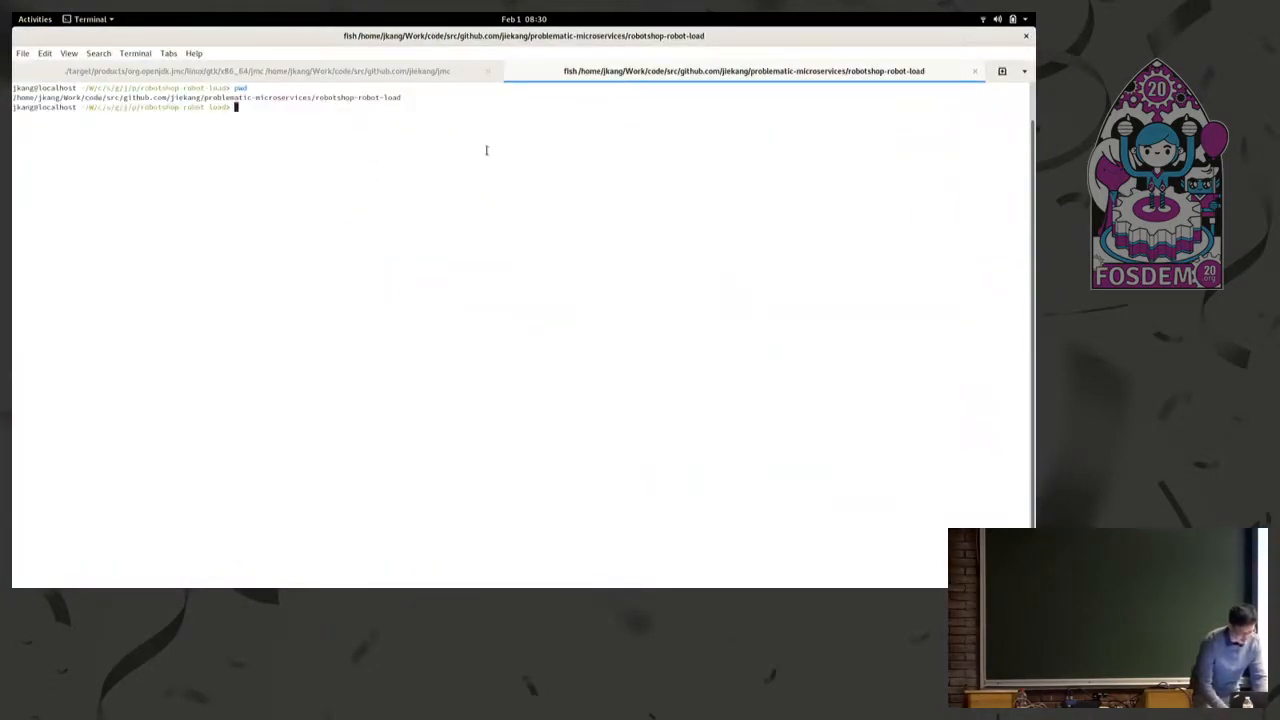
pyautogui.write('bash')
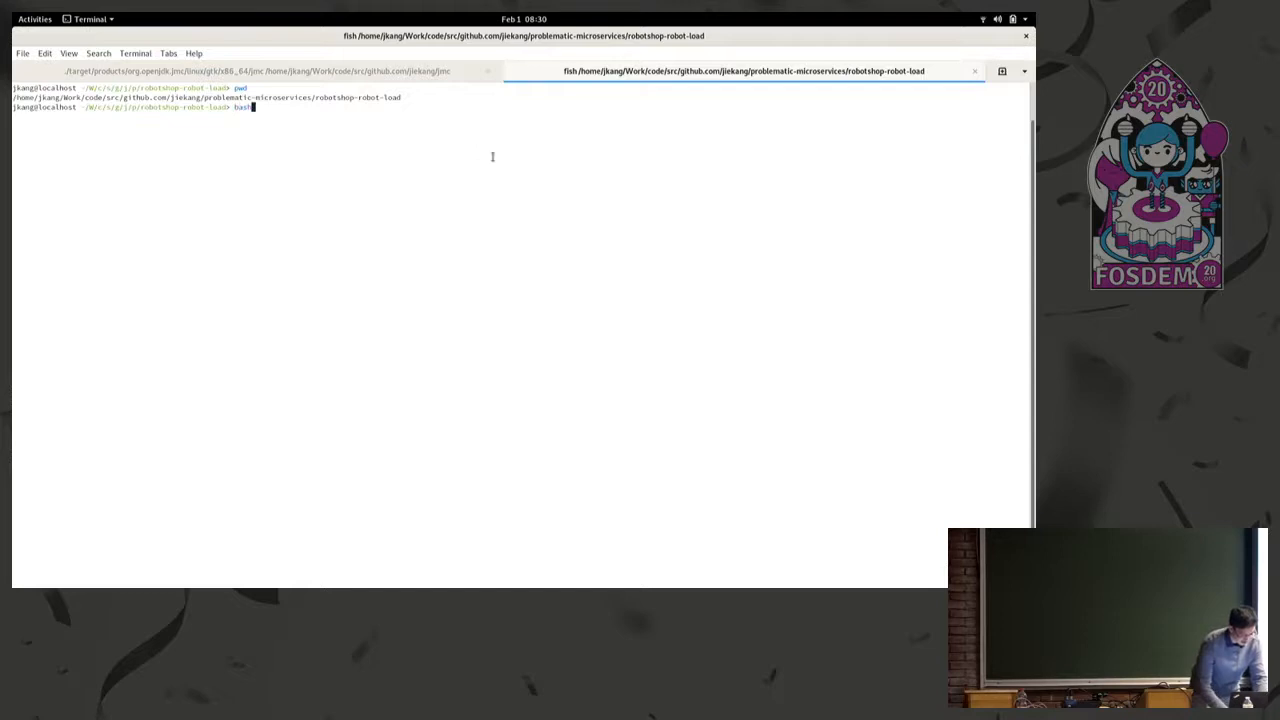
pyautogui.press('Return')
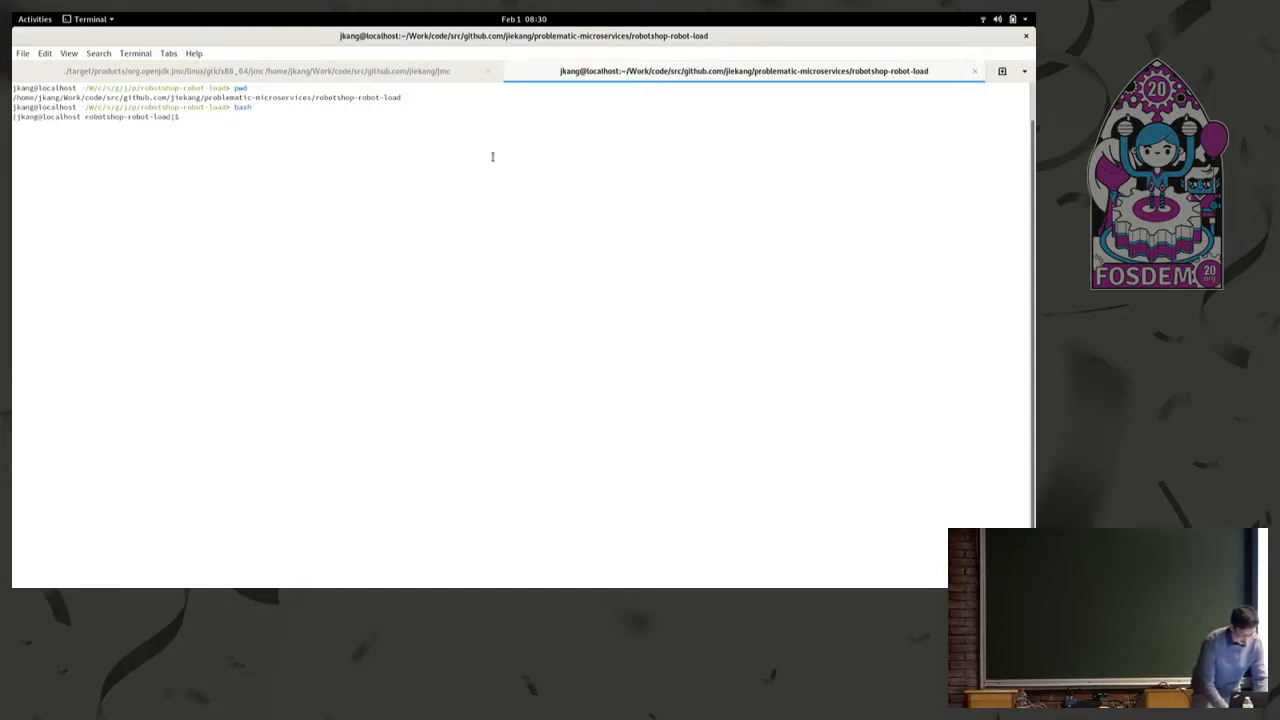
pyautogui.press('Ctrl+r')
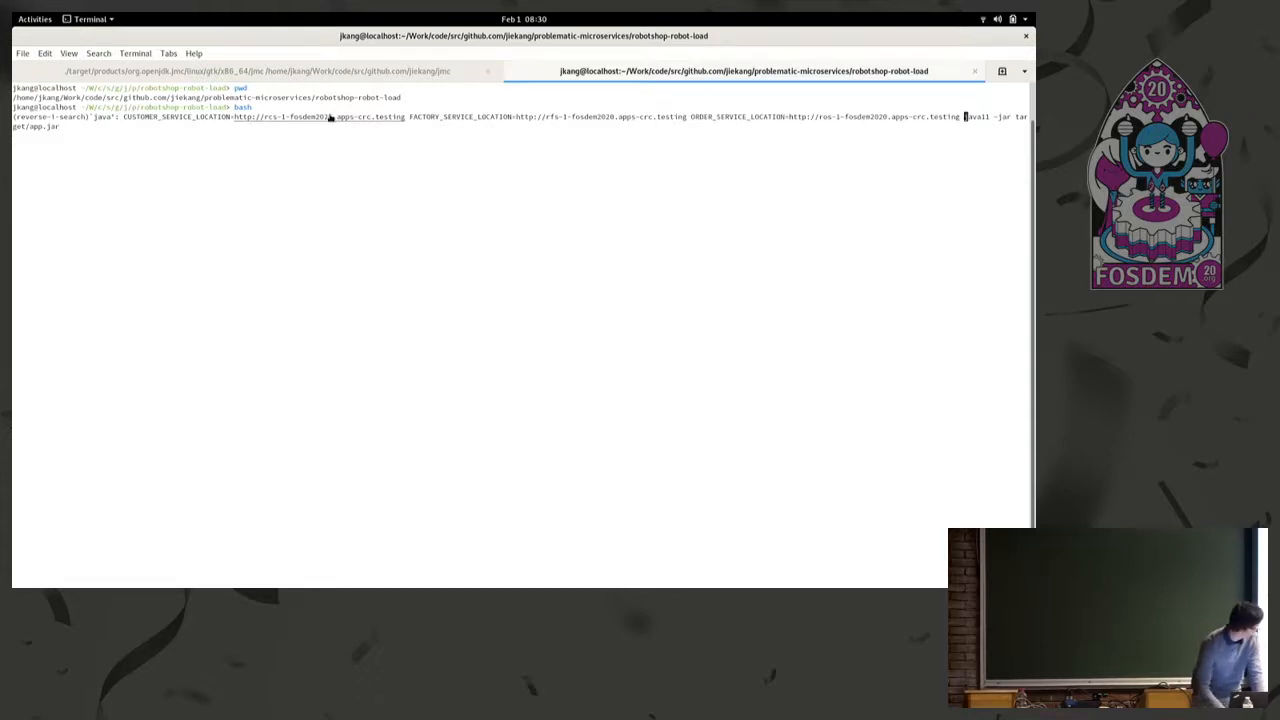
pyautogui.press('Return')
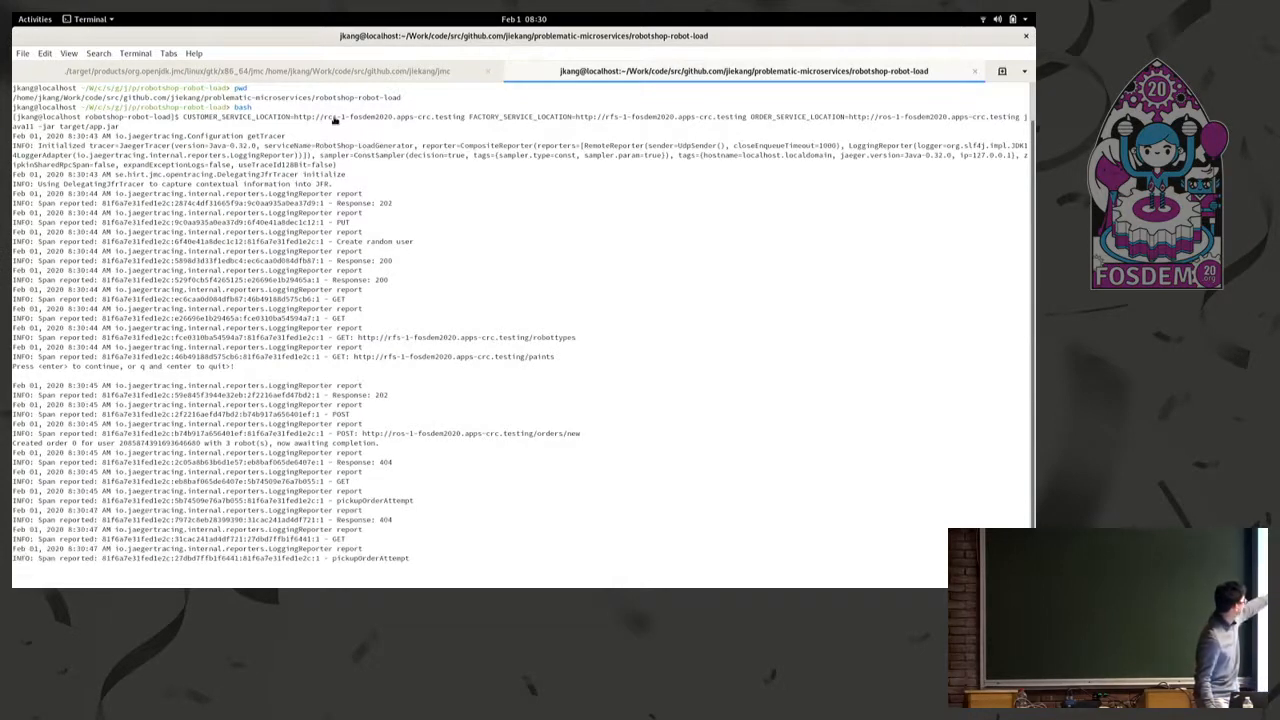
pyautogui.scroll(-3)
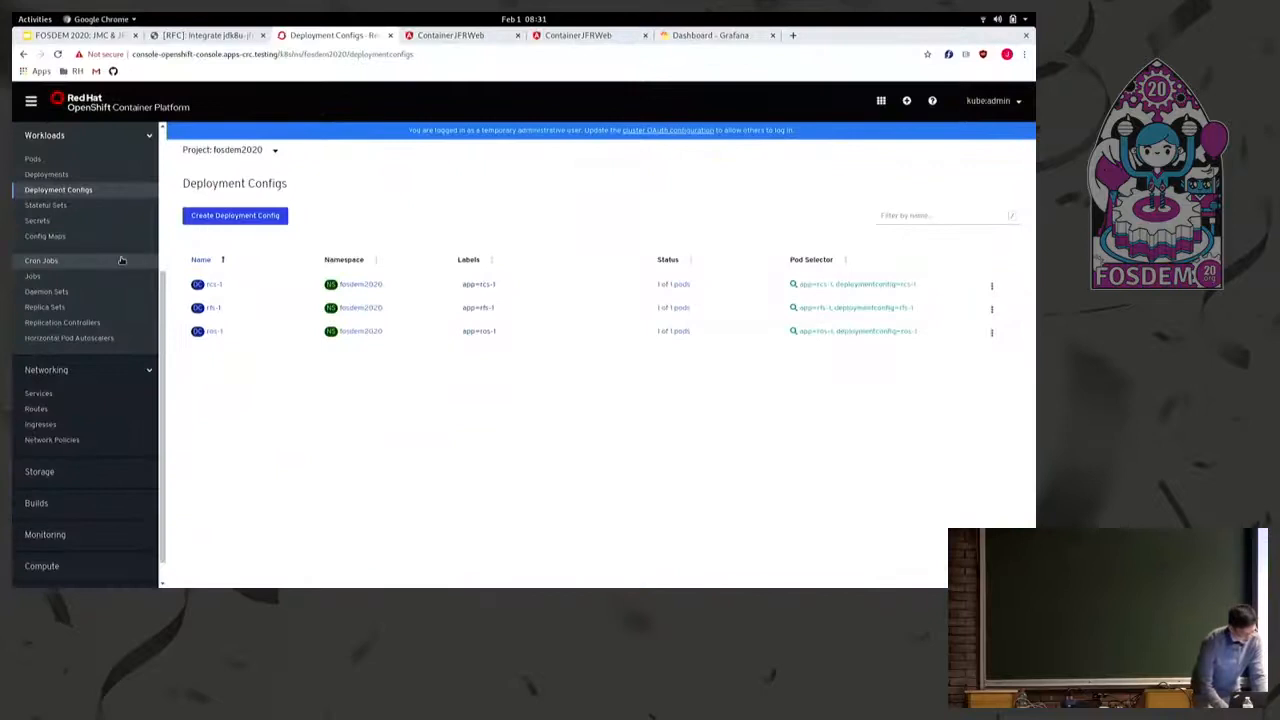
# Find RobotShop-Factory-Service traces in Jaeger and scroll through the 62-span, 5.15-second trace
pyautogui.click(36, 408)
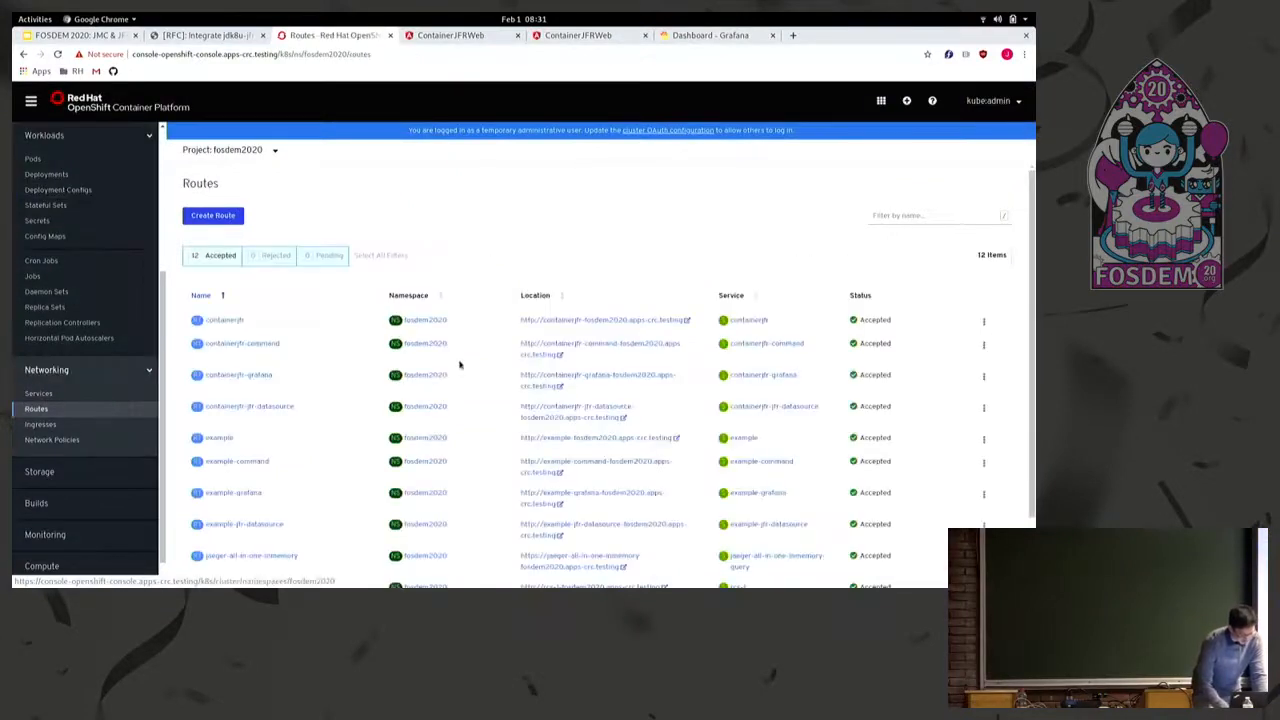
pyautogui.scroll(-3)
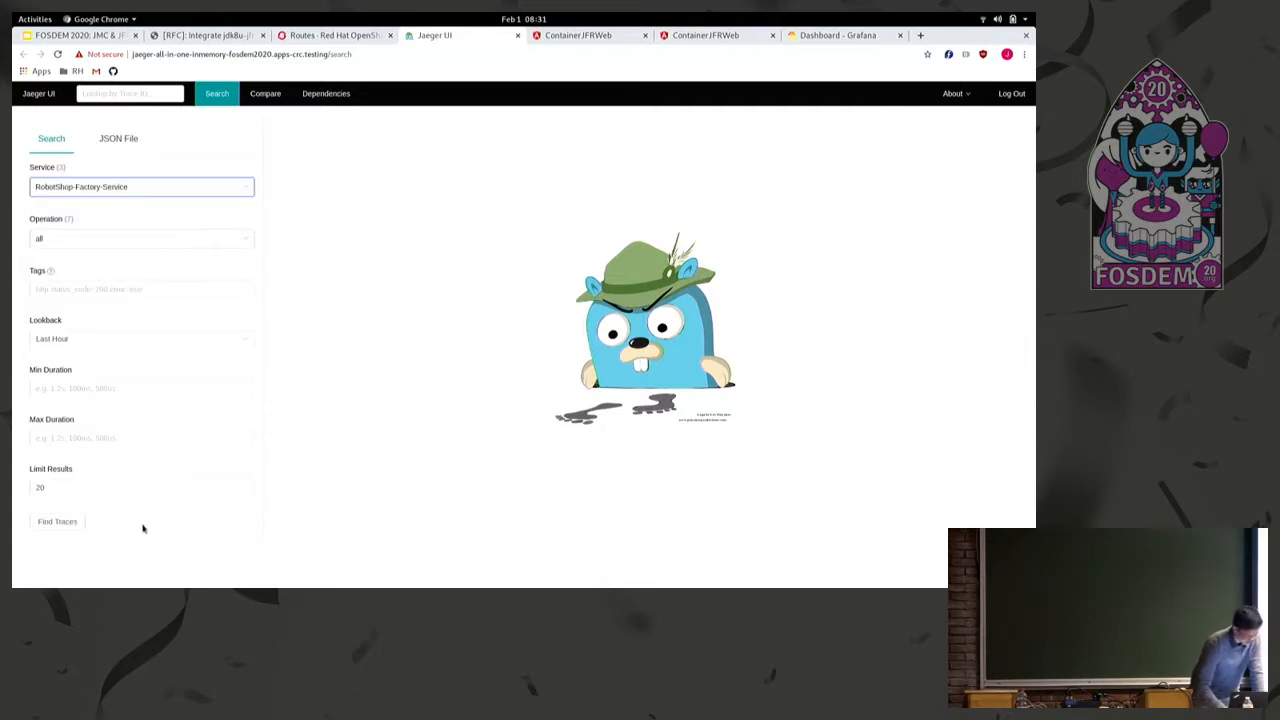
pyautogui.click(57, 521)
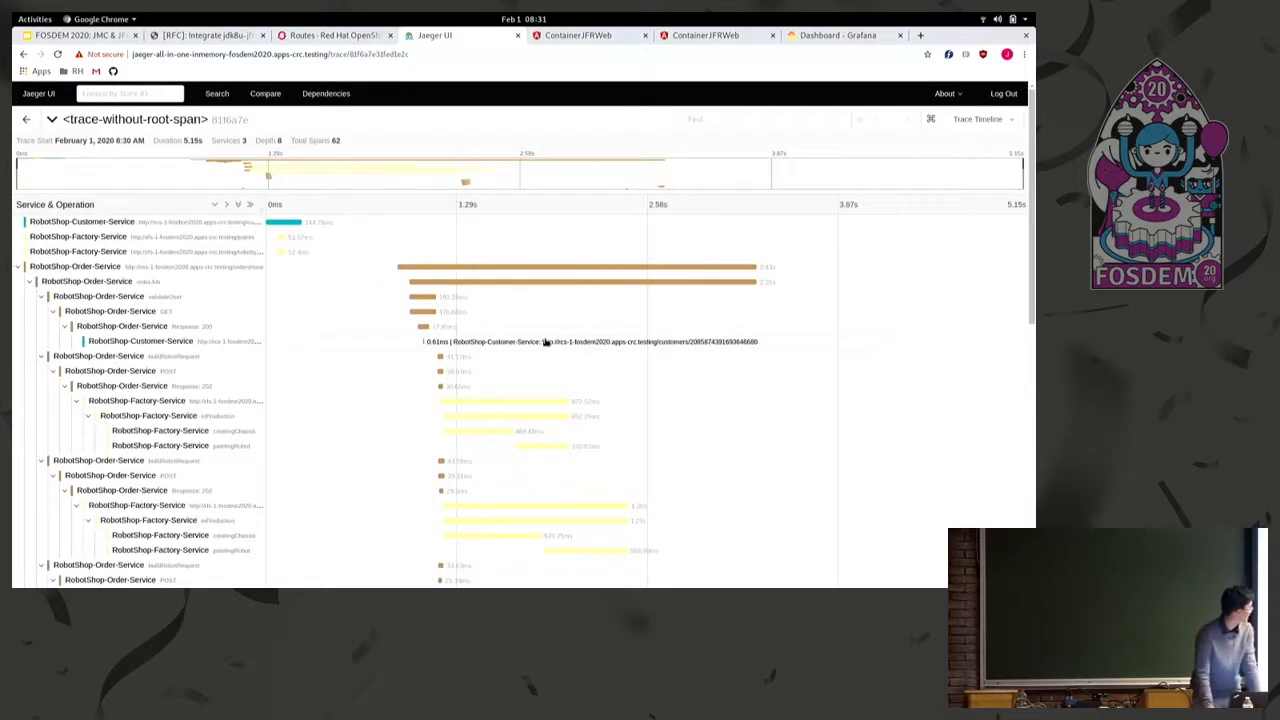
pyautogui.moveTo(375, 278)
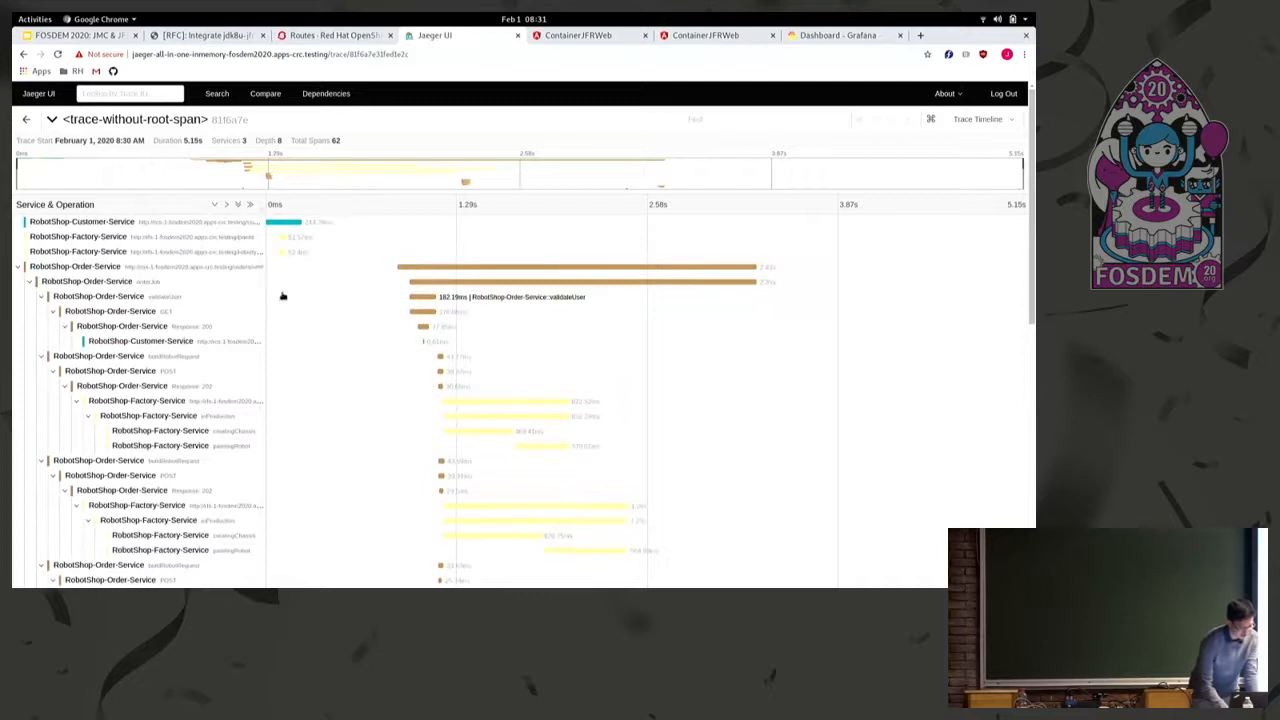
pyautogui.scroll(-3)
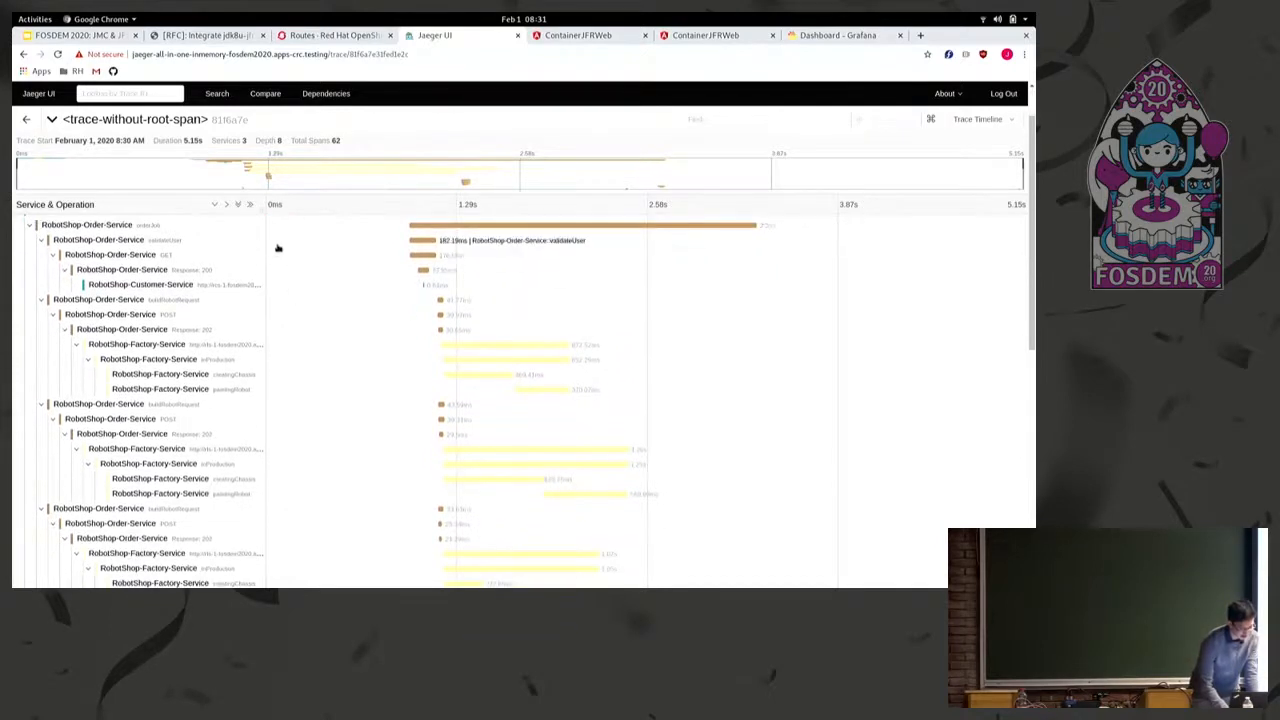
pyautogui.scroll(-3)
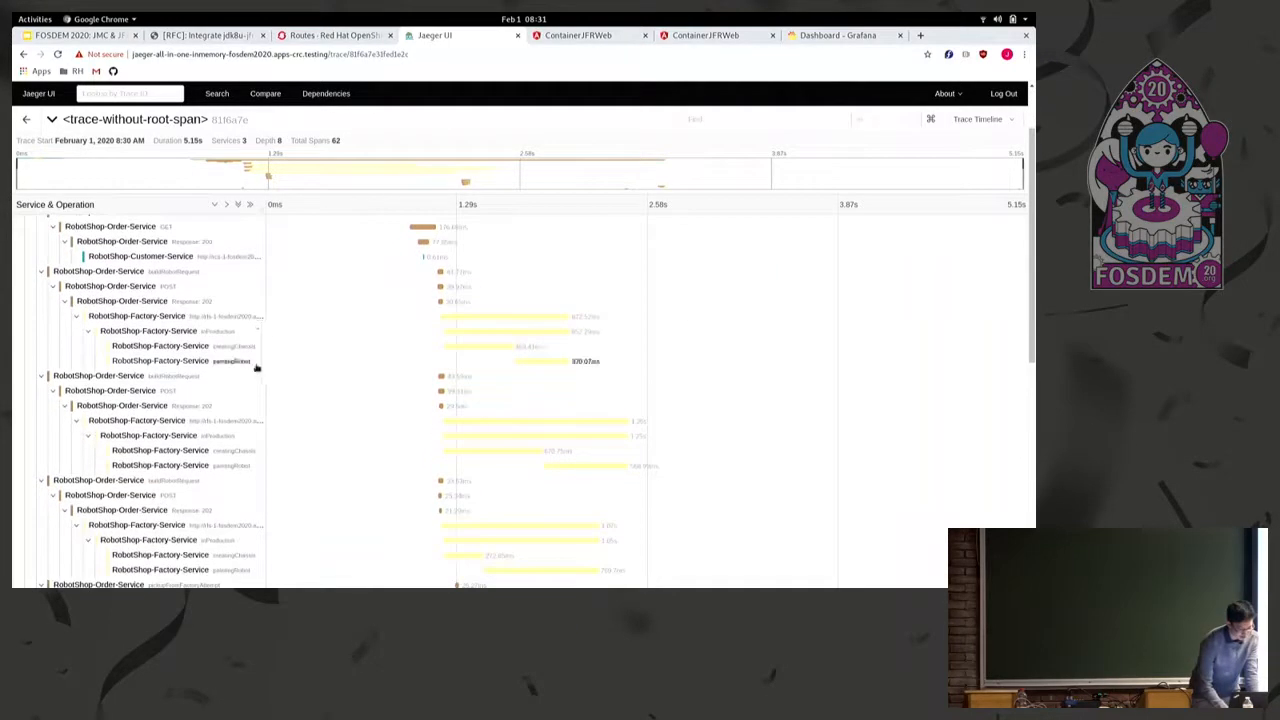
pyautogui.scroll(-3)
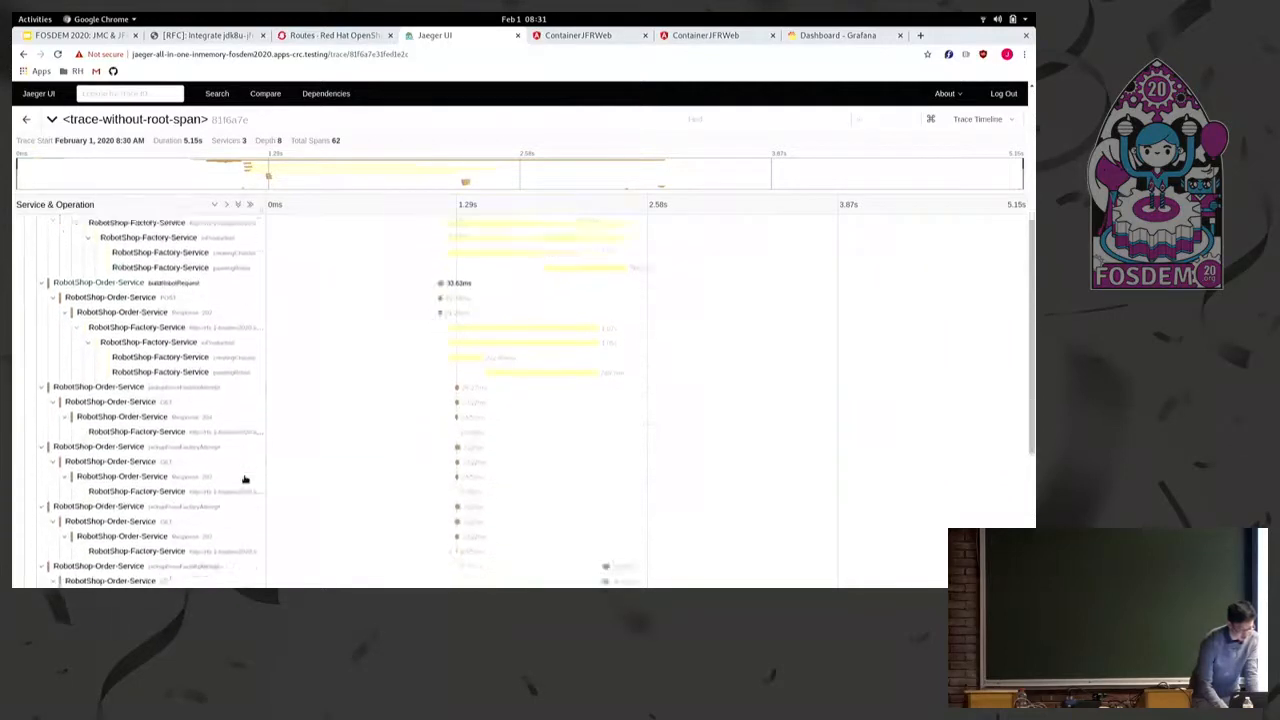
pyautogui.scroll(-3)
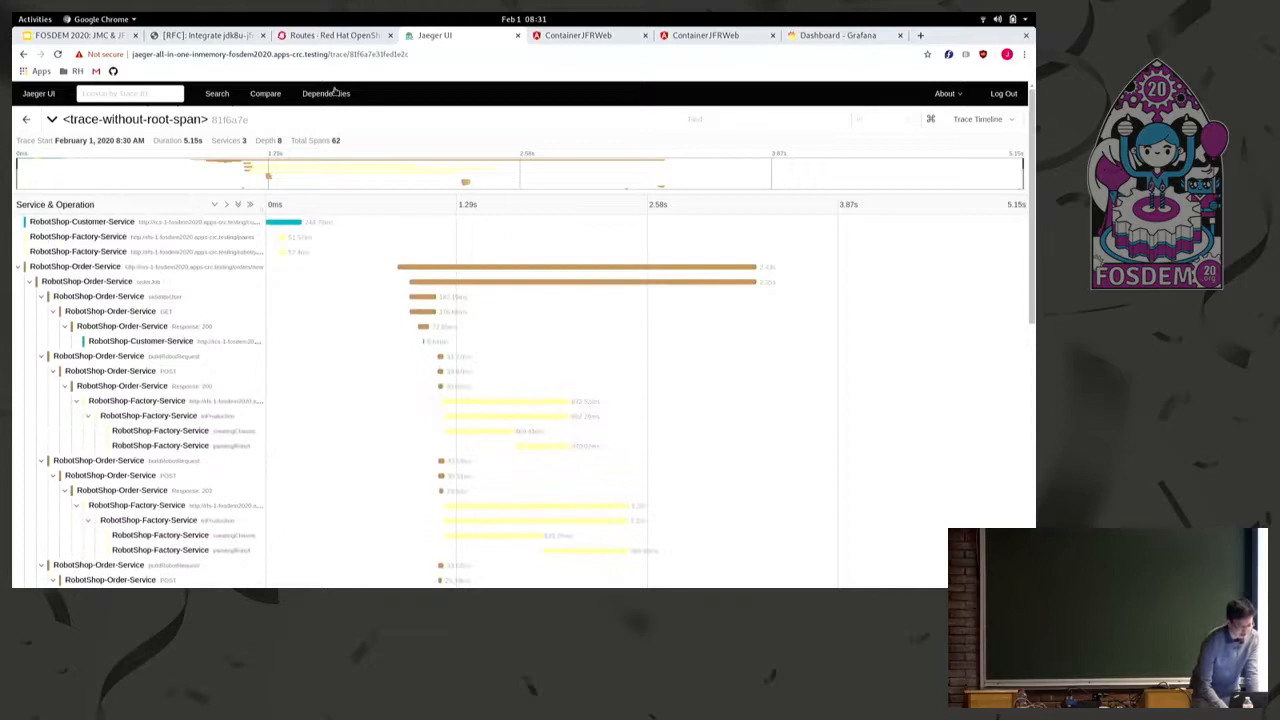
# View the service dependency DAG, then expand creatingChassis spans tagged T-800 and Wall-E
pyautogui.click(326, 93)
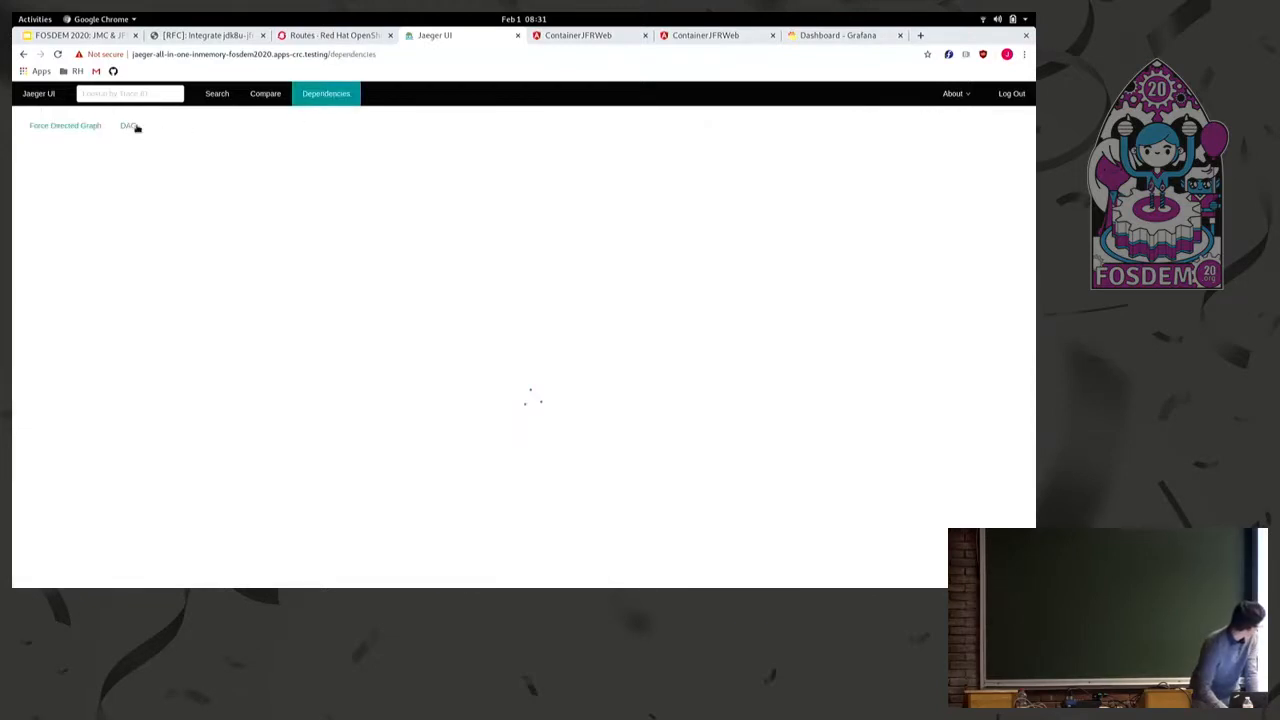
pyautogui.click(128, 125)
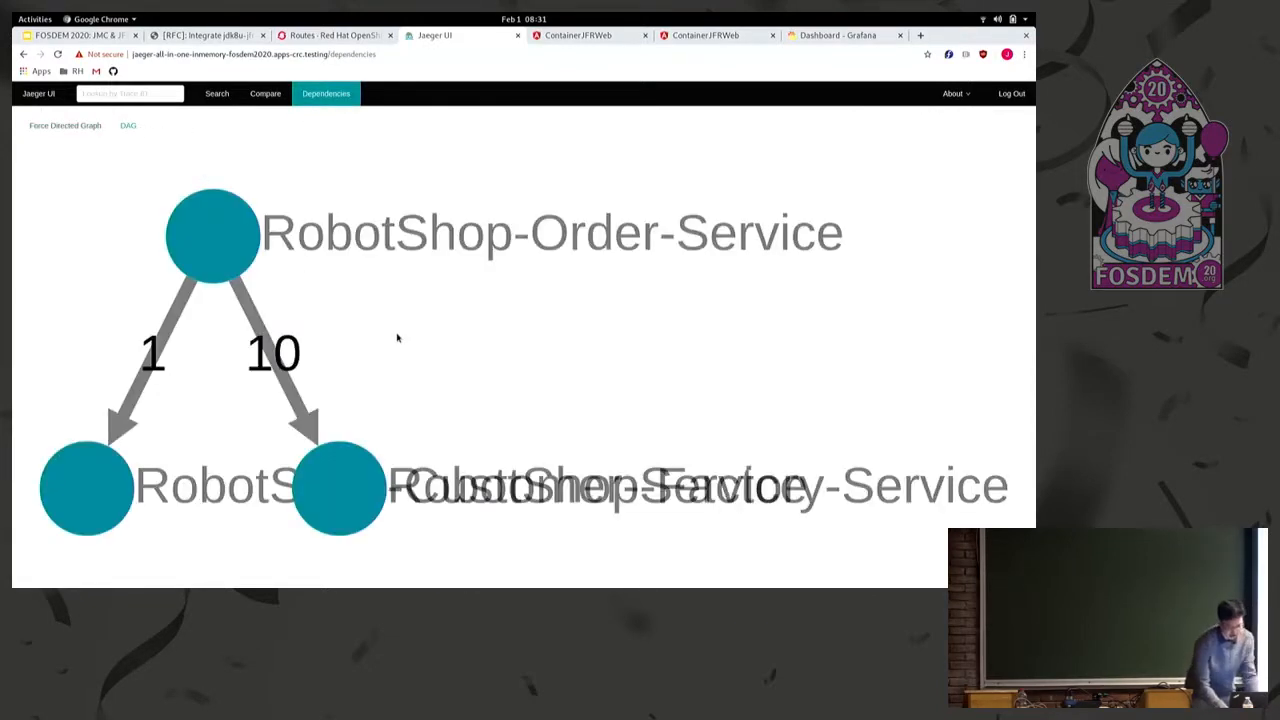
pyautogui.moveTo(340, 384)
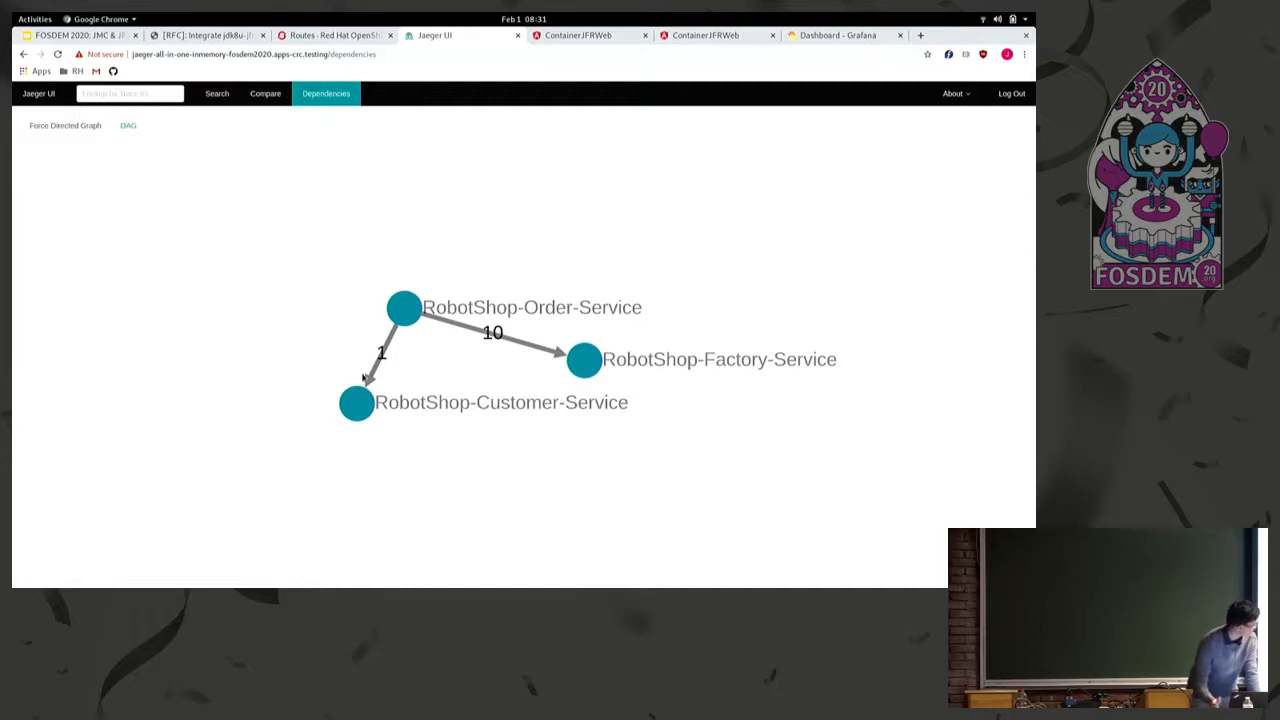
pyautogui.moveTo(248, 198)
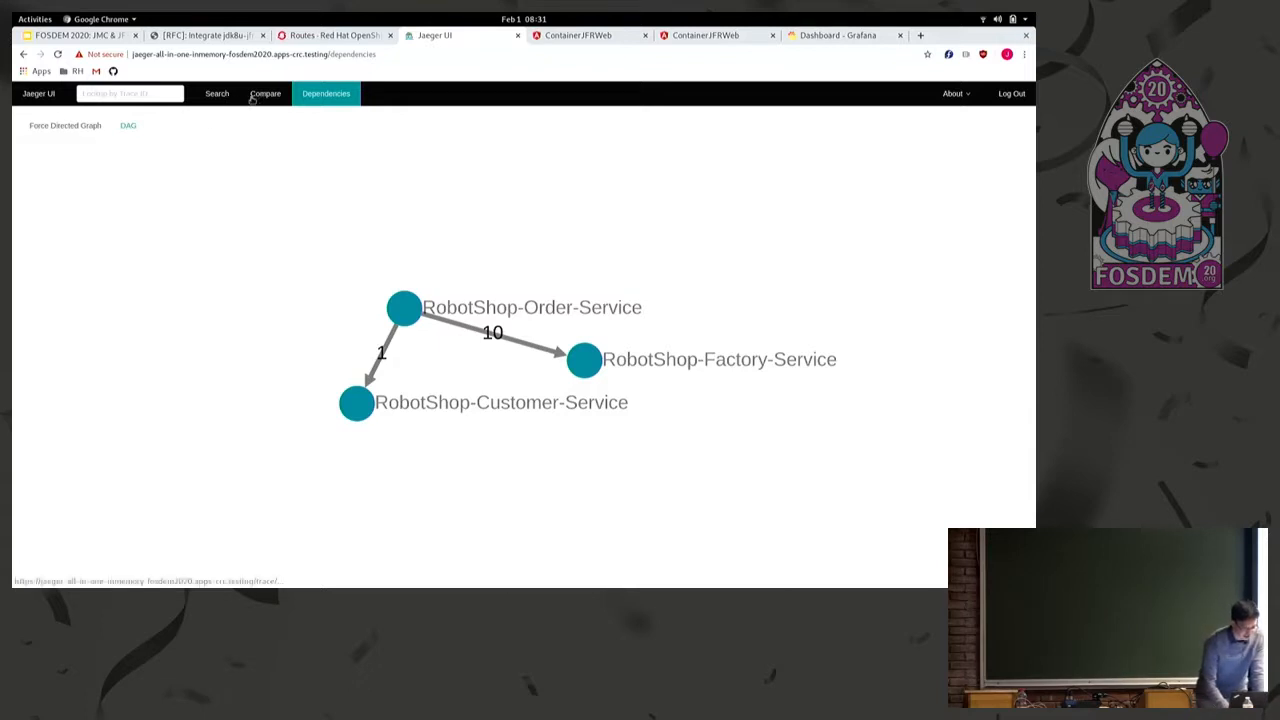
pyautogui.click(216, 93)
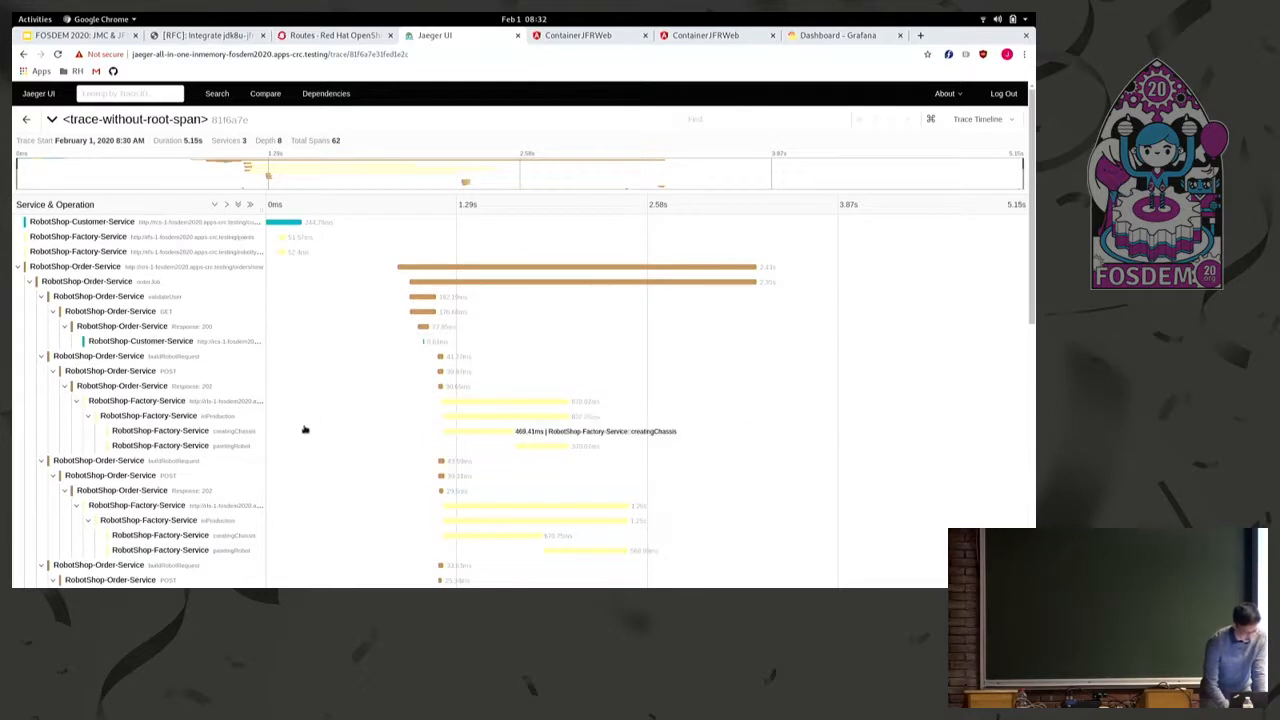
pyautogui.click(160, 431)
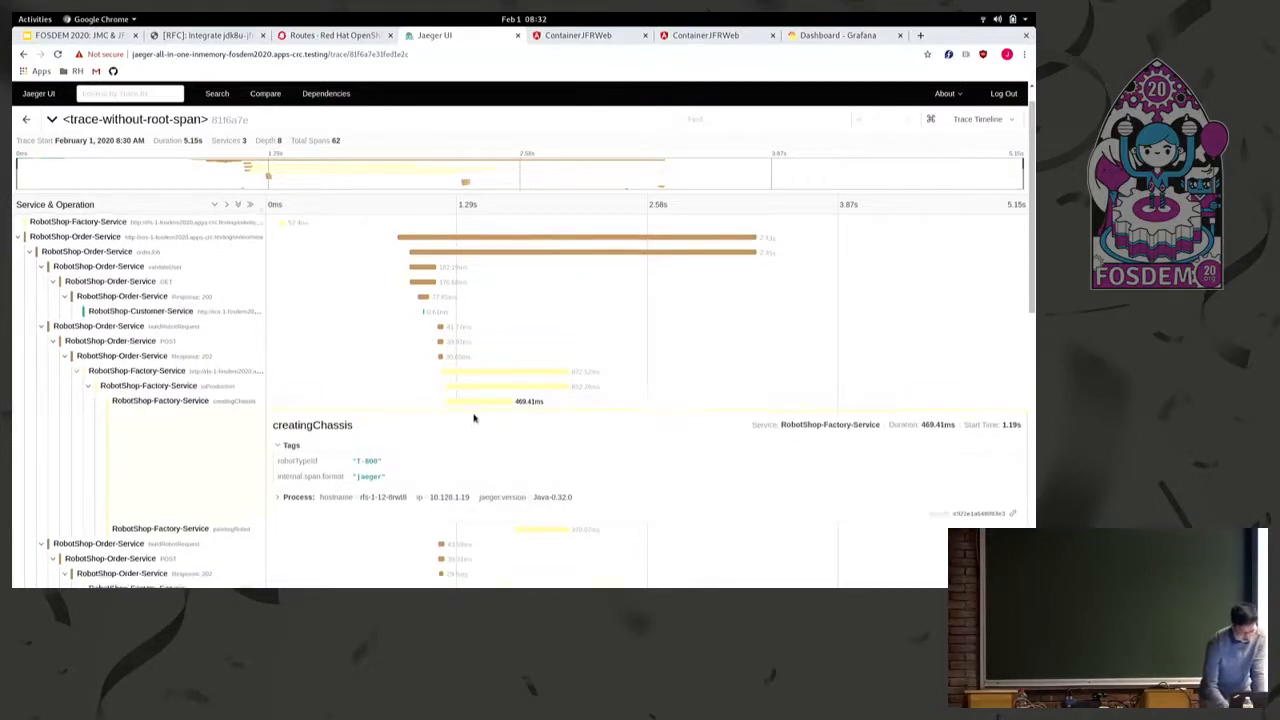
pyautogui.scroll(-3)
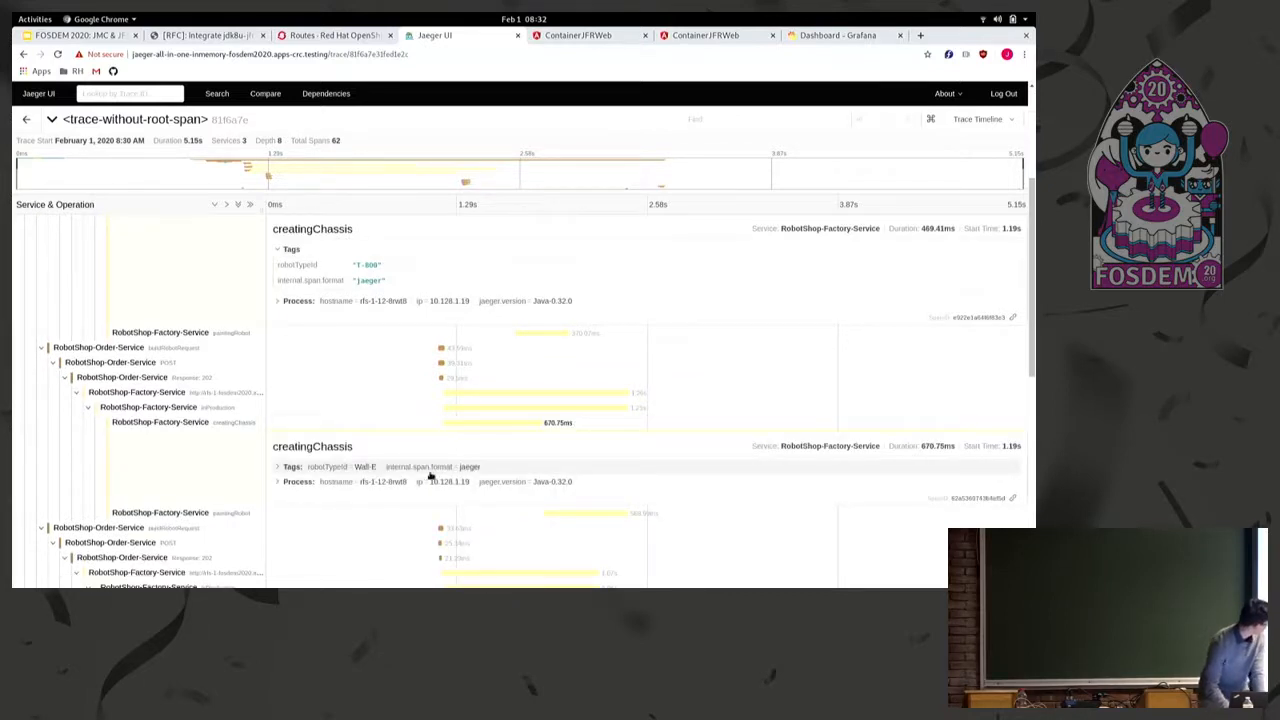
pyautogui.moveTo(537, 422)
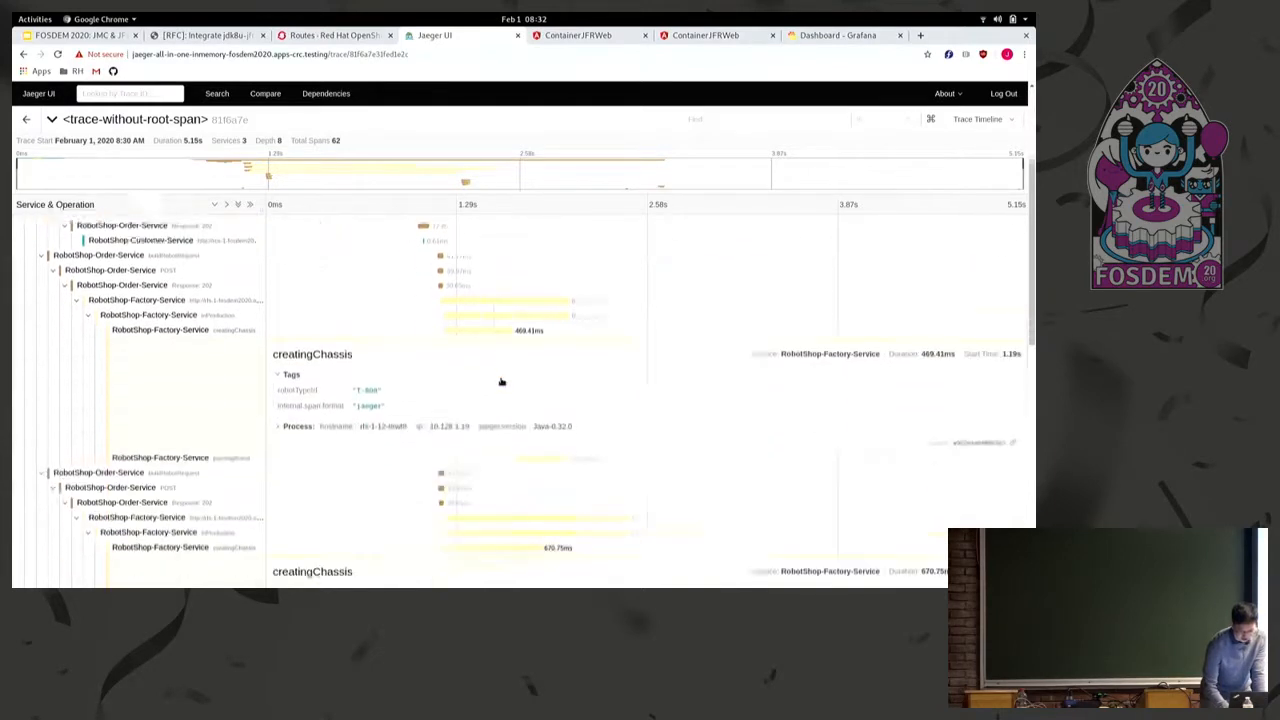
pyautogui.scroll(-3)
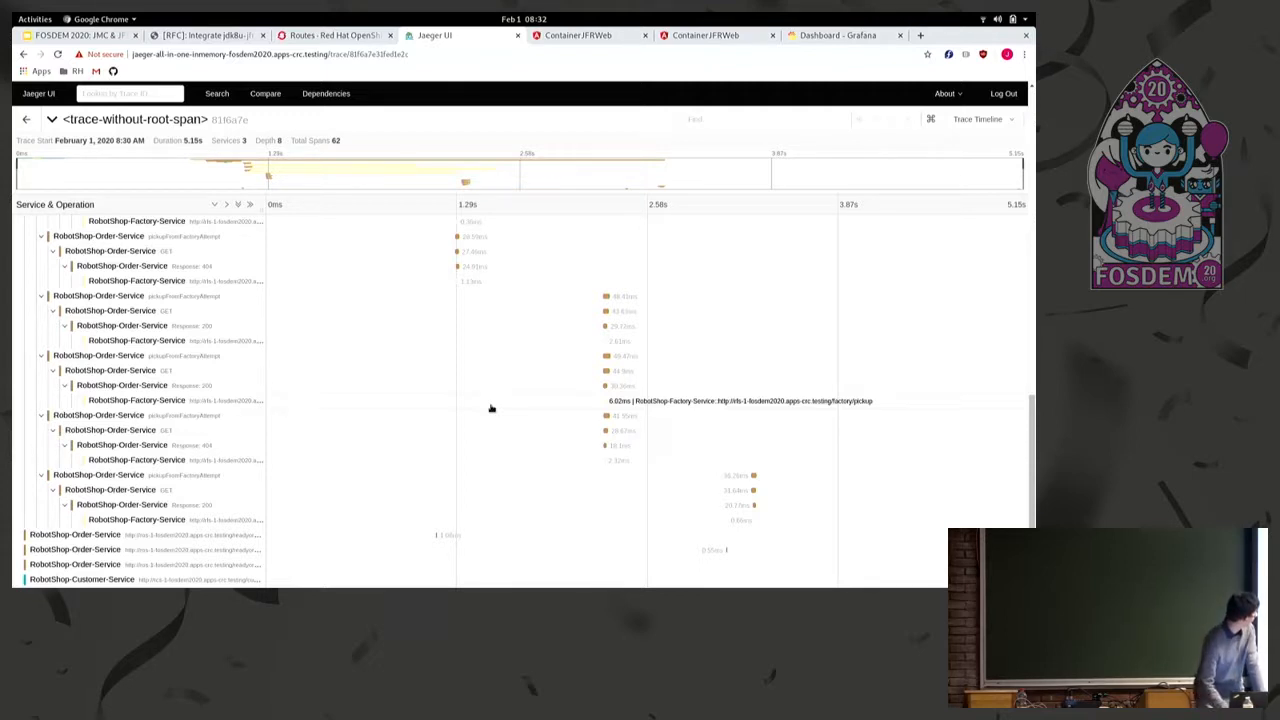
pyautogui.moveTo(463, 345)
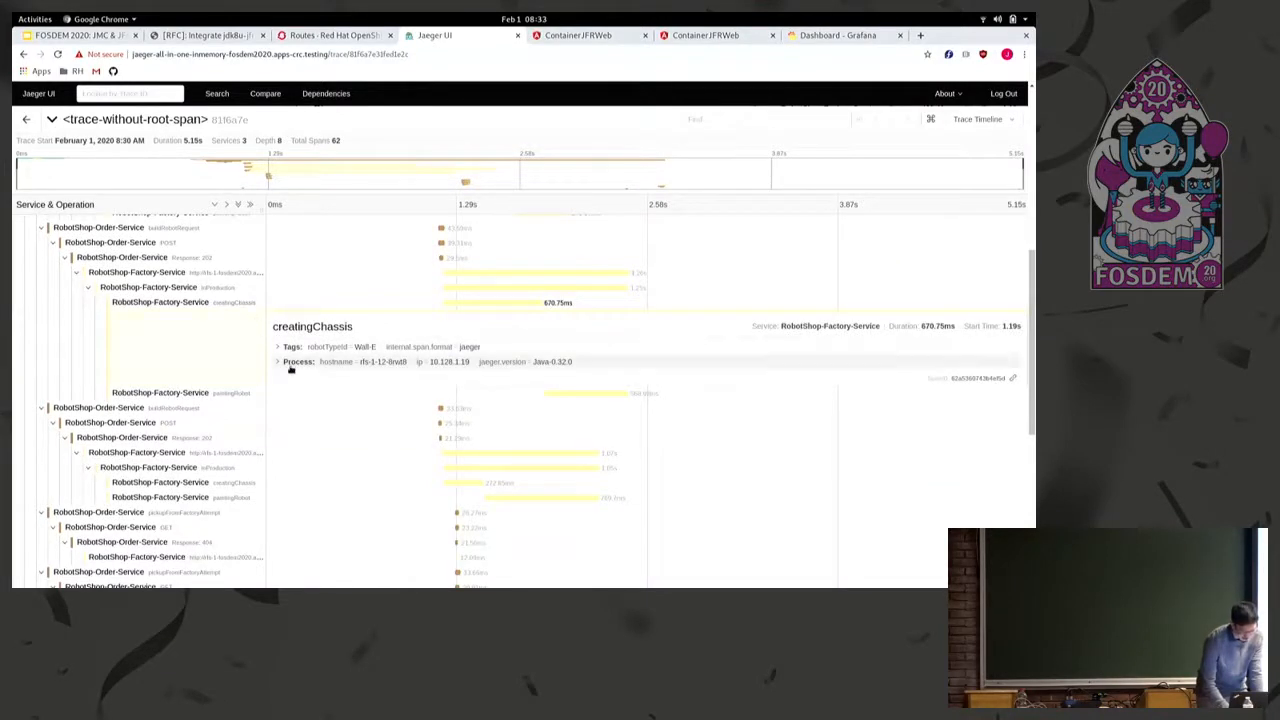
pyautogui.moveTo(327, 399)
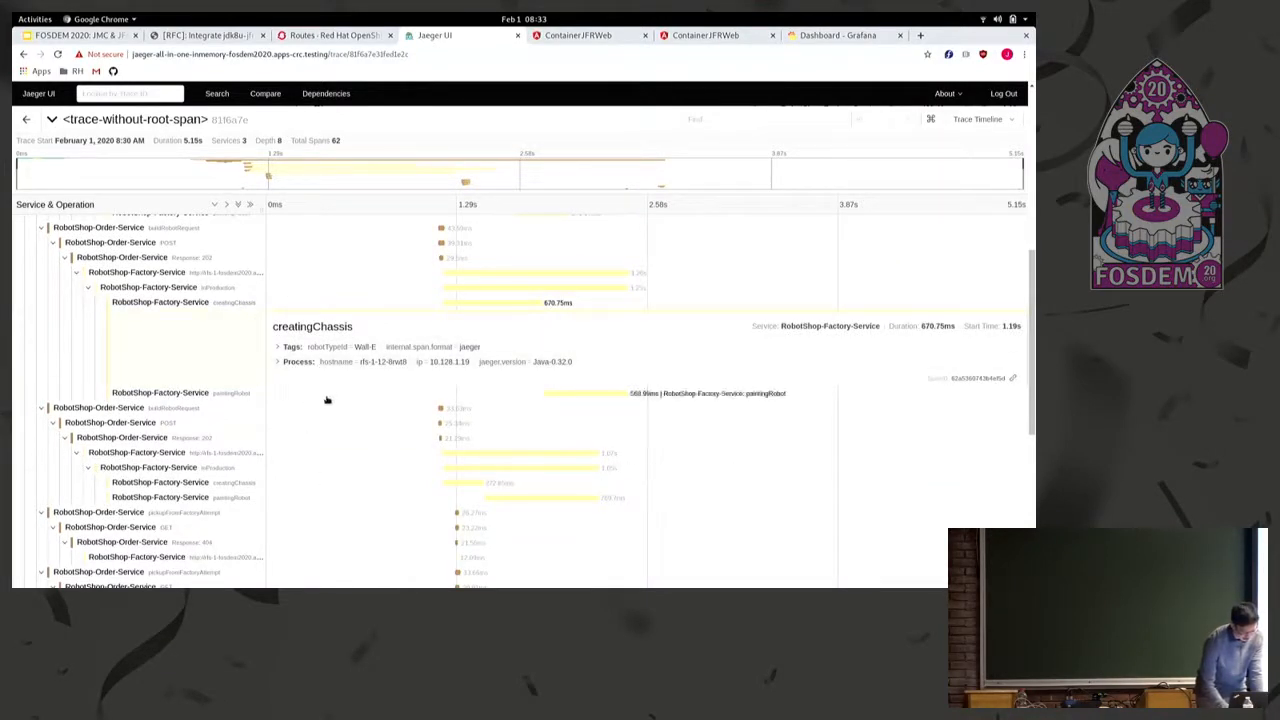
# Expand another creatingChassis span, tagged Coff-E at 272.85 ms, and scroll through the spans
pyautogui.click(159, 482)
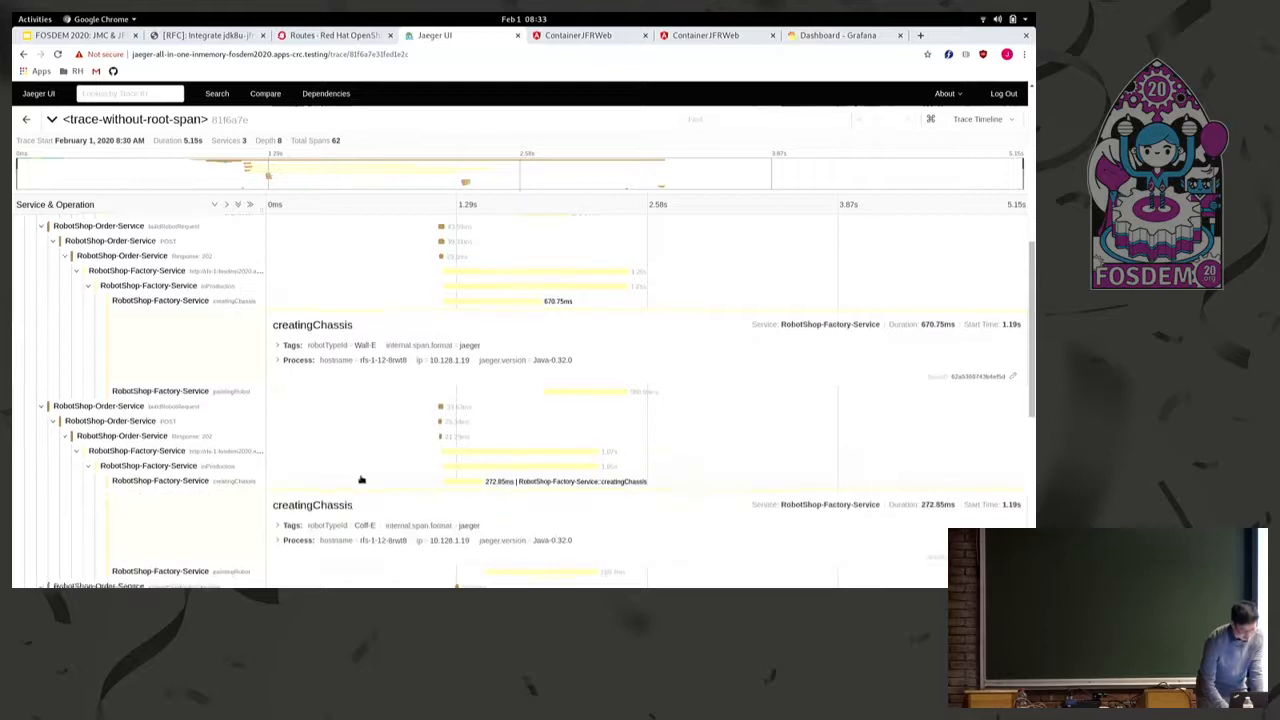
pyautogui.scroll(-3)
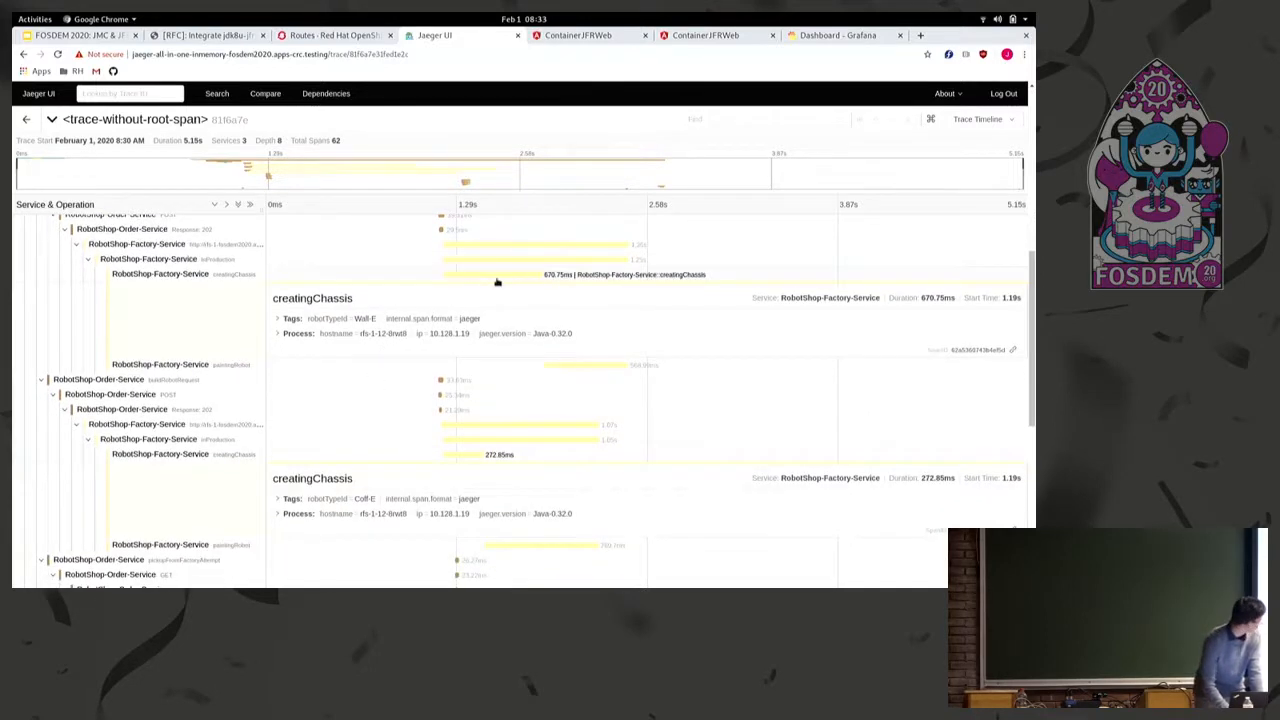
pyautogui.moveTo(415, 298)
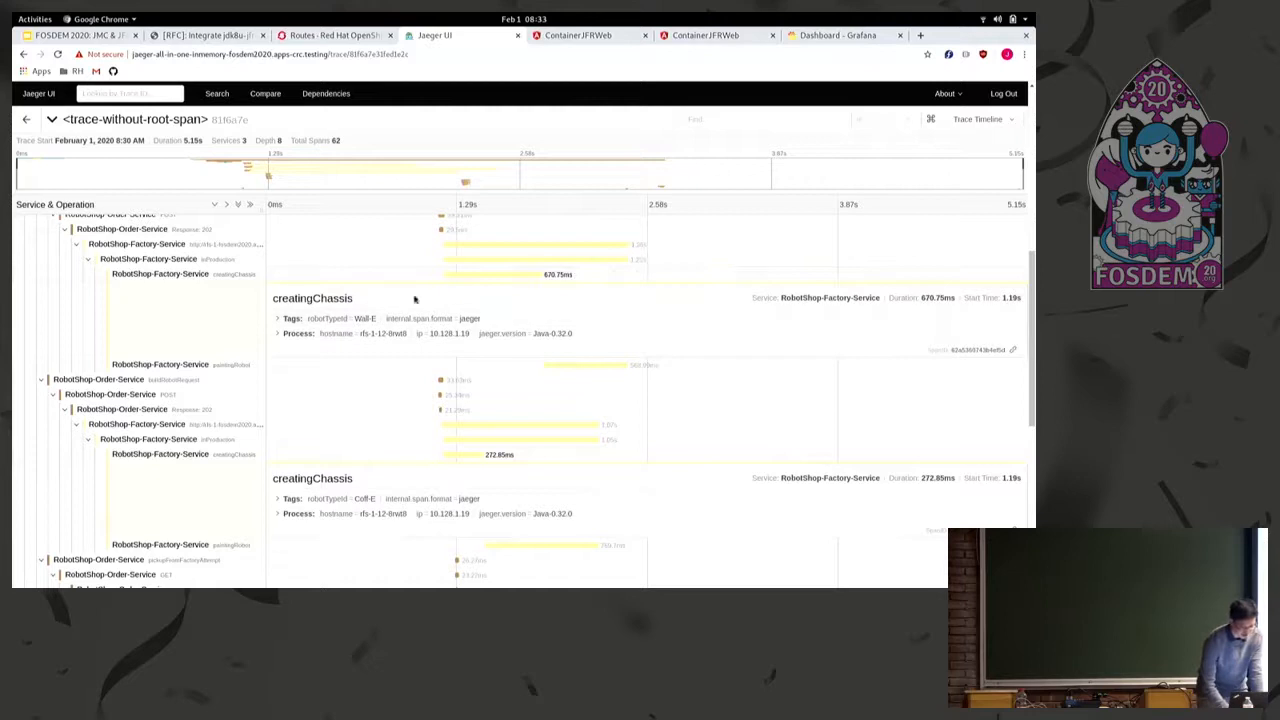
pyautogui.moveTo(530, 560)
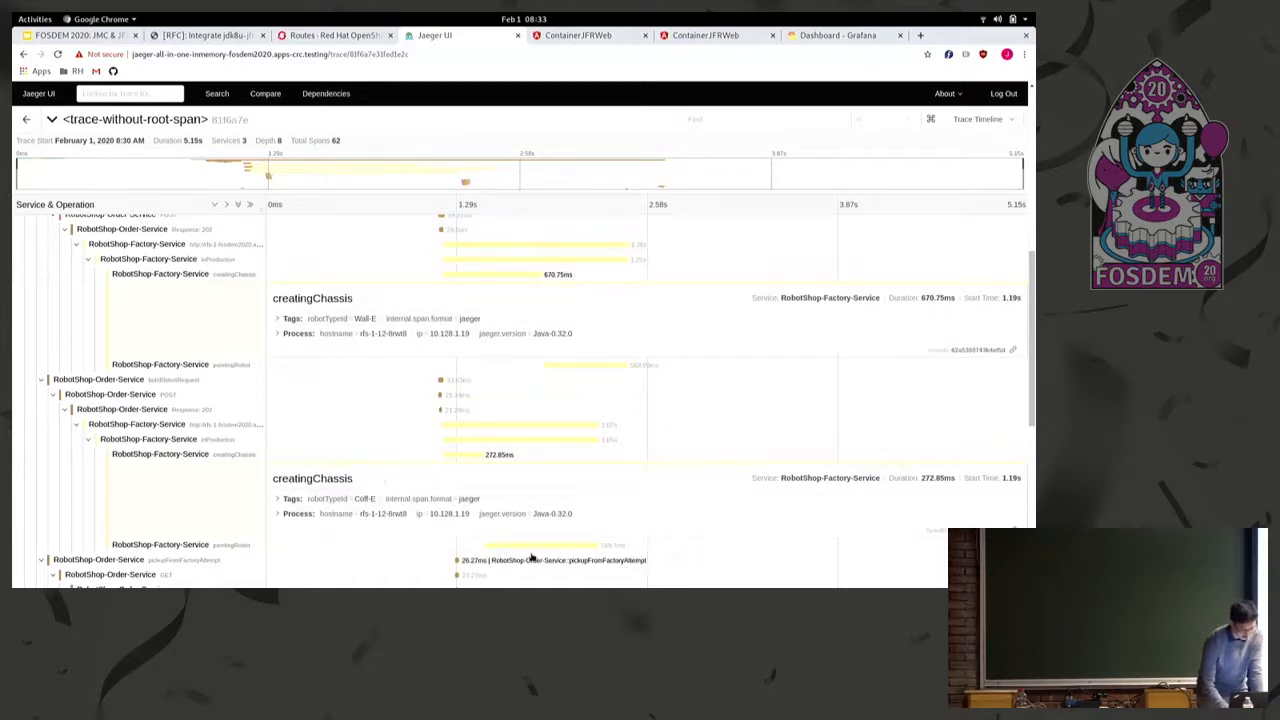
pyautogui.scroll(-3)
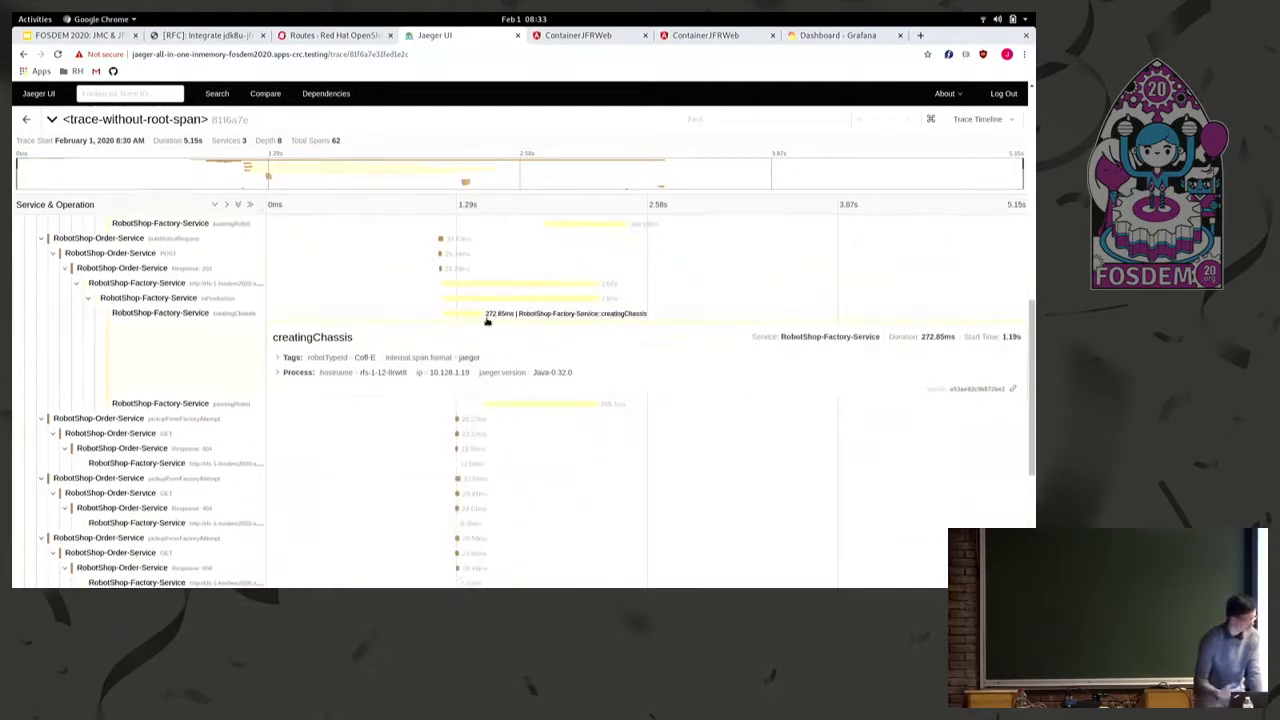
pyautogui.scroll(-3)
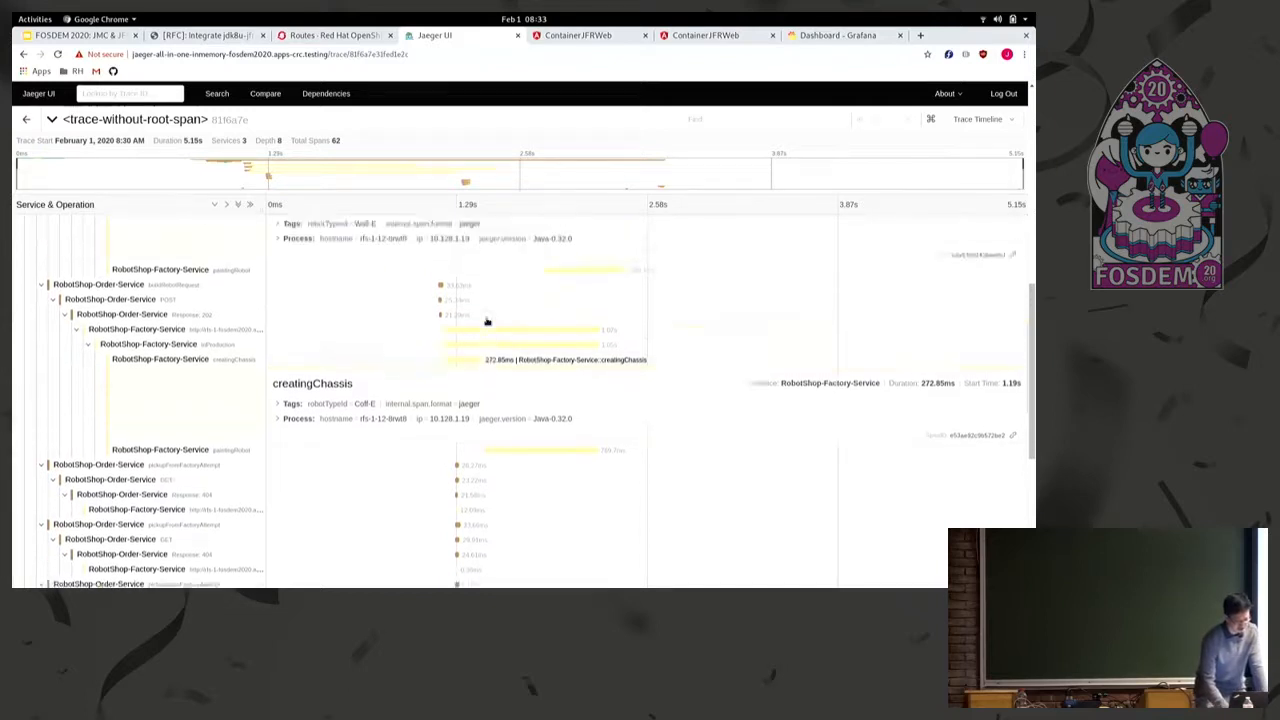
pyautogui.scroll(-3)
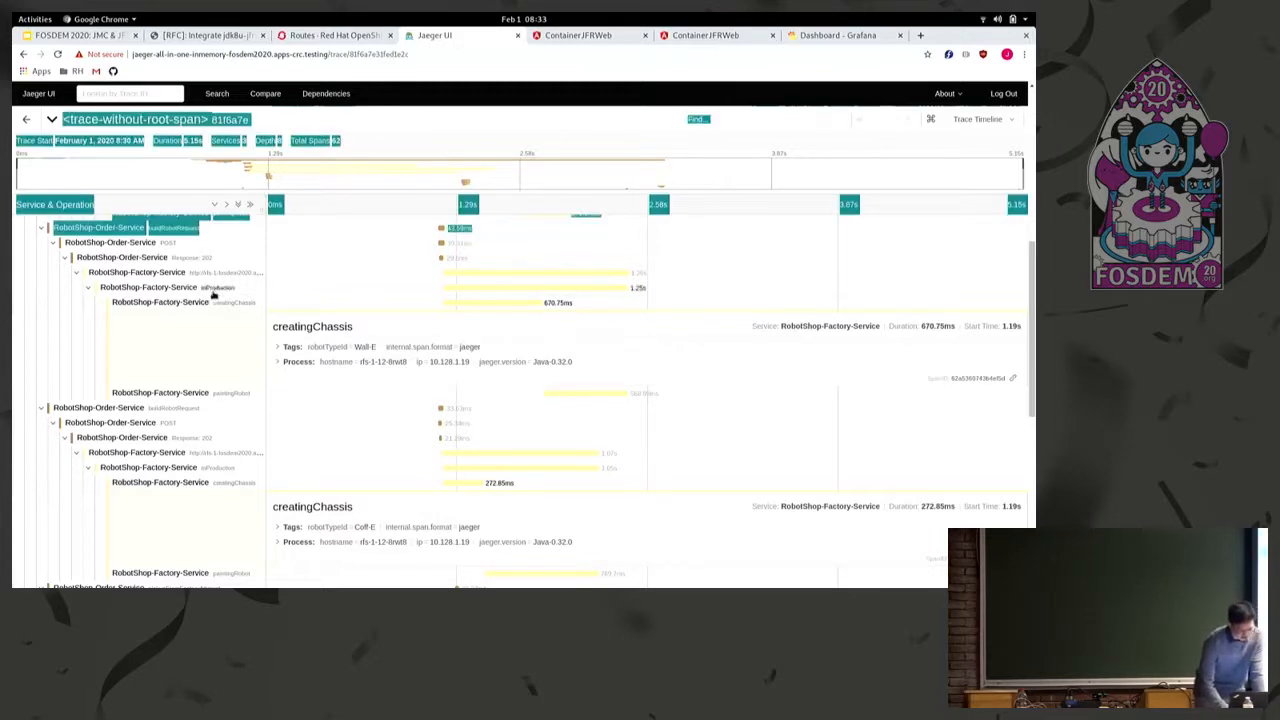
pyautogui.moveTo(585, 35)
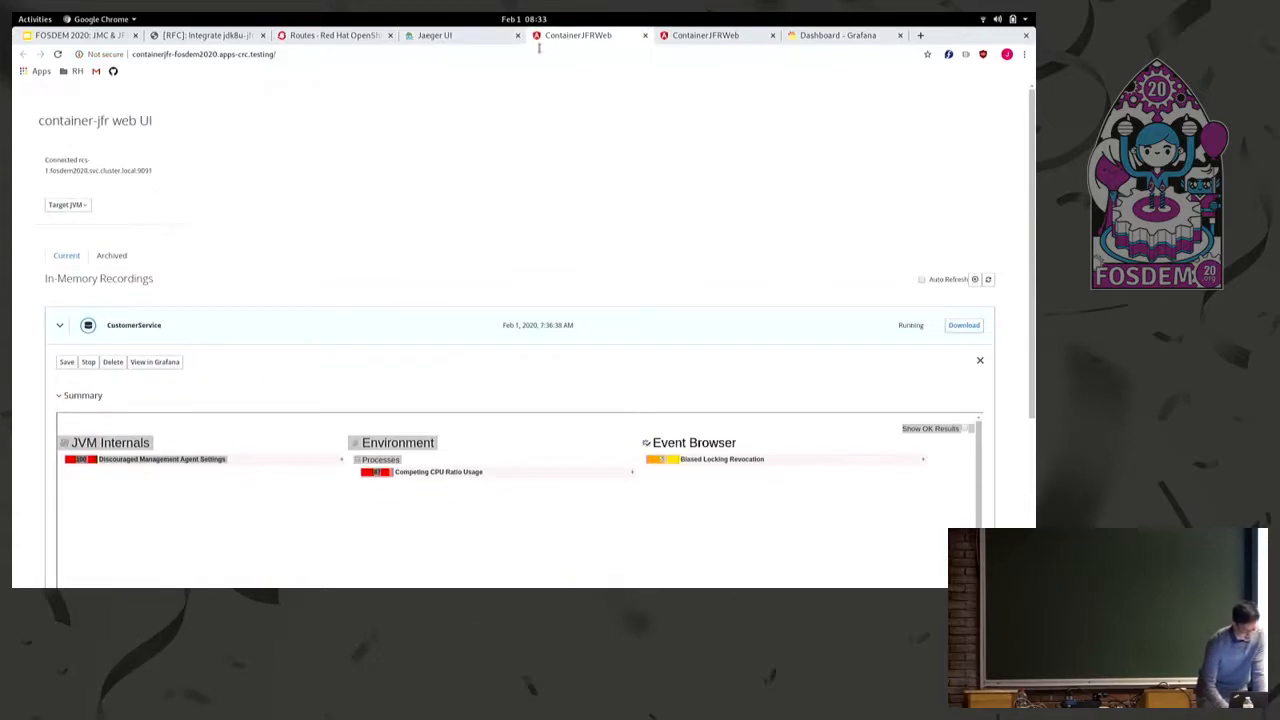
# Switch the target JVM to rfs-1.fosdem2020.svc.cluster.local:9091 and download the FactoryService recording
pyautogui.click(67, 204)
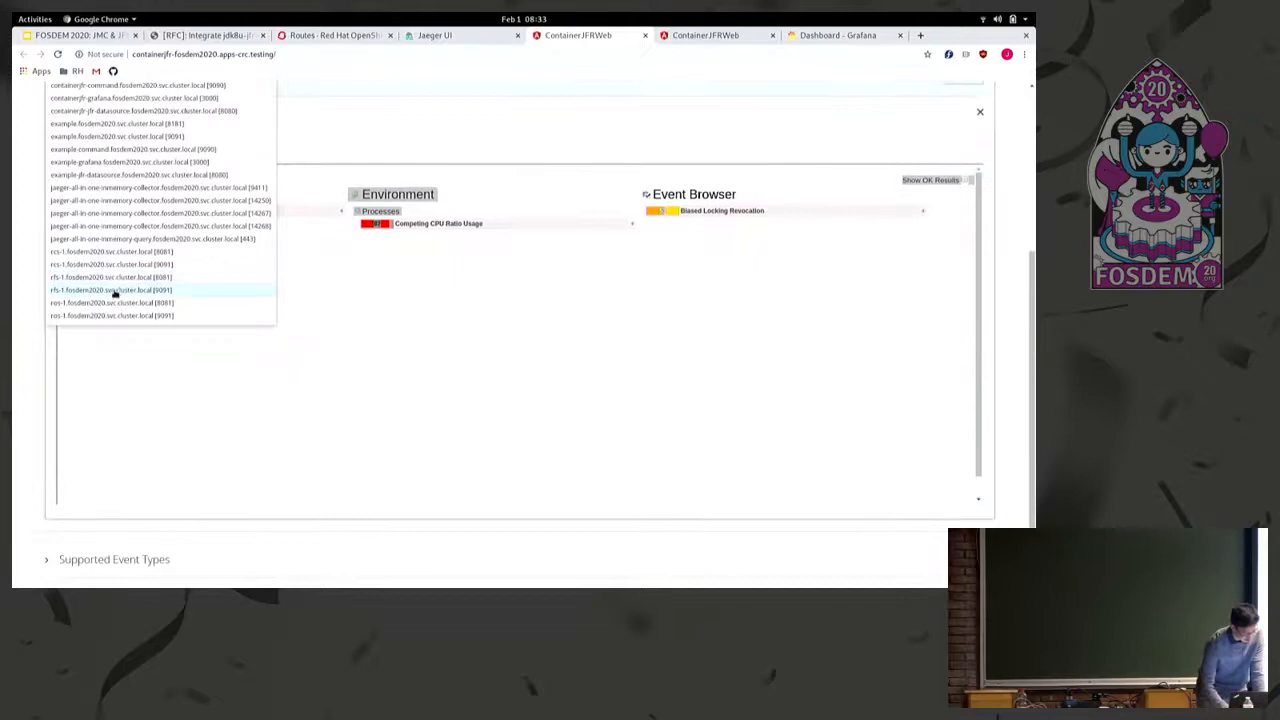
pyautogui.click(112, 290)
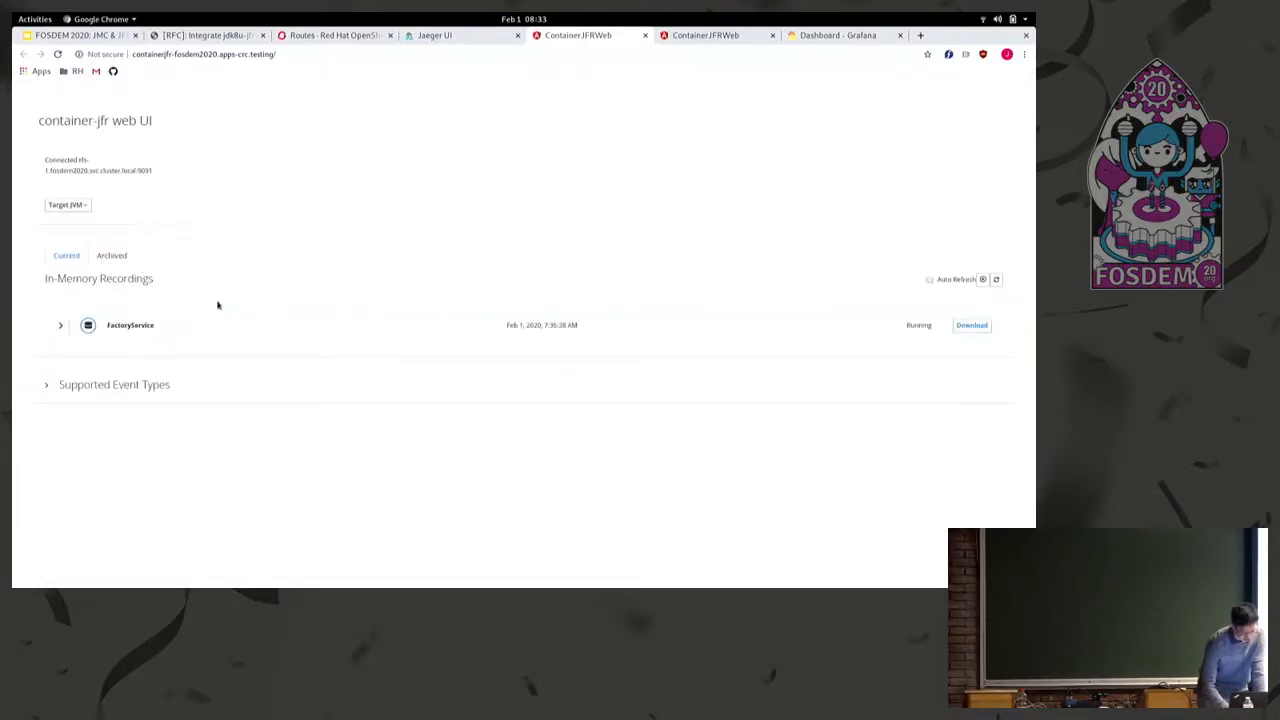
pyautogui.moveTo(204, 329)
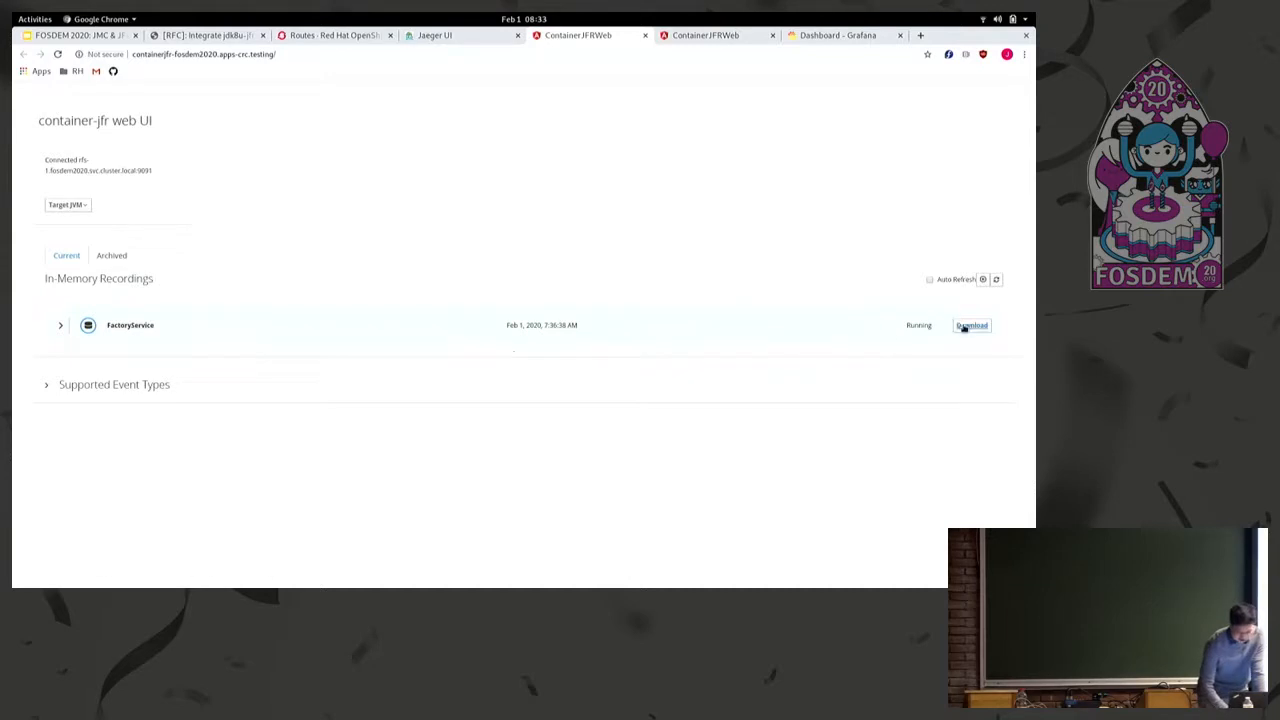
pyautogui.click(971, 325)
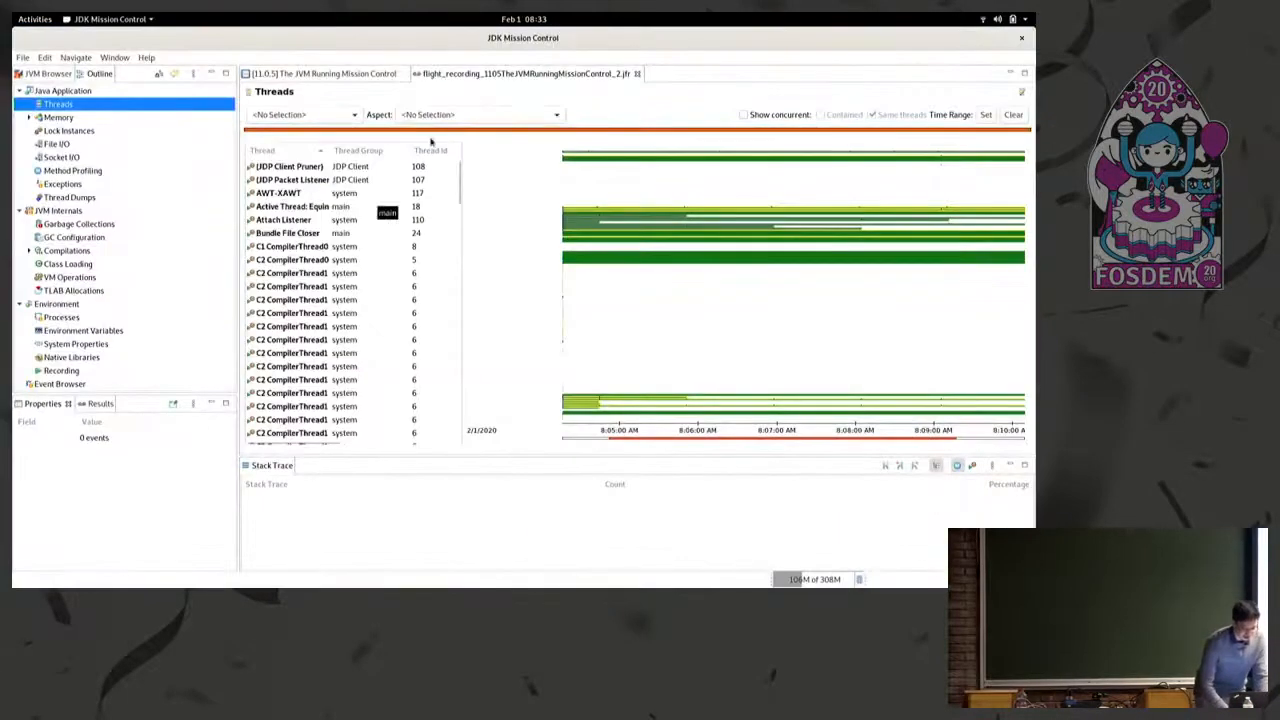
# Open FactoryService.jfr from the Downloads folder in JDK Mission Control
pyautogui.click(586, 446)
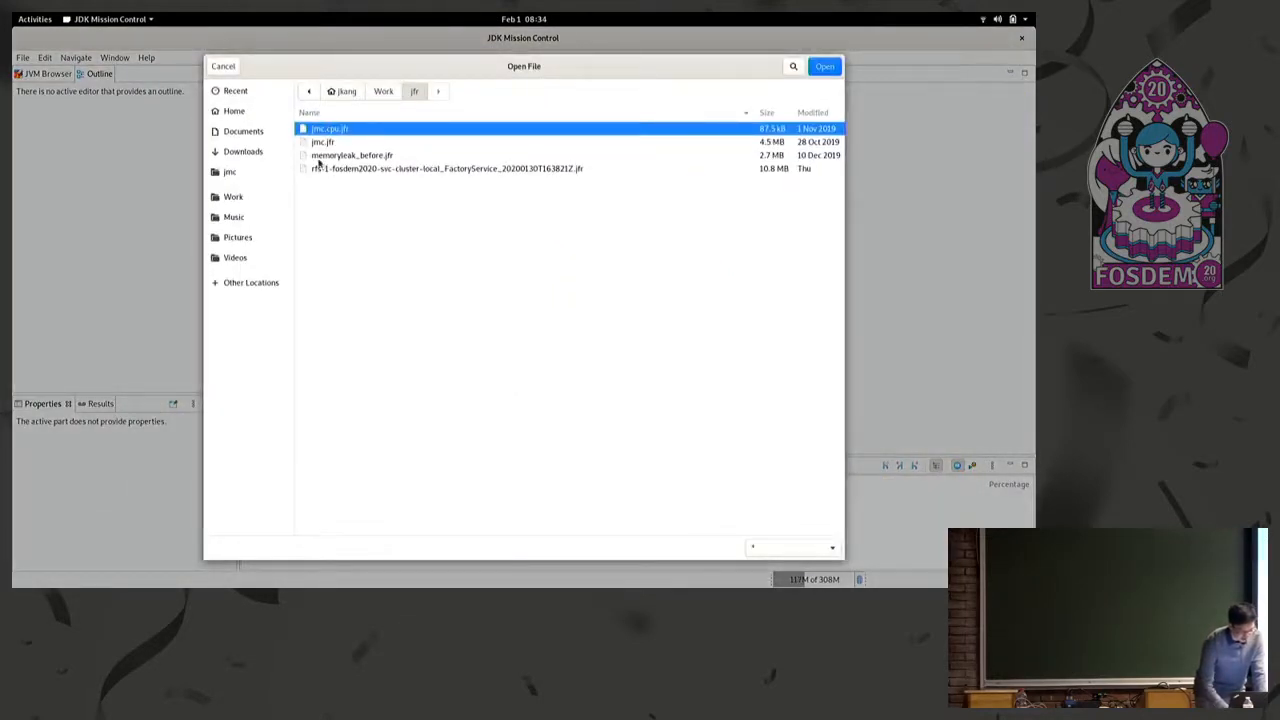
pyautogui.click(243, 151)
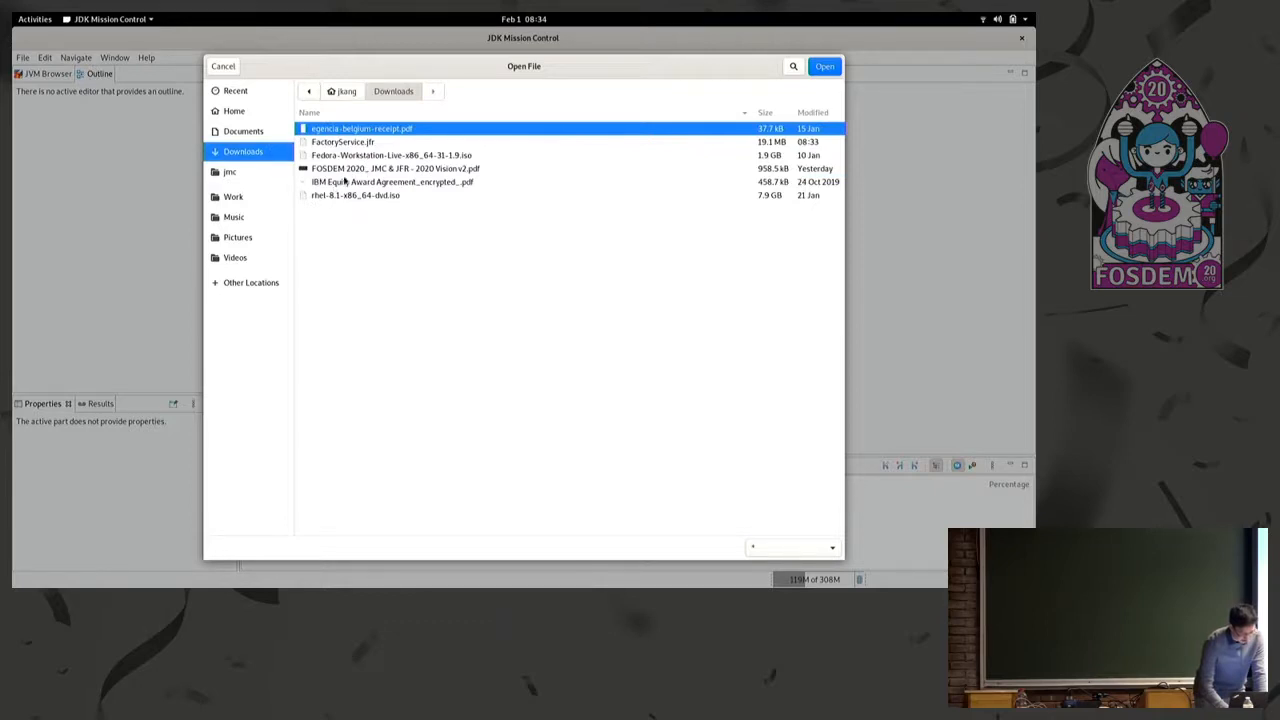
pyautogui.doubleClick(343, 141)
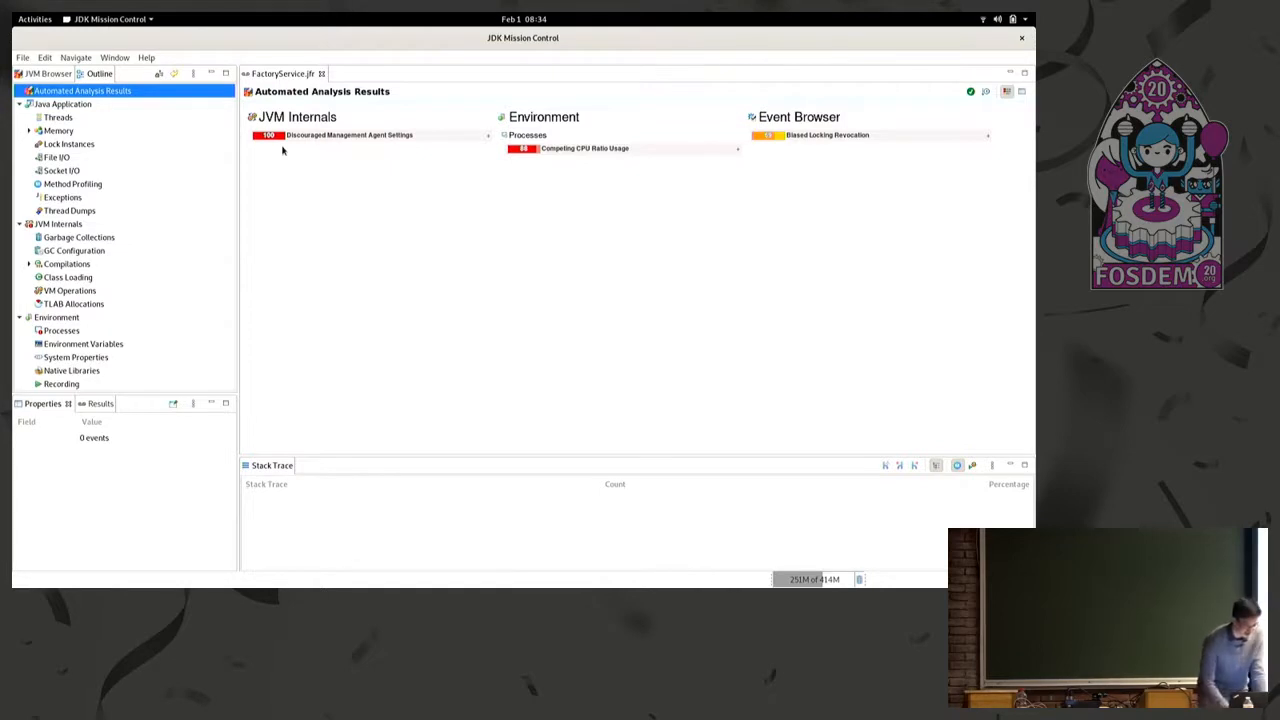
# Switch from Method Profiling to the Threads page and select a Factory Line thread row
pyautogui.click(72, 117)
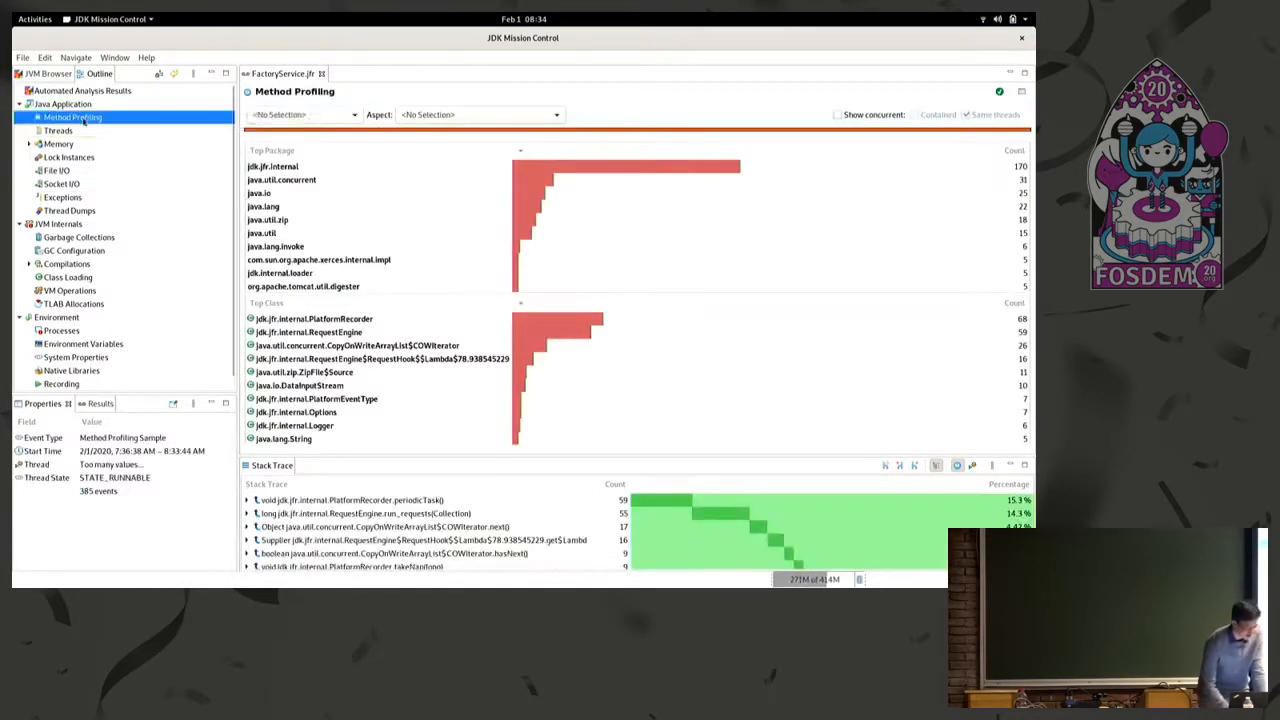
pyautogui.click(58, 130)
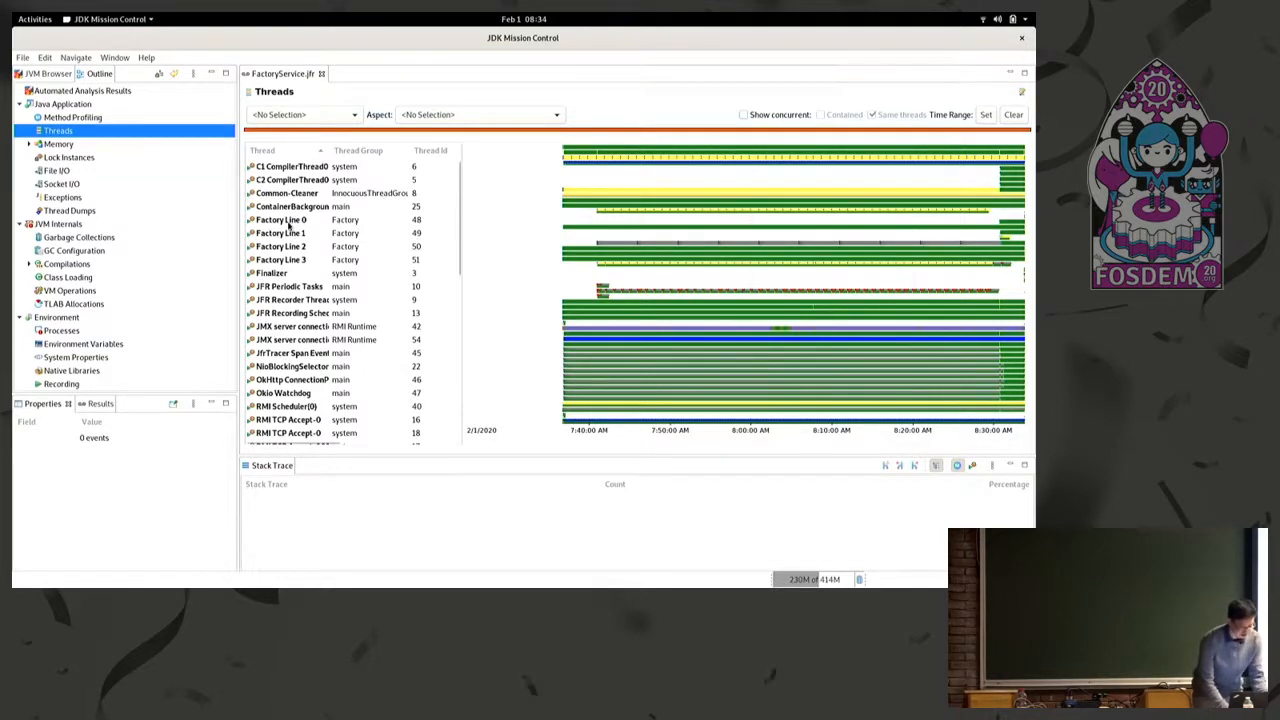
pyautogui.click(281, 219)
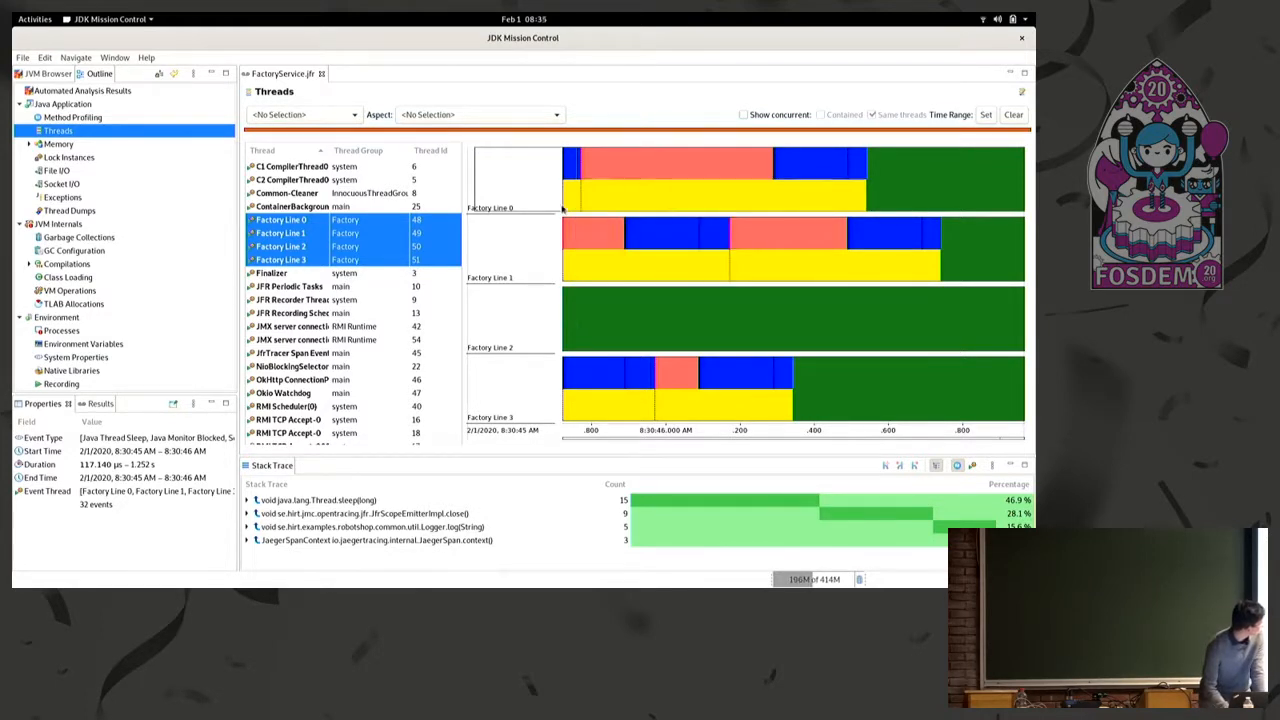
pyautogui.moveTo(560, 208)
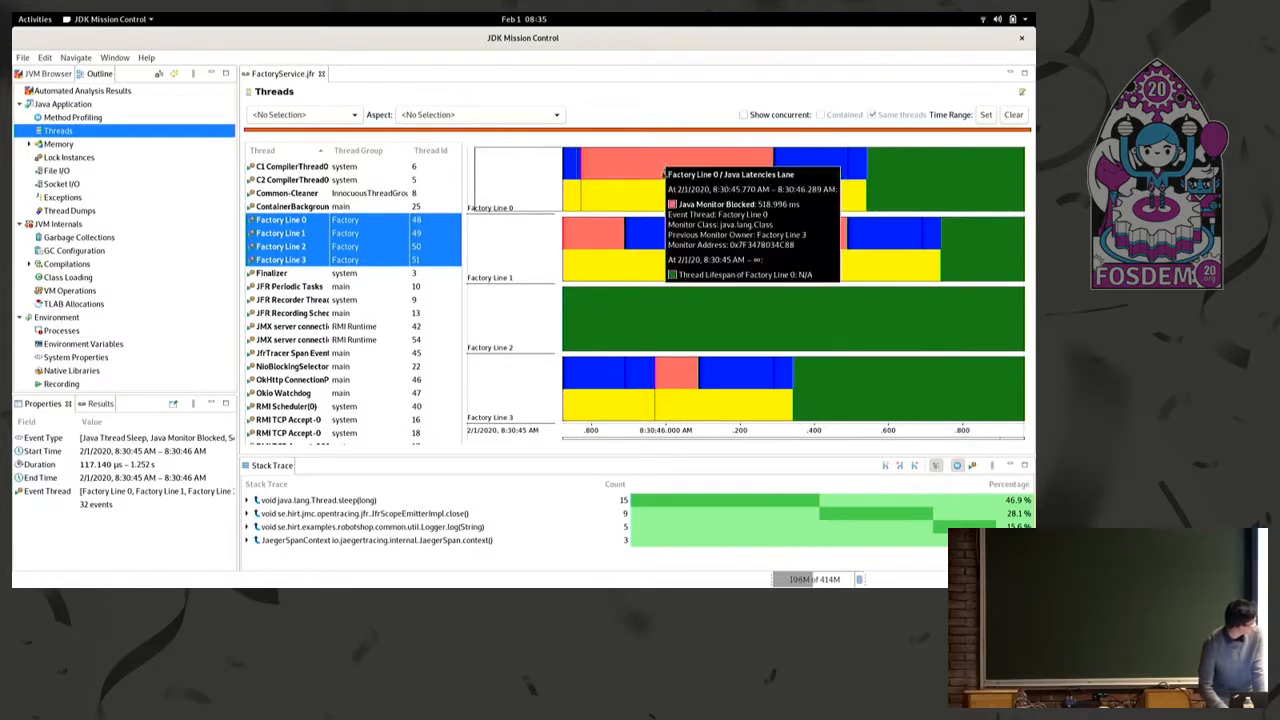
pyautogui.moveTo(632, 360)
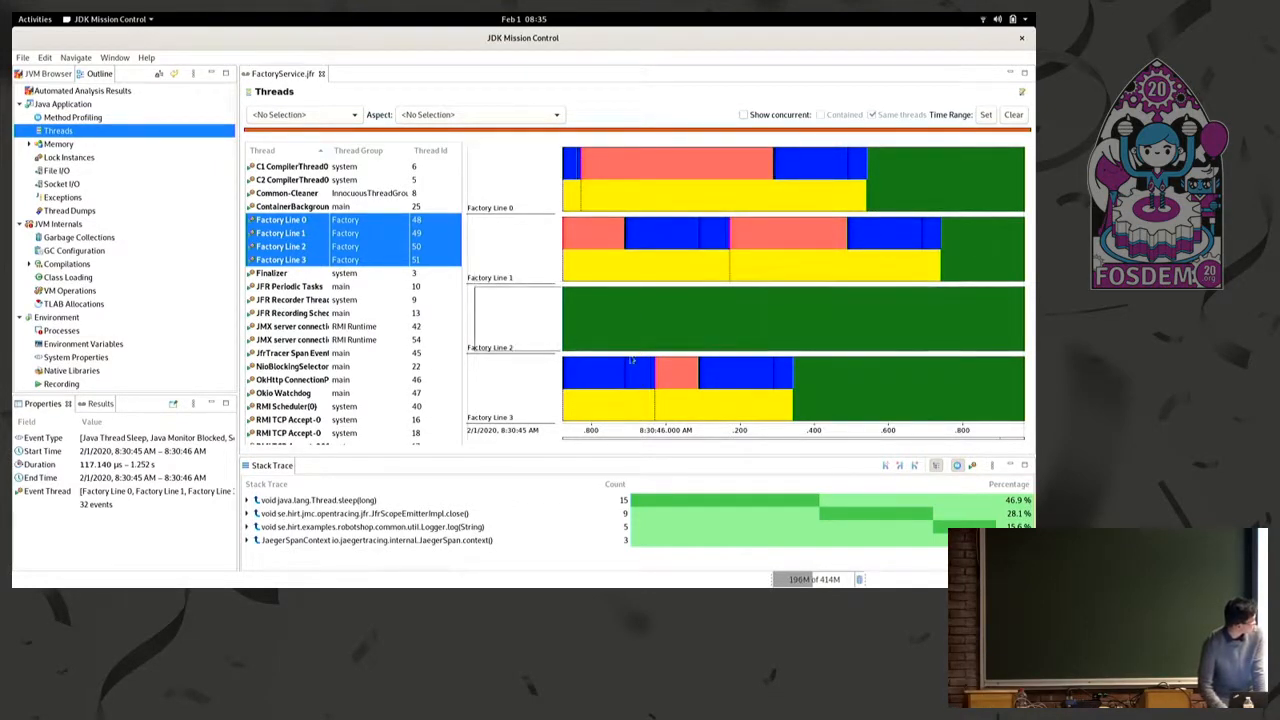
pyautogui.moveTo(630, 296)
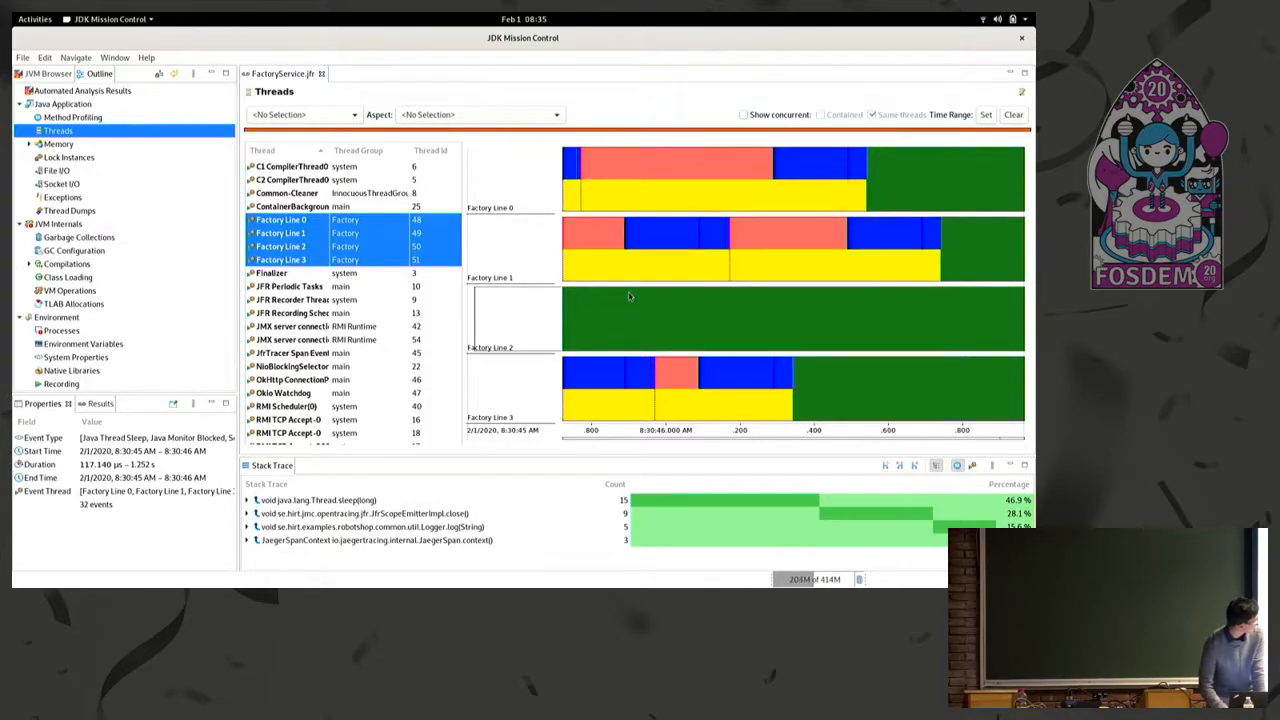
pyautogui.moveTo(630, 260)
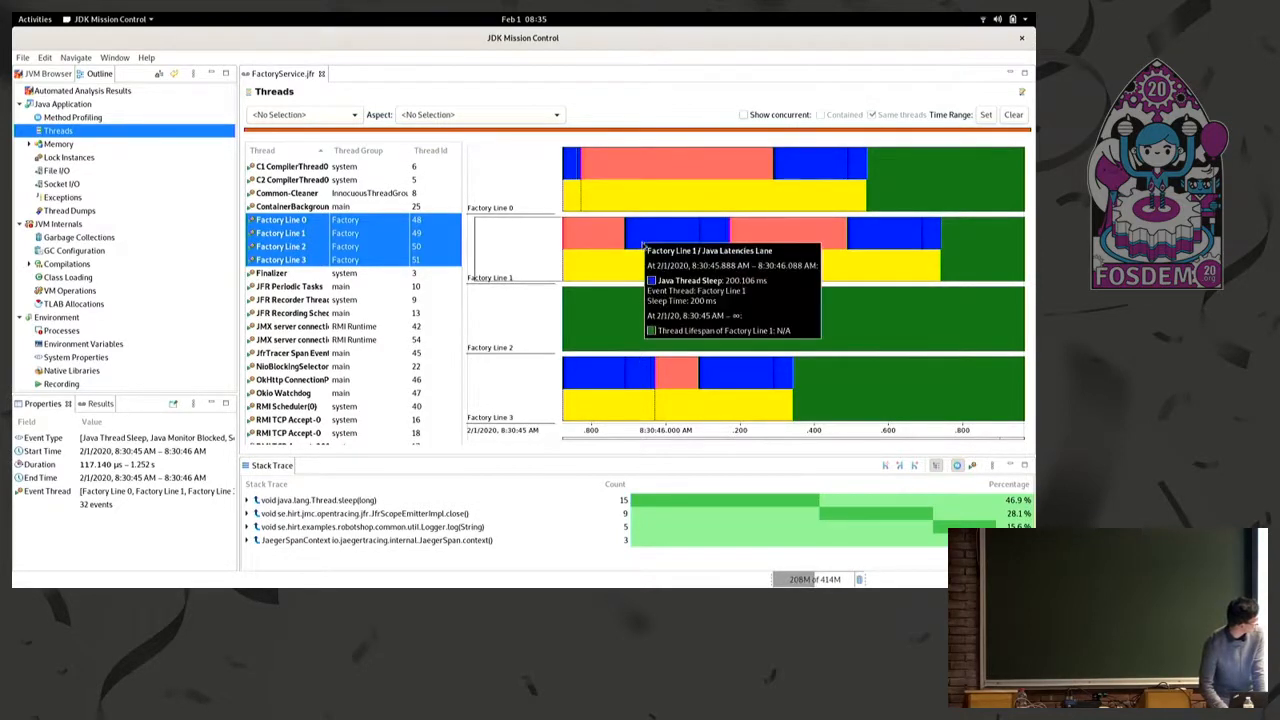
pyautogui.moveTo(635, 237)
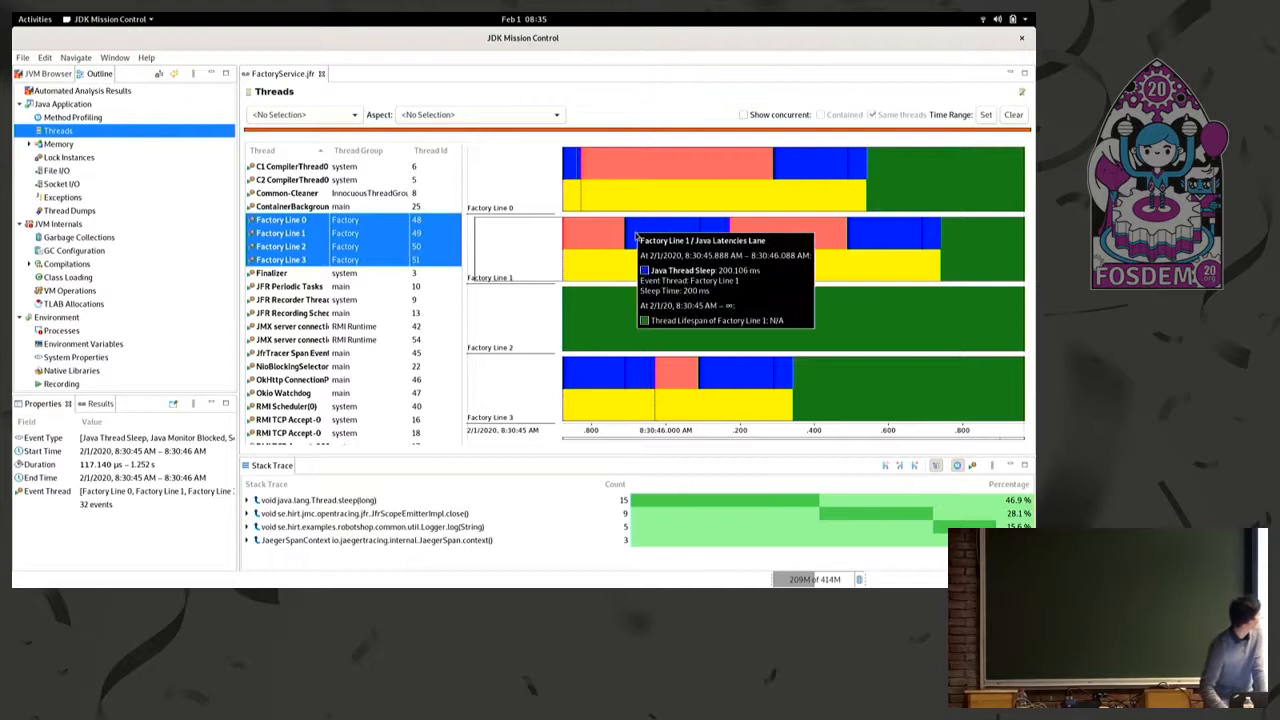
pyautogui.moveTo(700, 252)
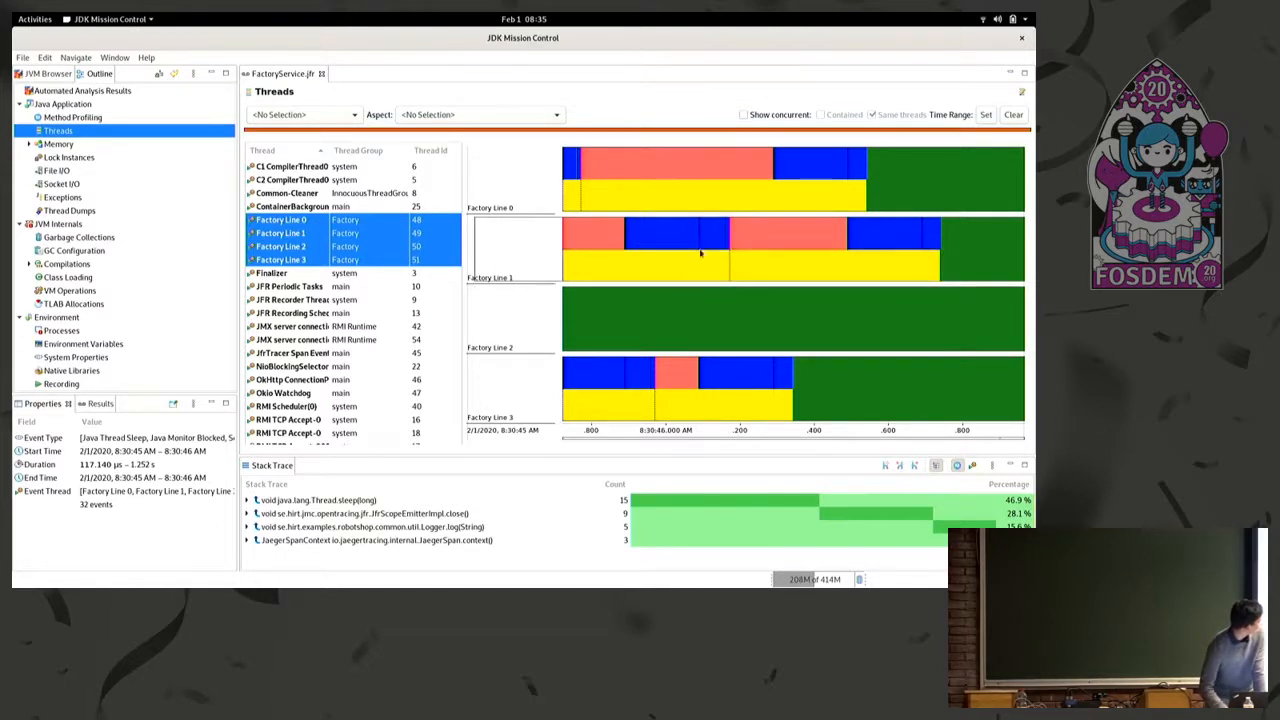
pyautogui.moveTo(660, 175)
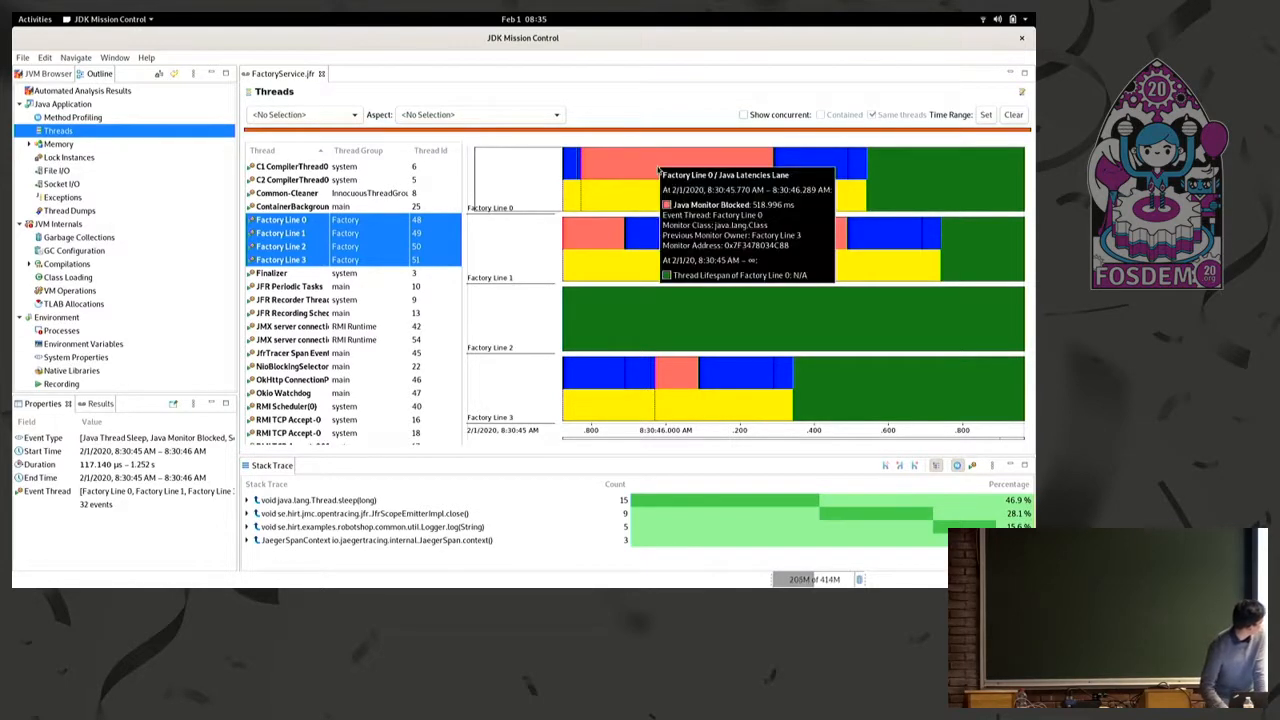
pyautogui.moveTo(722, 322)
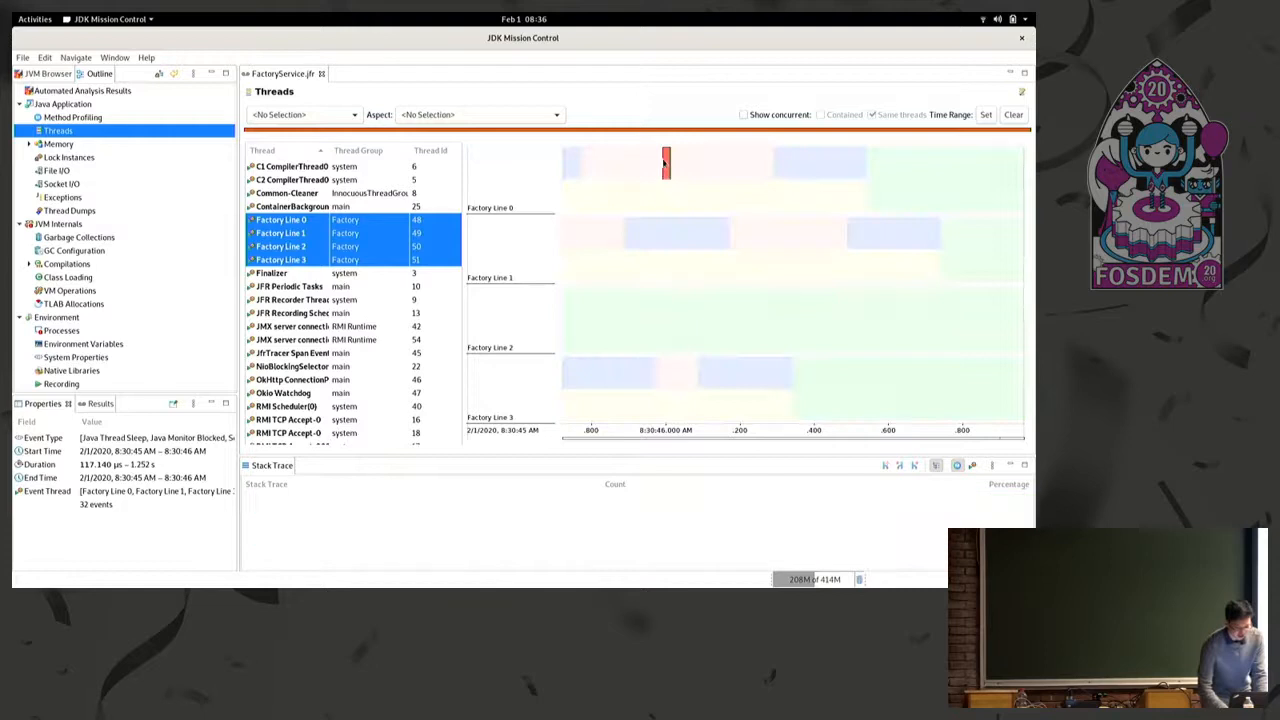
# Select Factory Line 0's Java Monitor Blocked event and its Logger.log(String) stack frame
pyautogui.click(666, 162)
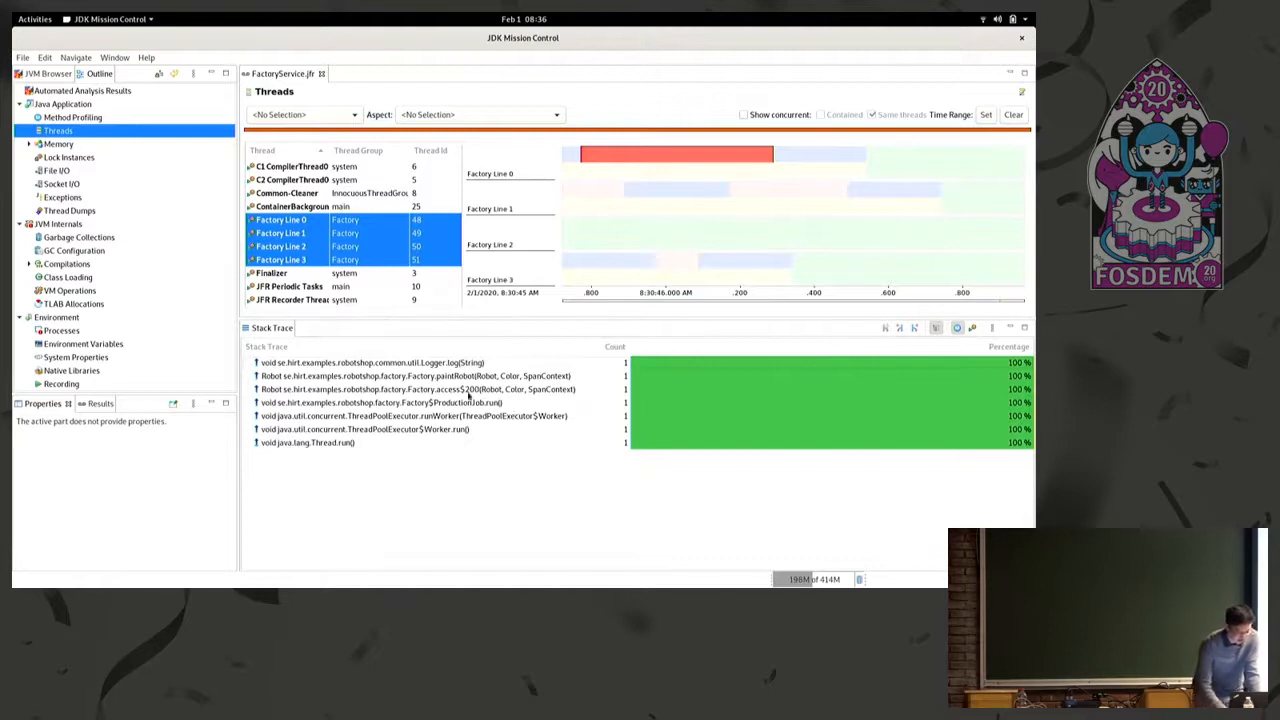
pyautogui.click(630, 169)
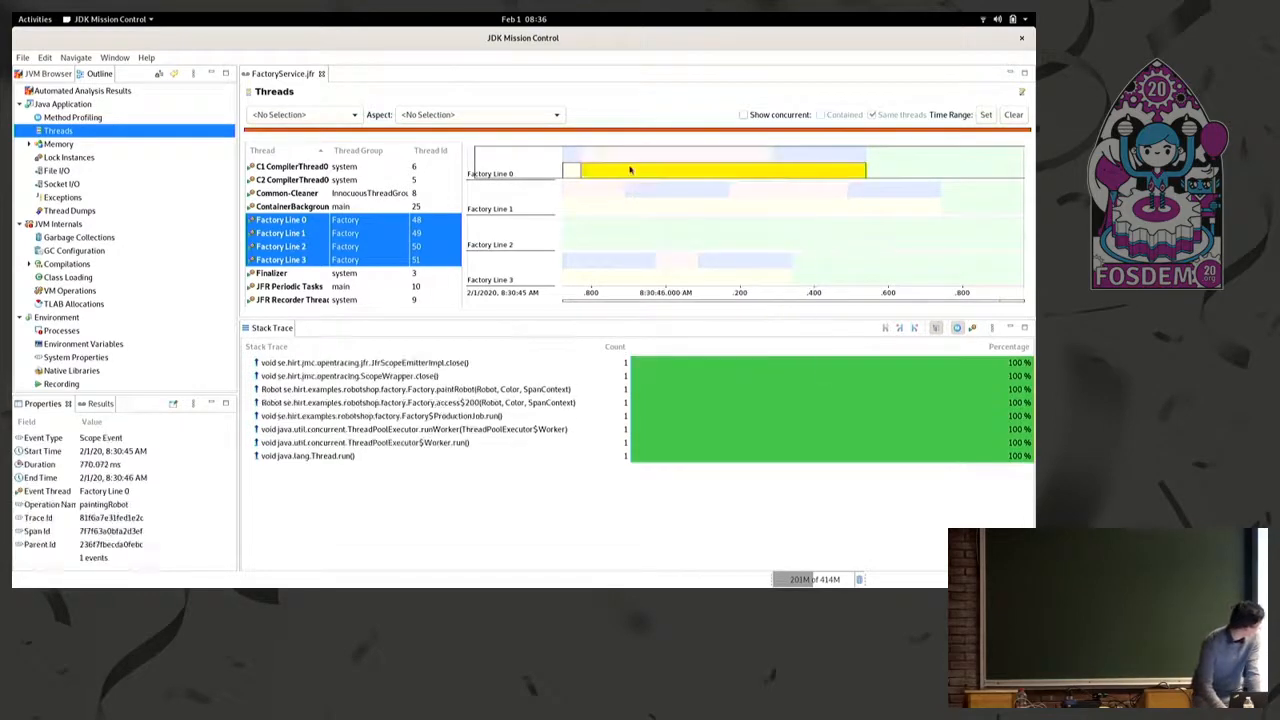
pyautogui.click(650, 157)
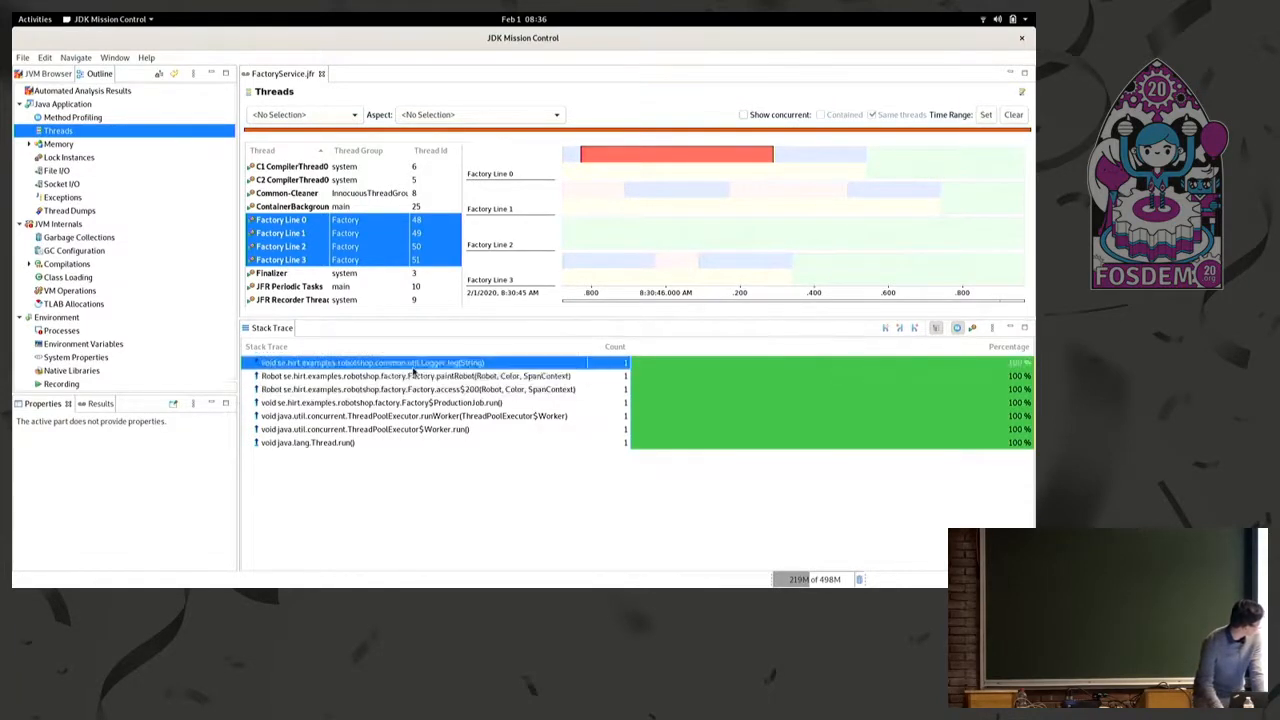
pyautogui.click(410, 375)
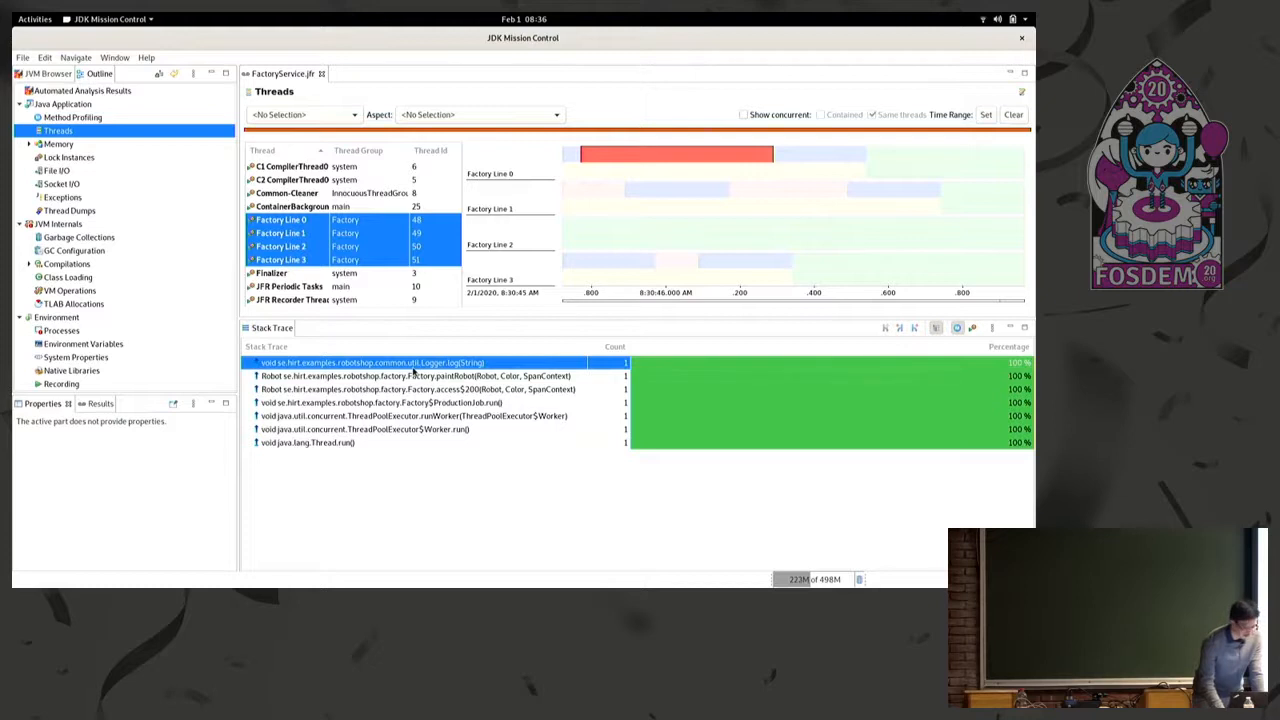
pyautogui.click(415, 375)
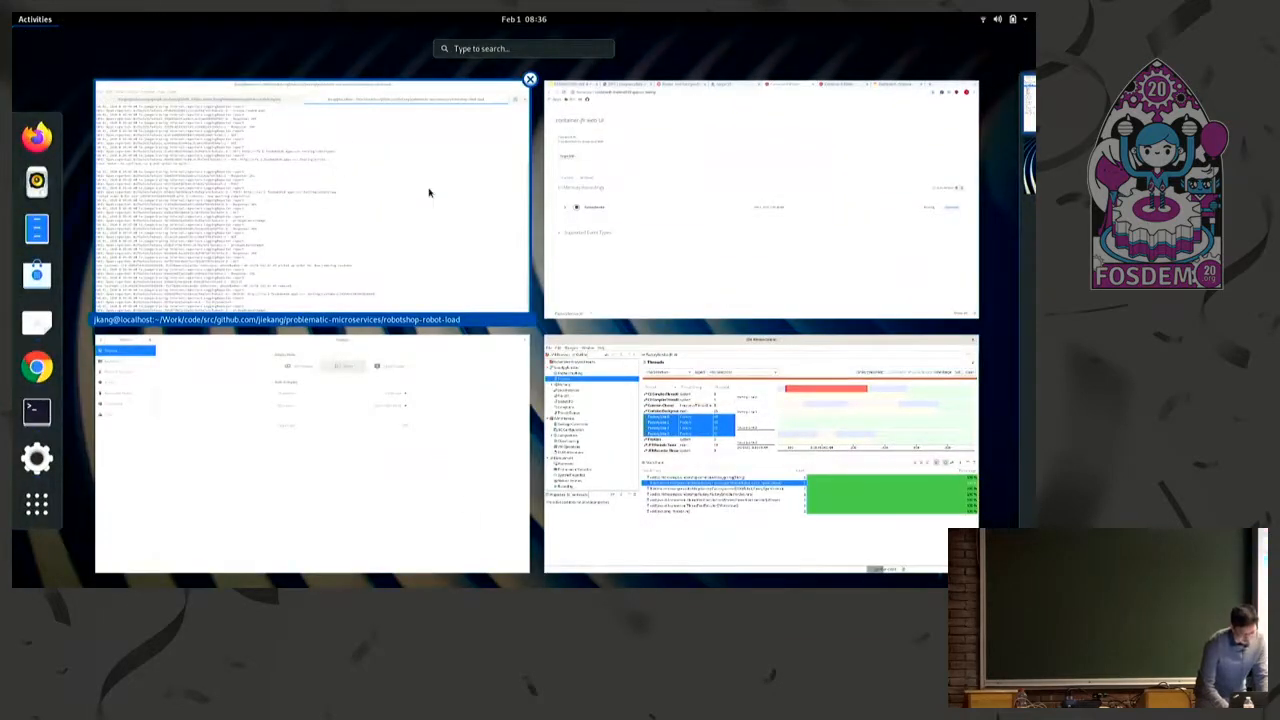
# Reopen problematic-microservices and follow Factory.java's createChassis code to the Logger class
pyautogui.write('cpl')
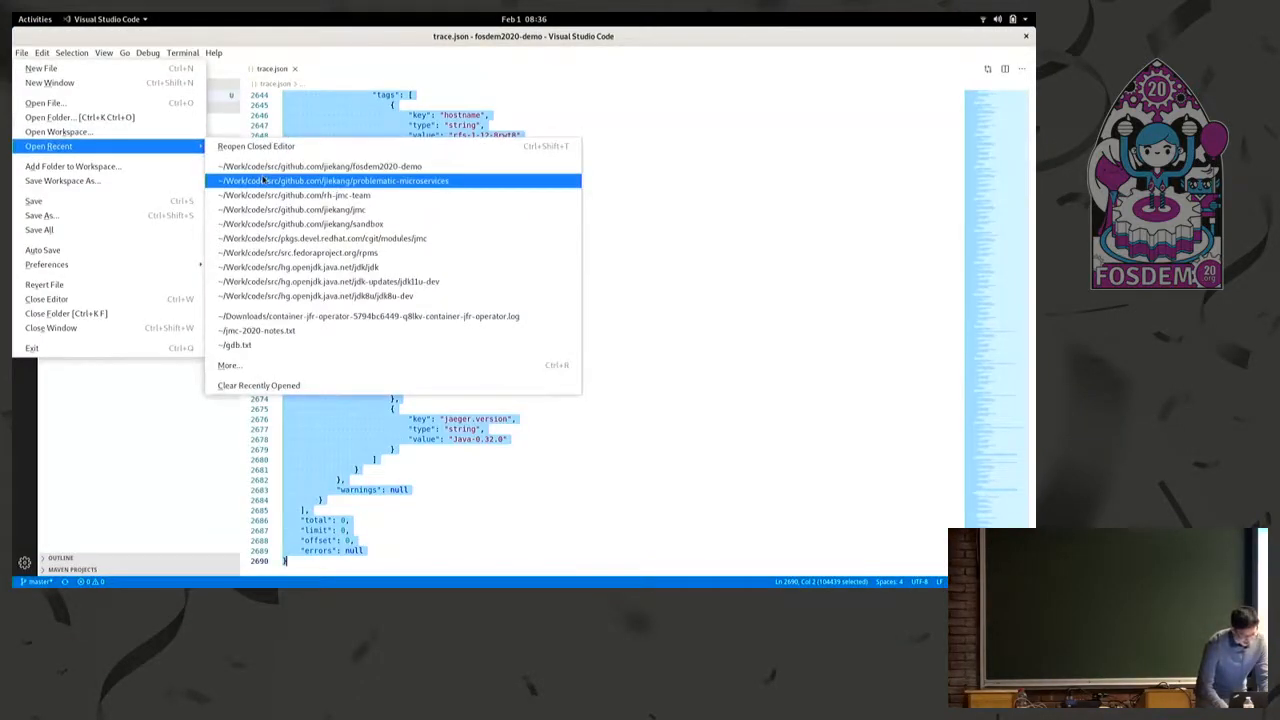
pyautogui.click(355, 181)
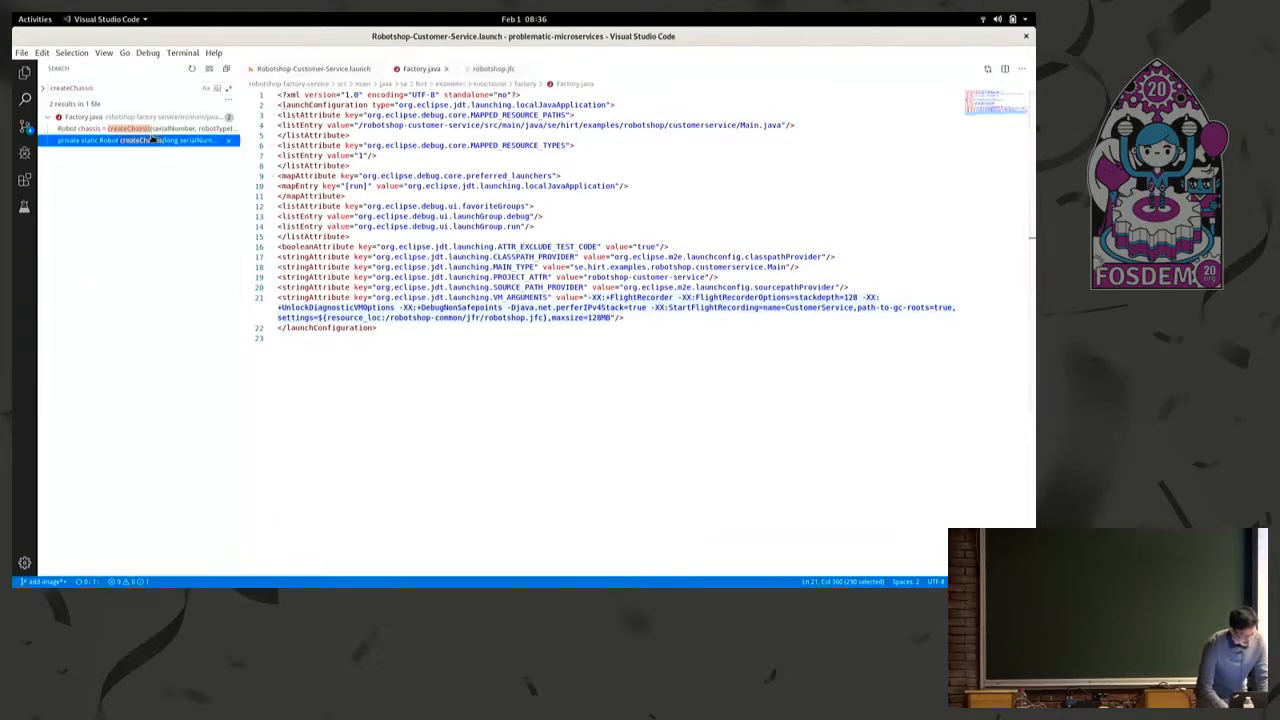
pyautogui.click(140, 140)
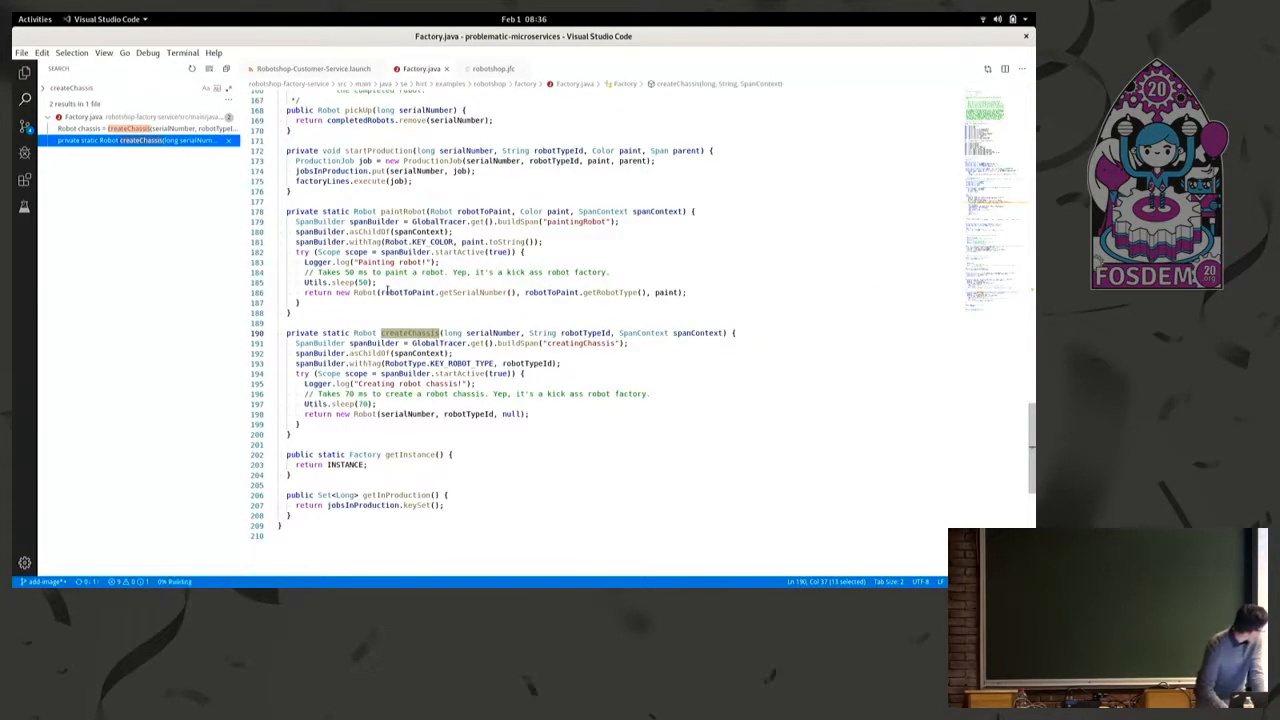
pyautogui.click(368, 342)
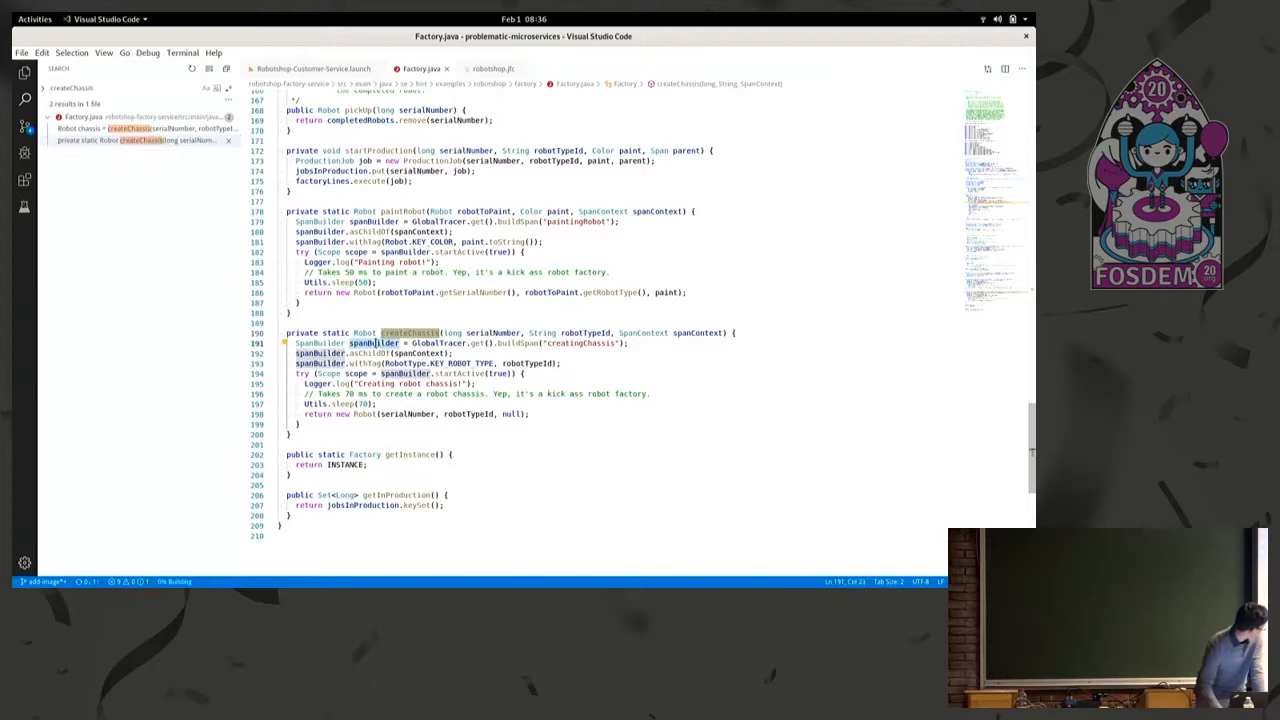
pyautogui.click(384, 373)
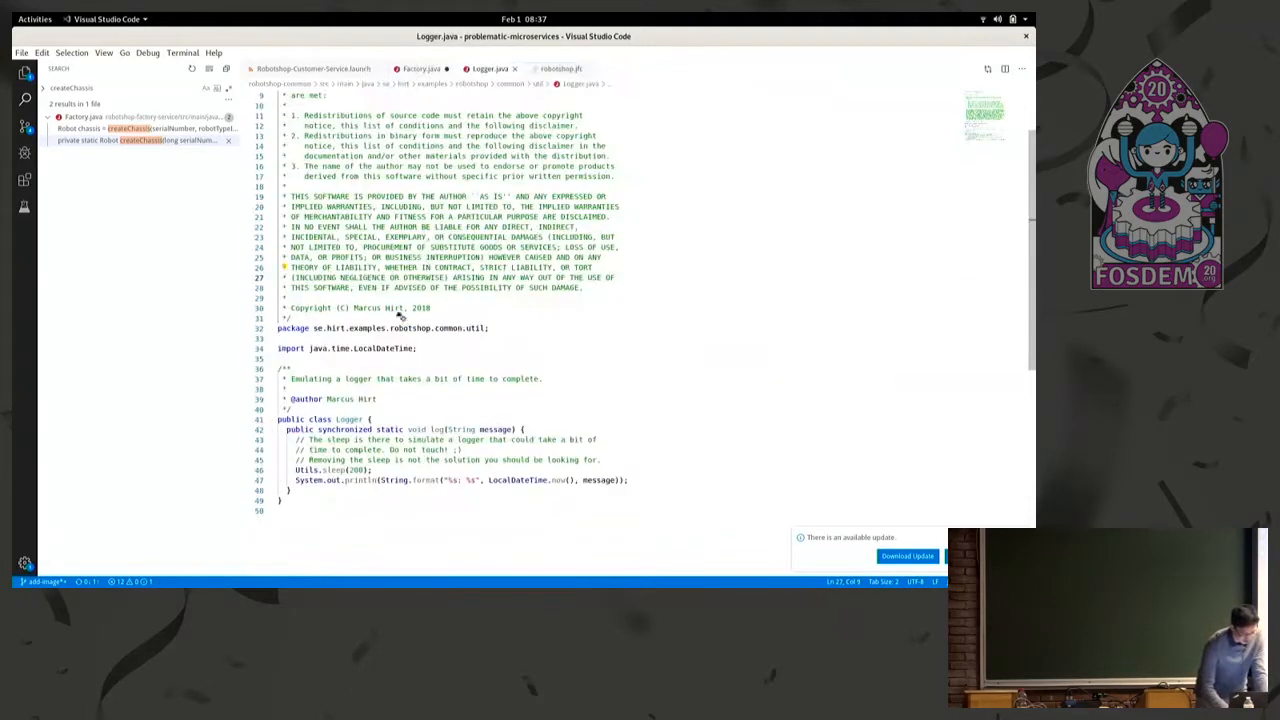
# Point out the synchronized keyword on Logger.log, then show the window overview
pyautogui.click(345, 429)
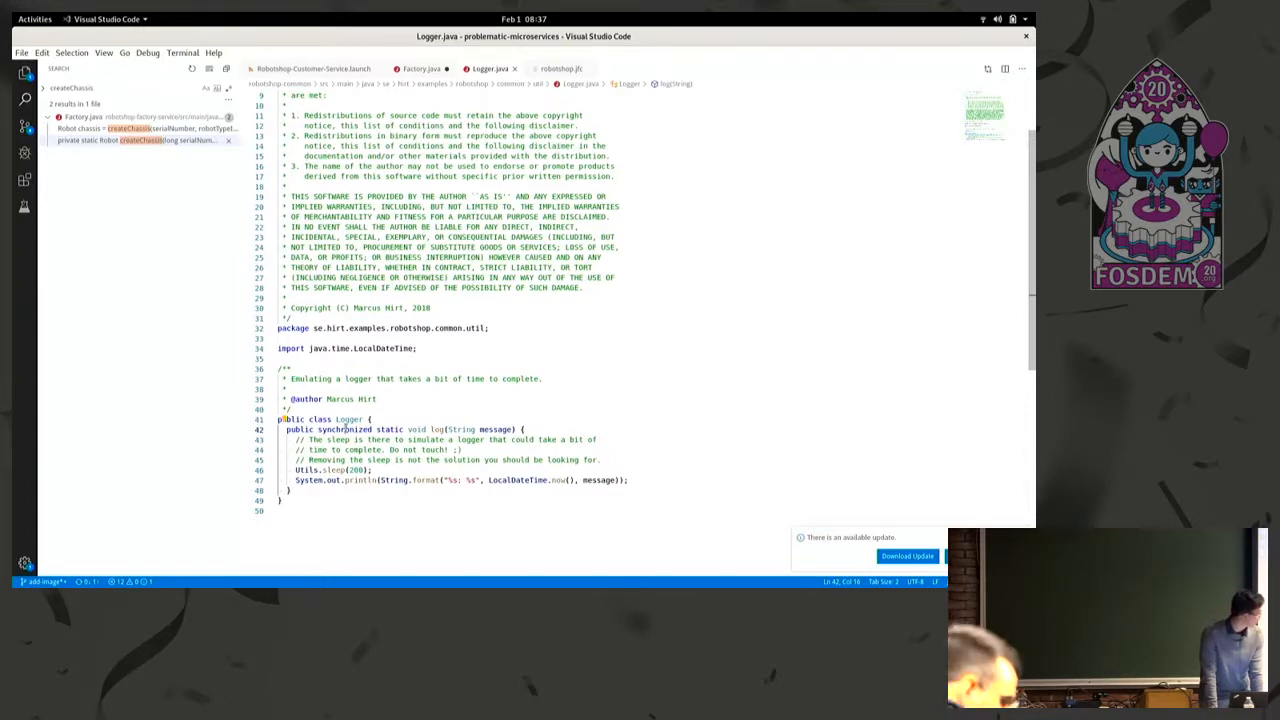
pyautogui.click(34, 18)
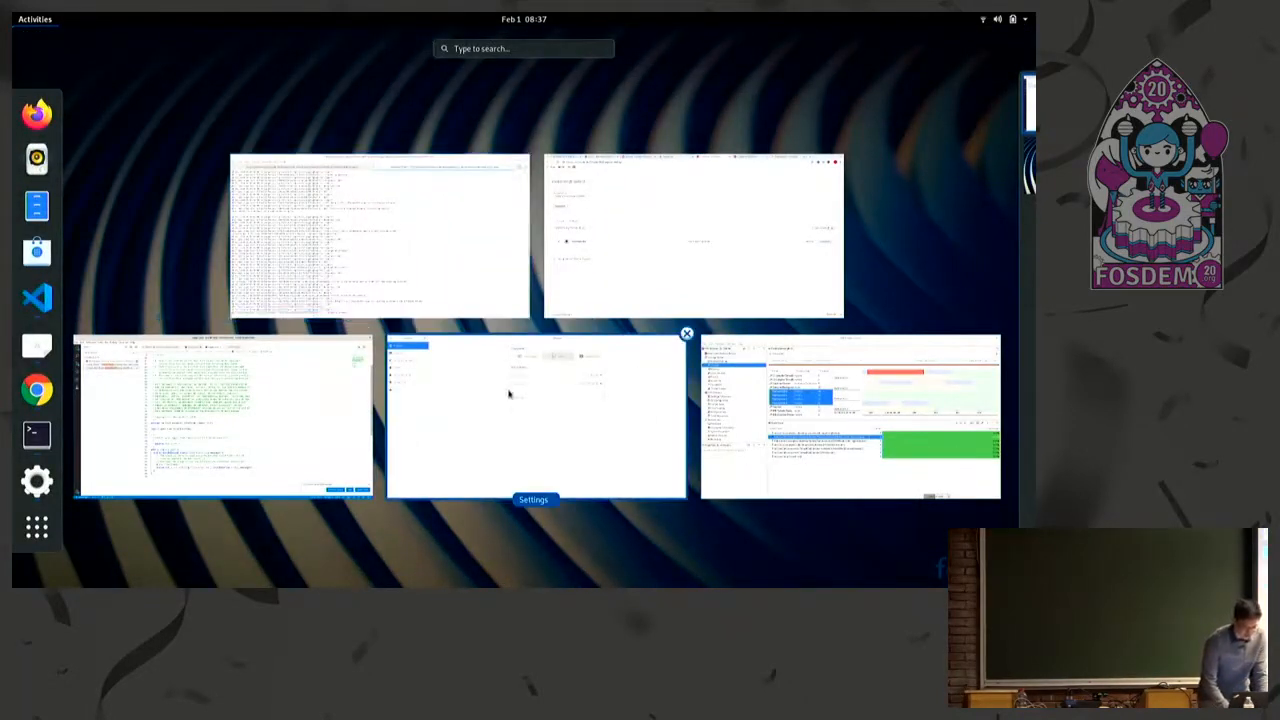
# Show rcs-1's deployment config environment variables and select the JAVA_OPTS value
pyautogui.click(693, 235)
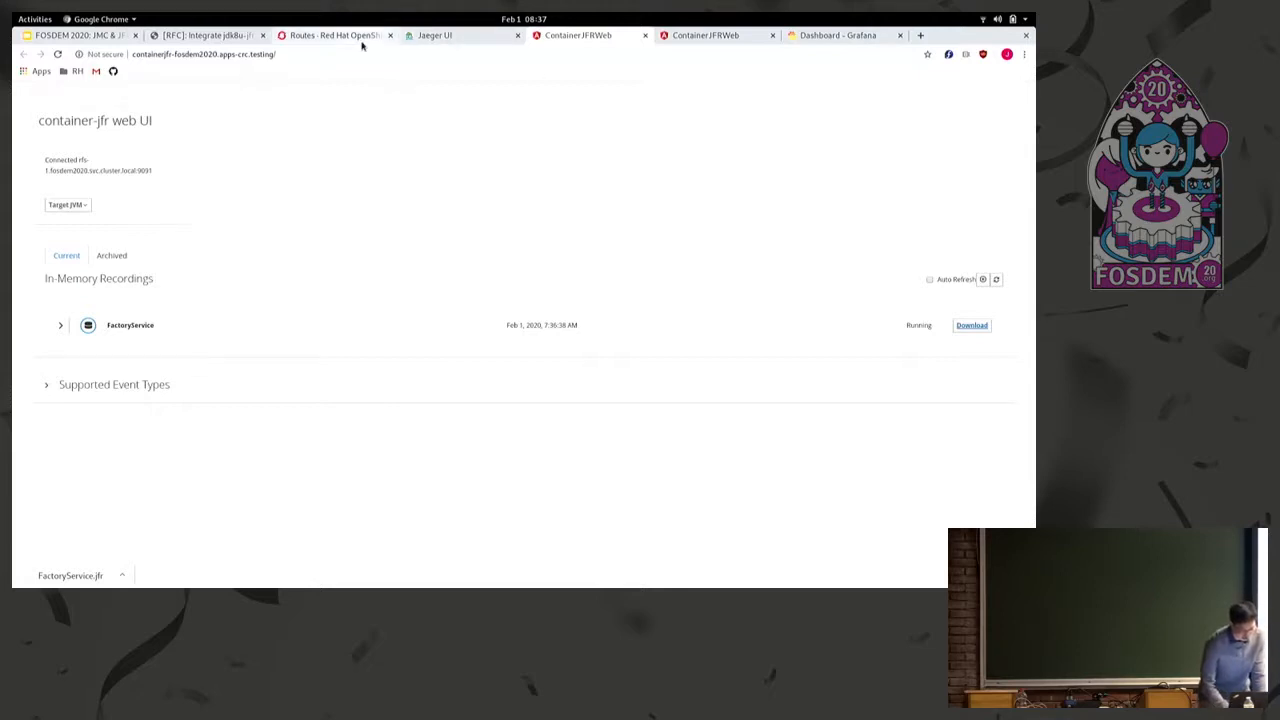
pyautogui.click(335, 35)
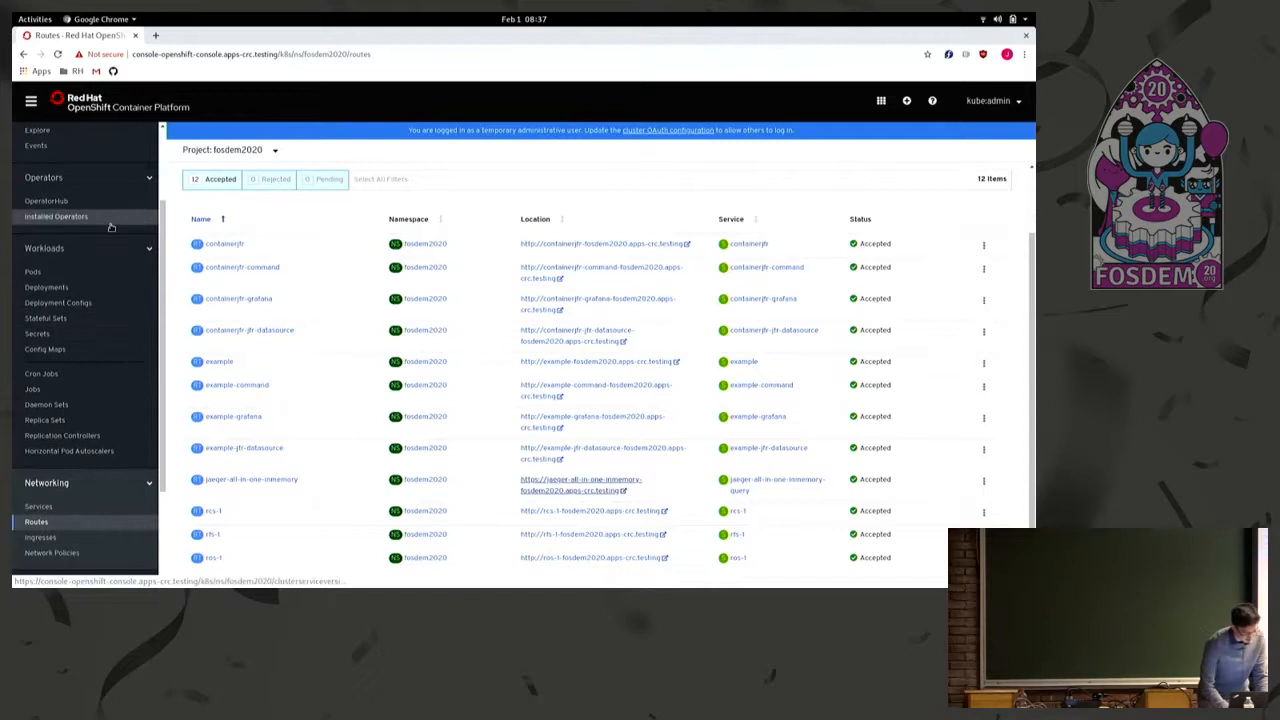
pyautogui.scroll(-3)
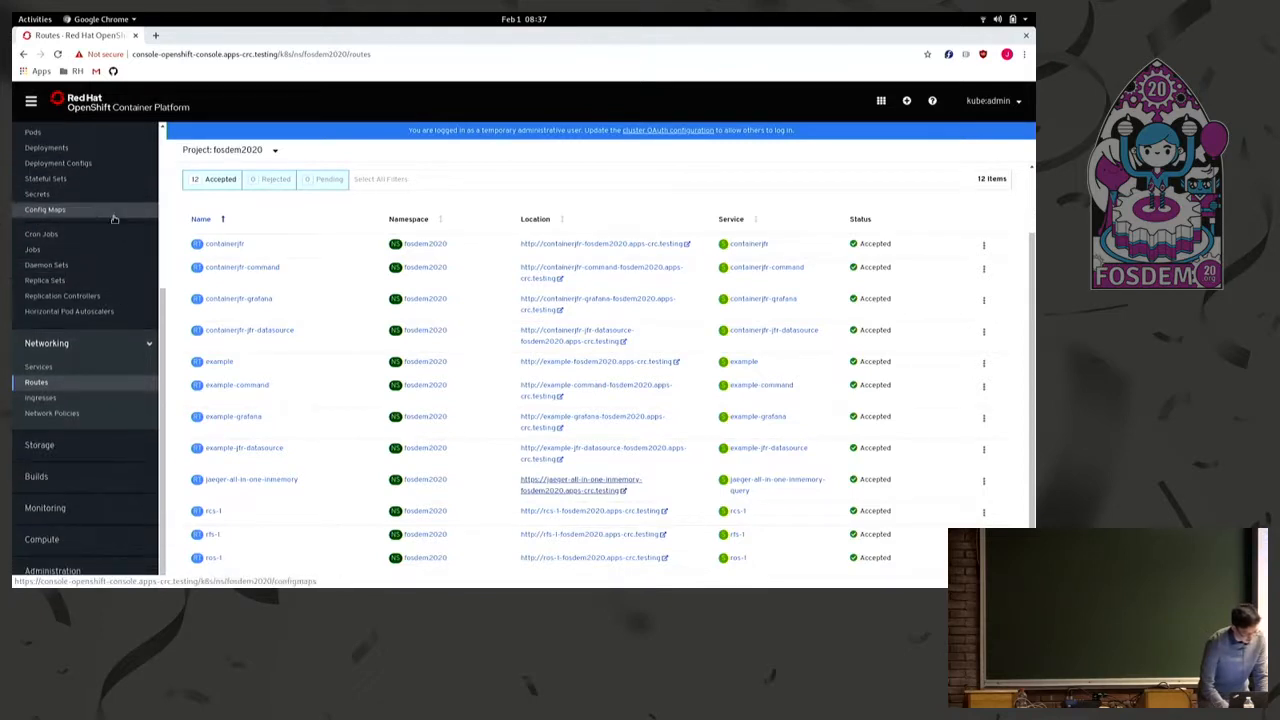
pyautogui.click(58, 162)
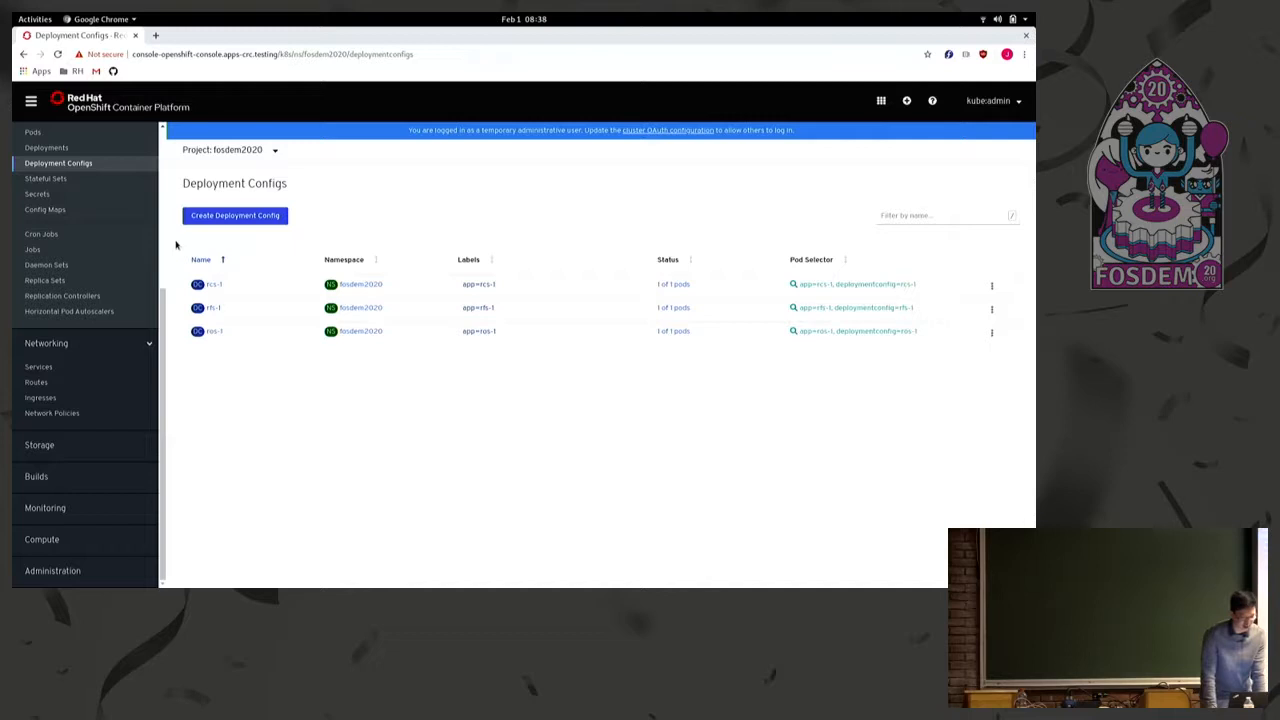
pyautogui.click(215, 283)
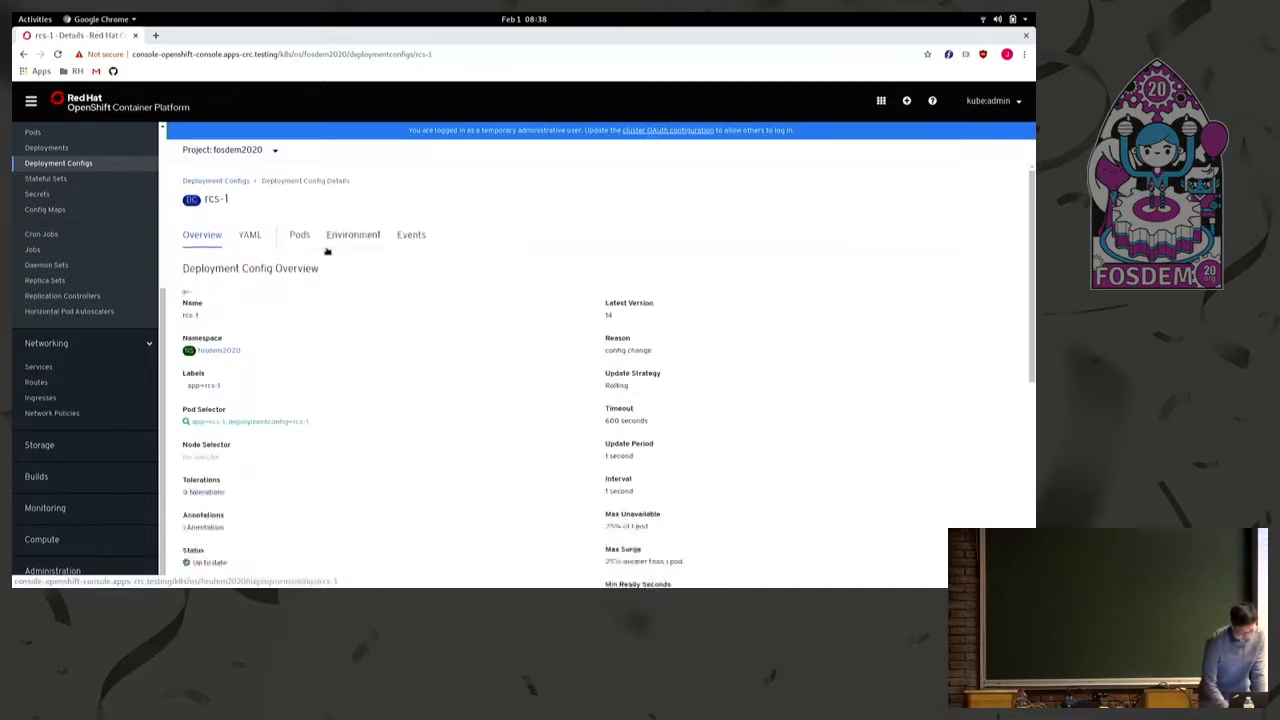
pyautogui.click(353, 235)
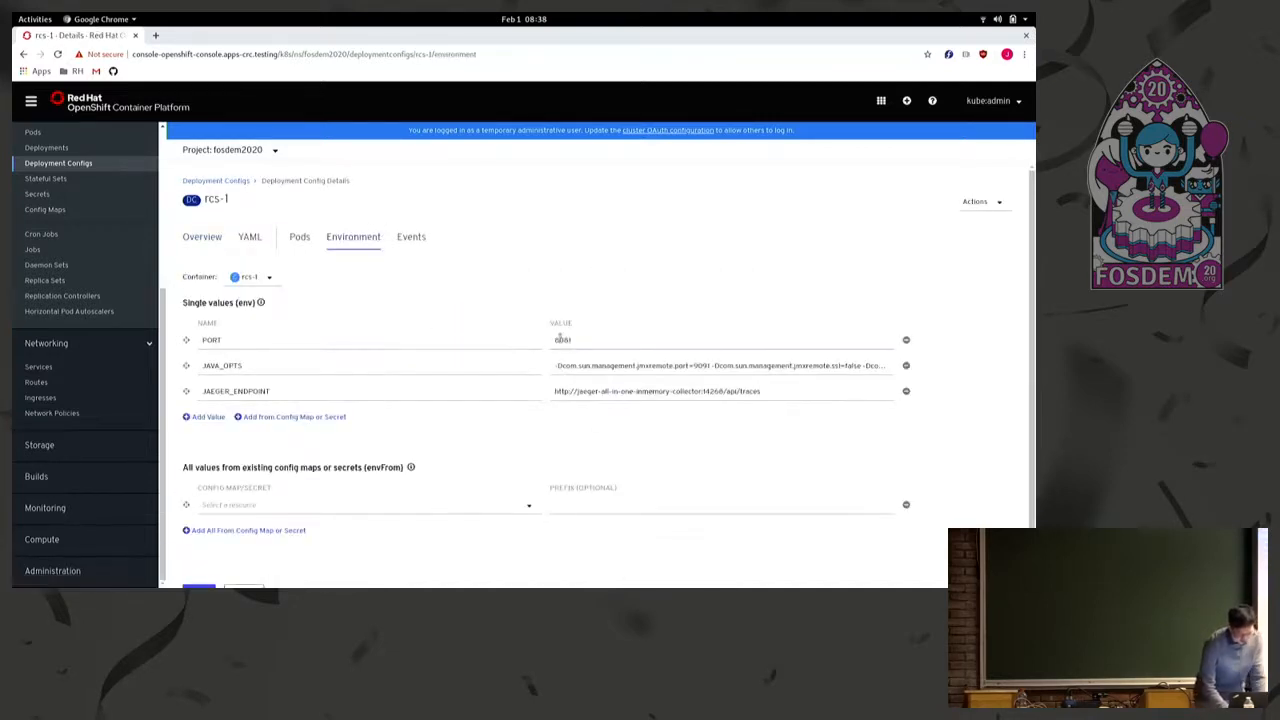
pyautogui.tripleClick(720, 365)
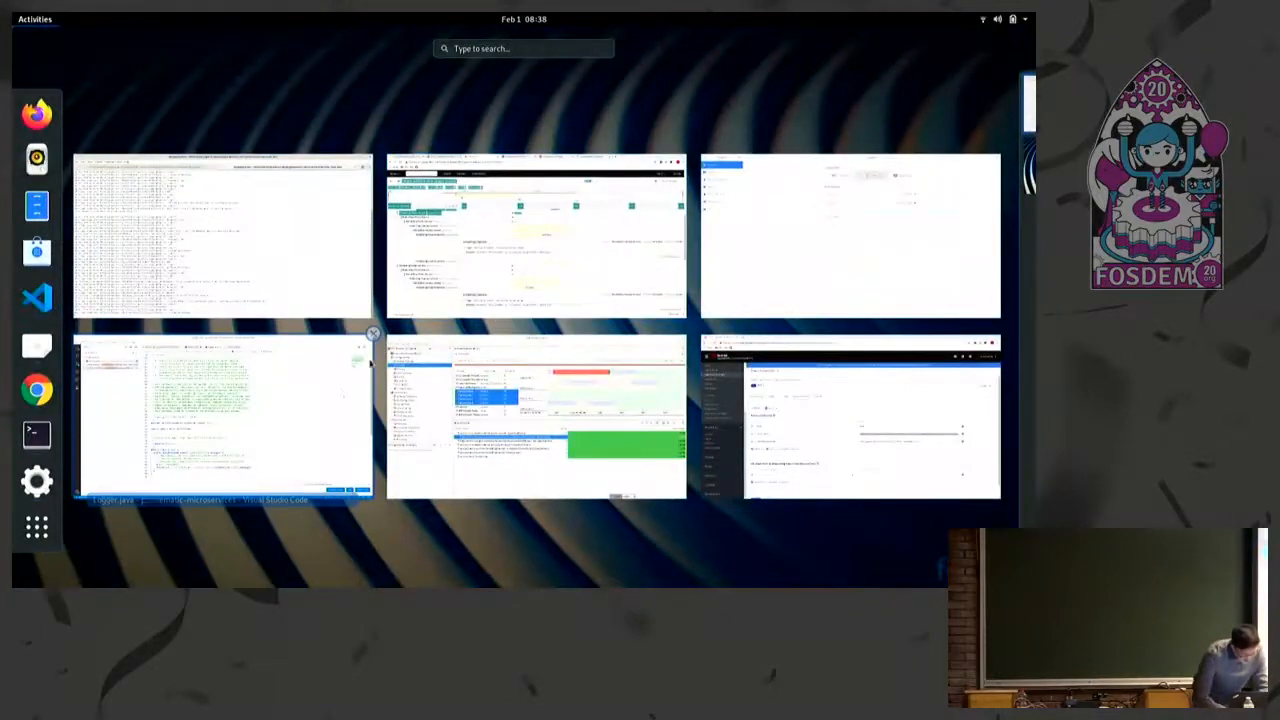
# Review the JAVA_OPTS JMX and Flight Recorder flags split across lines in Untitled-1
pyautogui.click(222, 415)
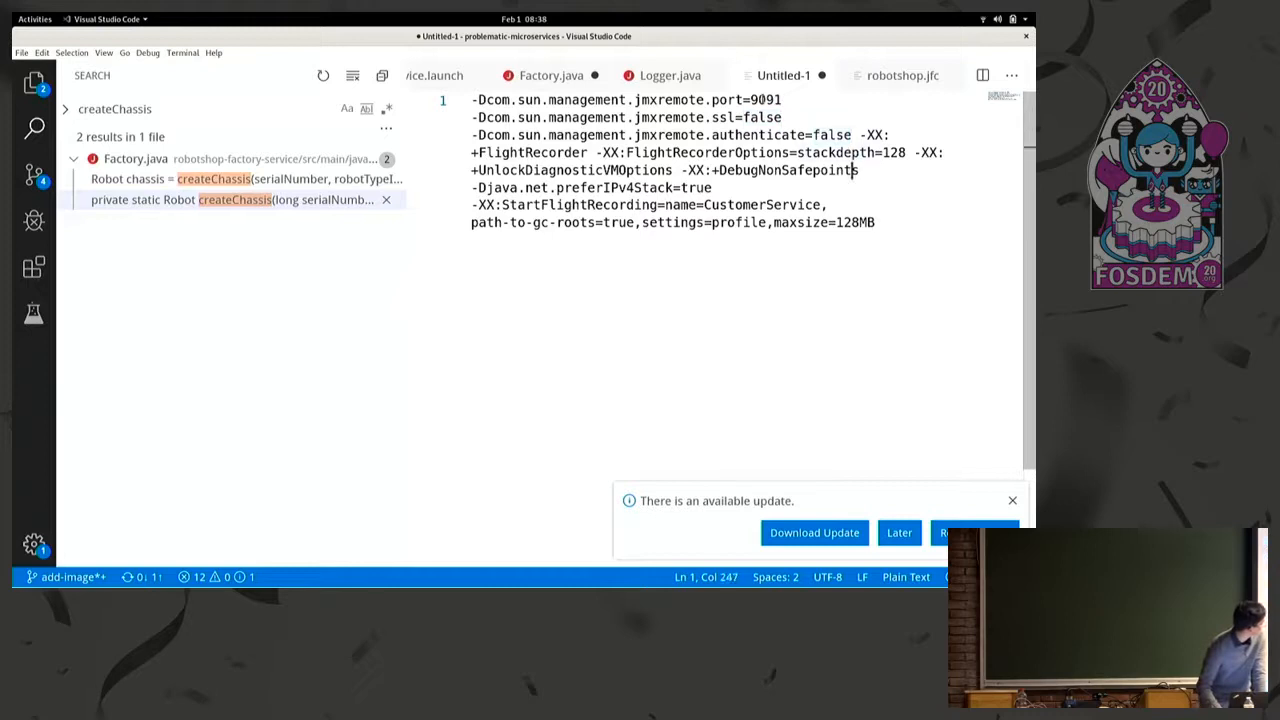
pyautogui.click(788, 117)
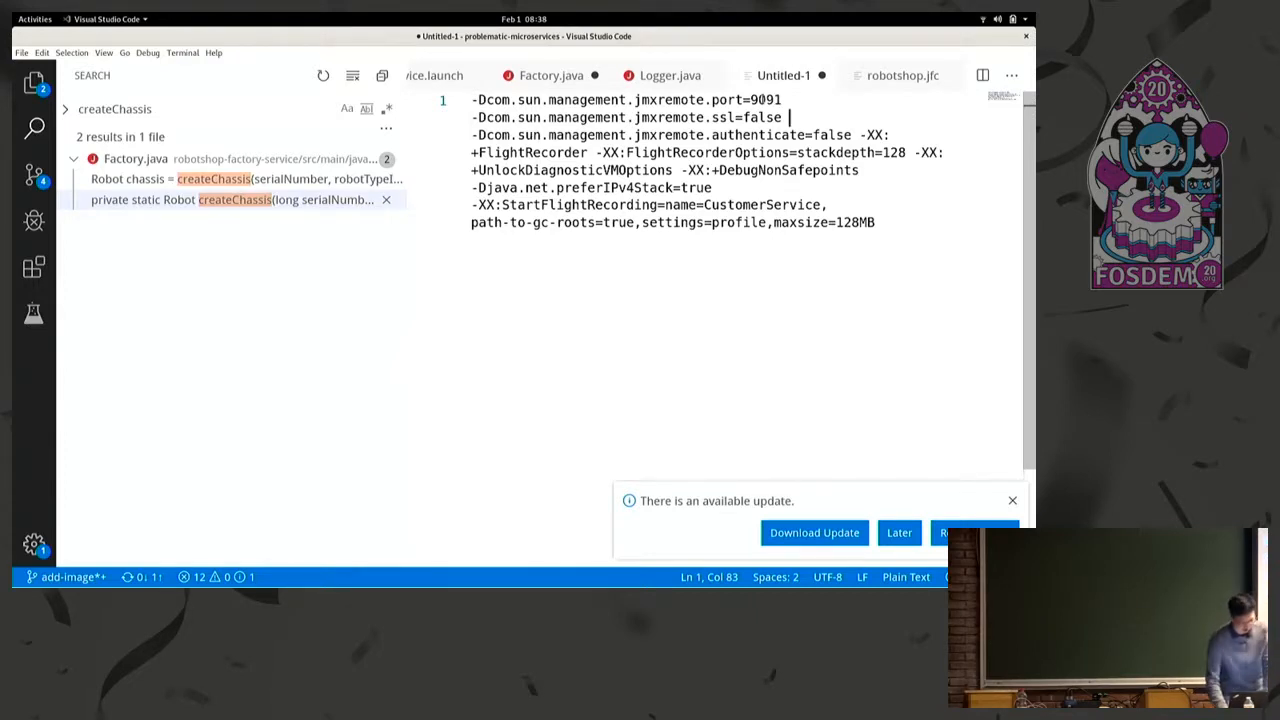
pyautogui.click(34, 18)
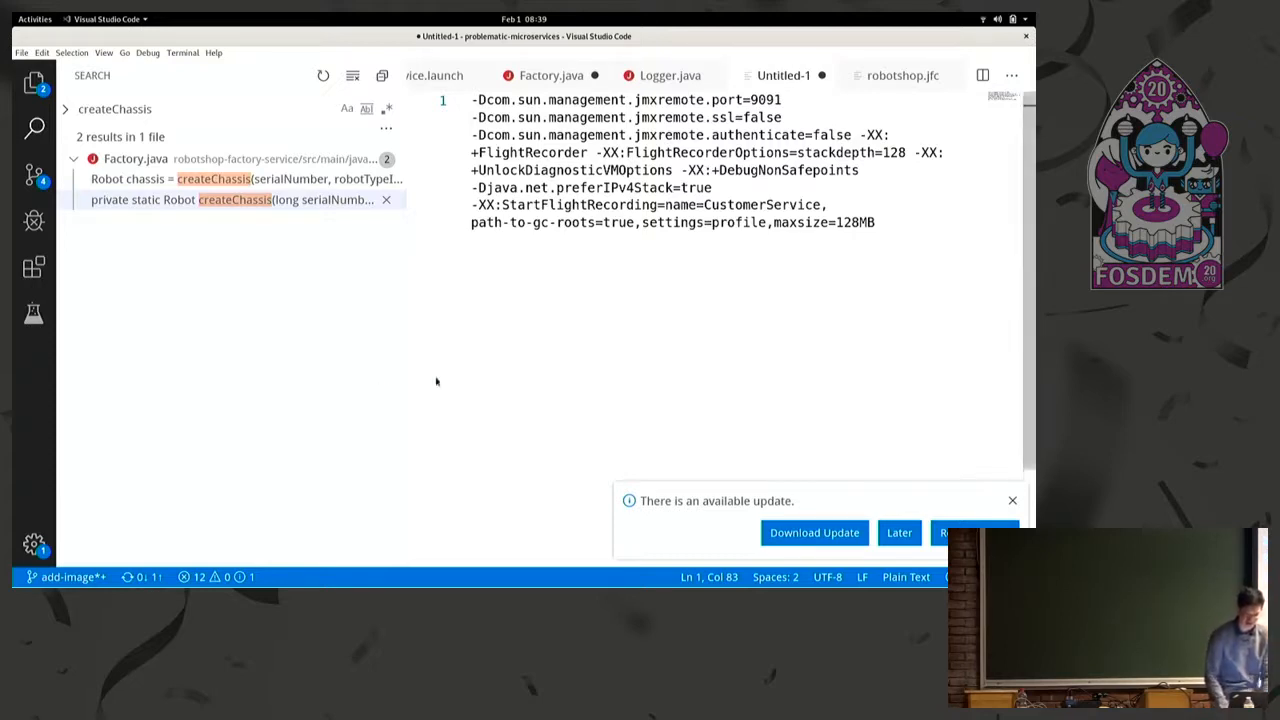
pyautogui.click(34, 18)
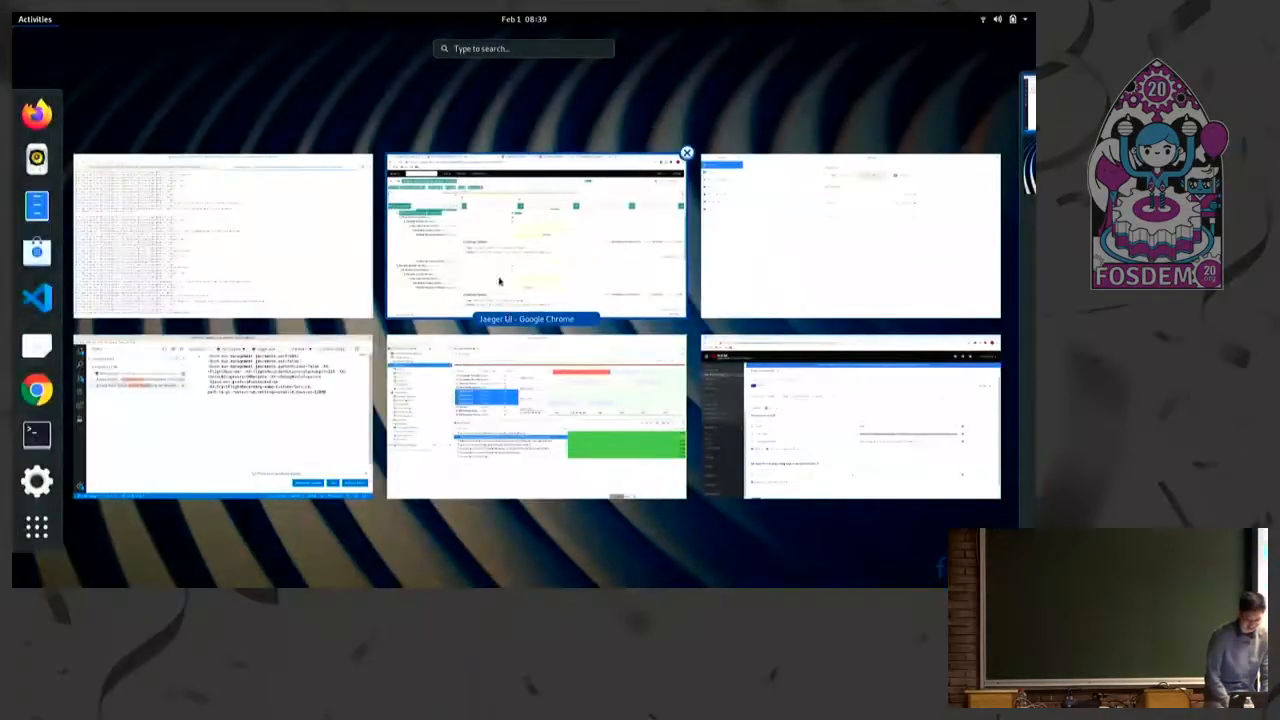
pyautogui.moveTo(432, 417)
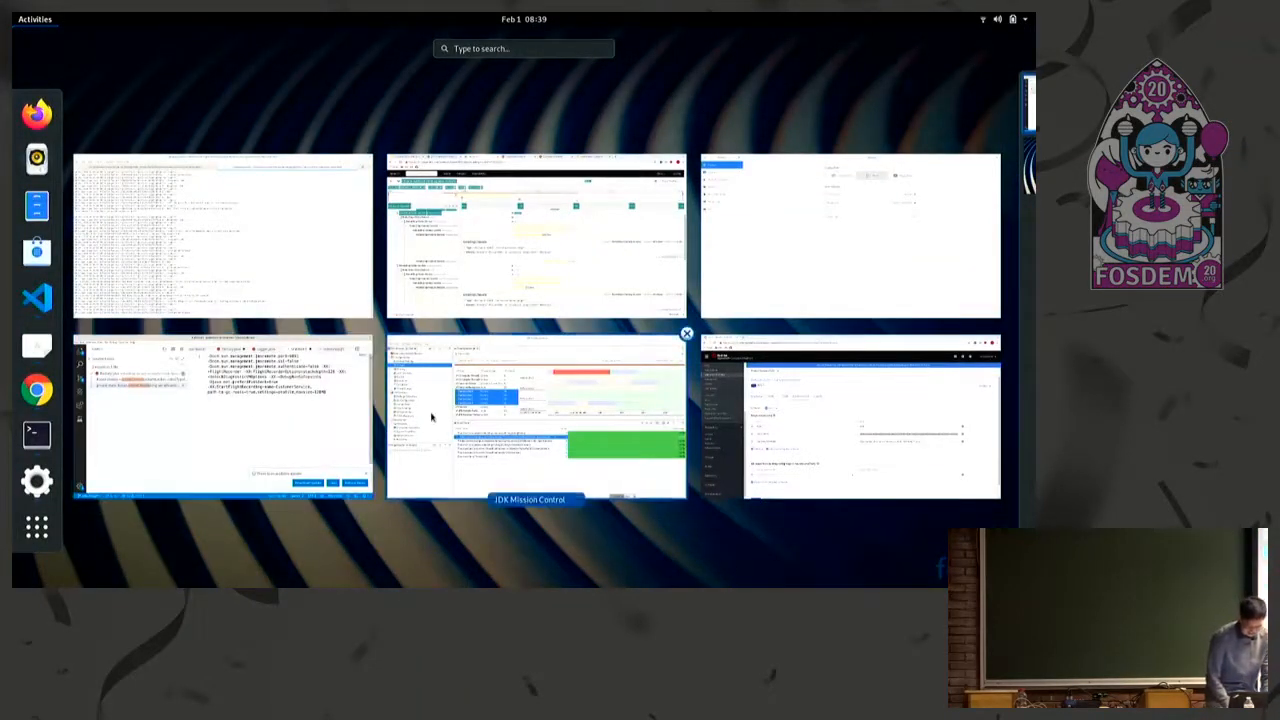
# Bring up the Chrome window with the Google Slides demo architecture slide
pyautogui.click(850, 430)
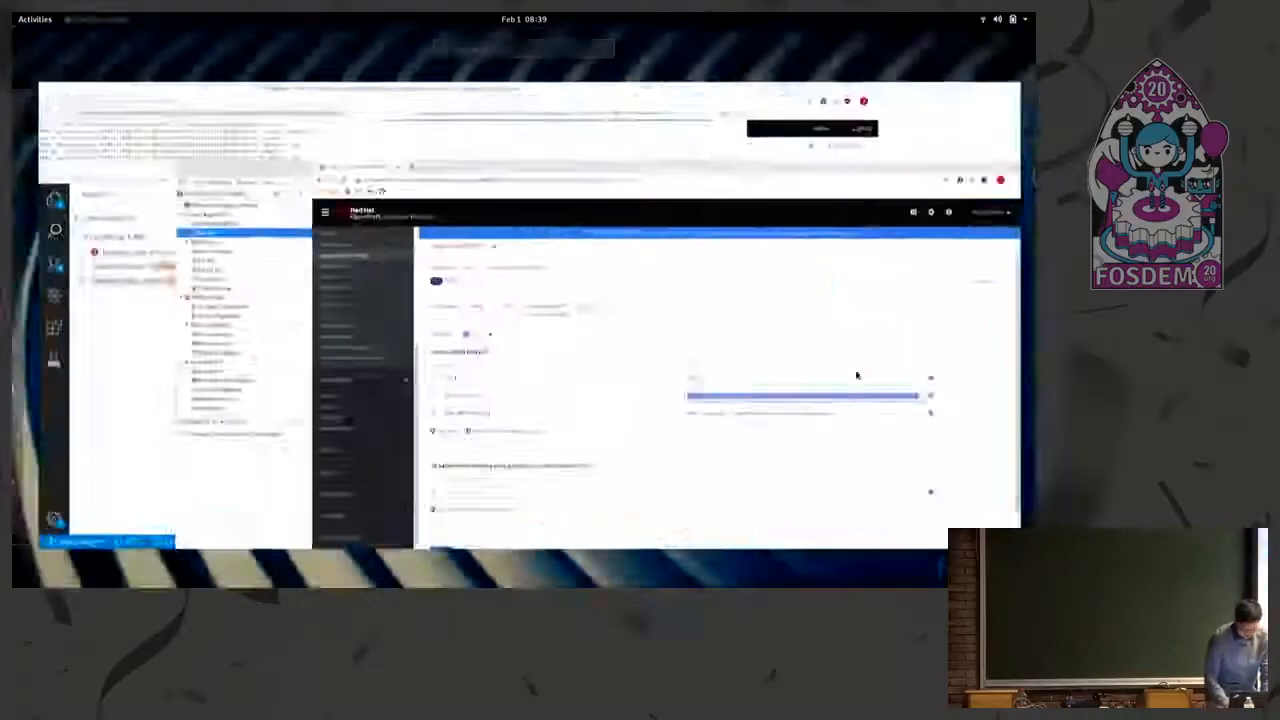
pyautogui.click(34, 18)
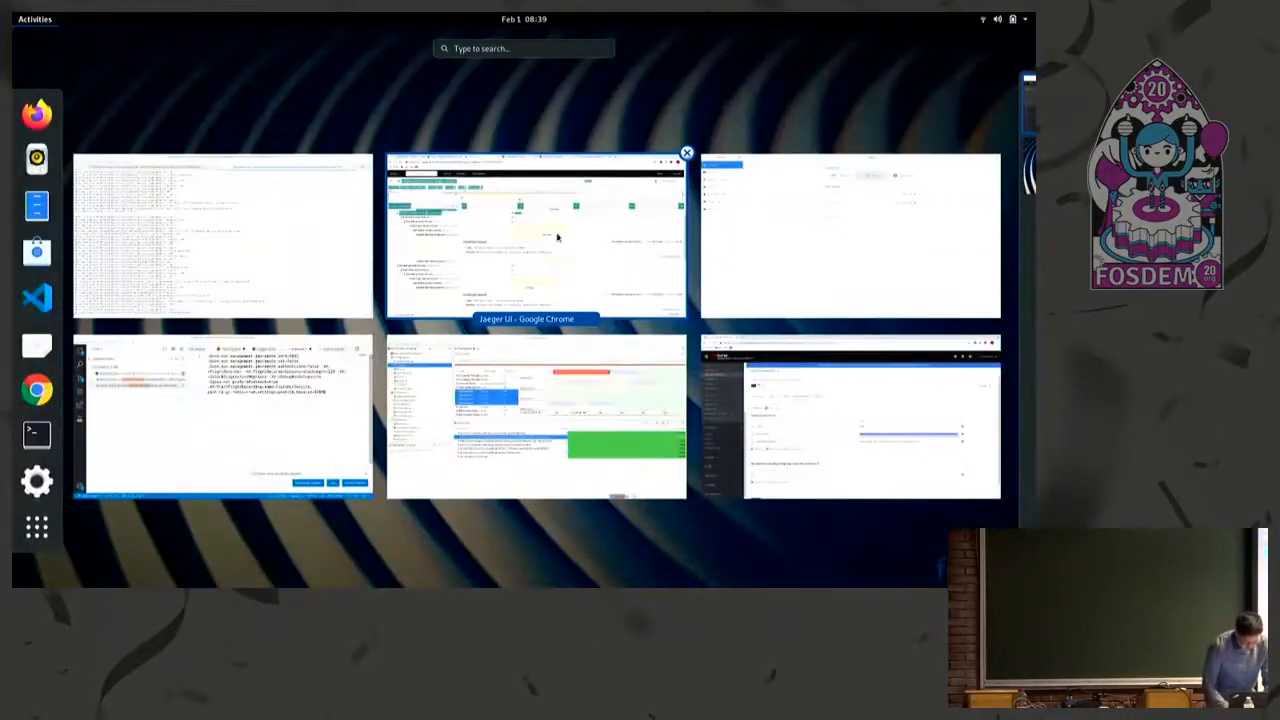
pyautogui.click(535, 235)
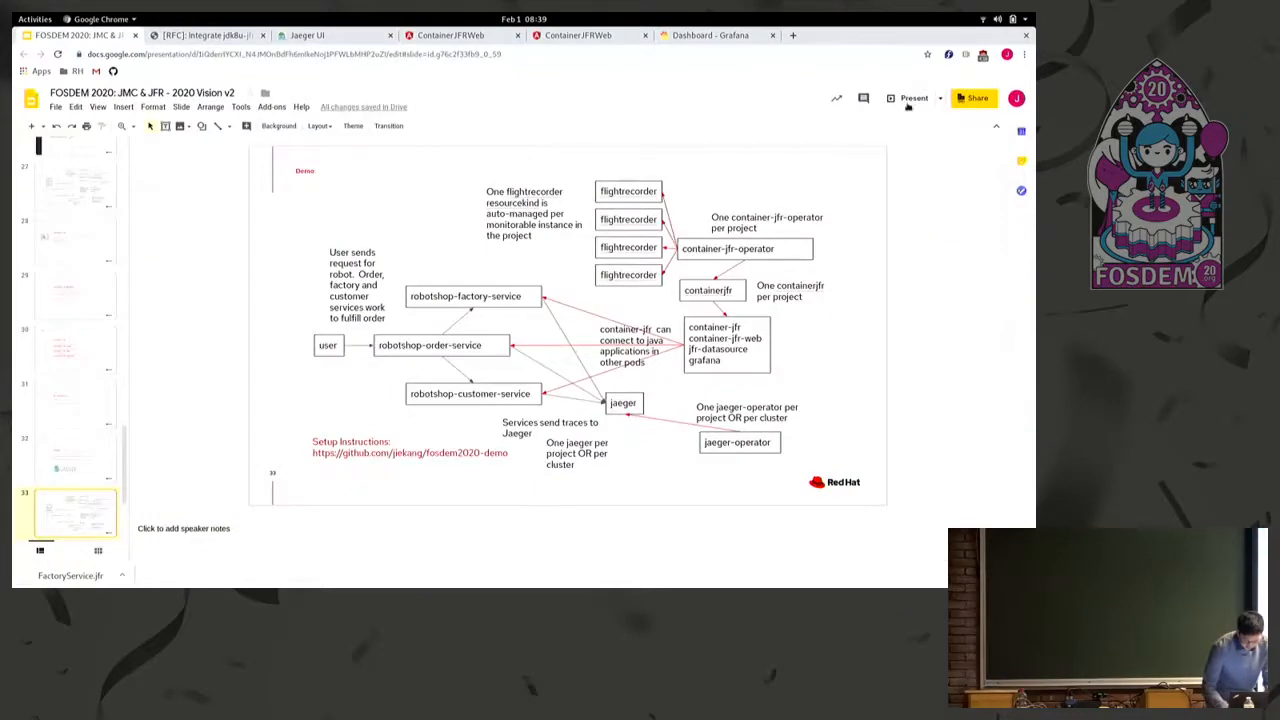
# Present the remaining slides up to the Thank you slide, then exit the slideshow
pyautogui.click(913, 98)
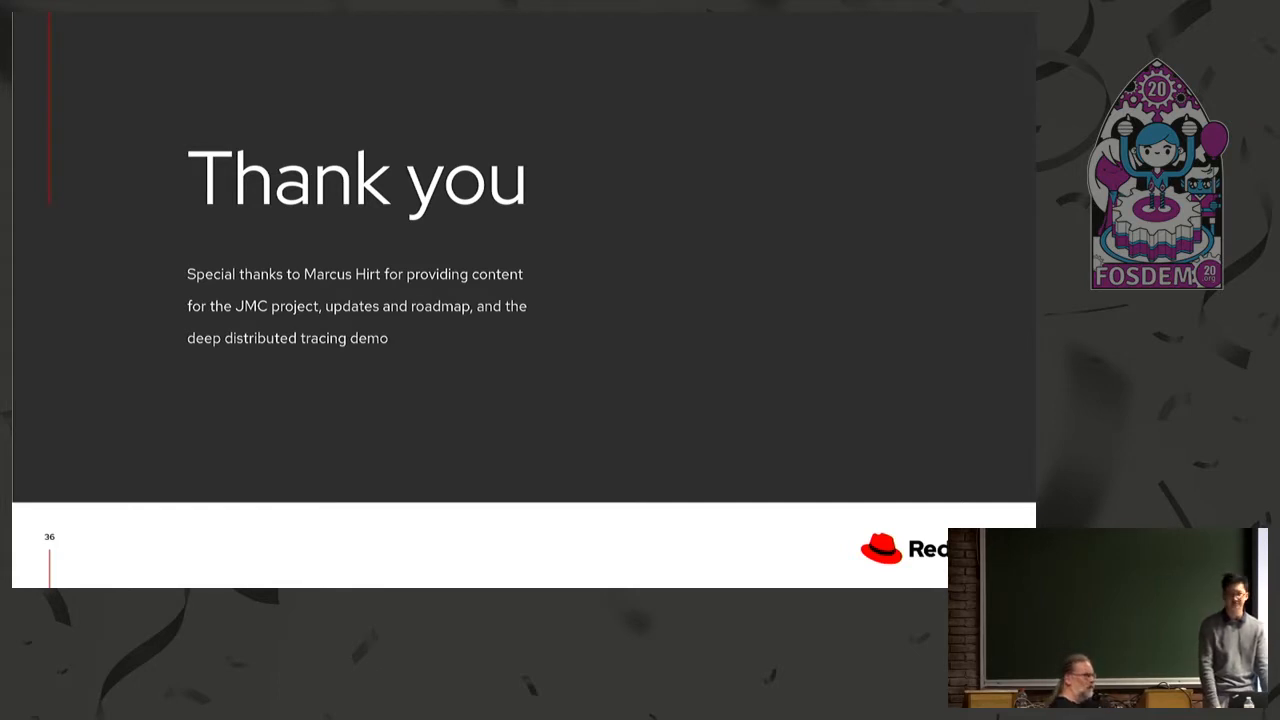
pyautogui.press('Escape')
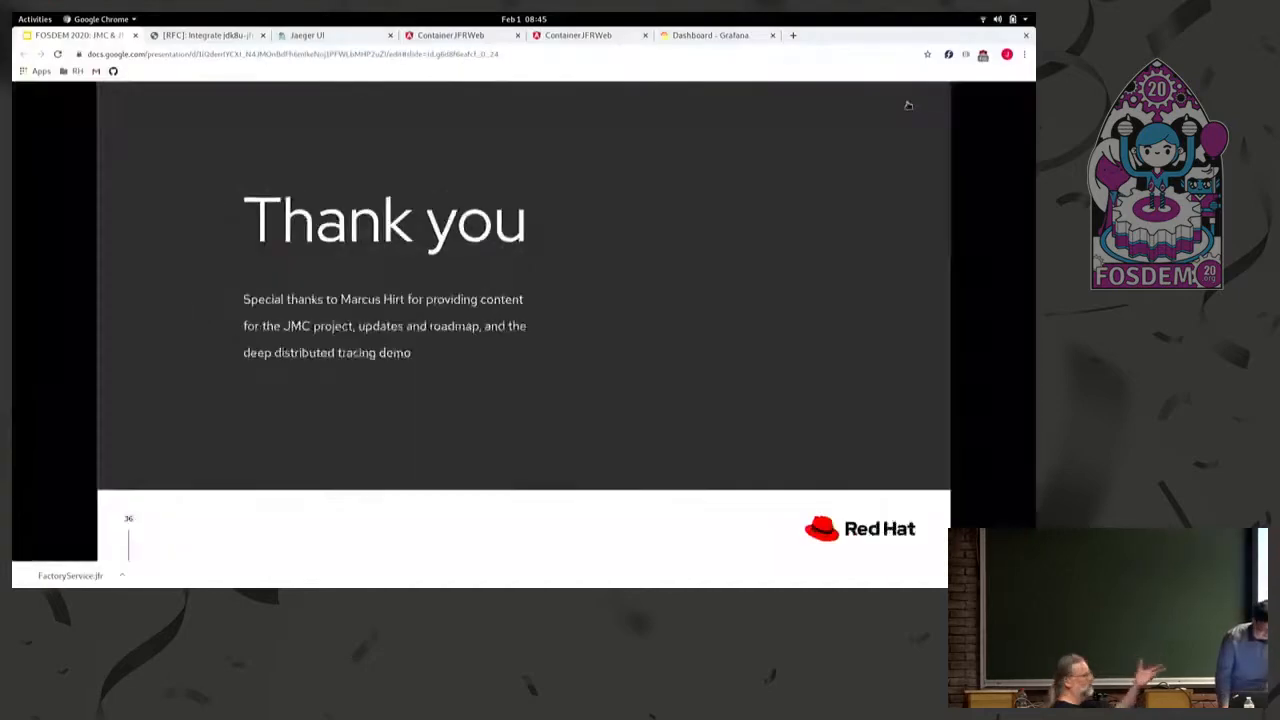